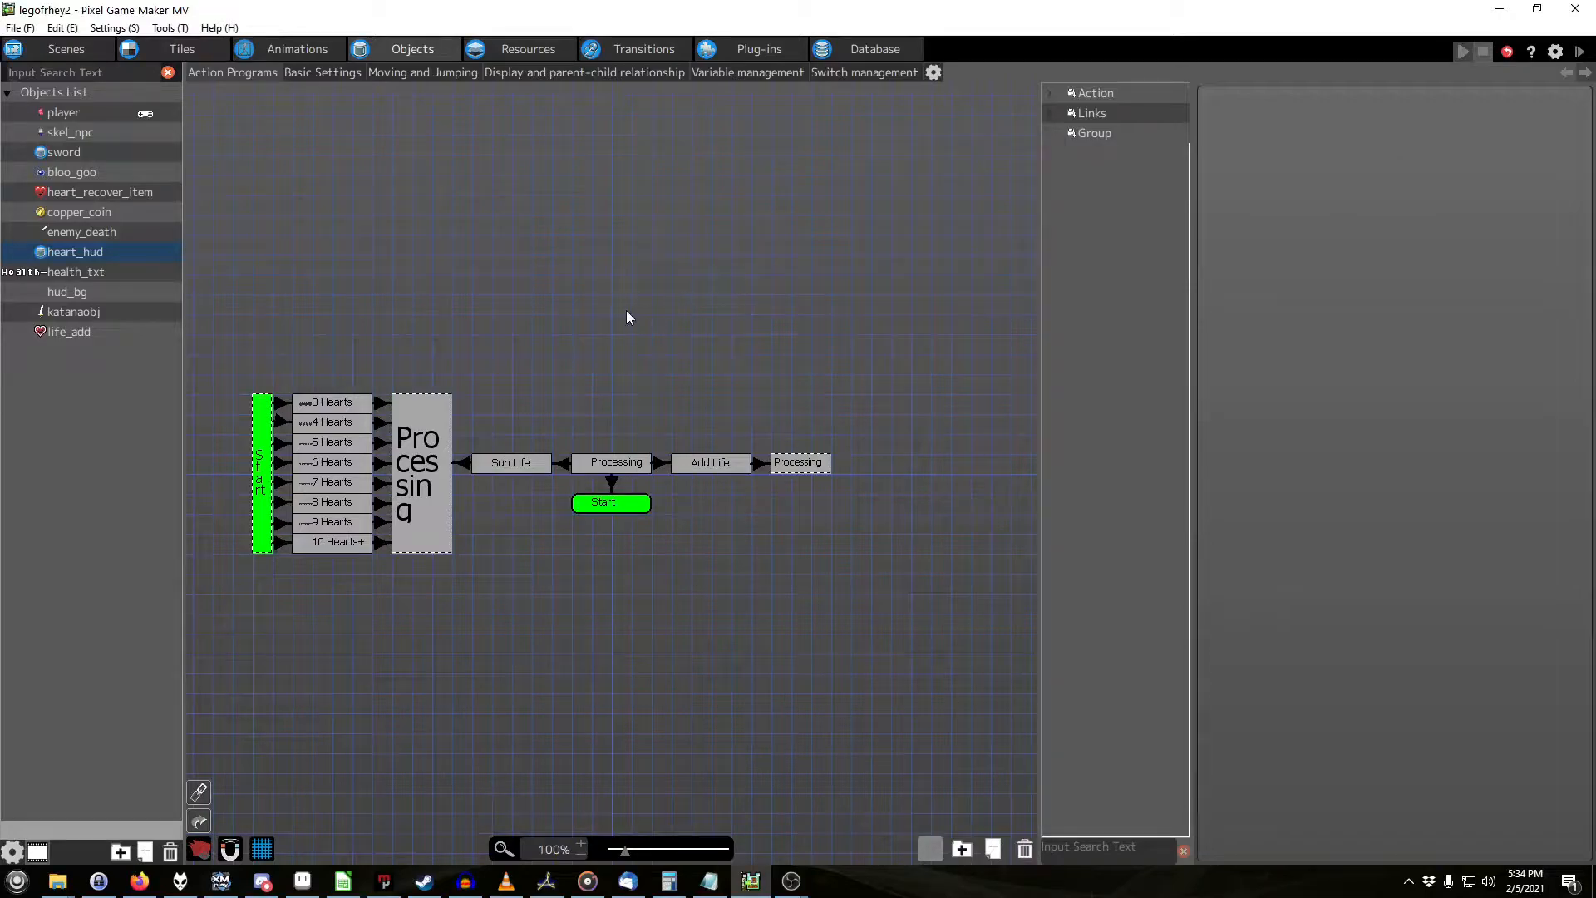
mouse_move(411, 432)
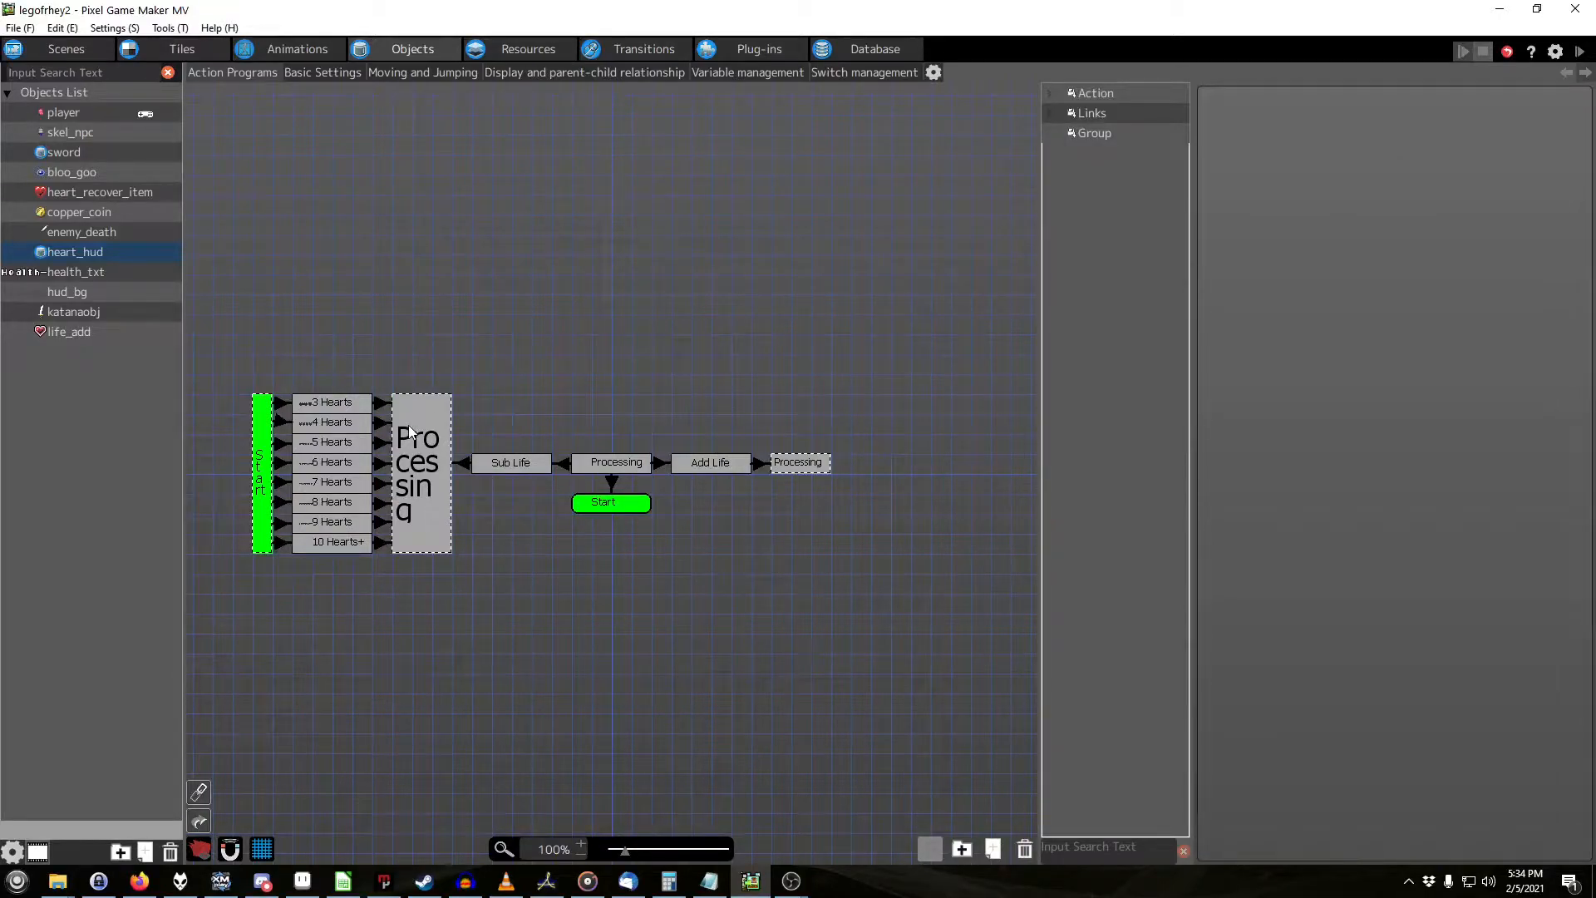
mouse_move(555, 369)
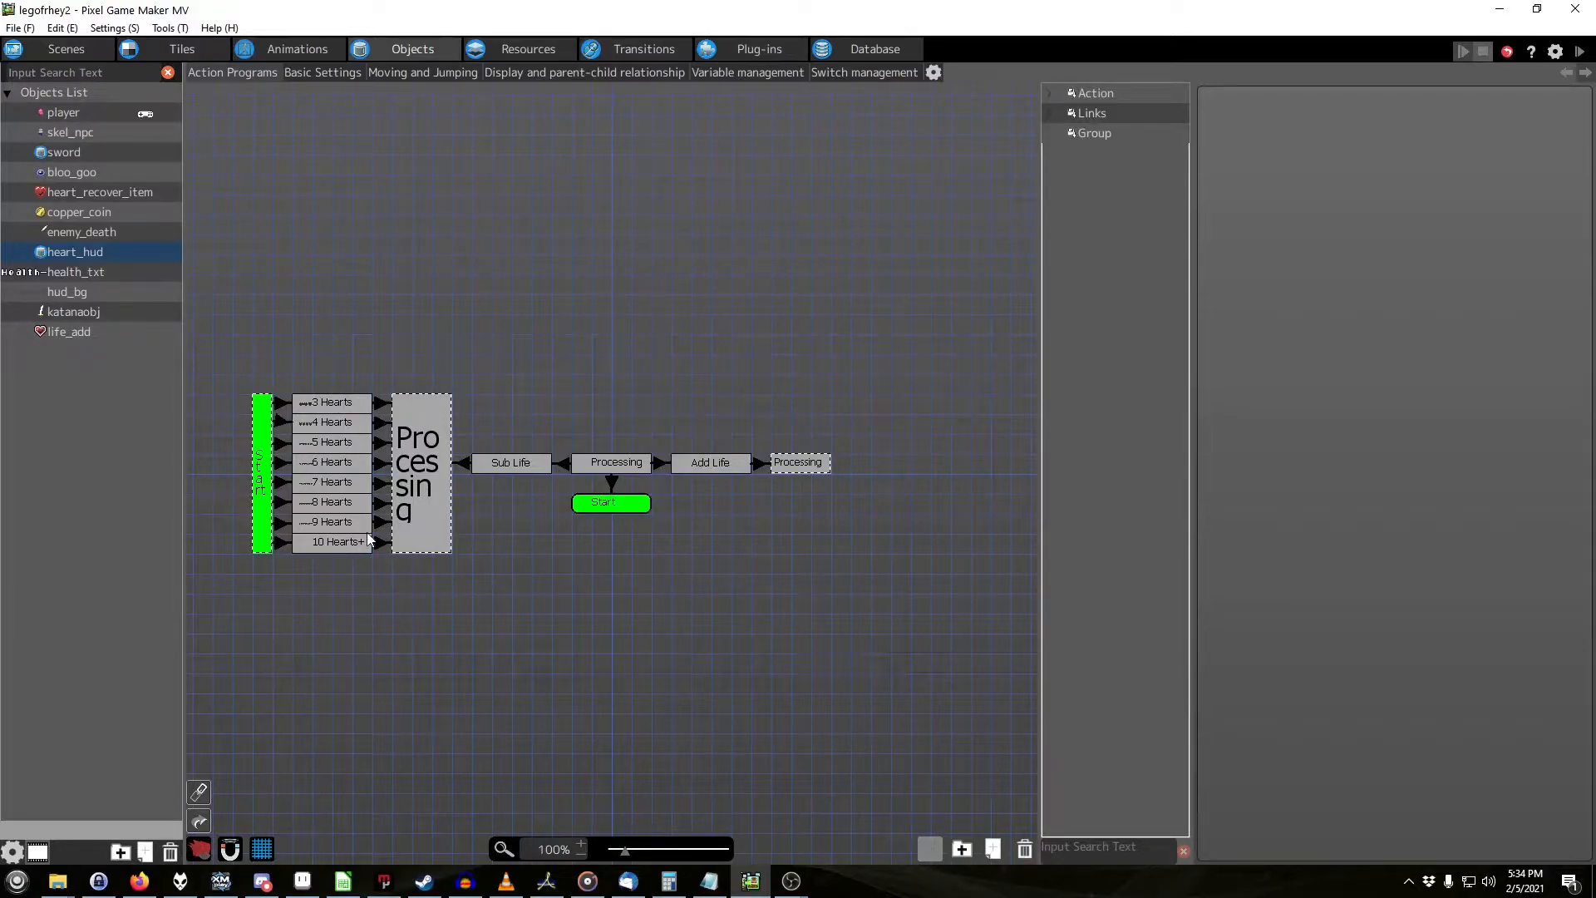
mouse_move(470, 361)
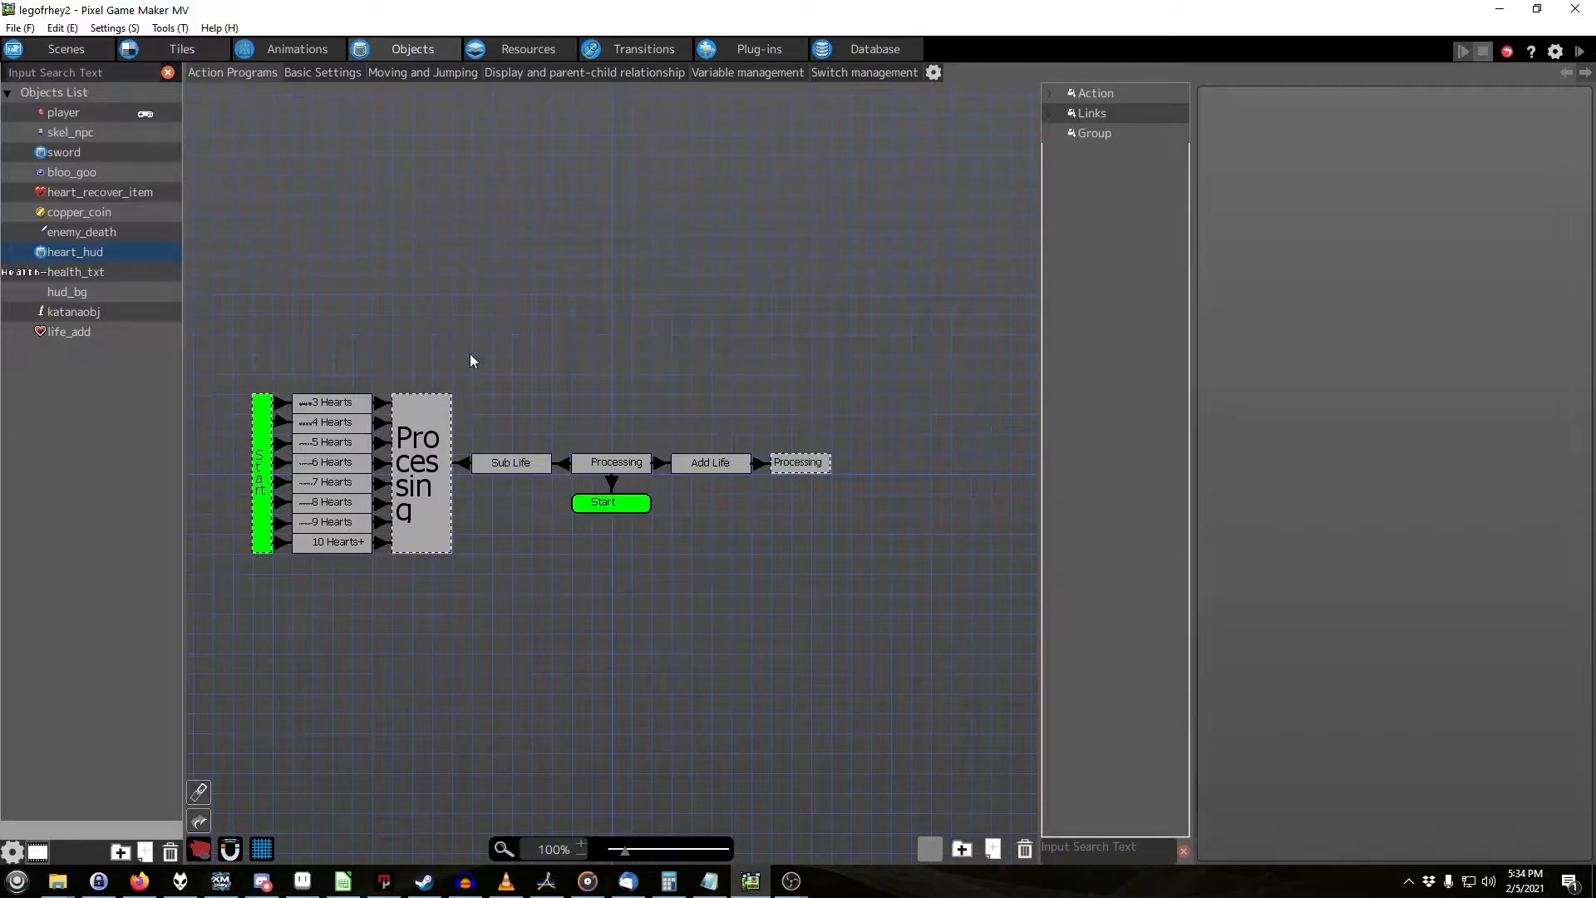
mouse_move(595, 349)
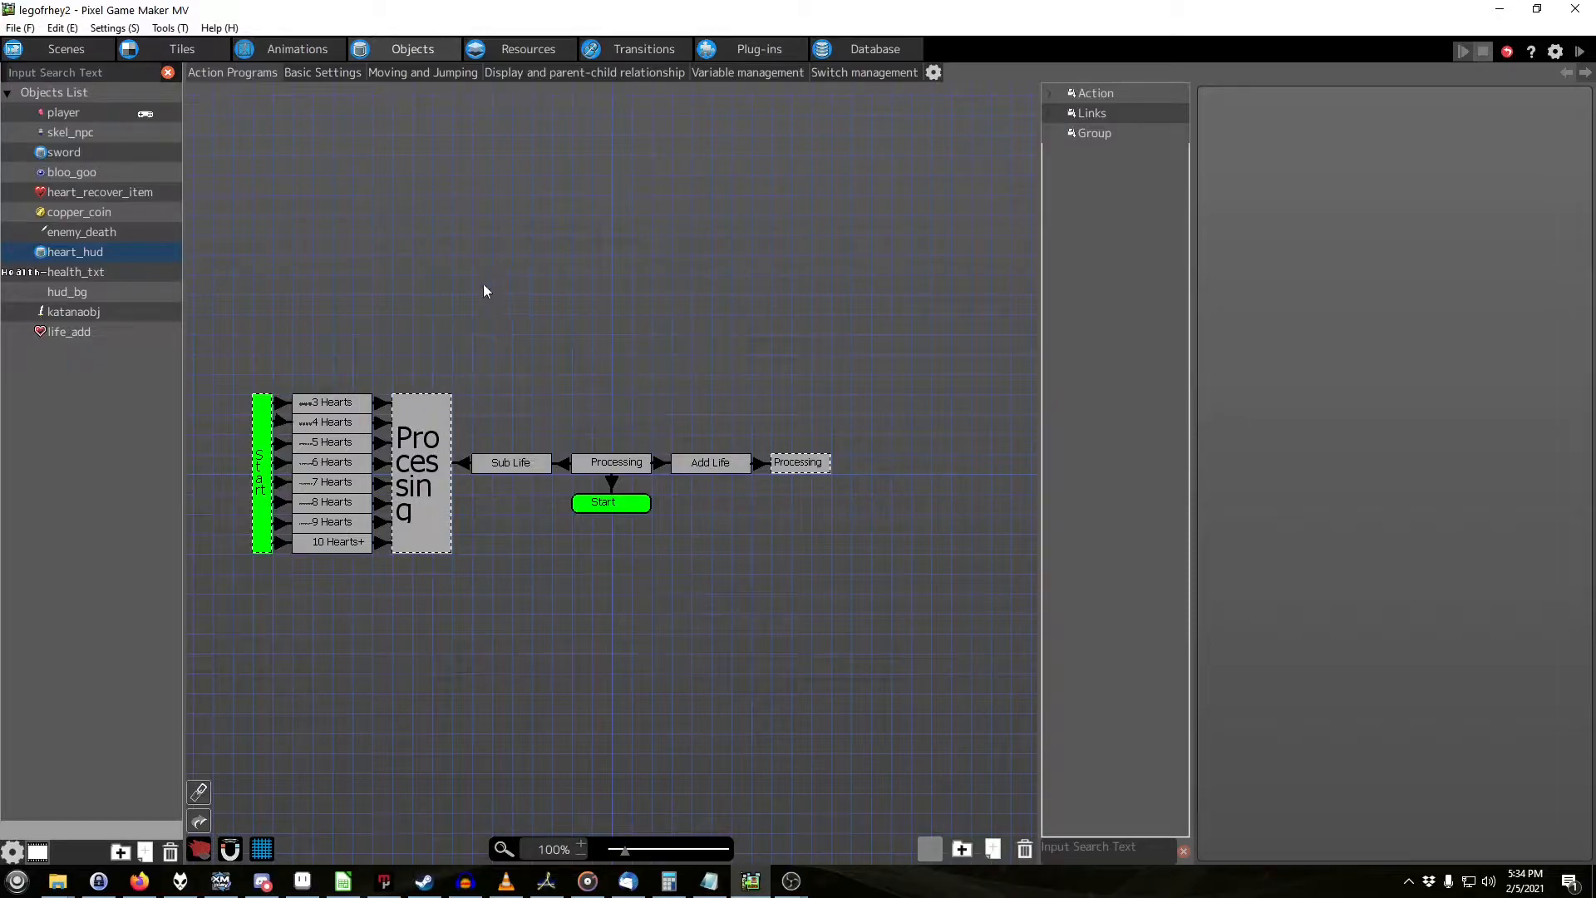
mouse_move(652, 319)
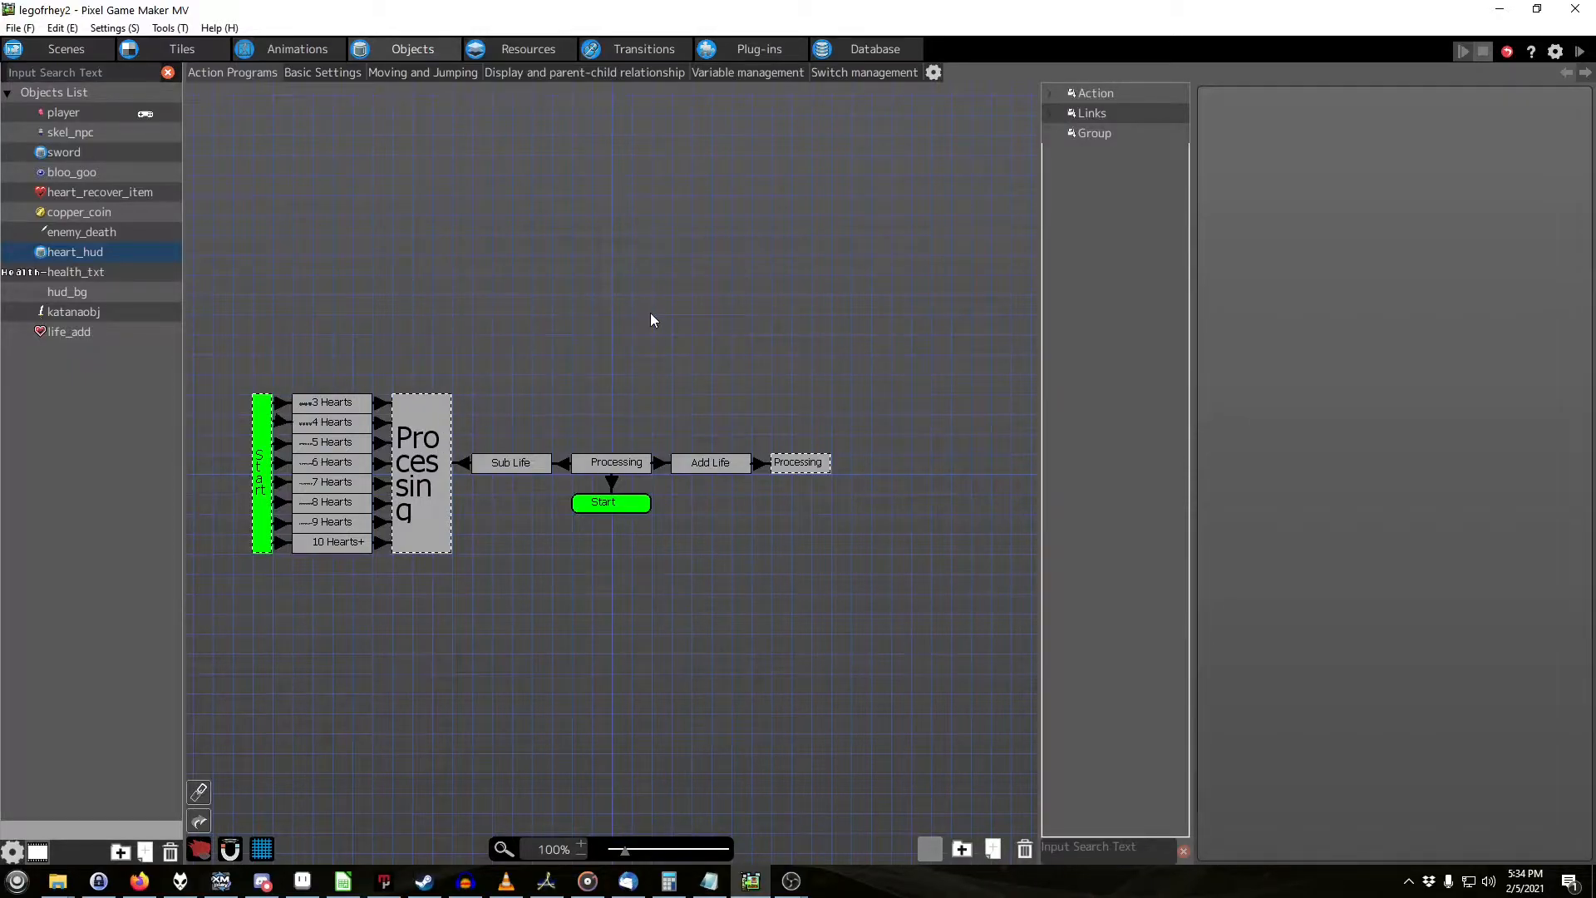
mouse_move(517, 460)
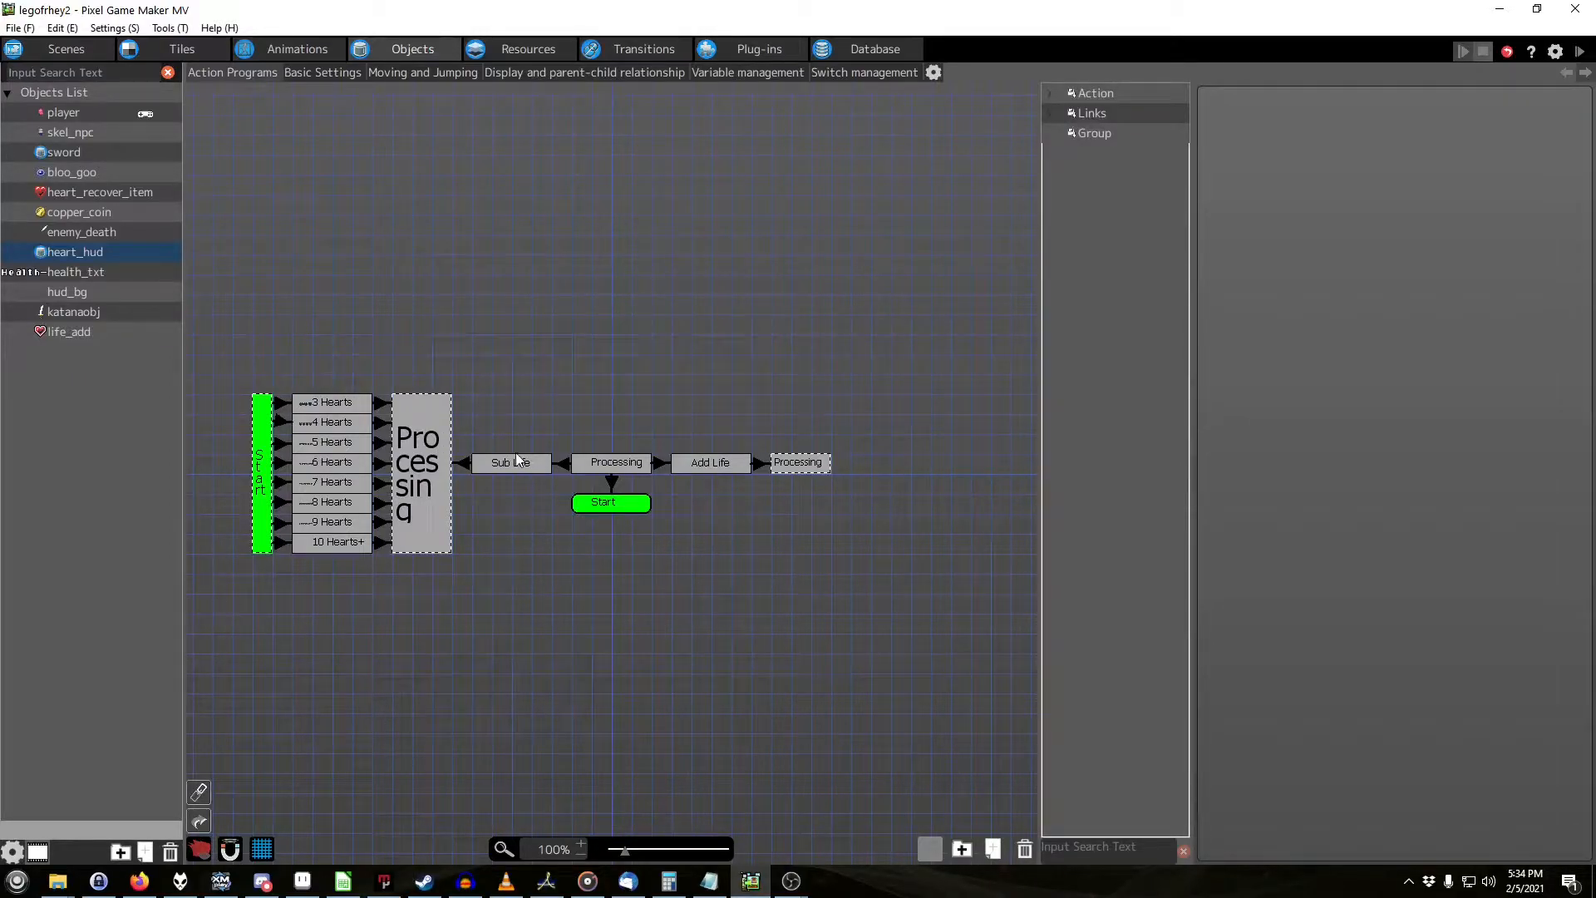
mouse_move(402, 445)
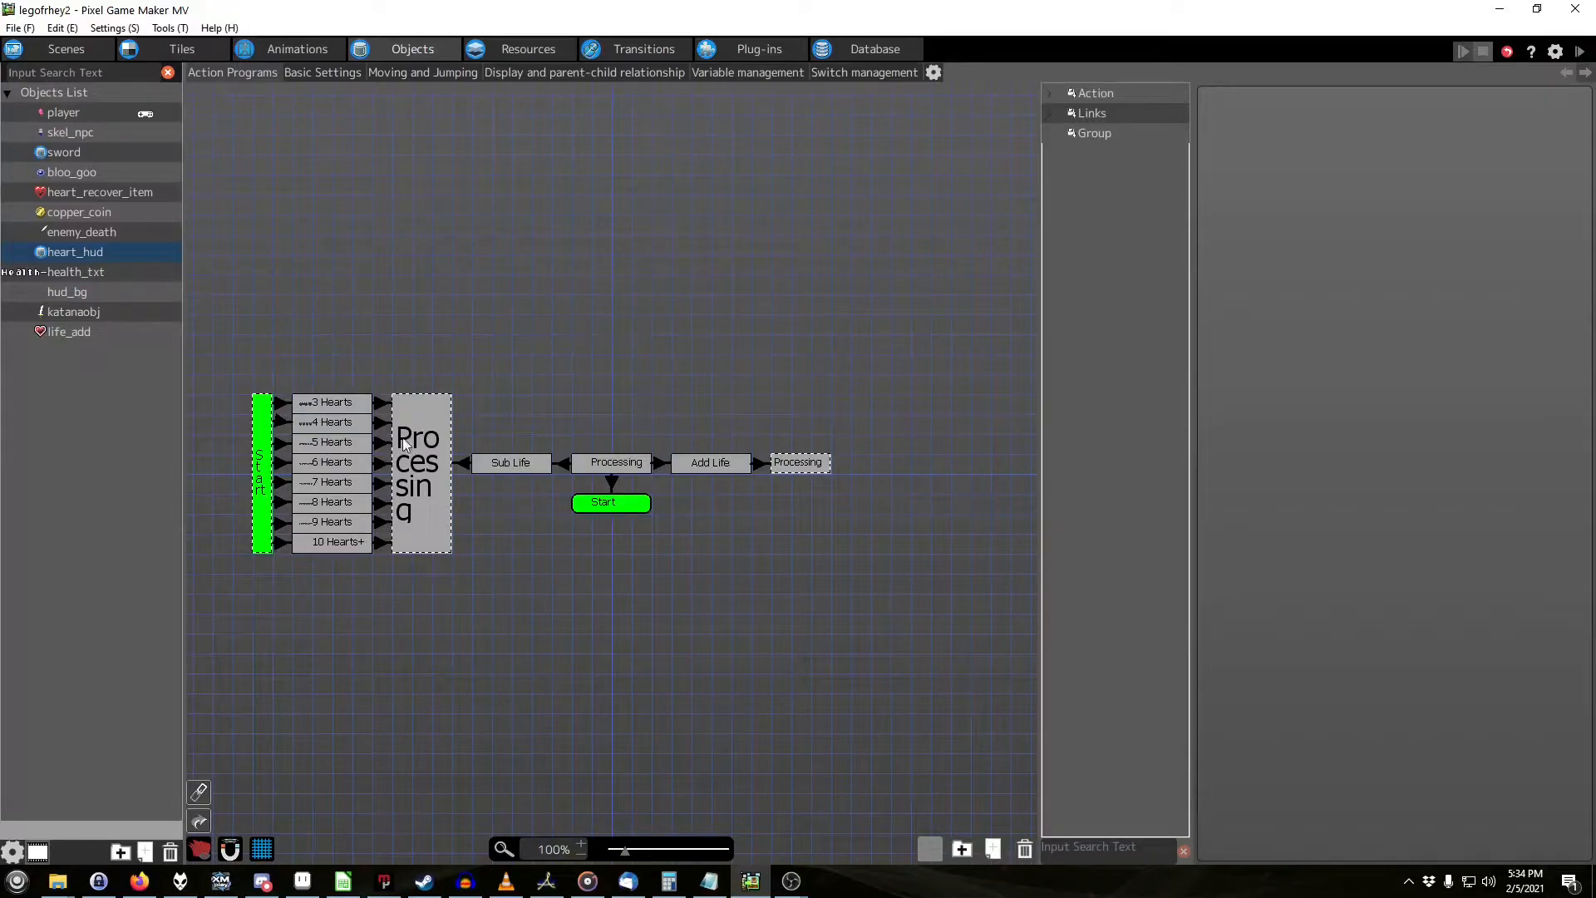
mouse_move(504, 400)
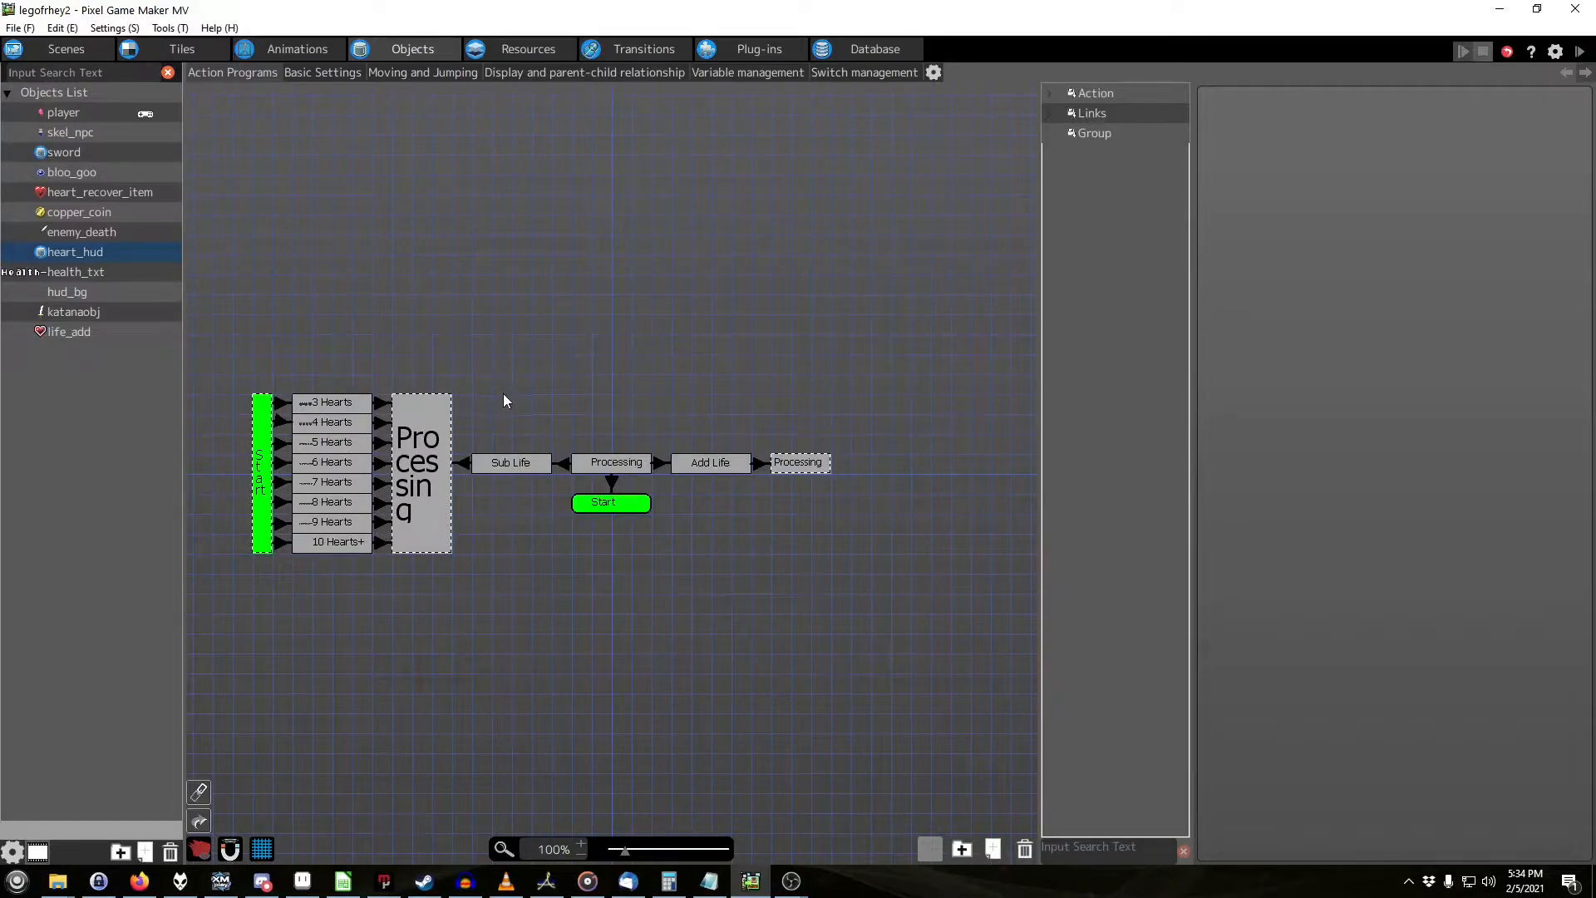
mouse_move(366, 153)
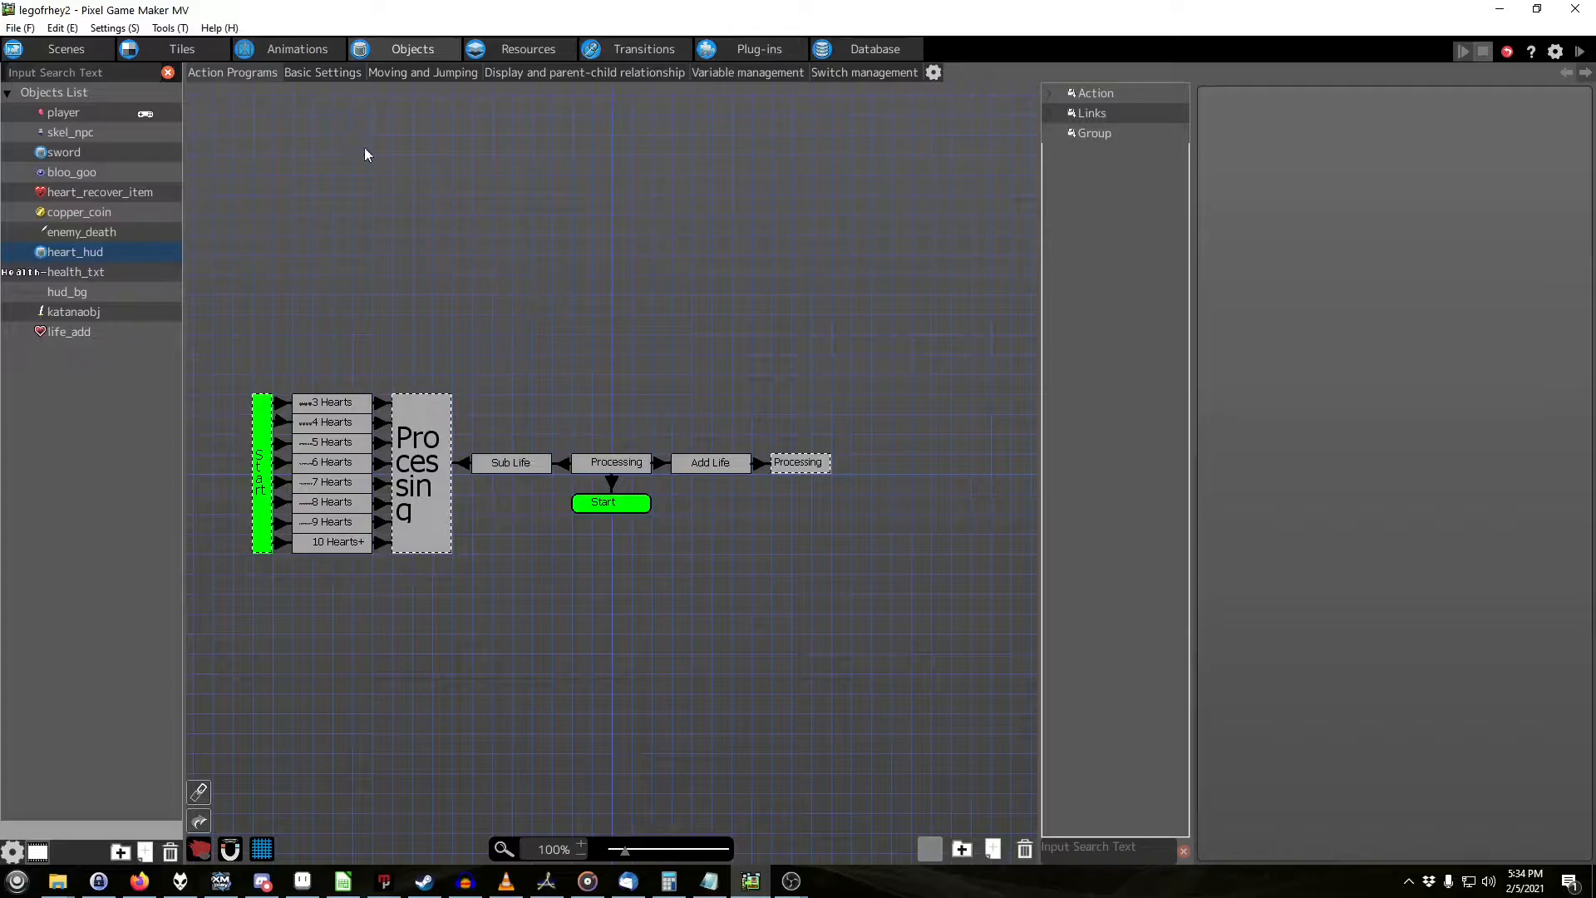
mouse_move(173, 169)
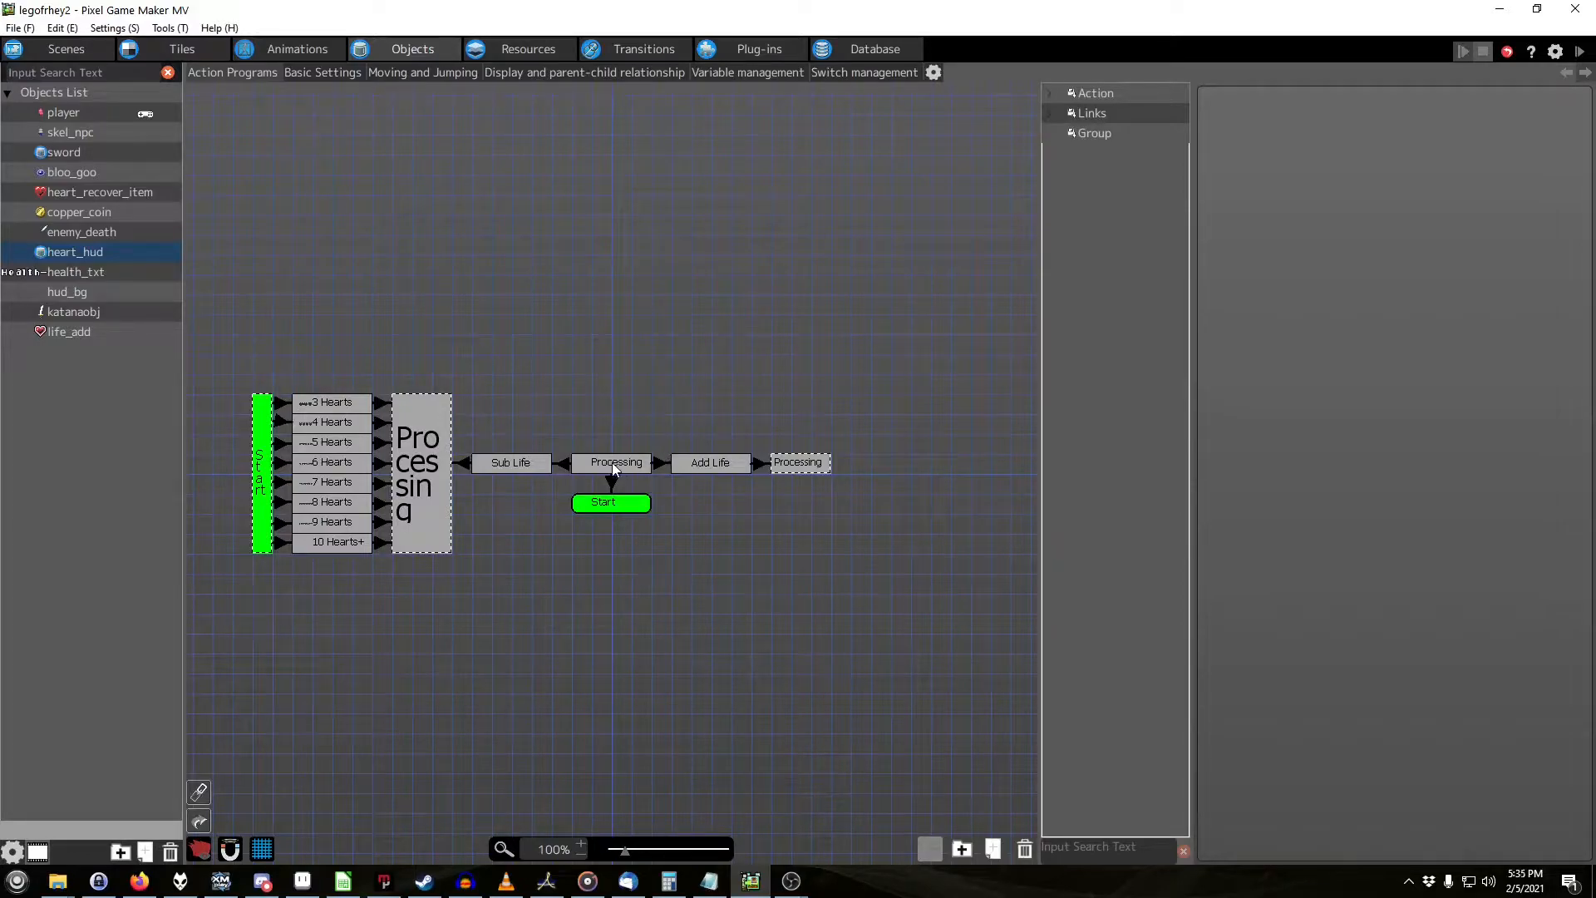
Step: View the Processing action's settings, then switch to the Animations area for health_hearts
left_click(616, 462)
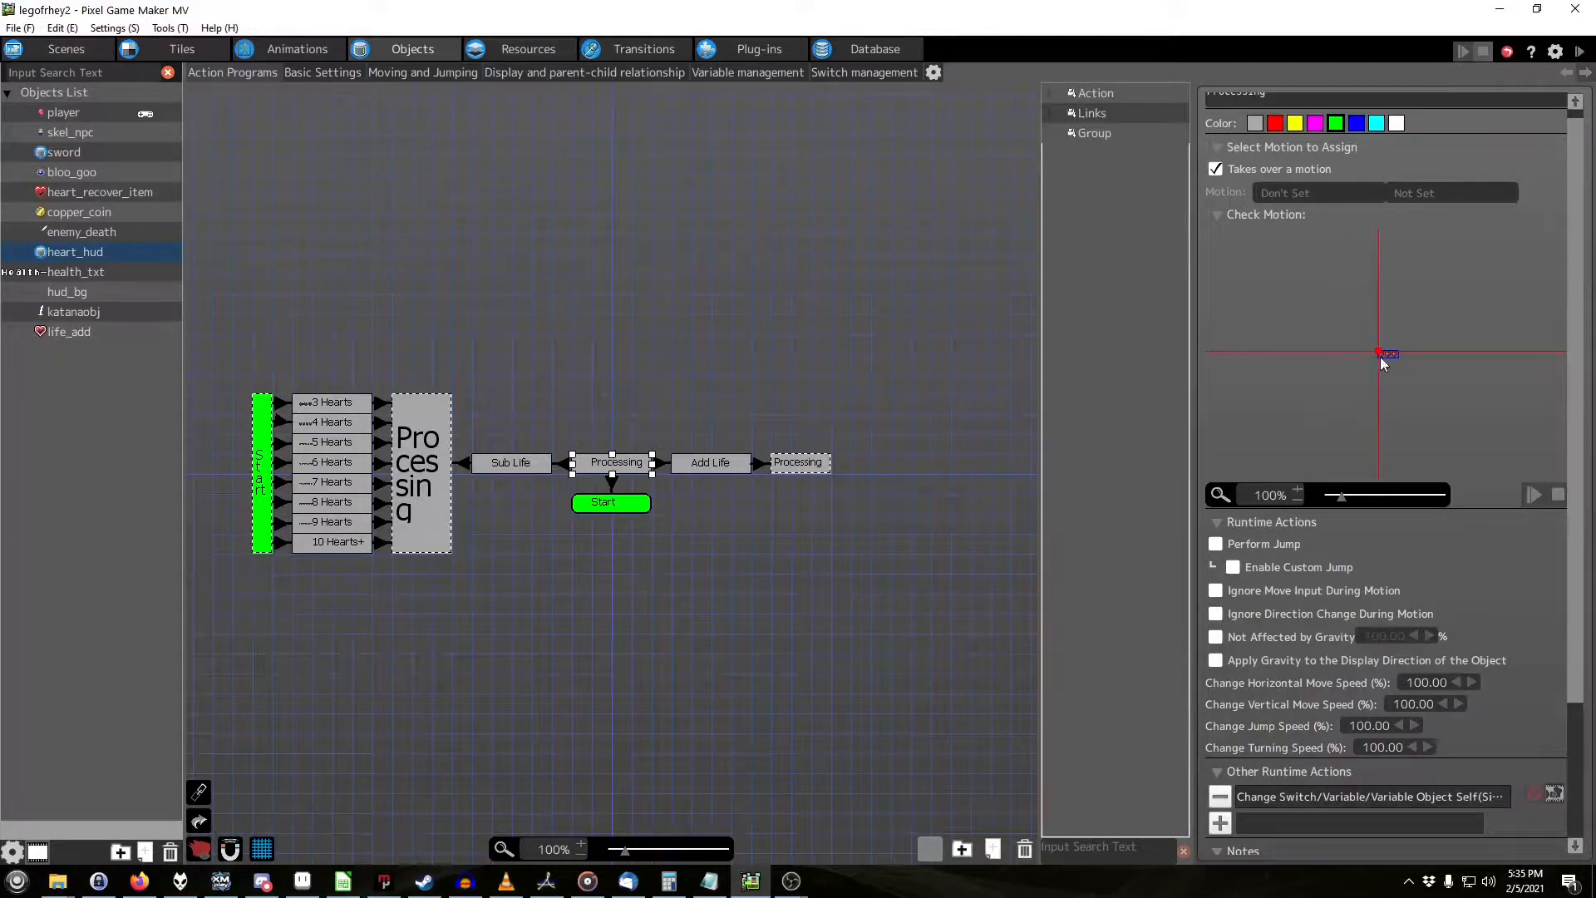
left_click(296, 48)
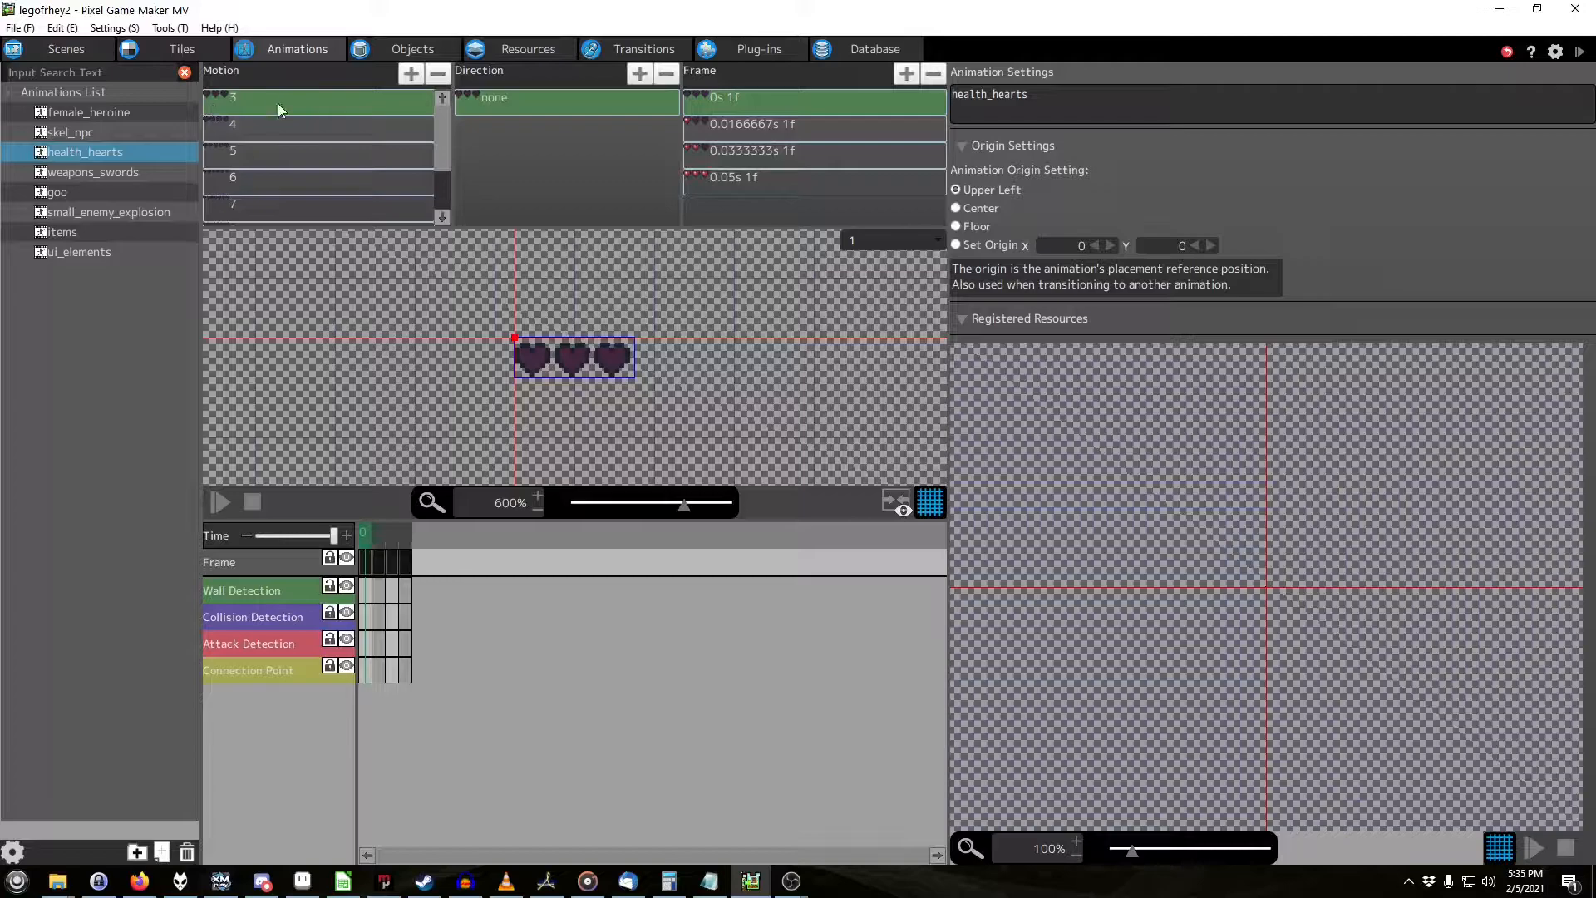
Step: Show the ten-heart motion's final frame with all hearts filled blue
left_click(284, 125)
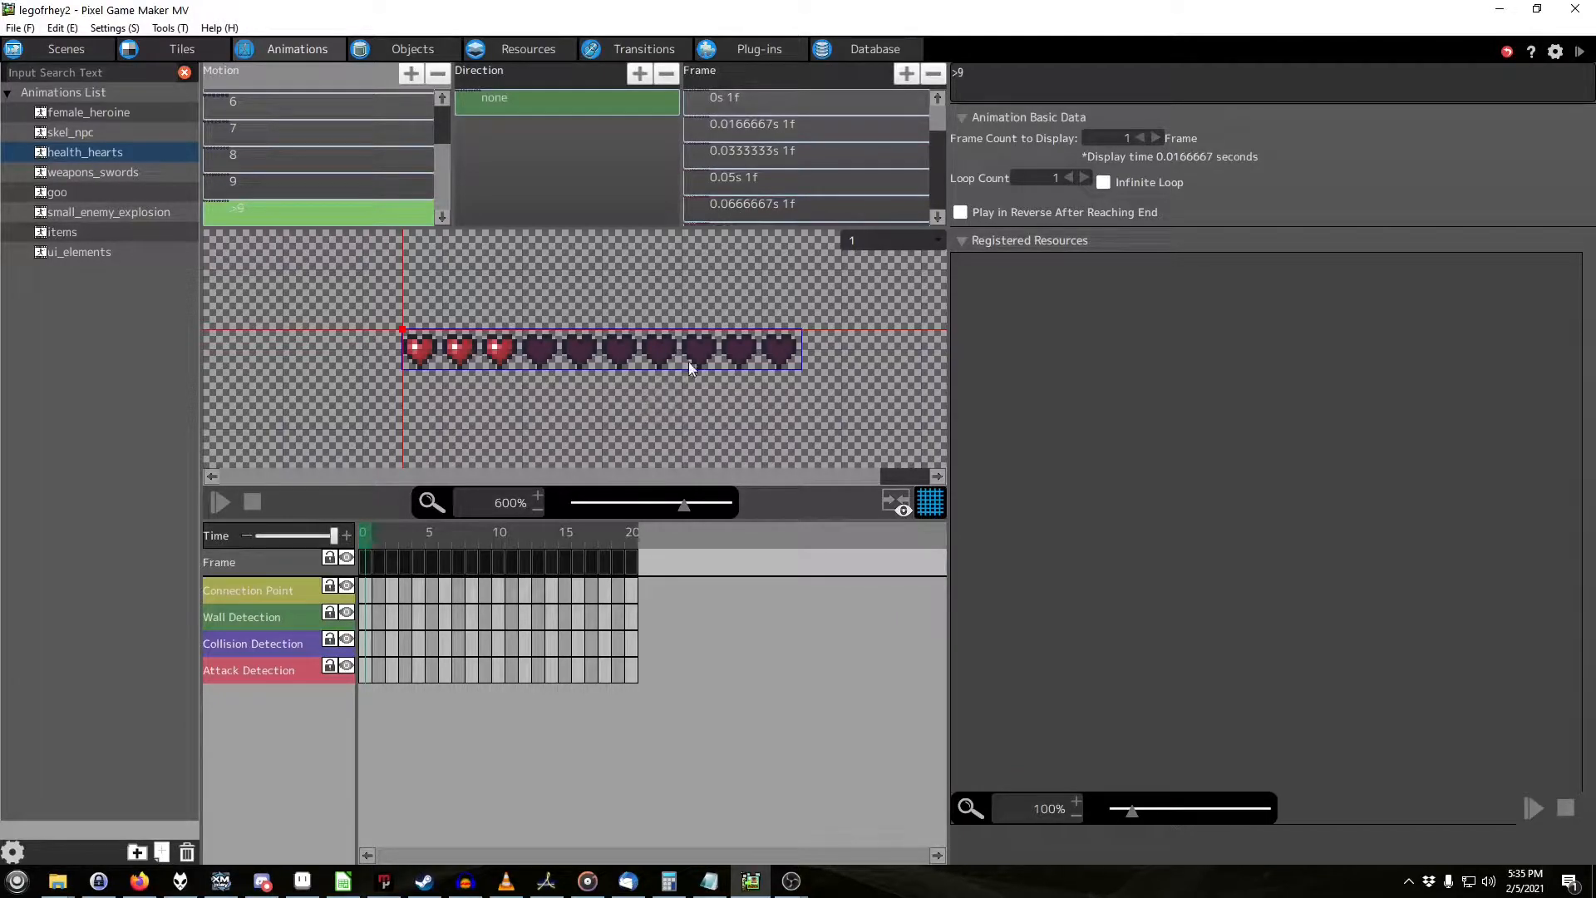
mouse_move(643, 374)
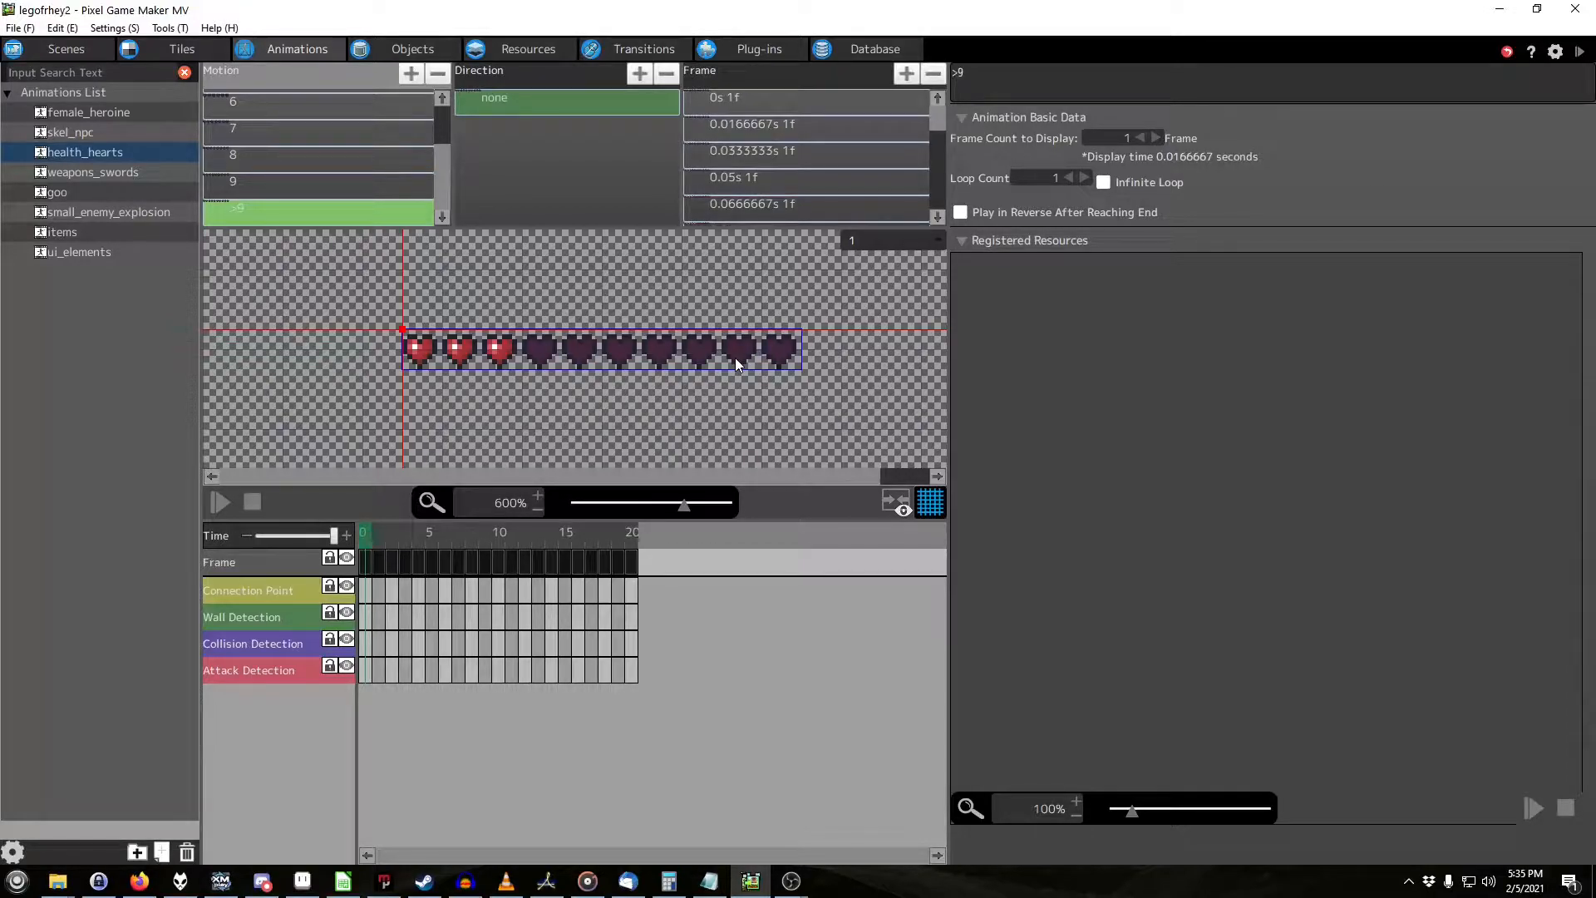
mouse_move(427, 359)
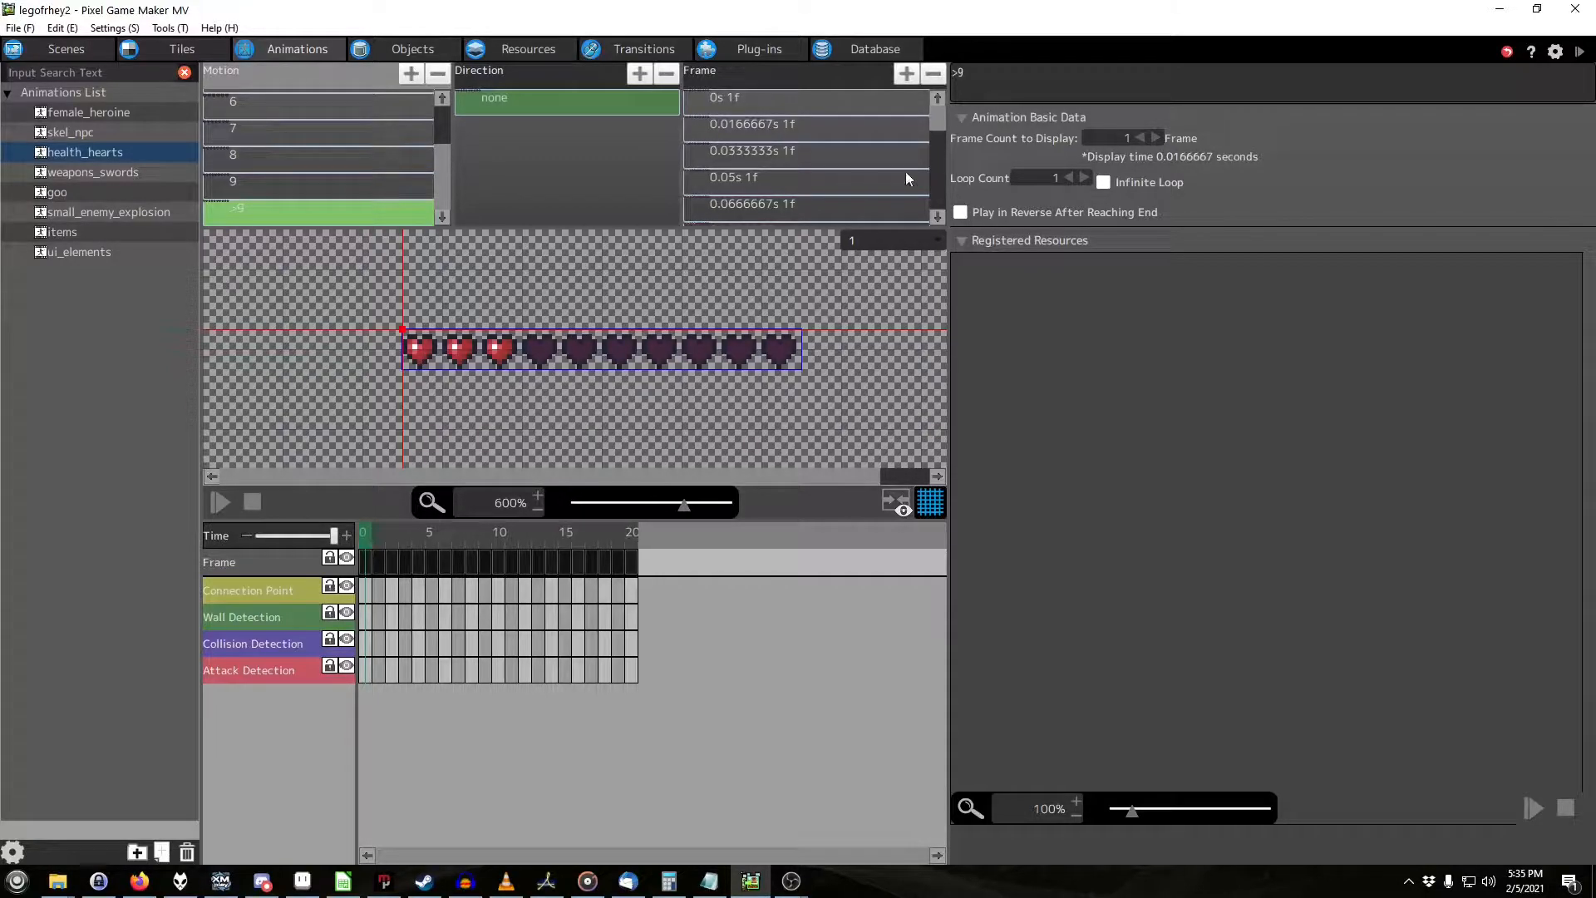
scroll("down", 3)
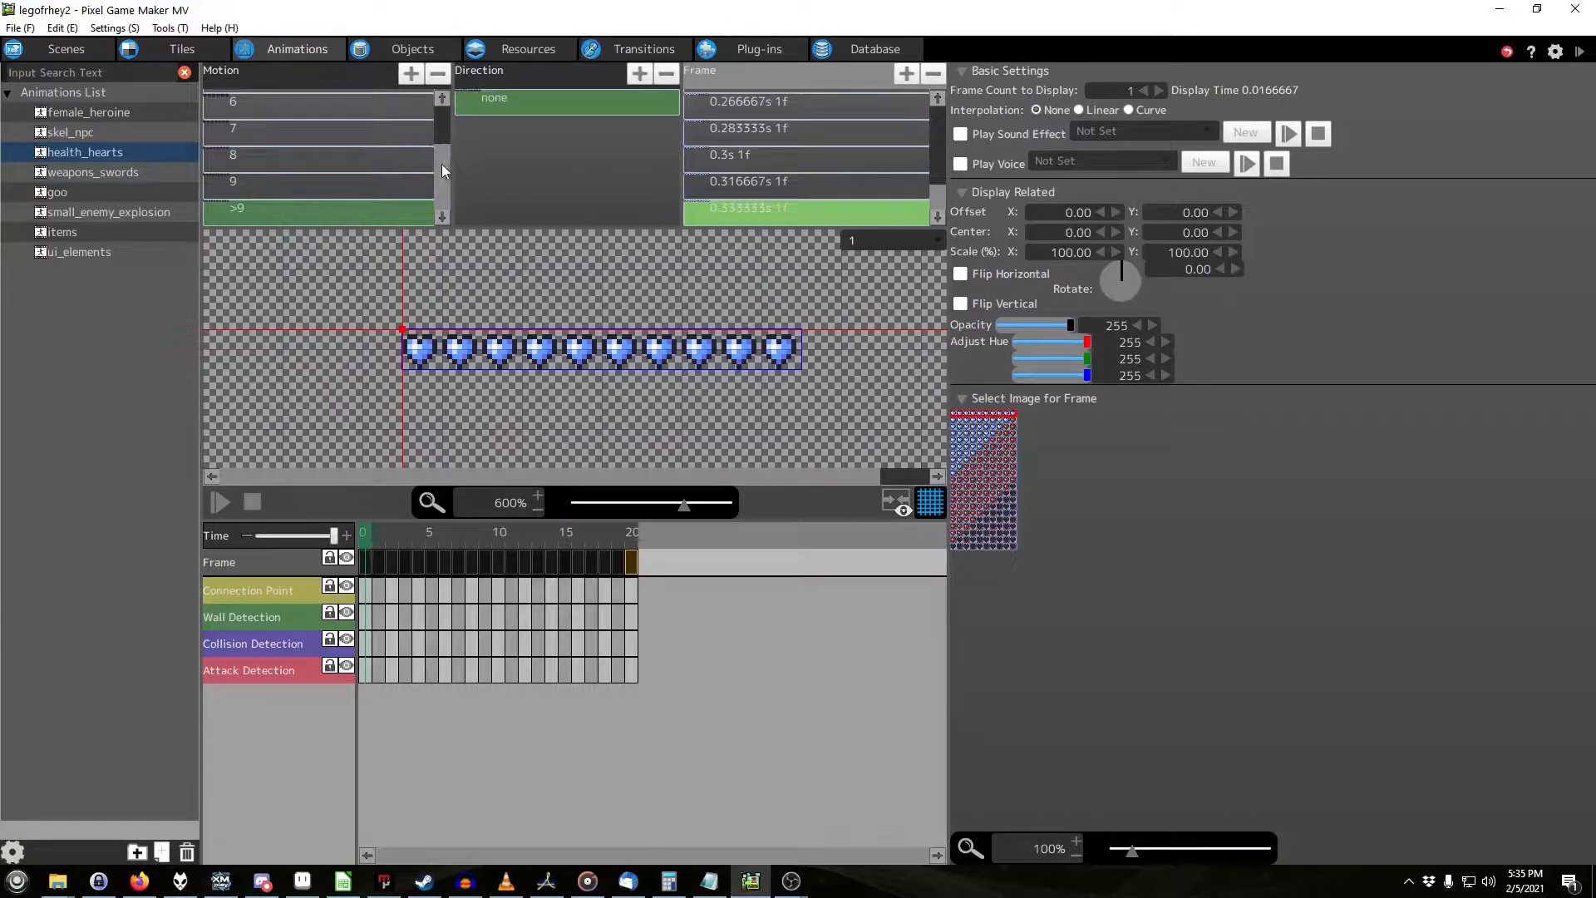
Step: Review how the Processing action sets the animation frame from player HP in heart_hud
left_click(410, 49)
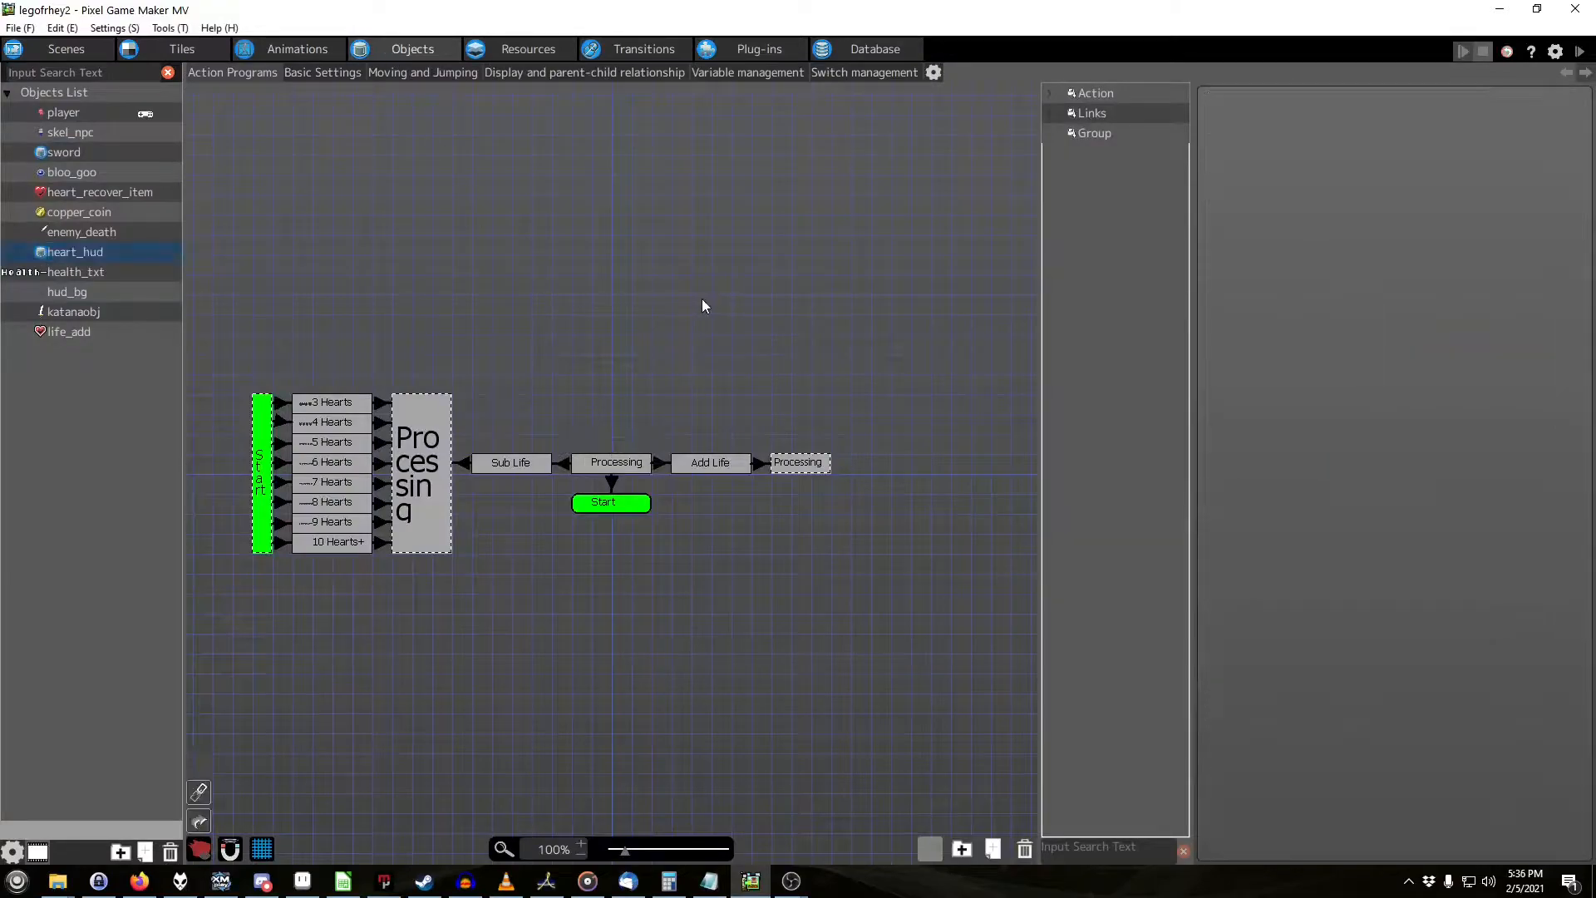
mouse_move(676, 484)
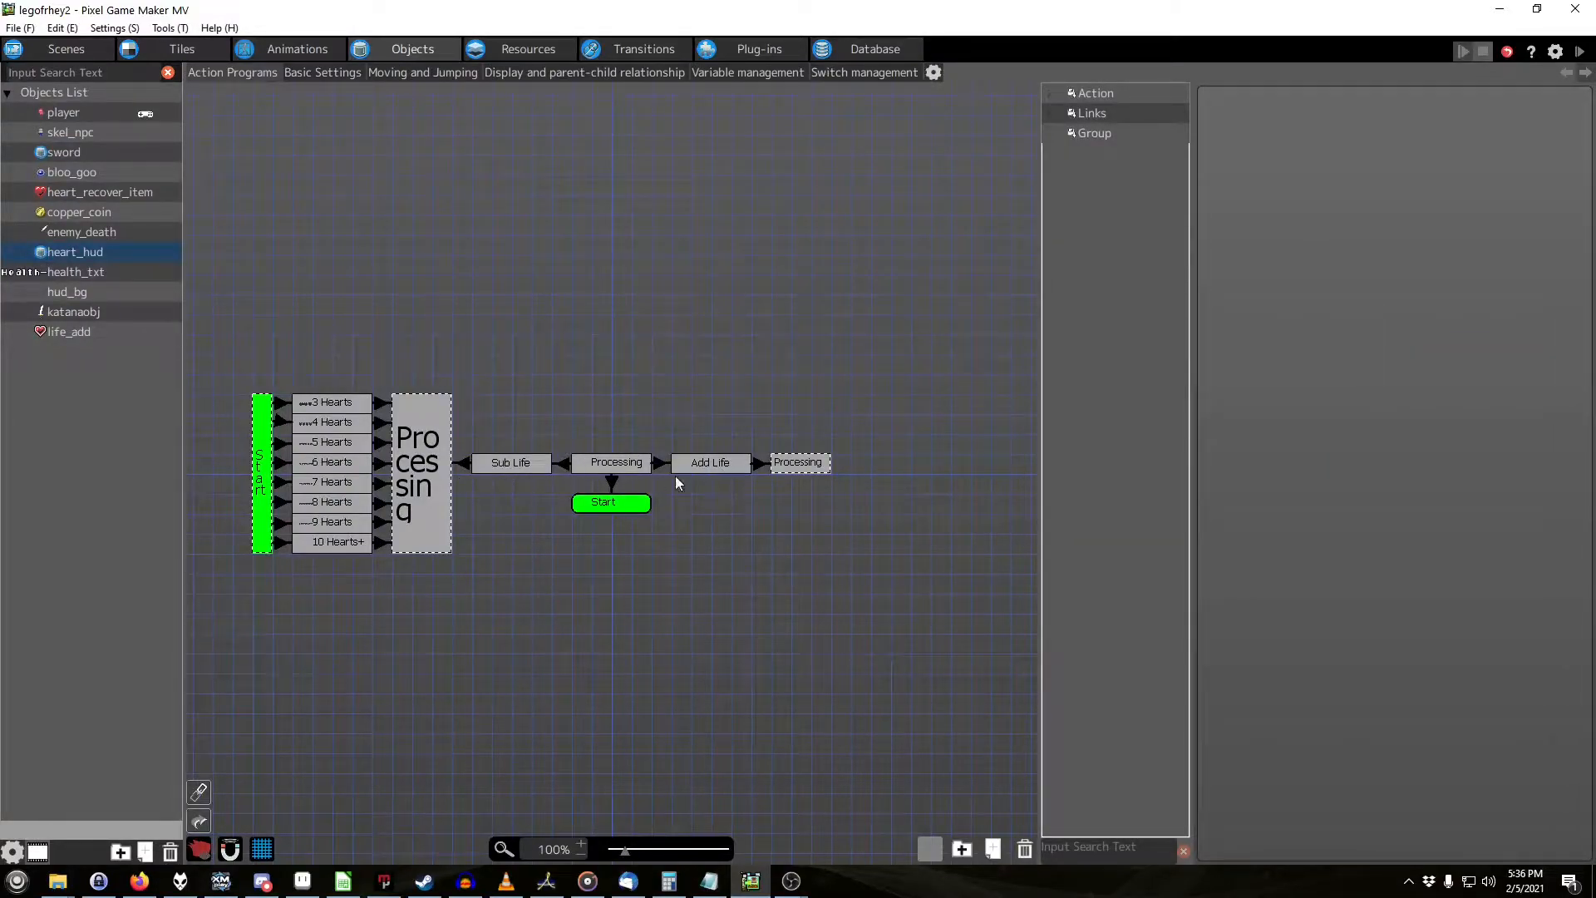
left_click(615, 462)
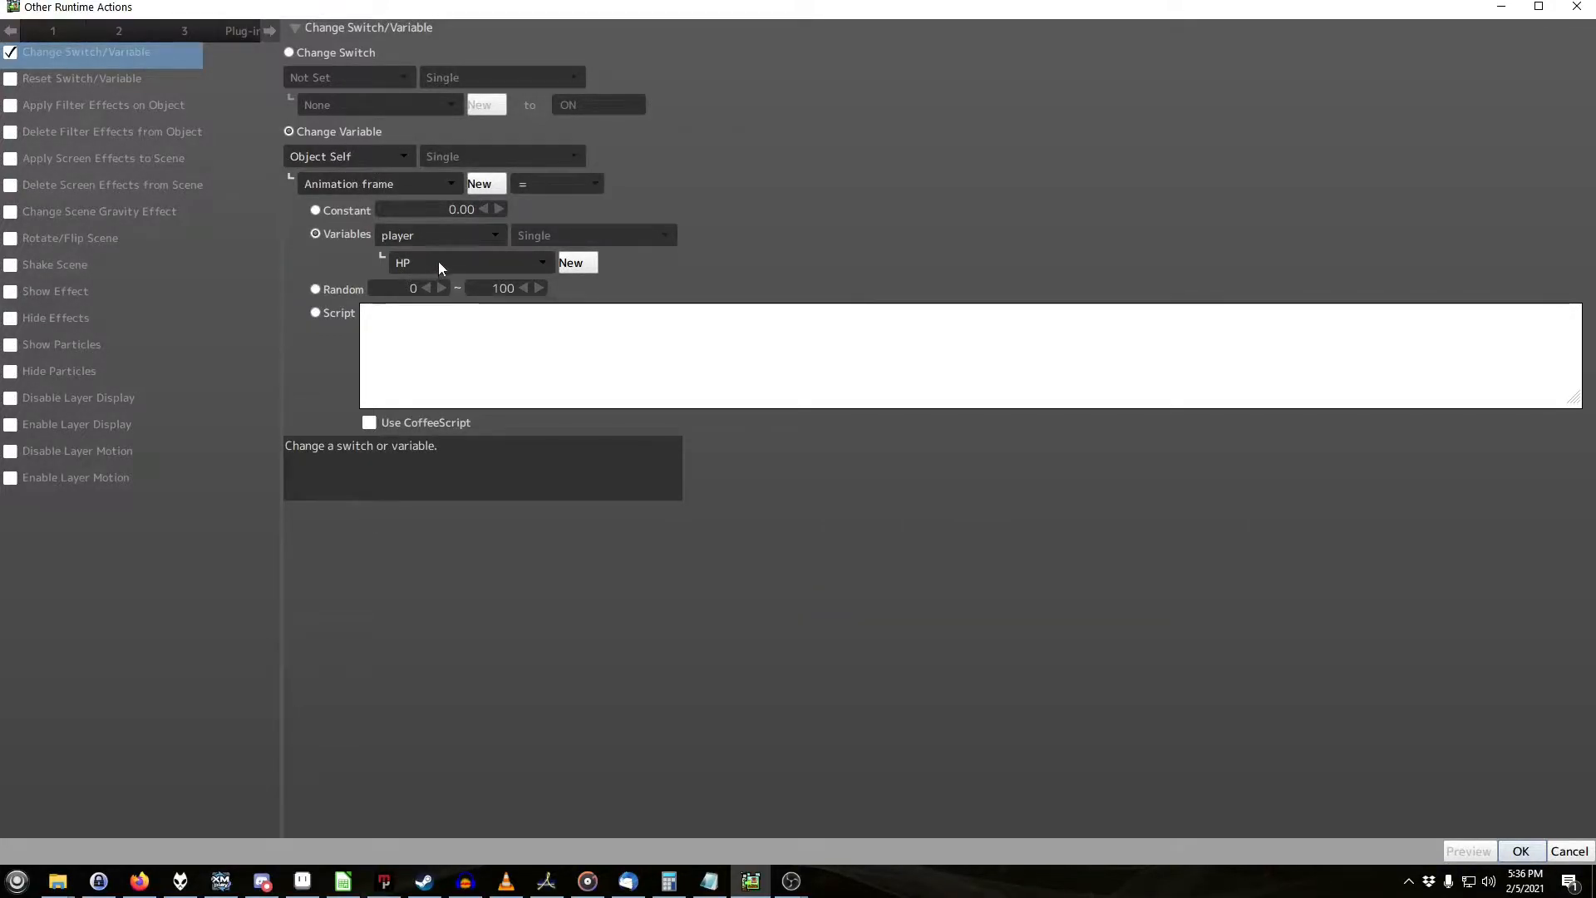
left_click(469, 263)
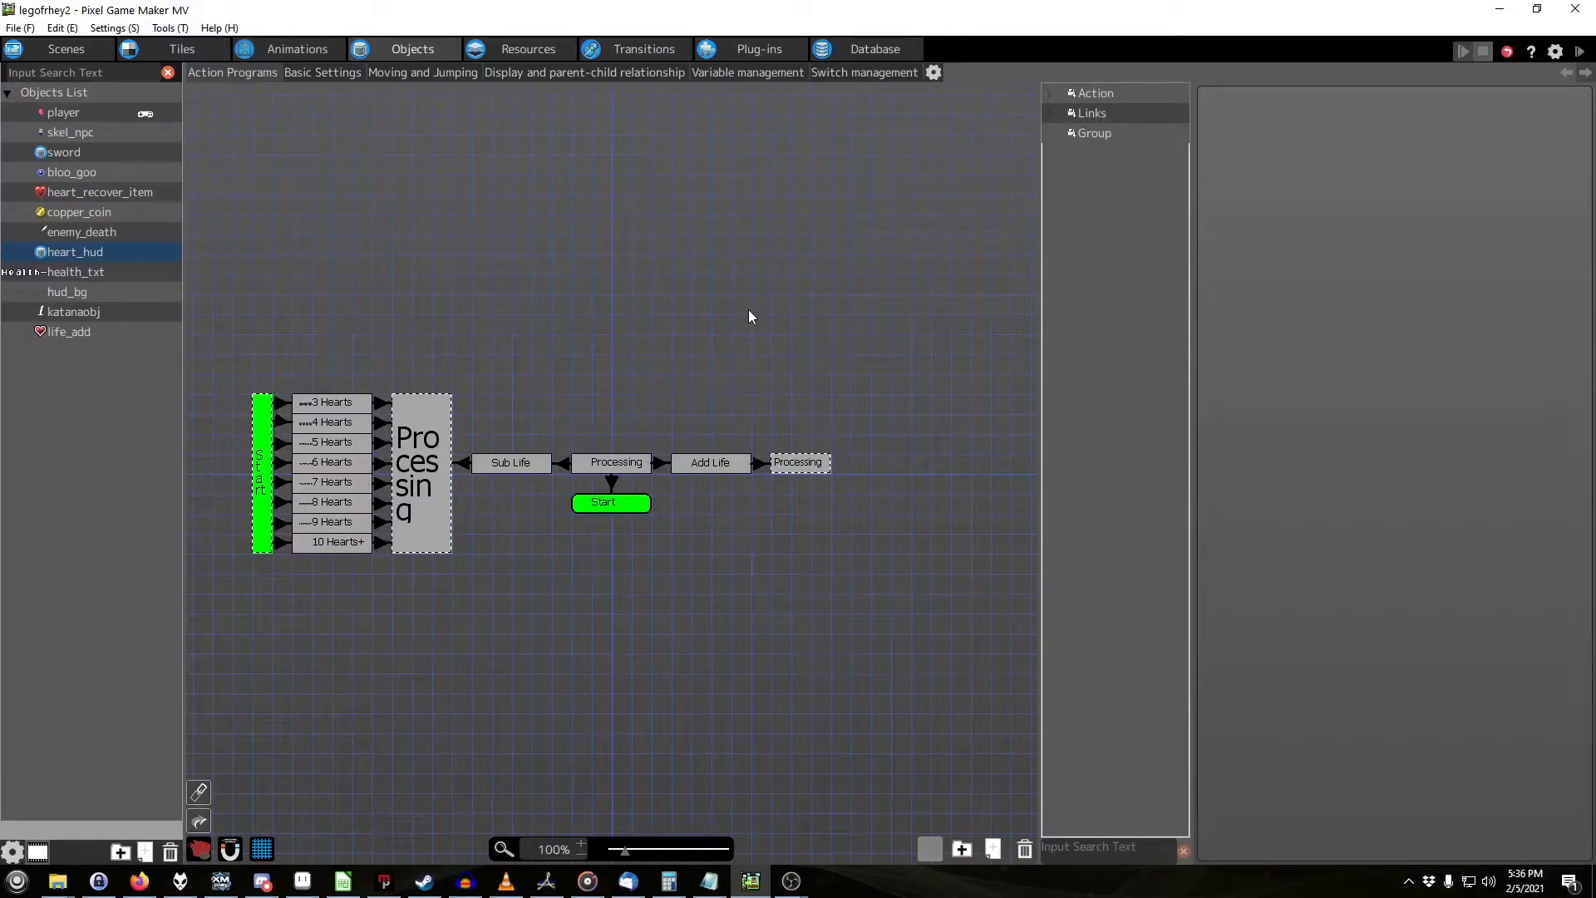
mouse_move(570, 470)
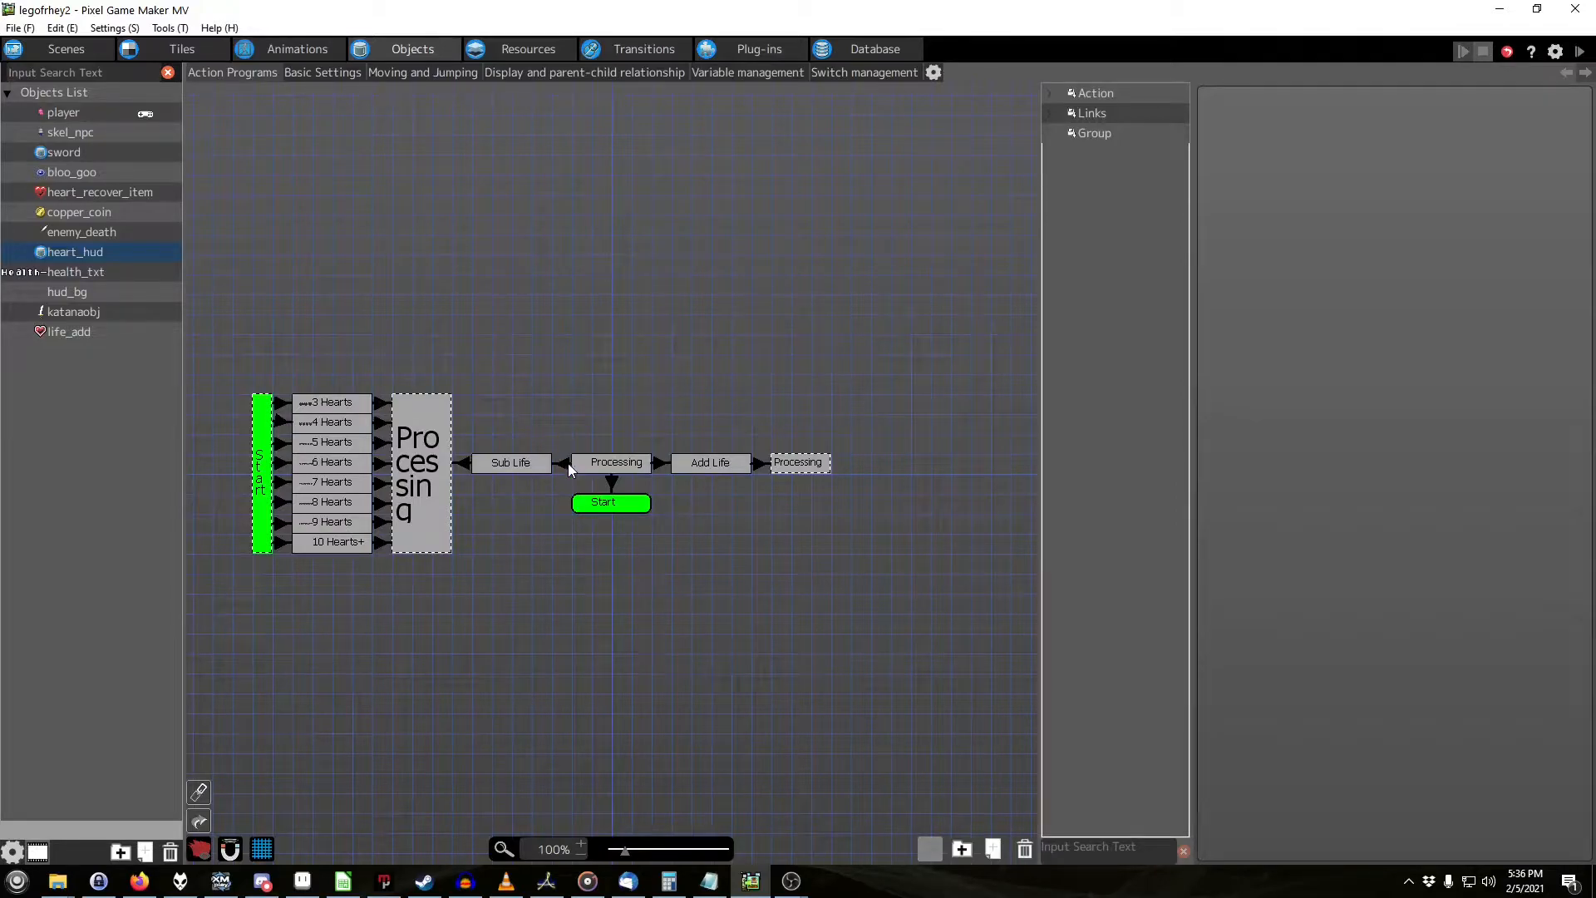
left_click(565, 464)
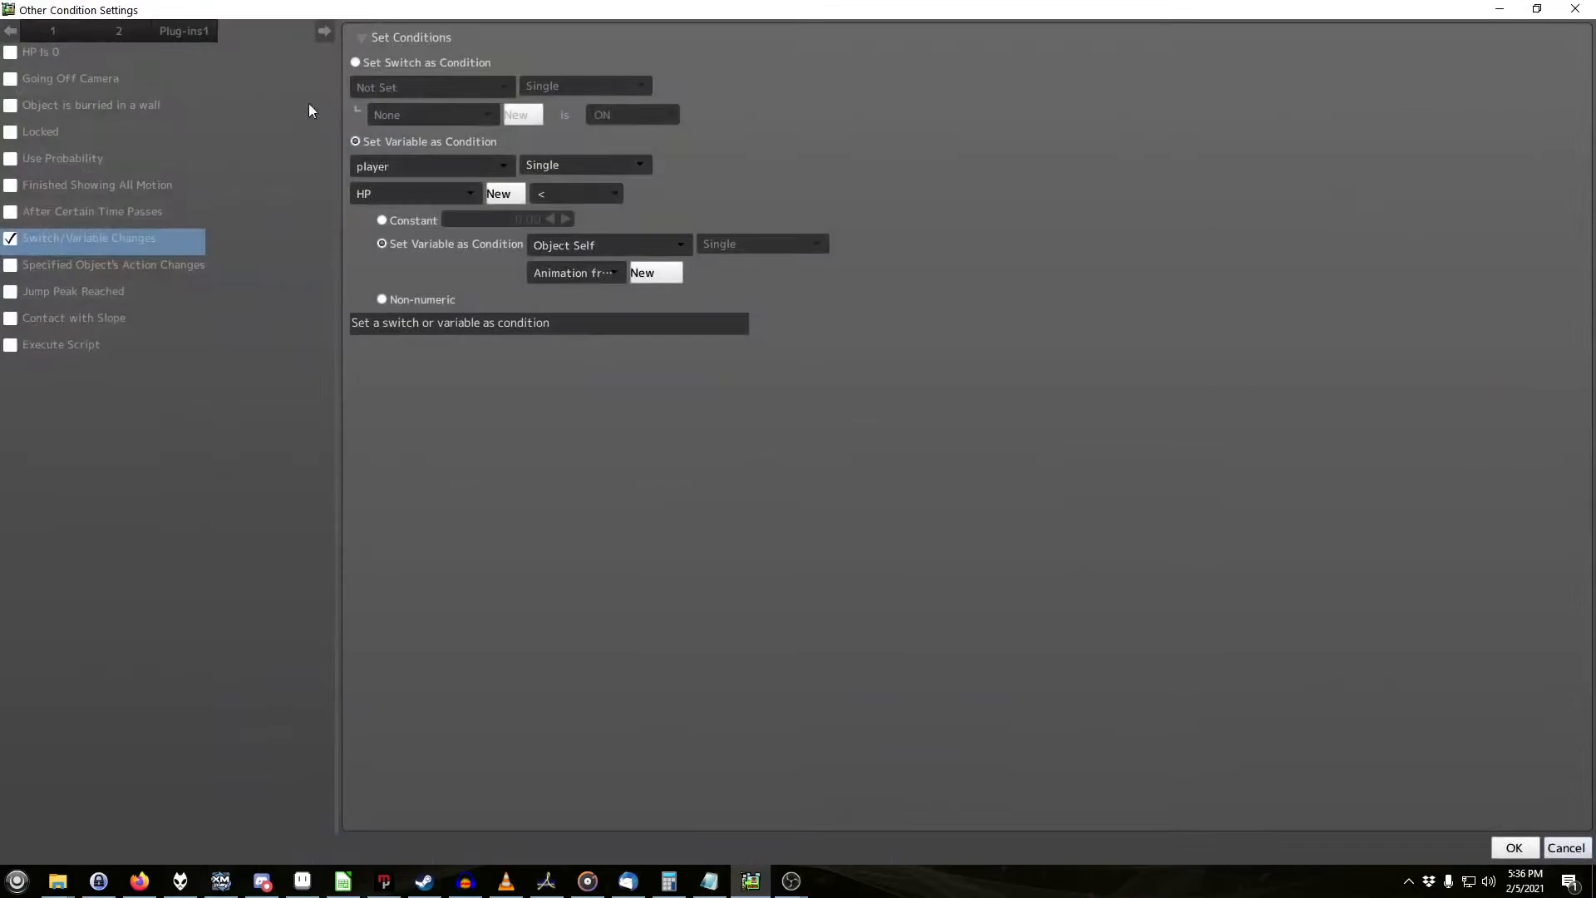
mouse_move(551, 201)
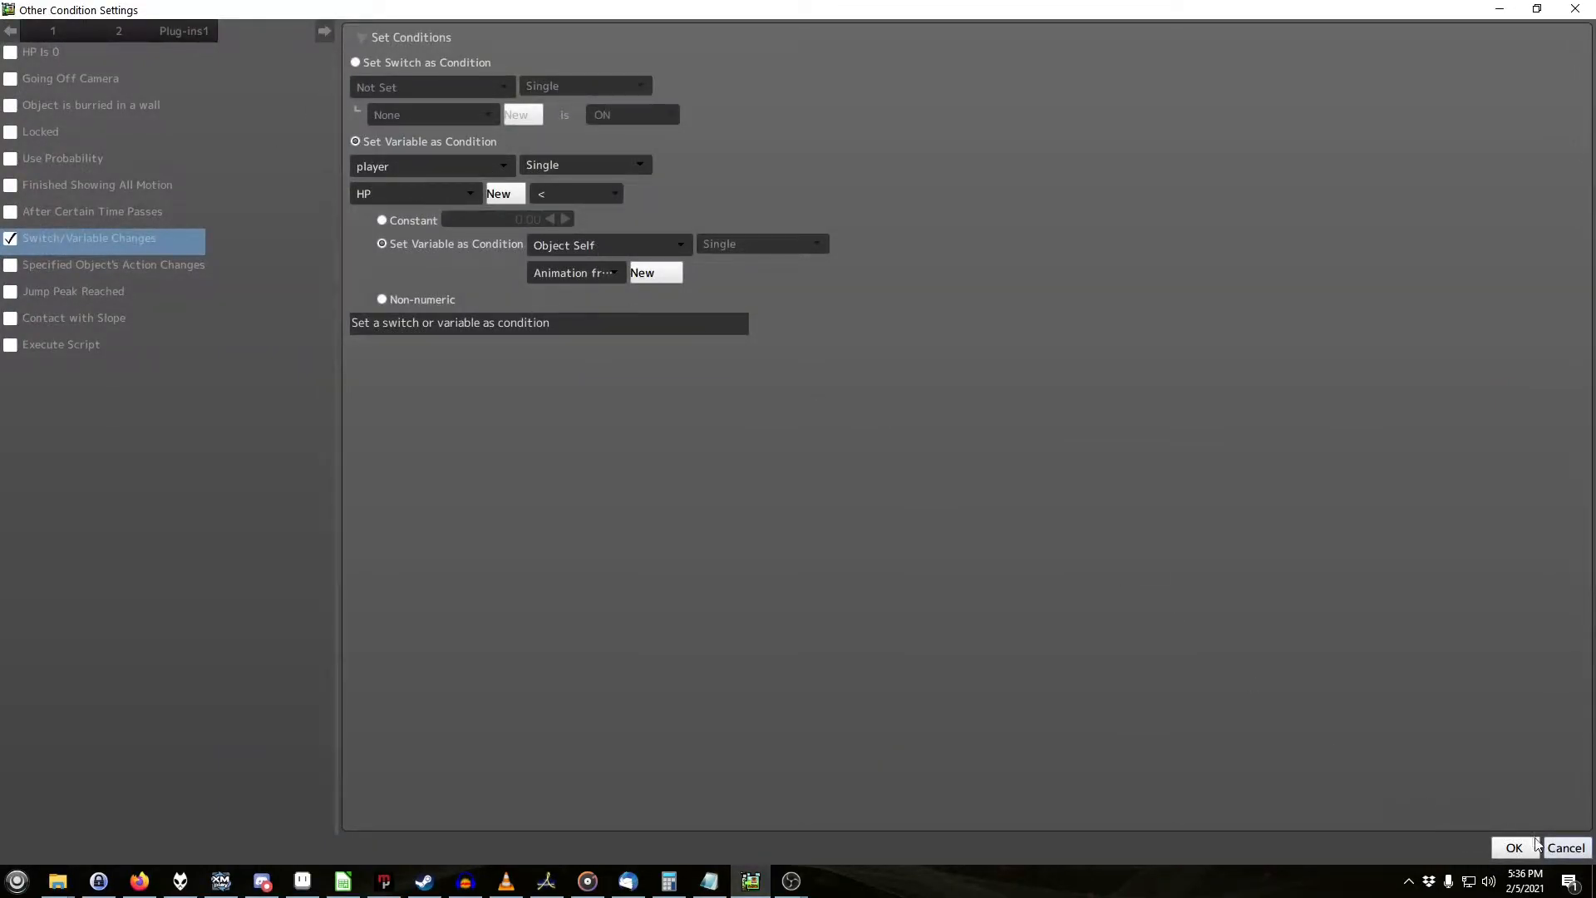
left_click(1512, 846)
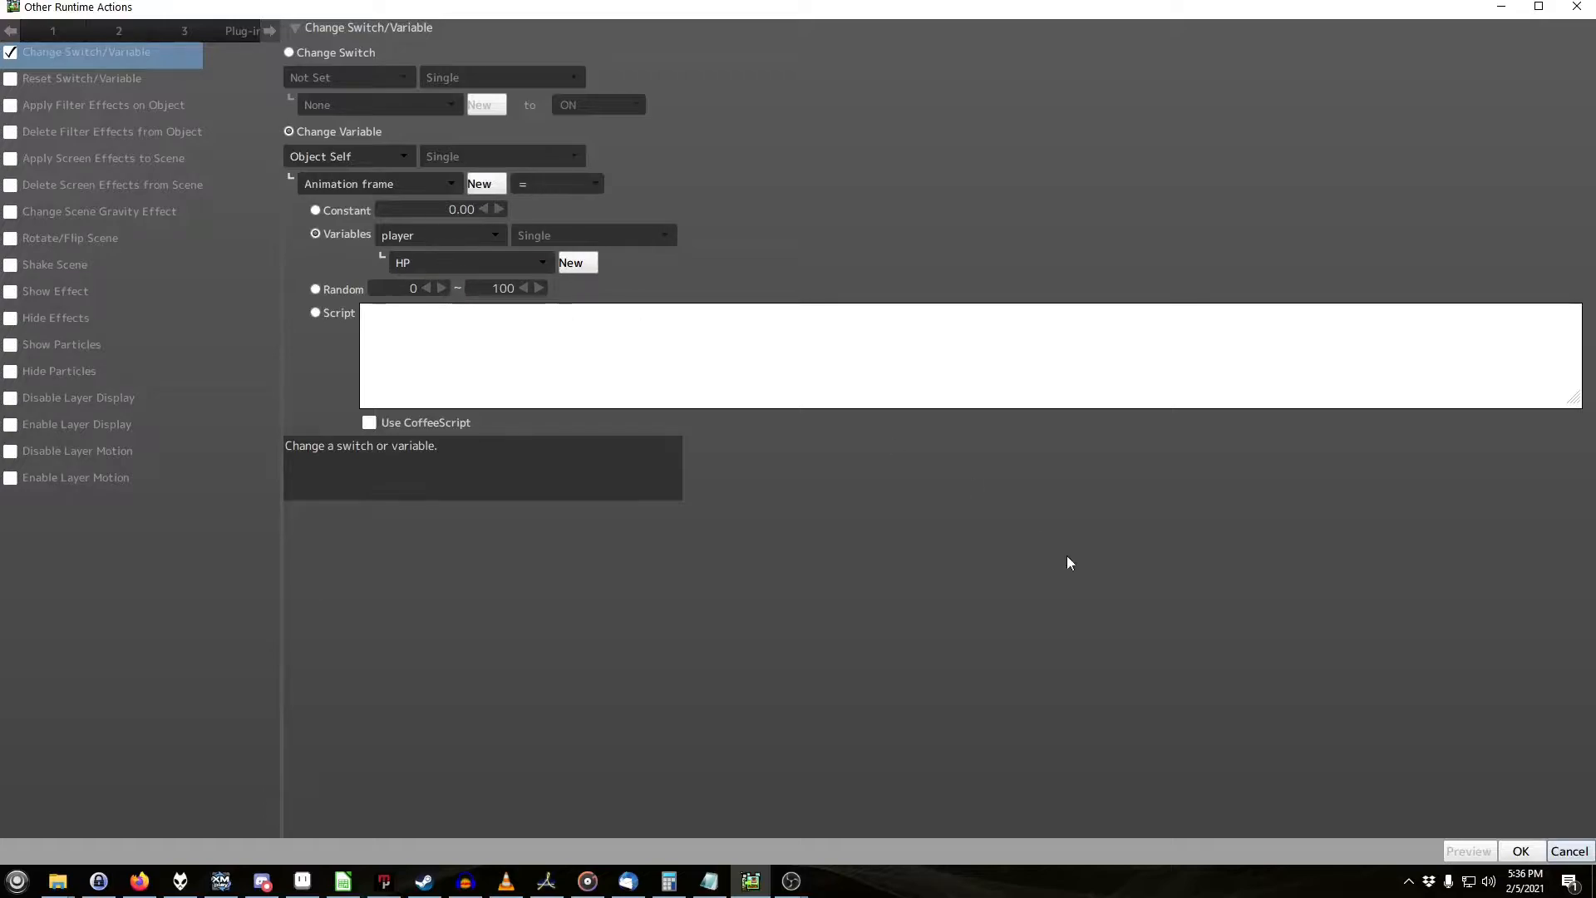
left_click(1521, 851)
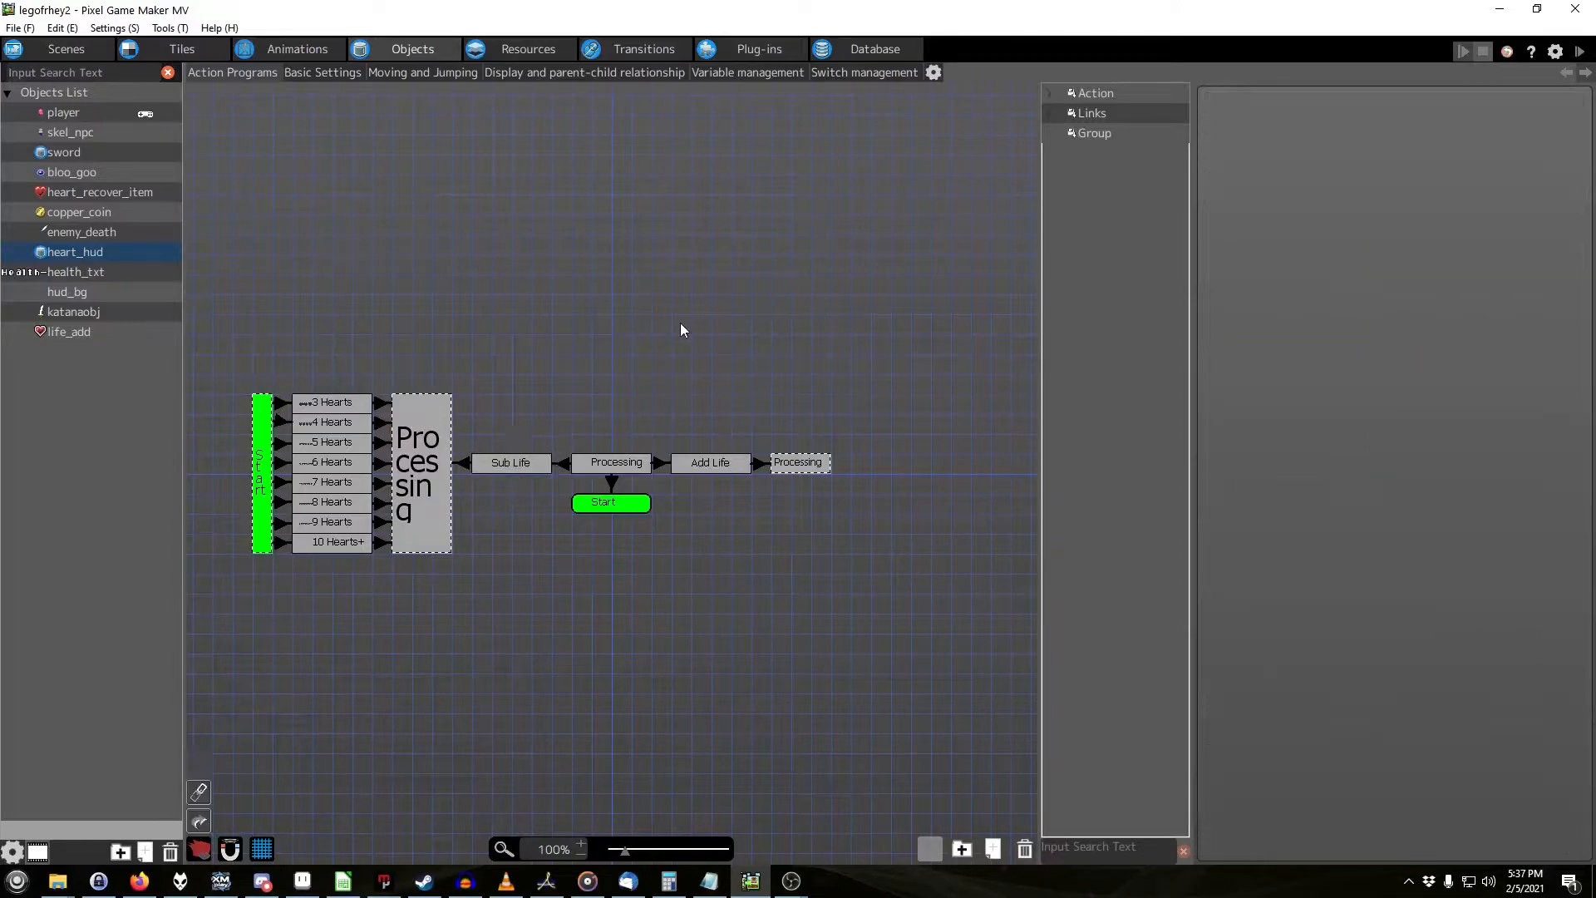
left_click(511, 462)
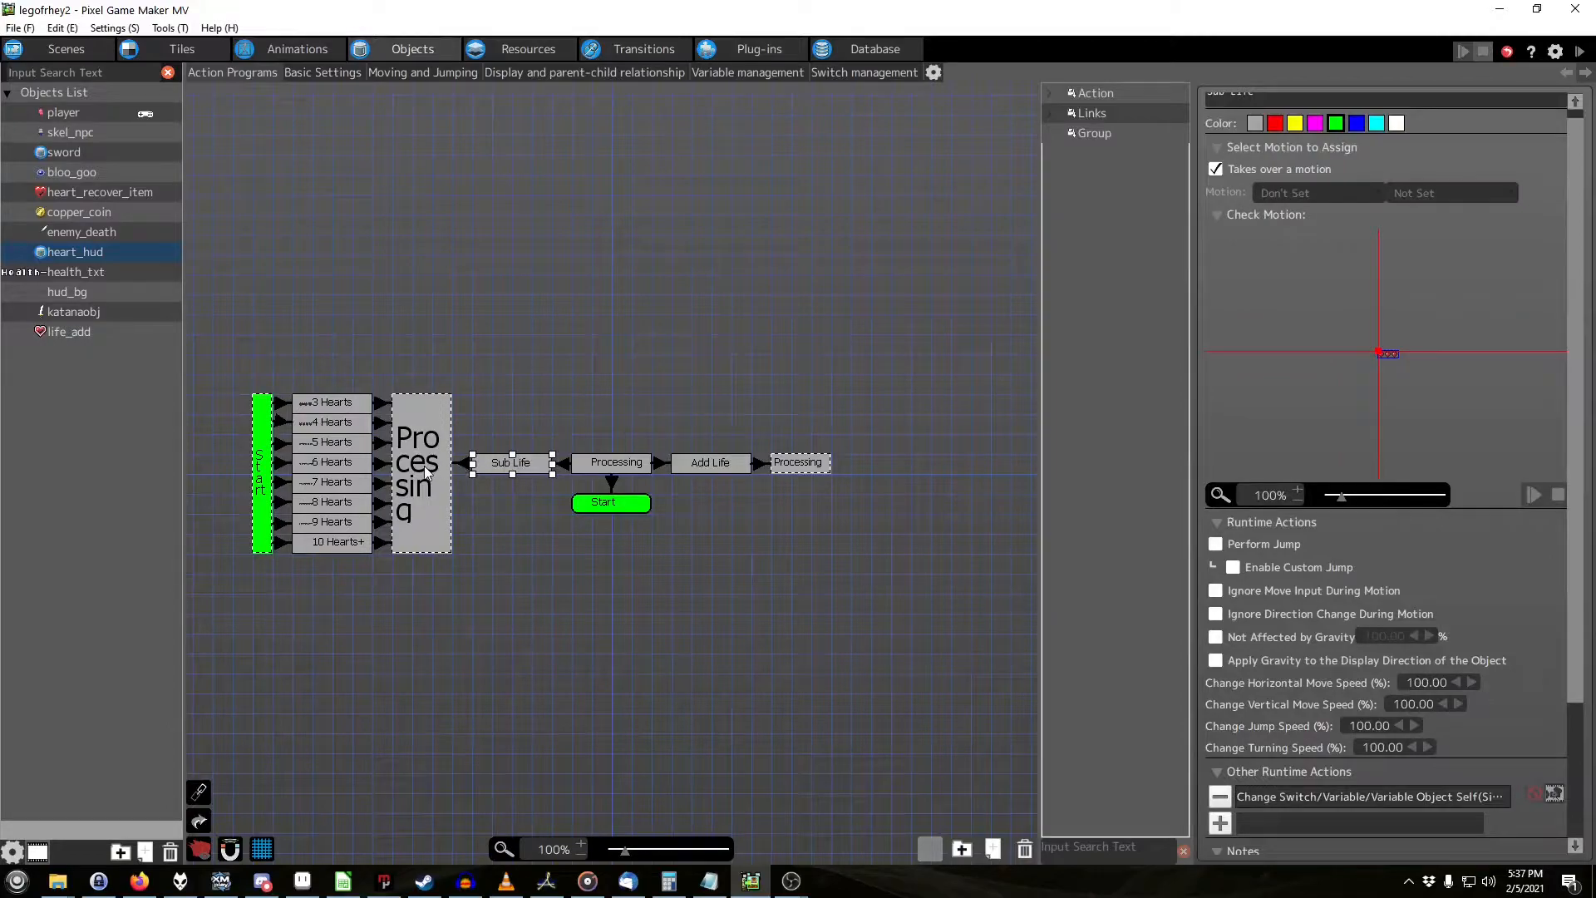
left_click(615, 462)
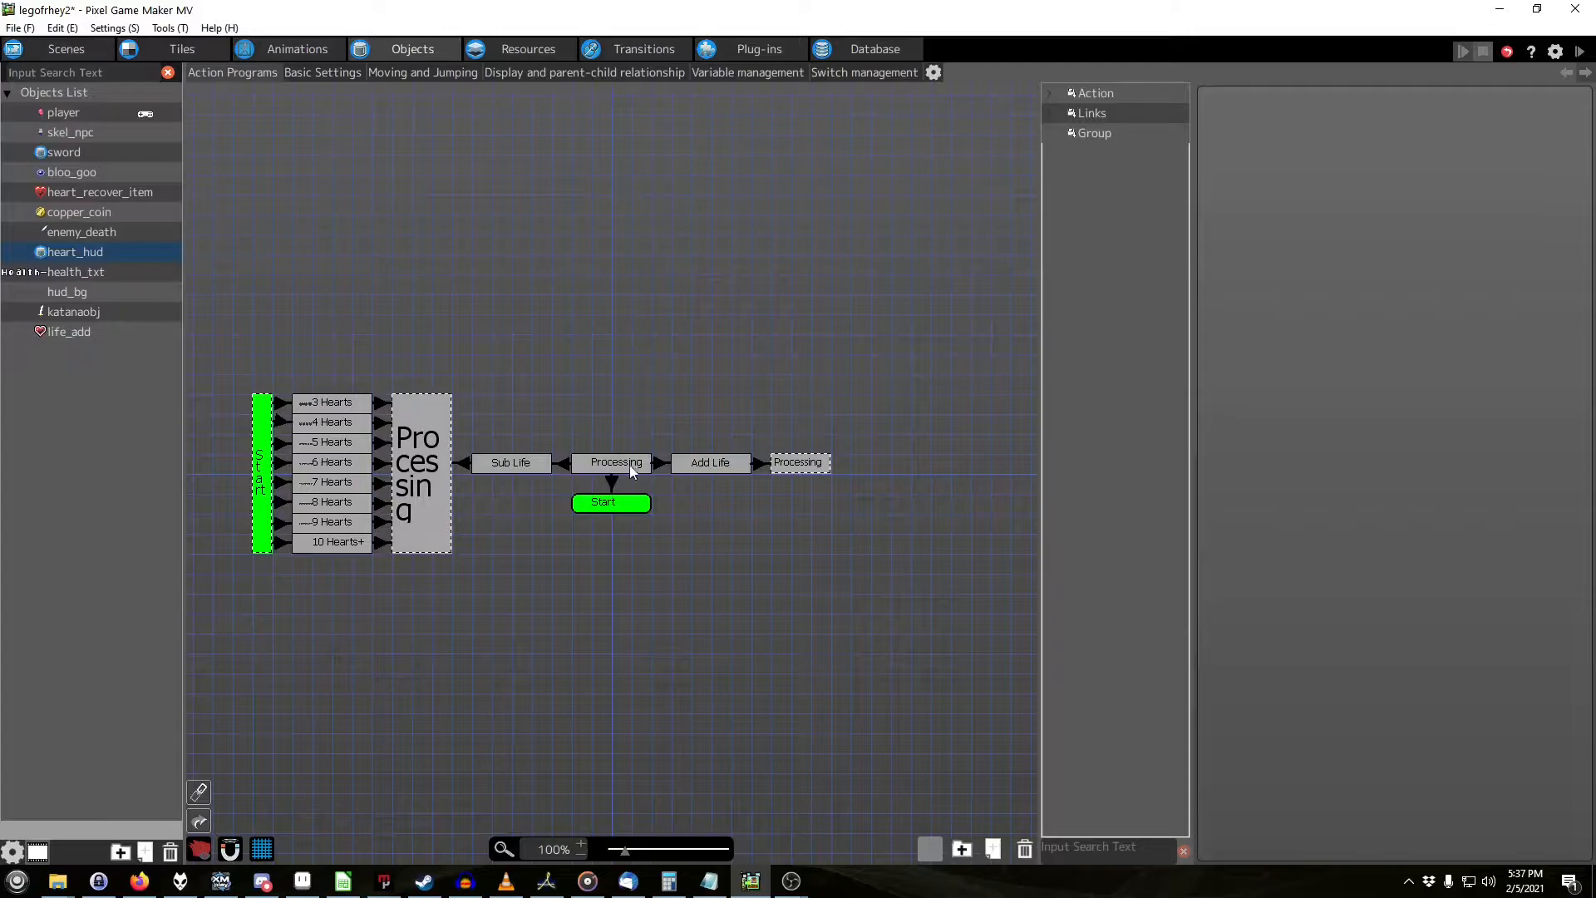
mouse_move(668, 486)
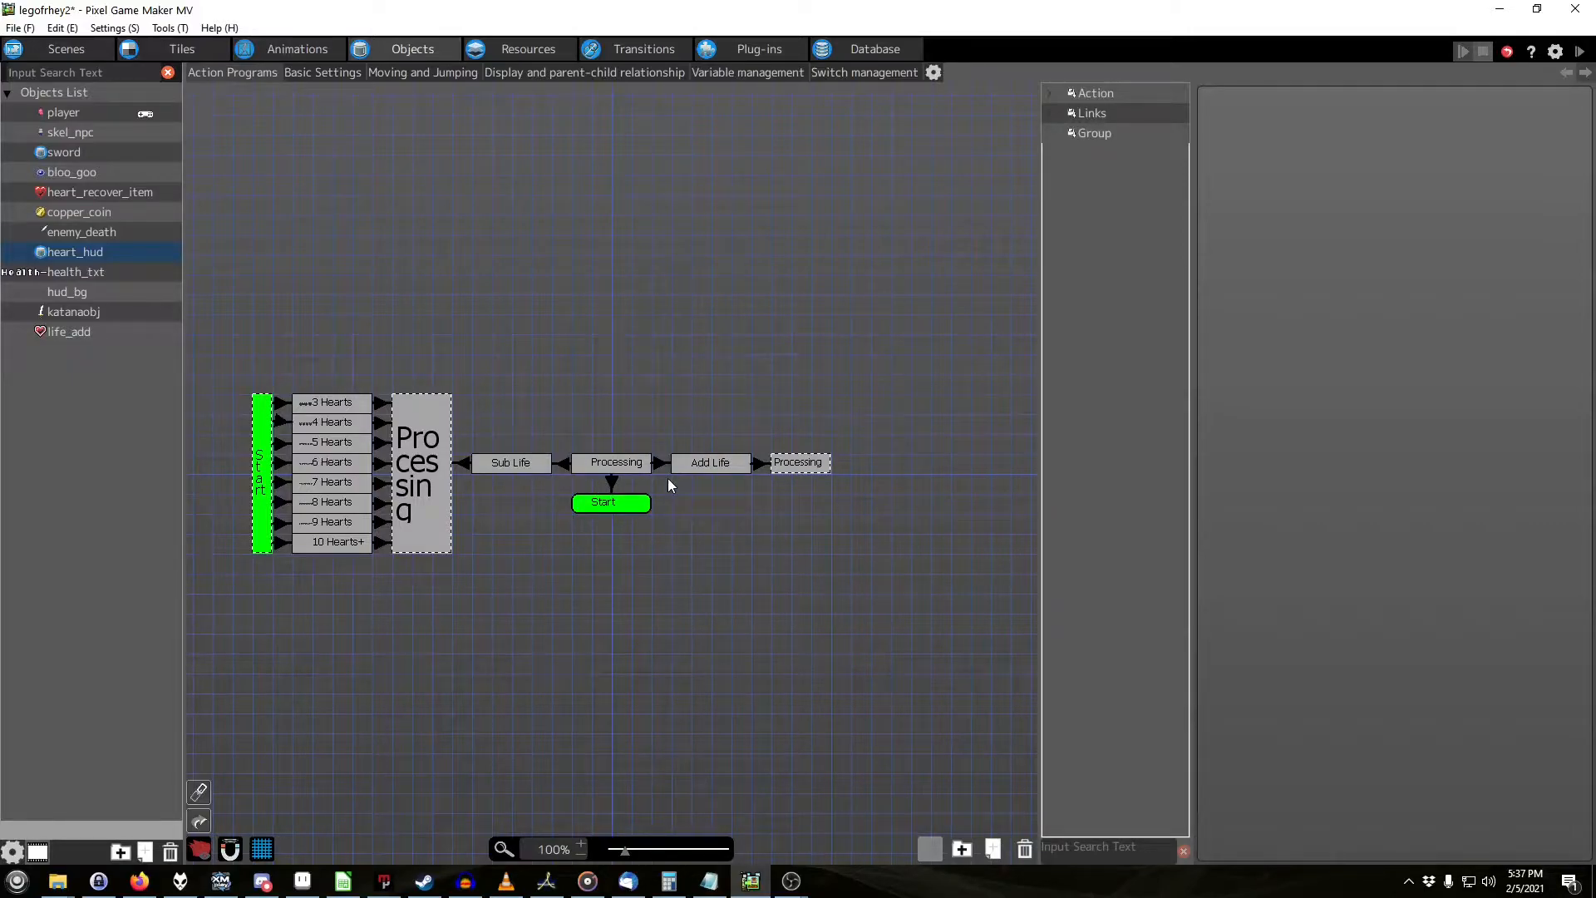
mouse_move(575, 316)
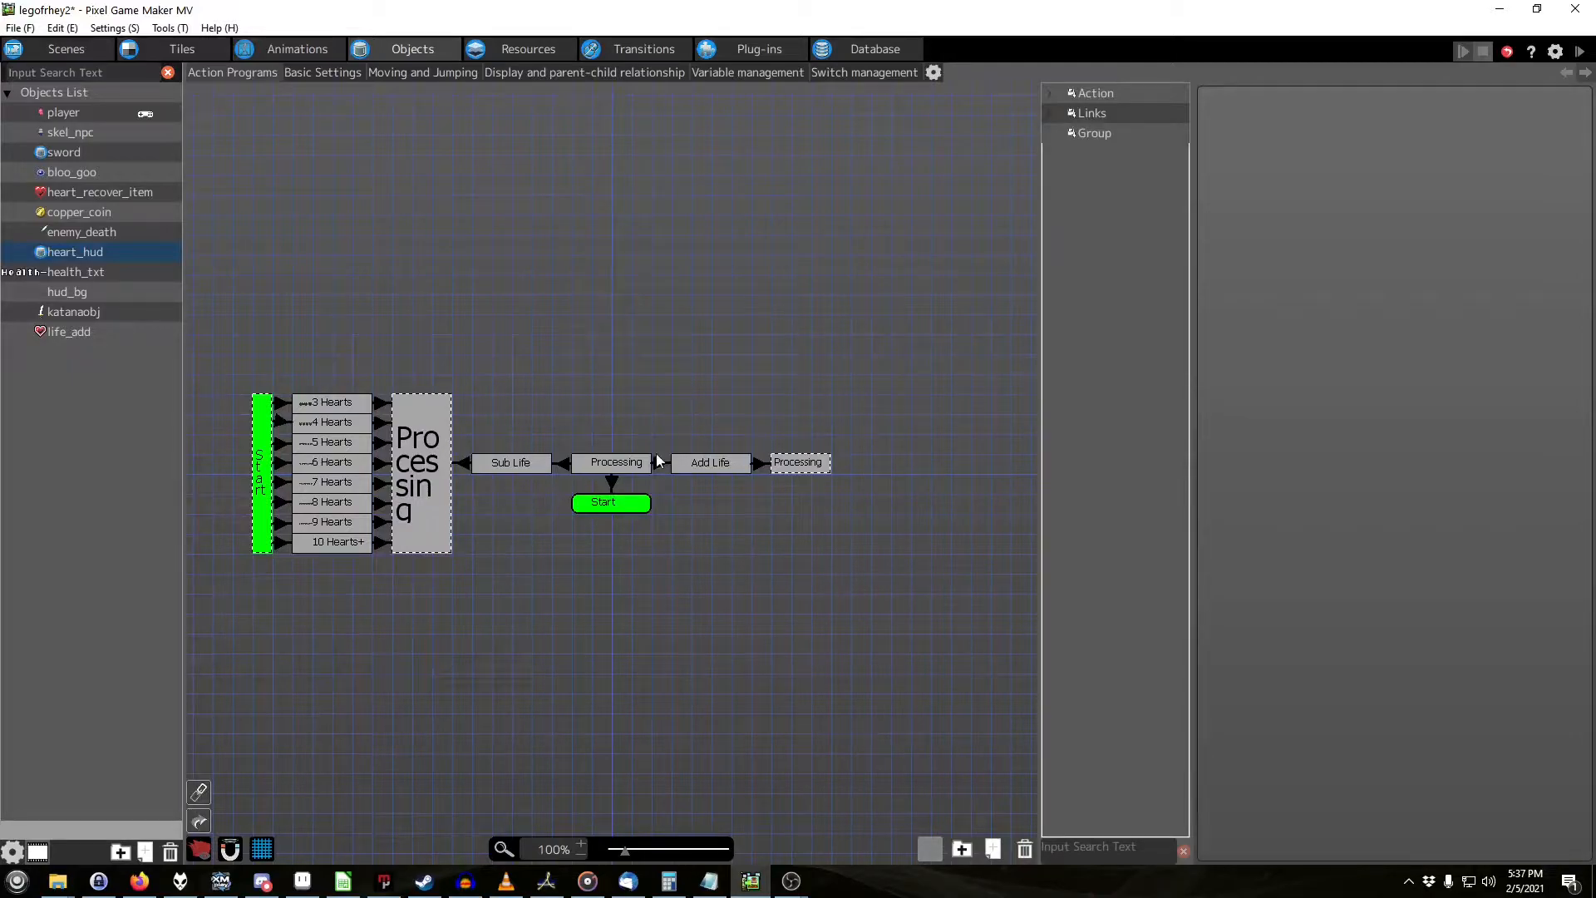
mouse_move(688, 359)
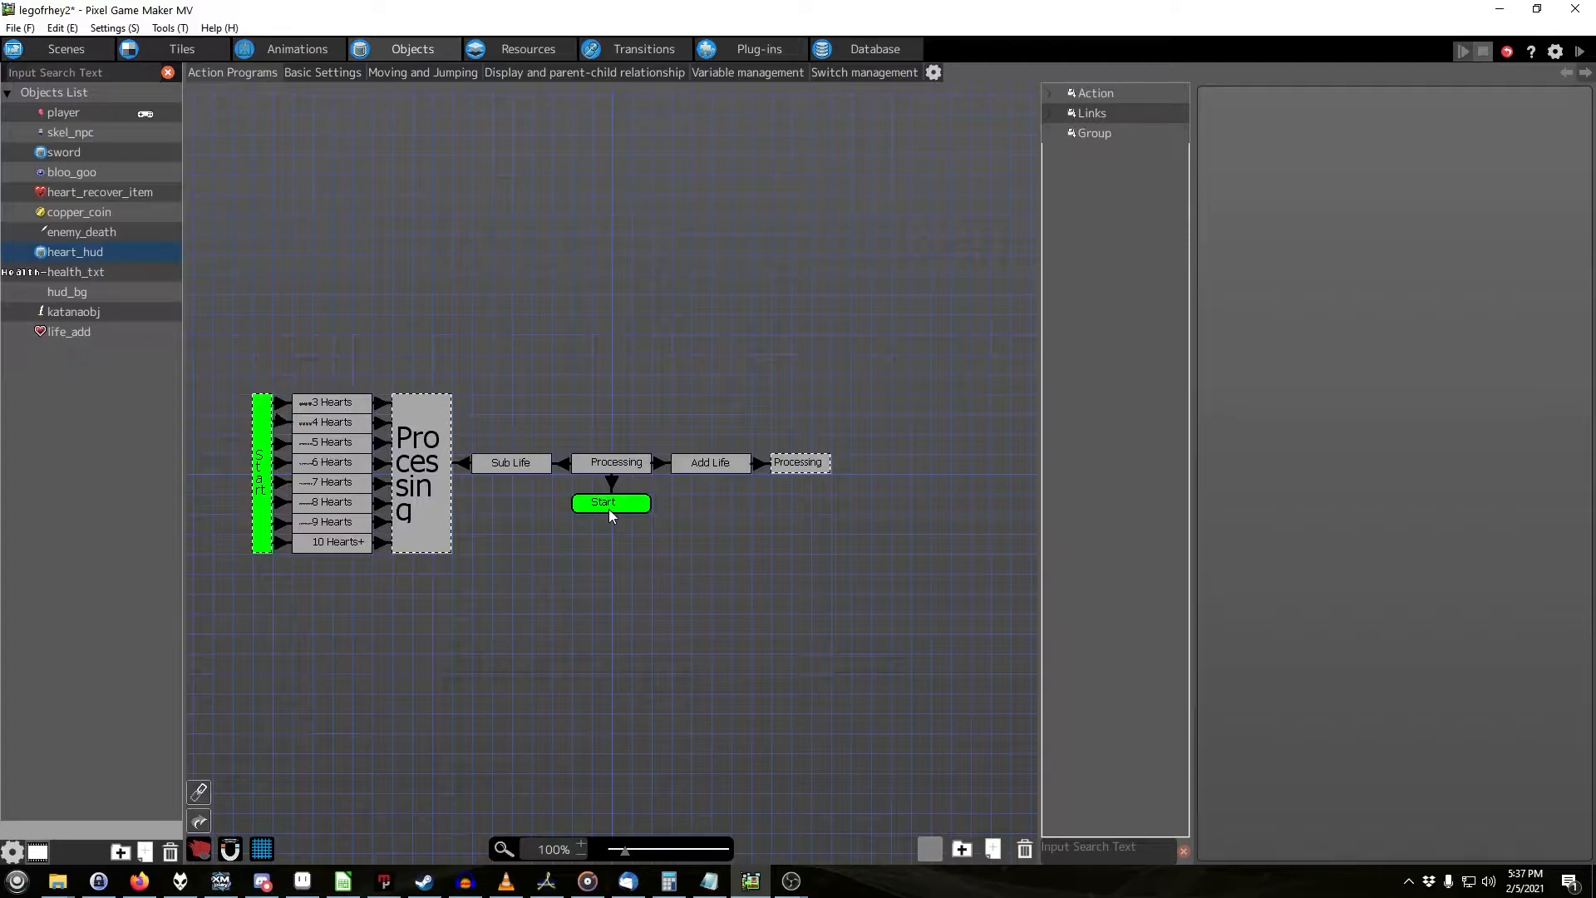
left_click(329, 421)
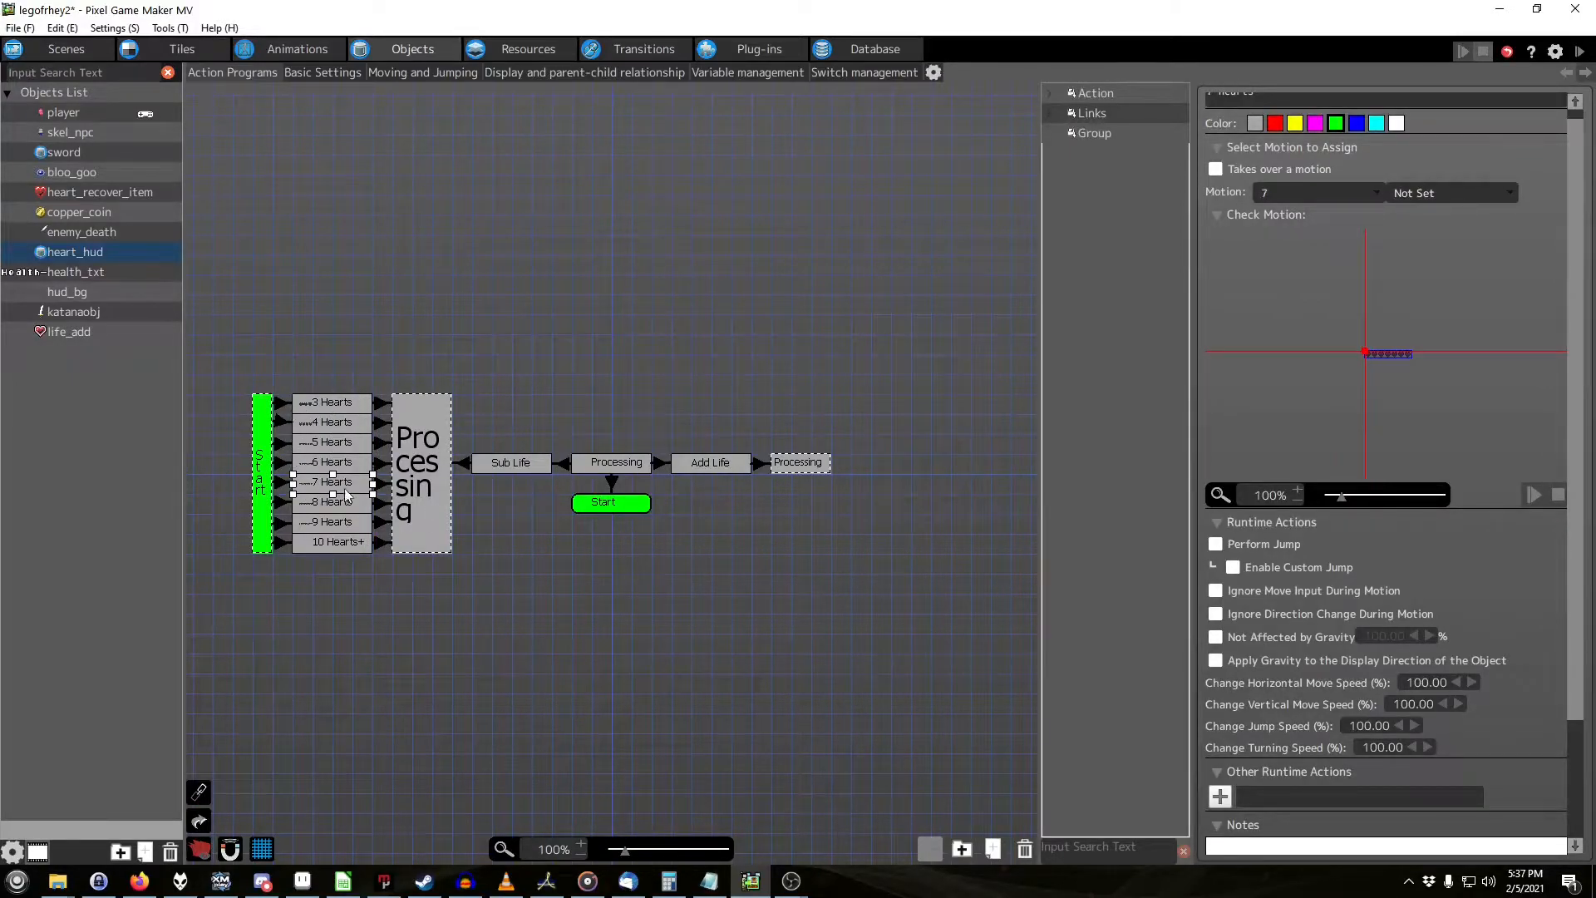
left_click(331, 500)
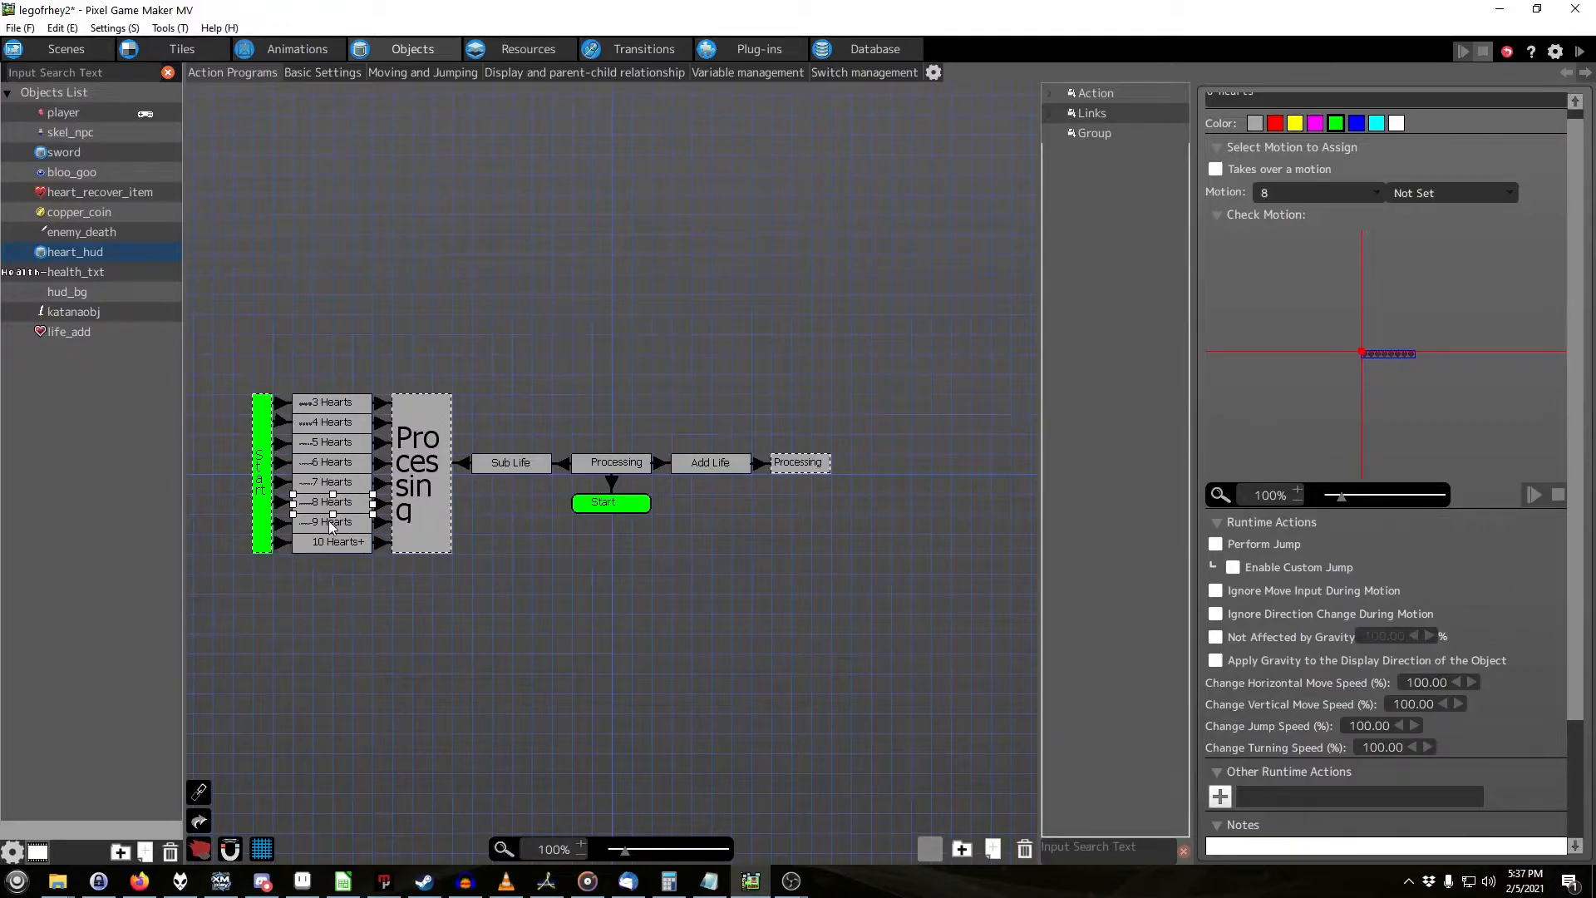
left_click(602, 502)
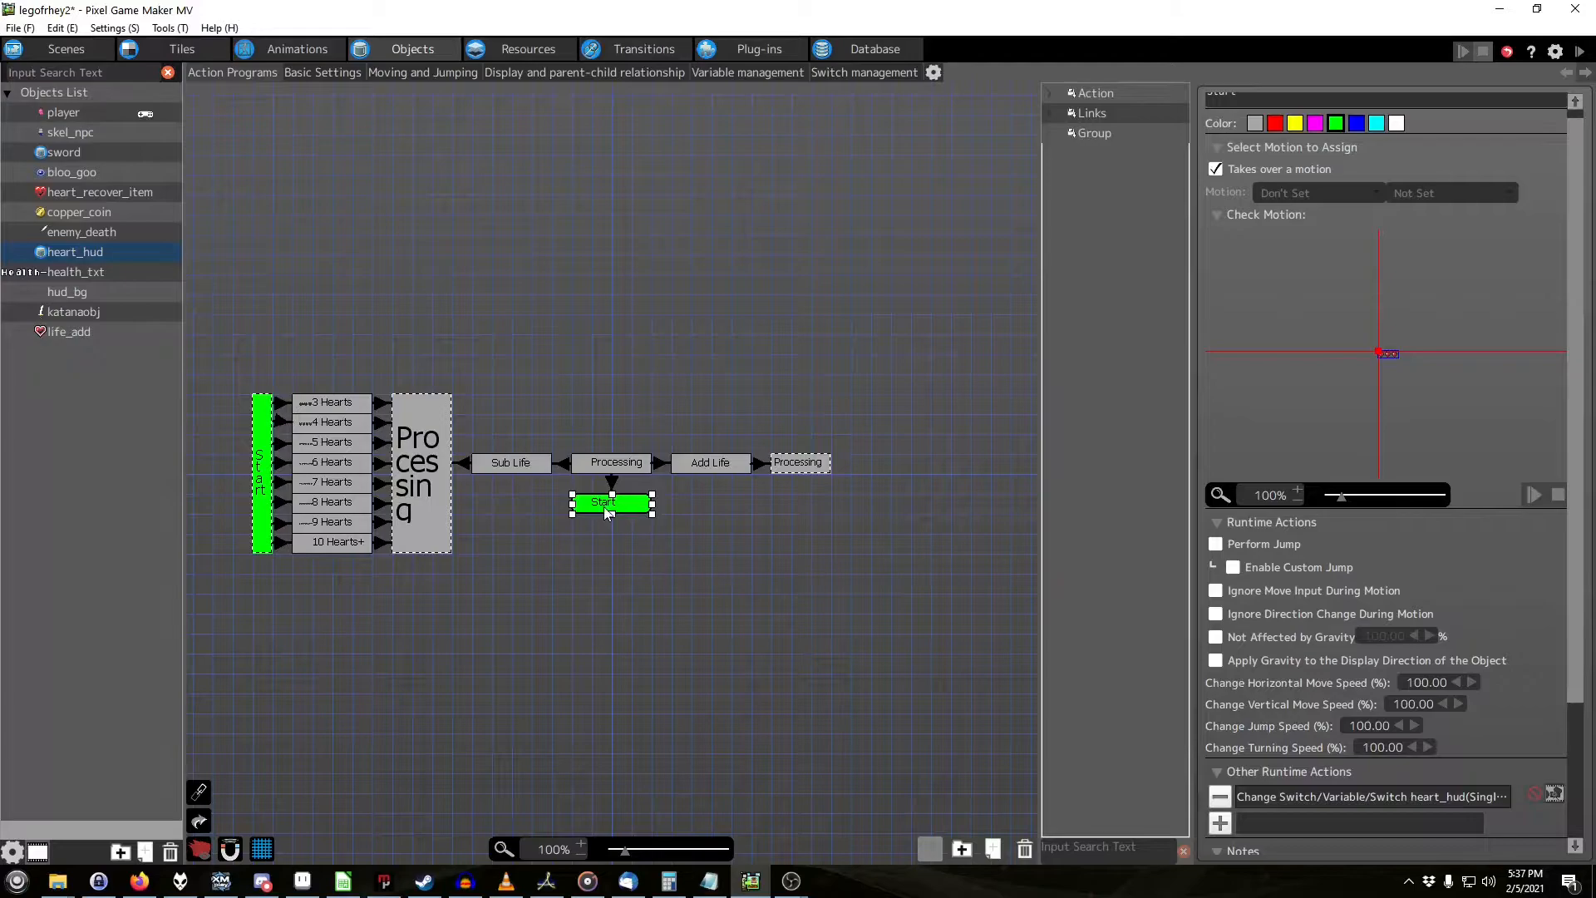
mouse_move(1435, 804)
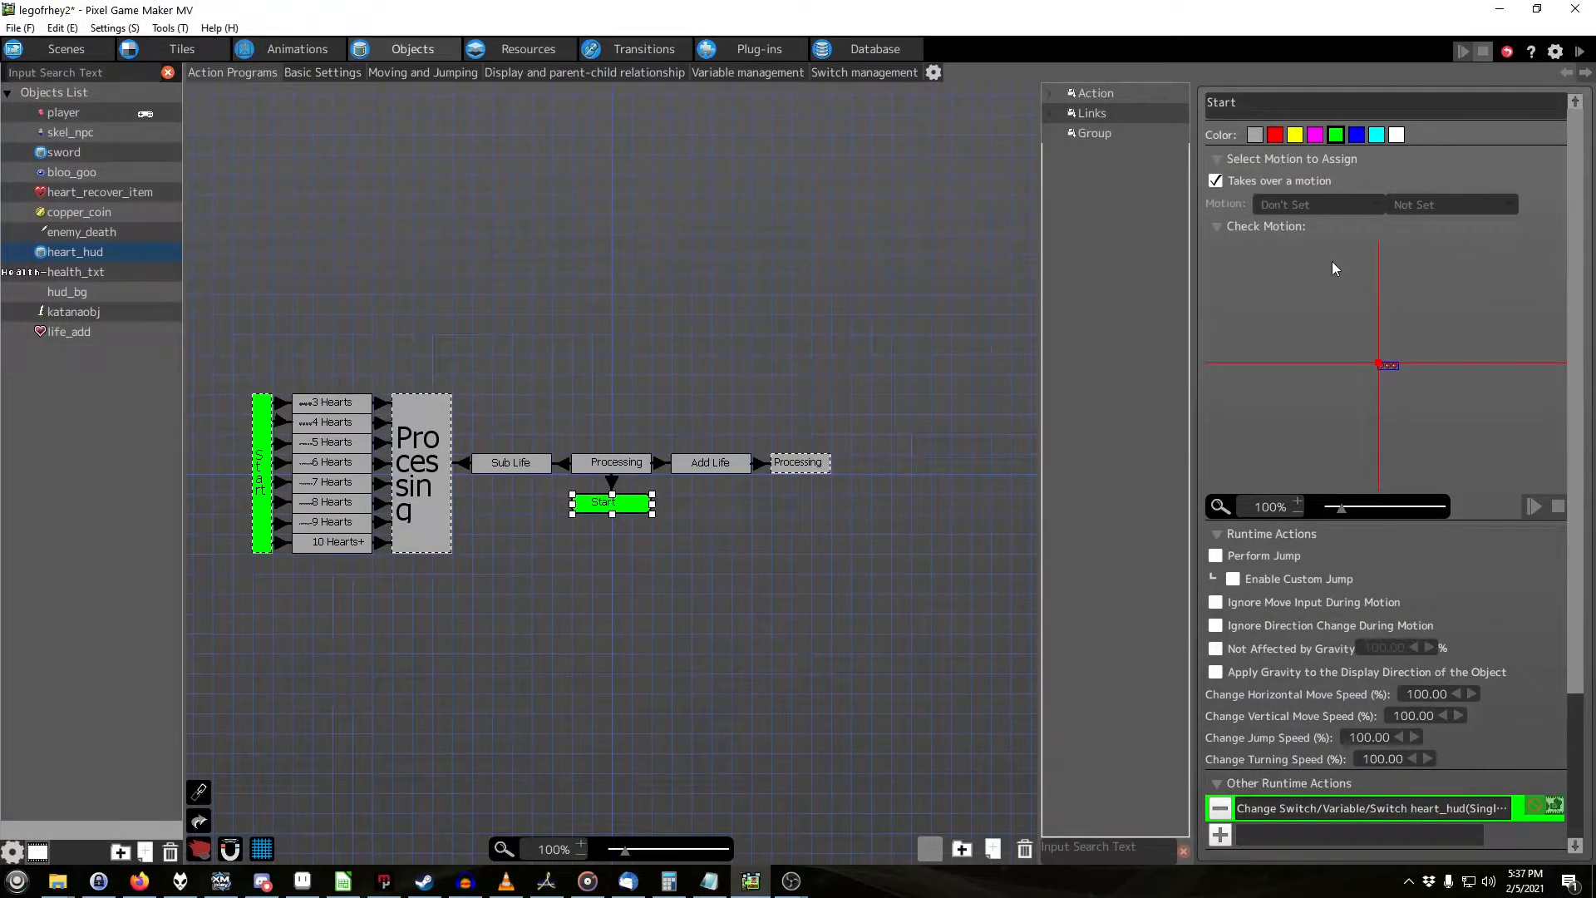
mouse_move(565, 337)
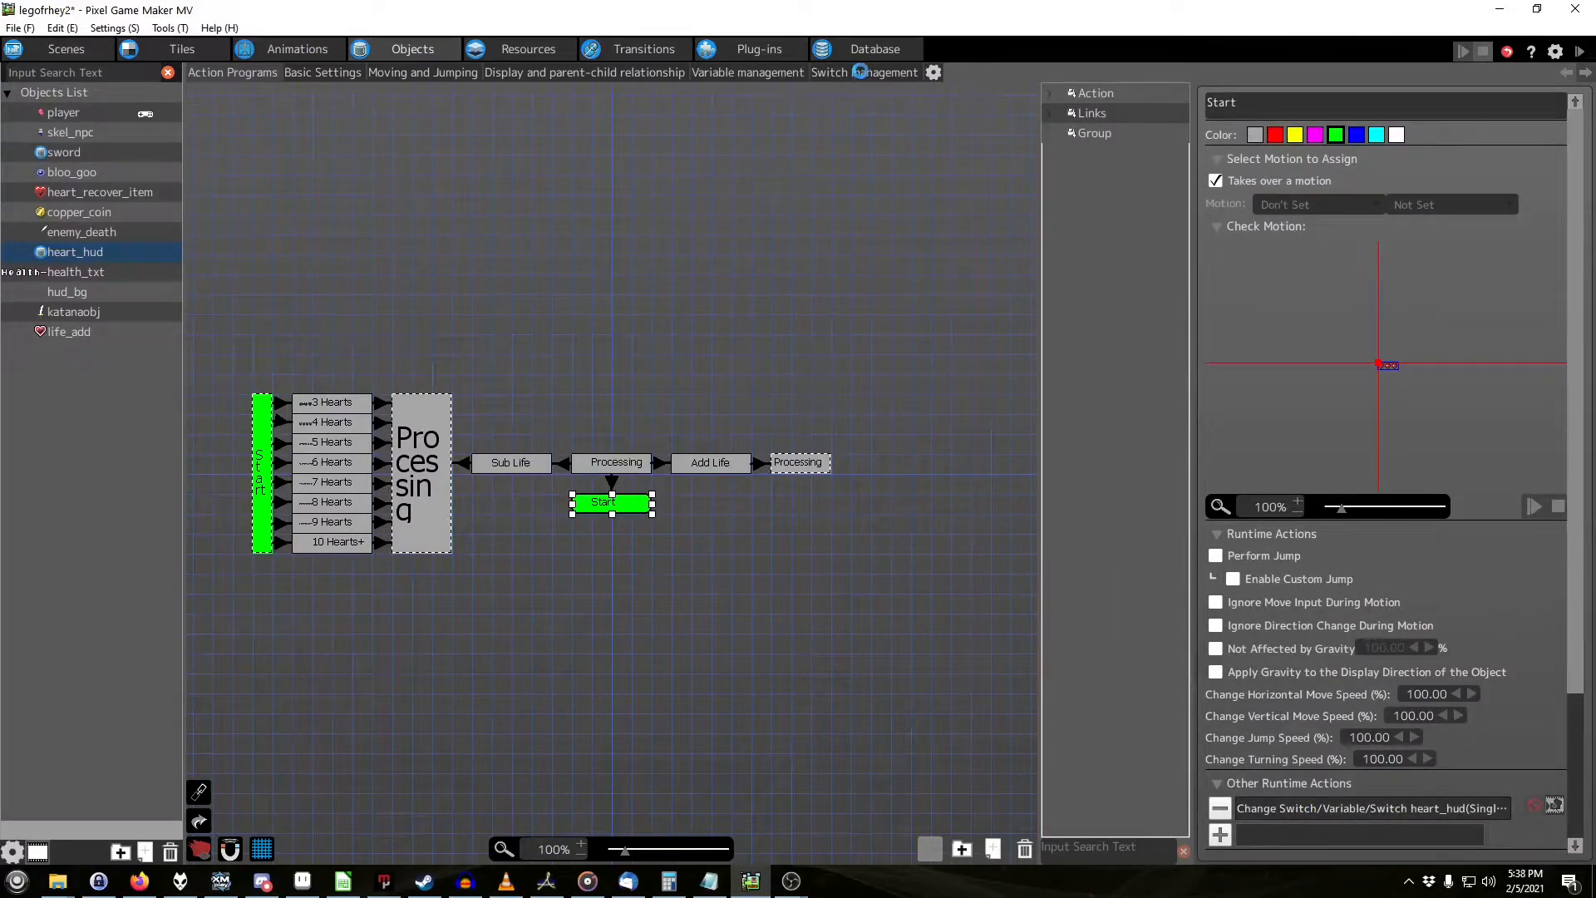
left_click(865, 72)
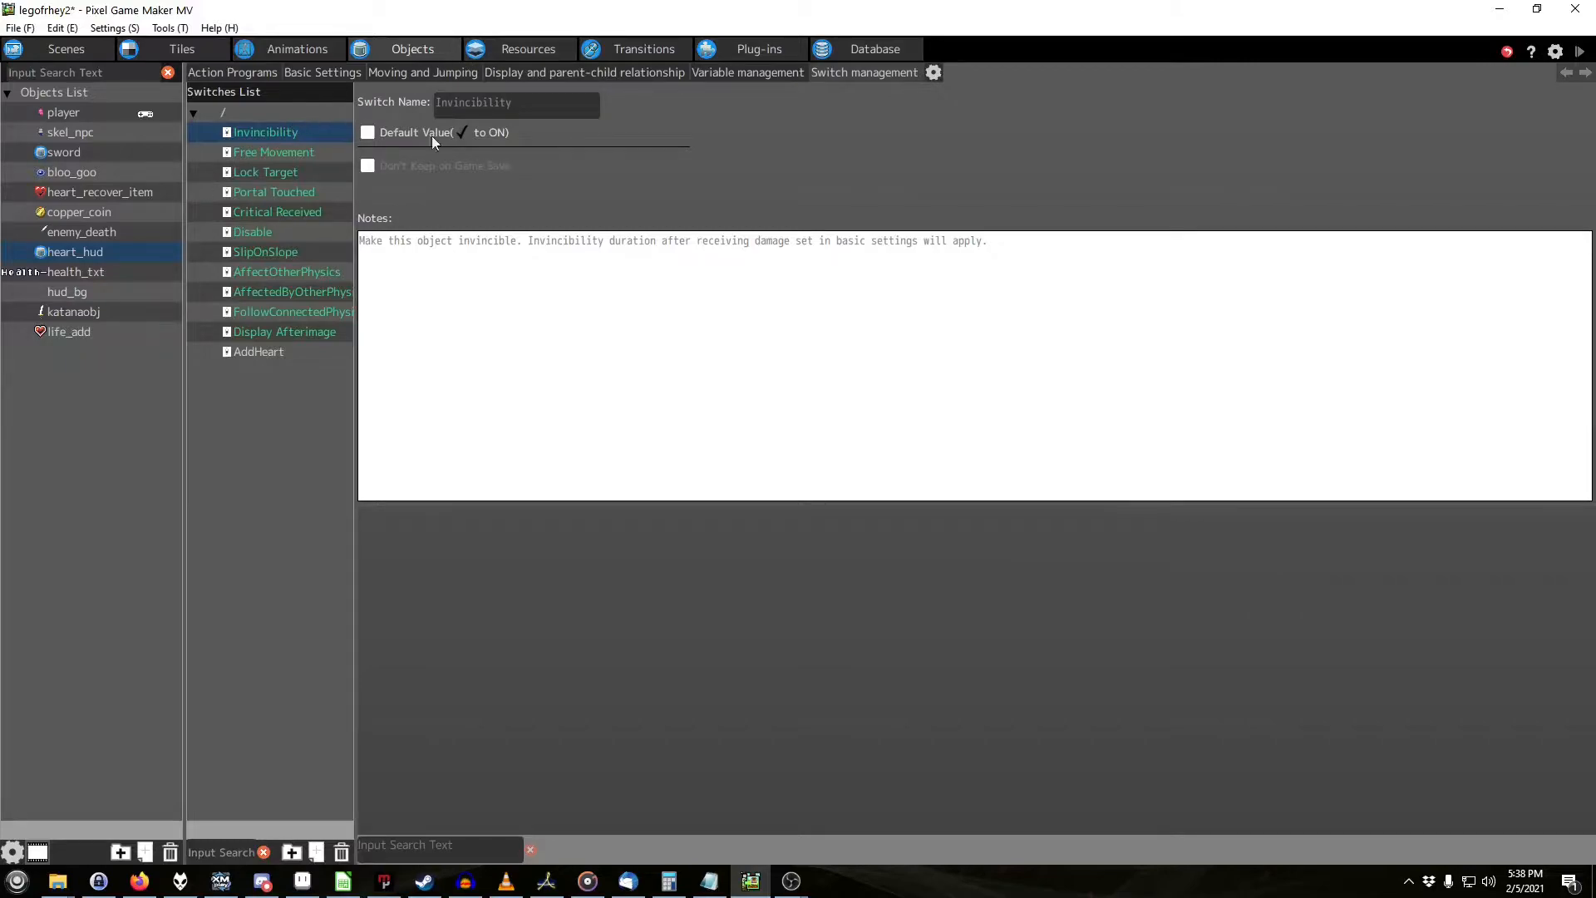
left_click(260, 351)
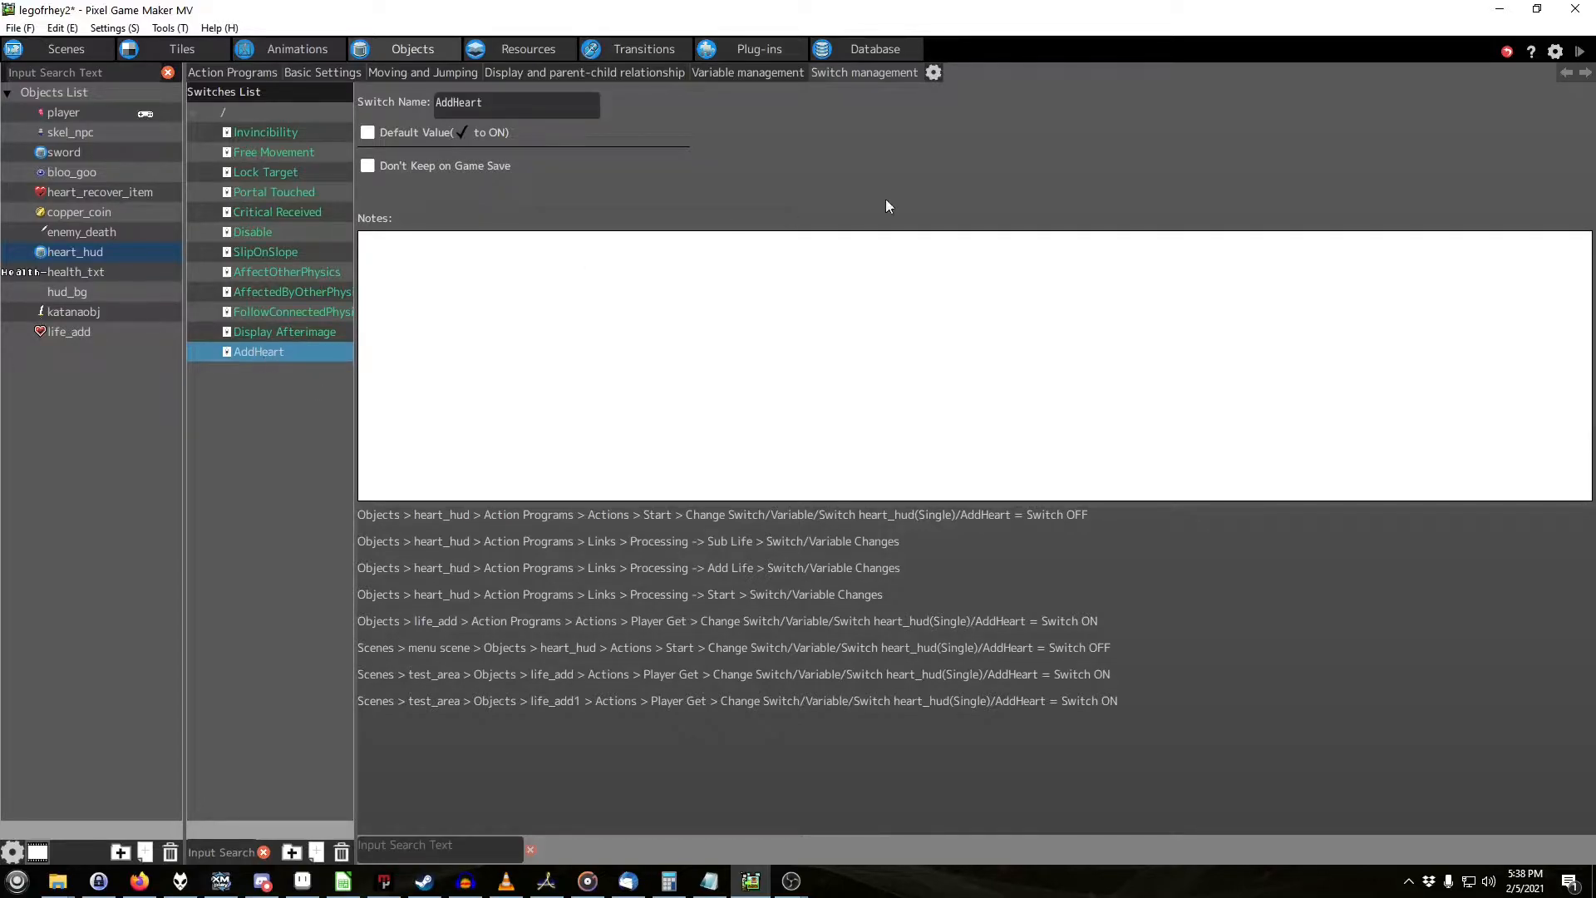
mouse_move(459, 200)
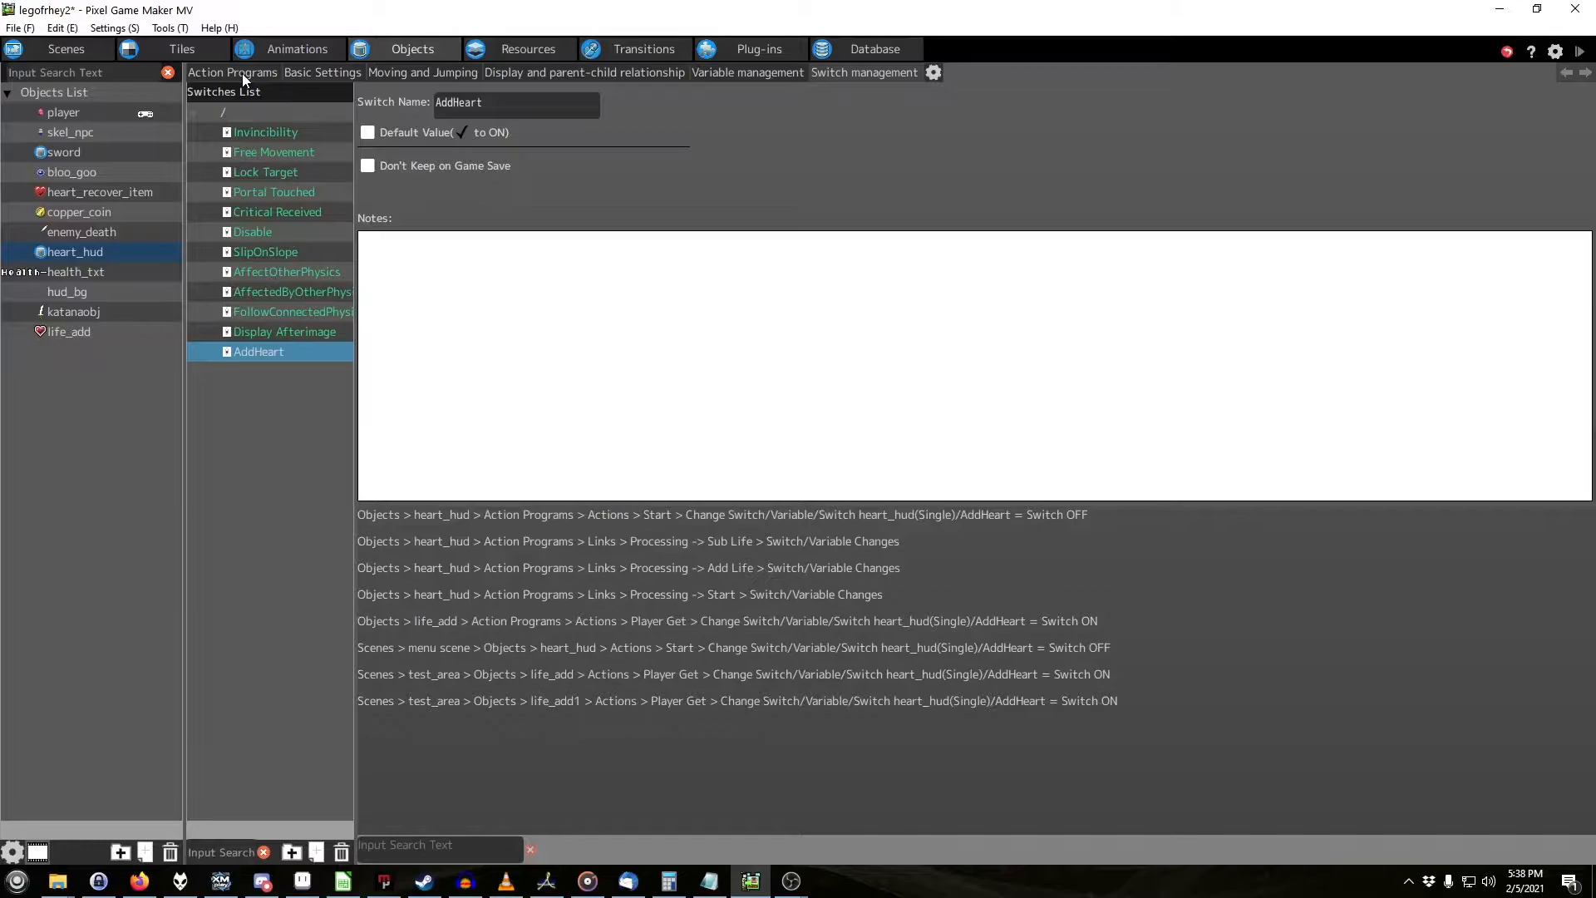
left_click(231, 71)
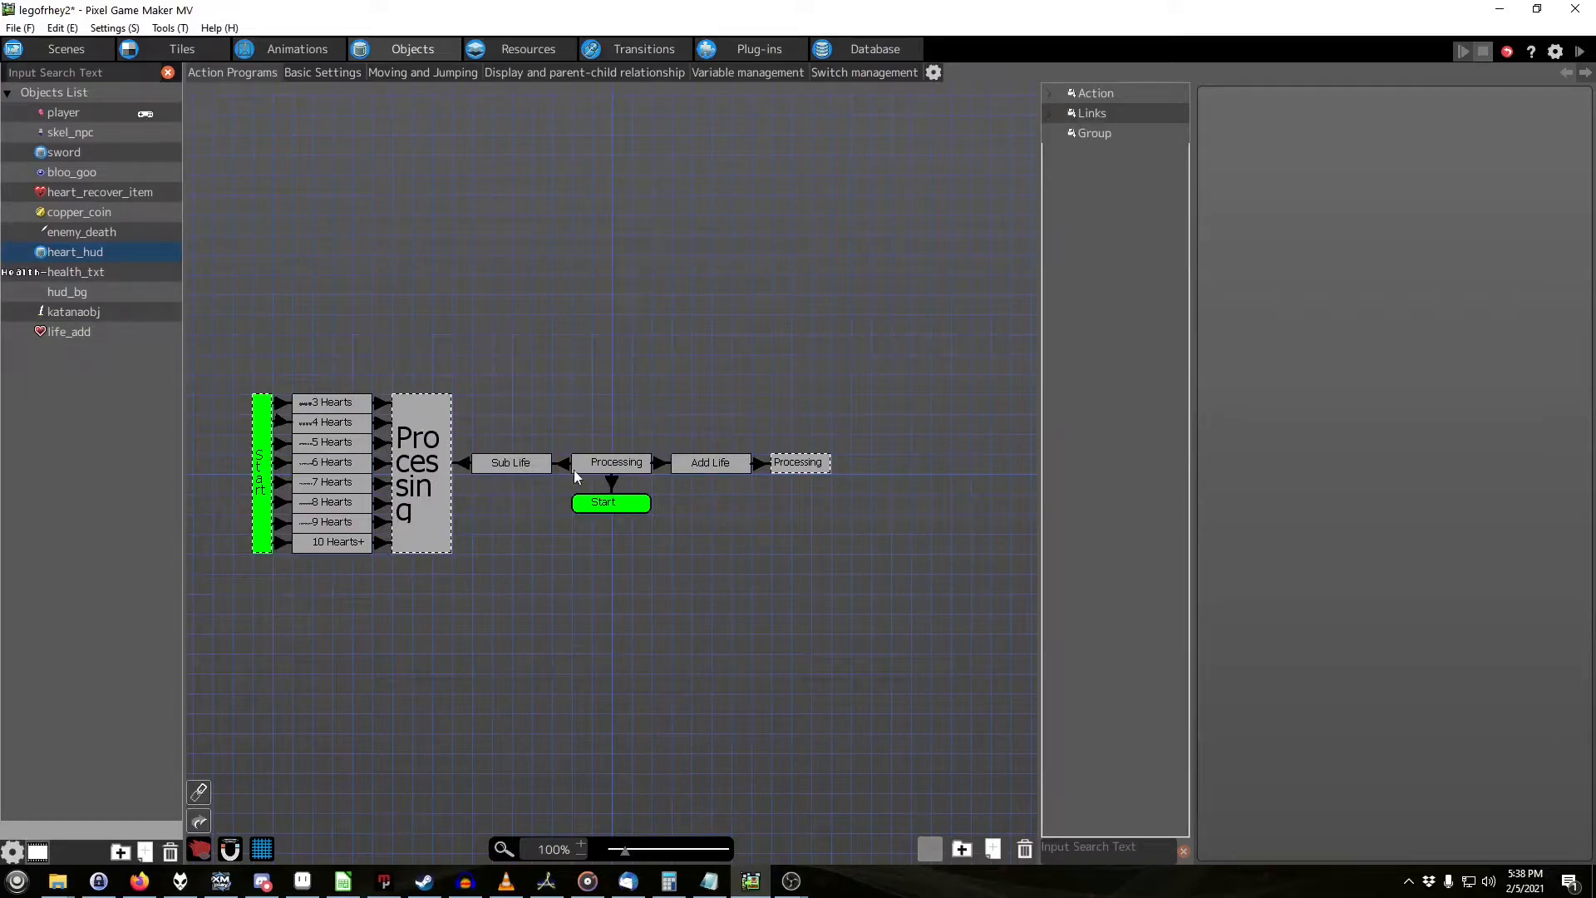
left_click(602, 501)
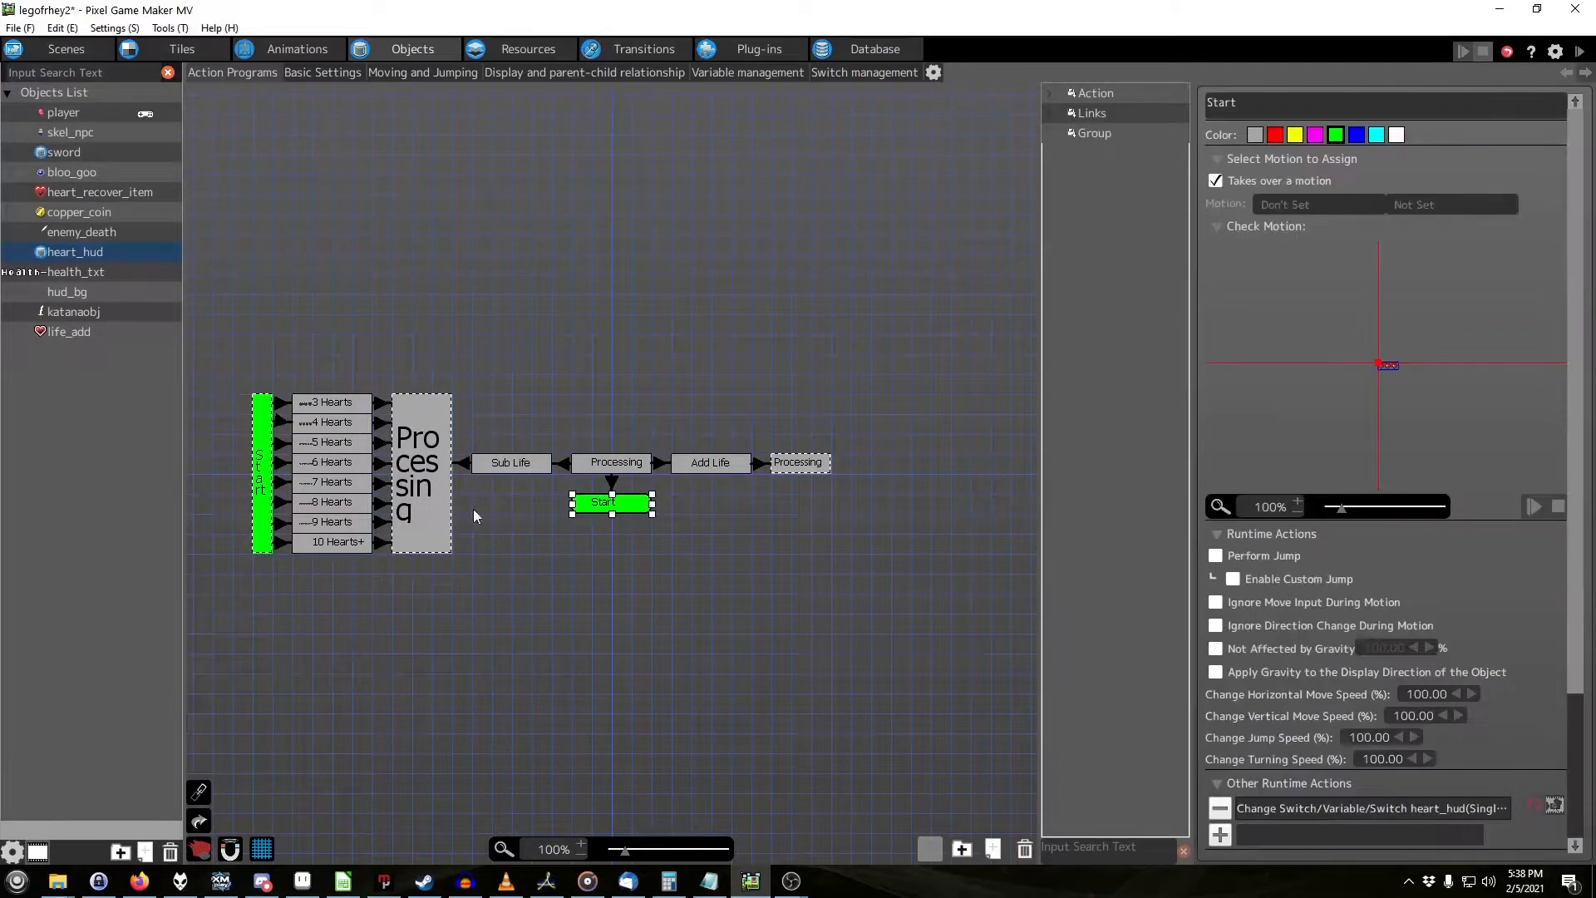
left_click(281, 402)
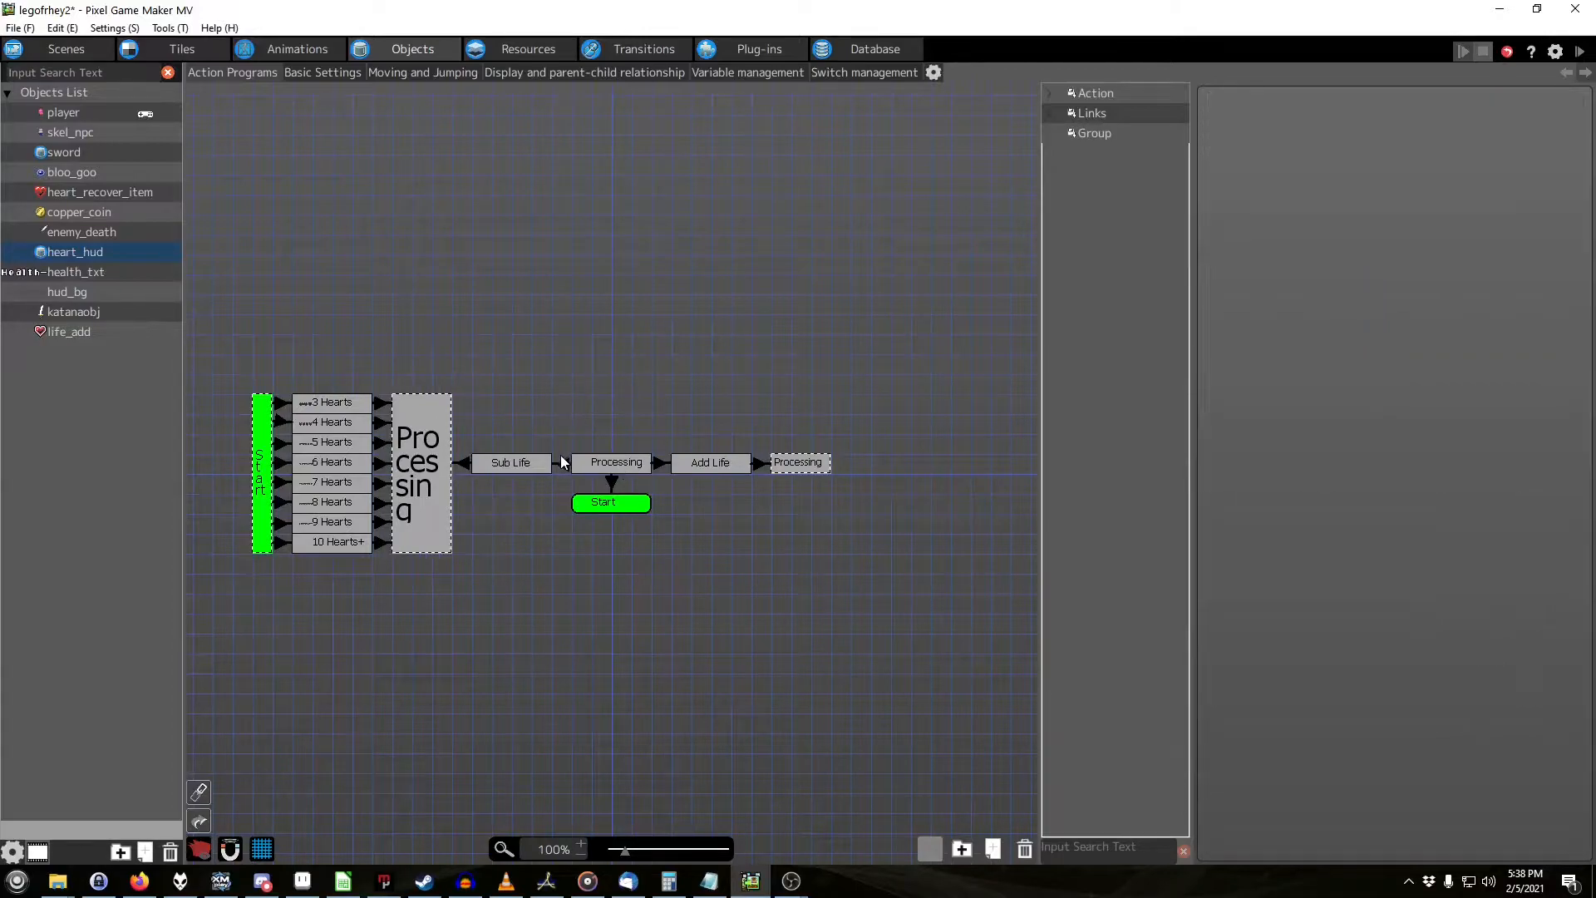
left_click(560, 463)
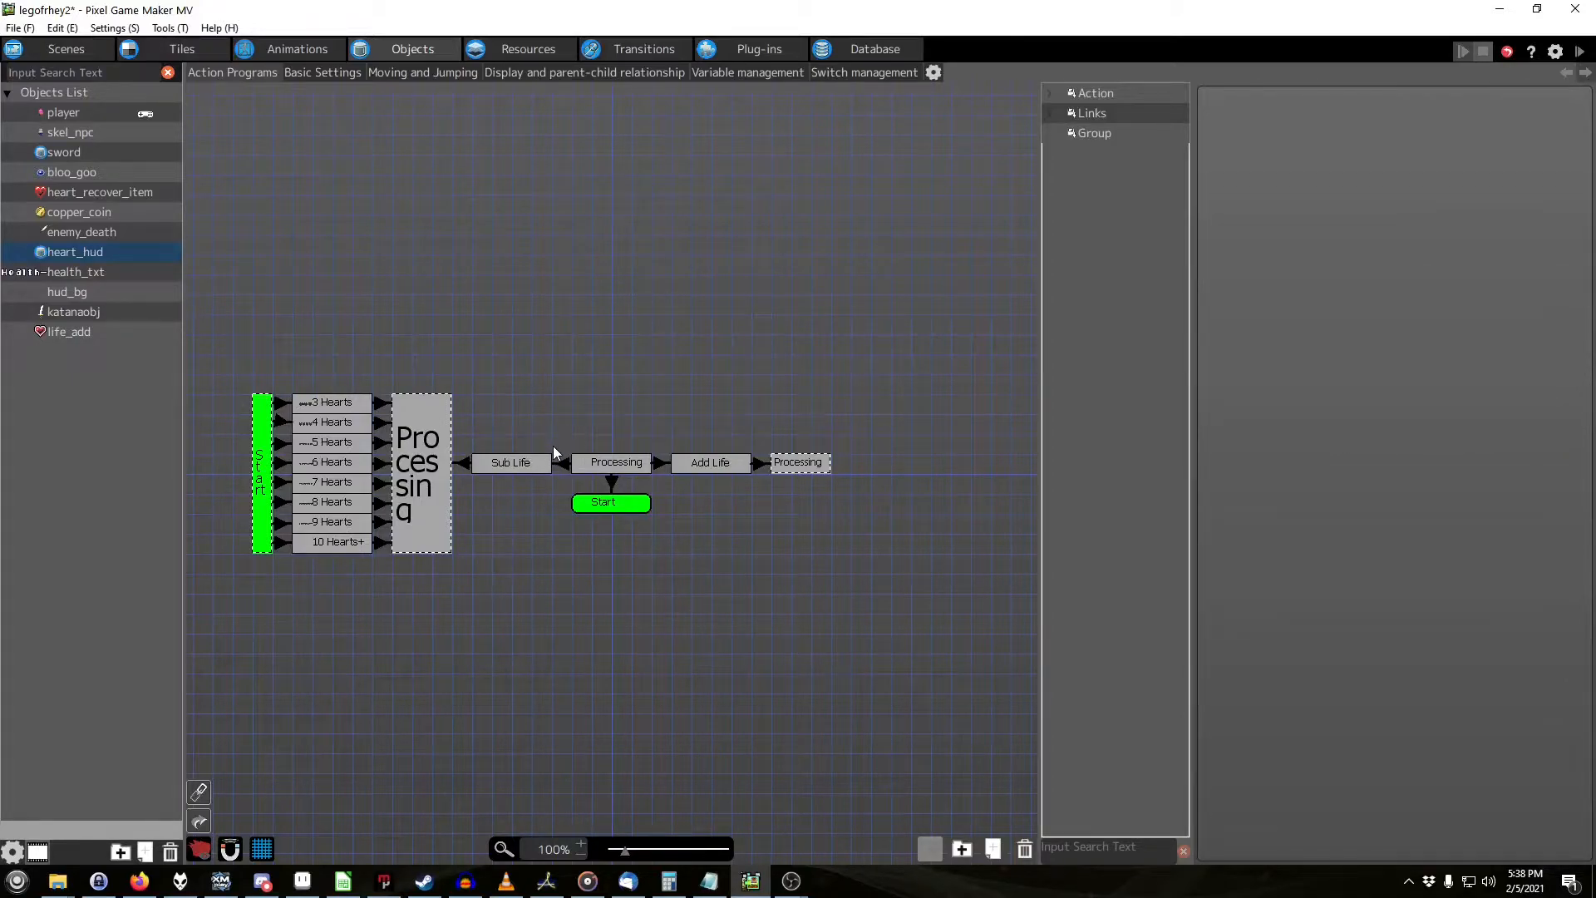
mouse_move(594, 466)
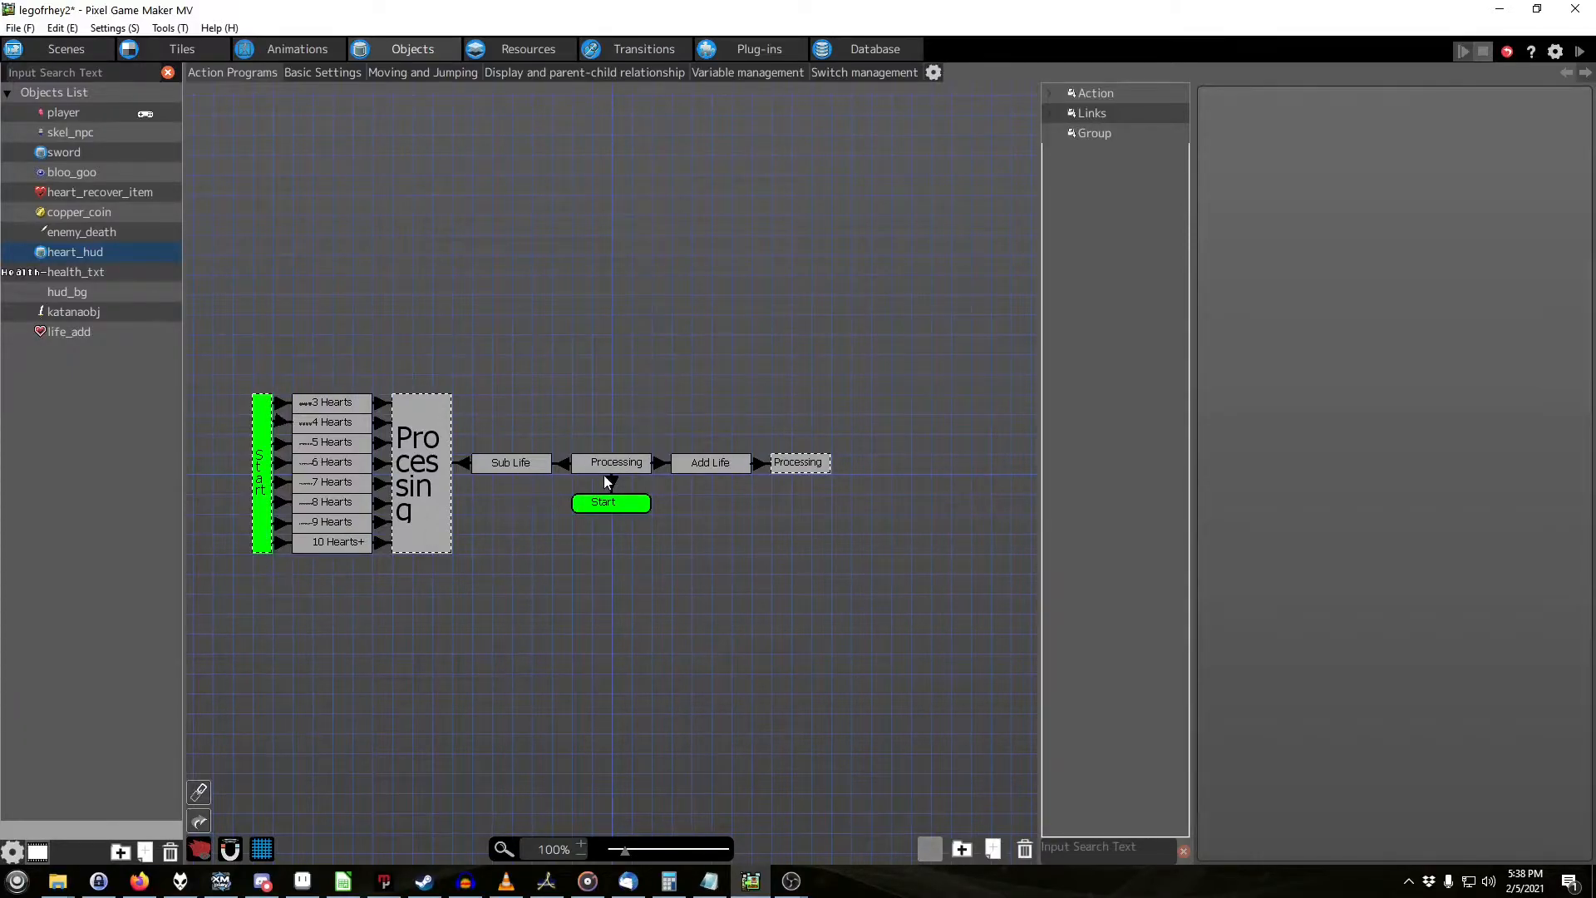
left_click(564, 462)
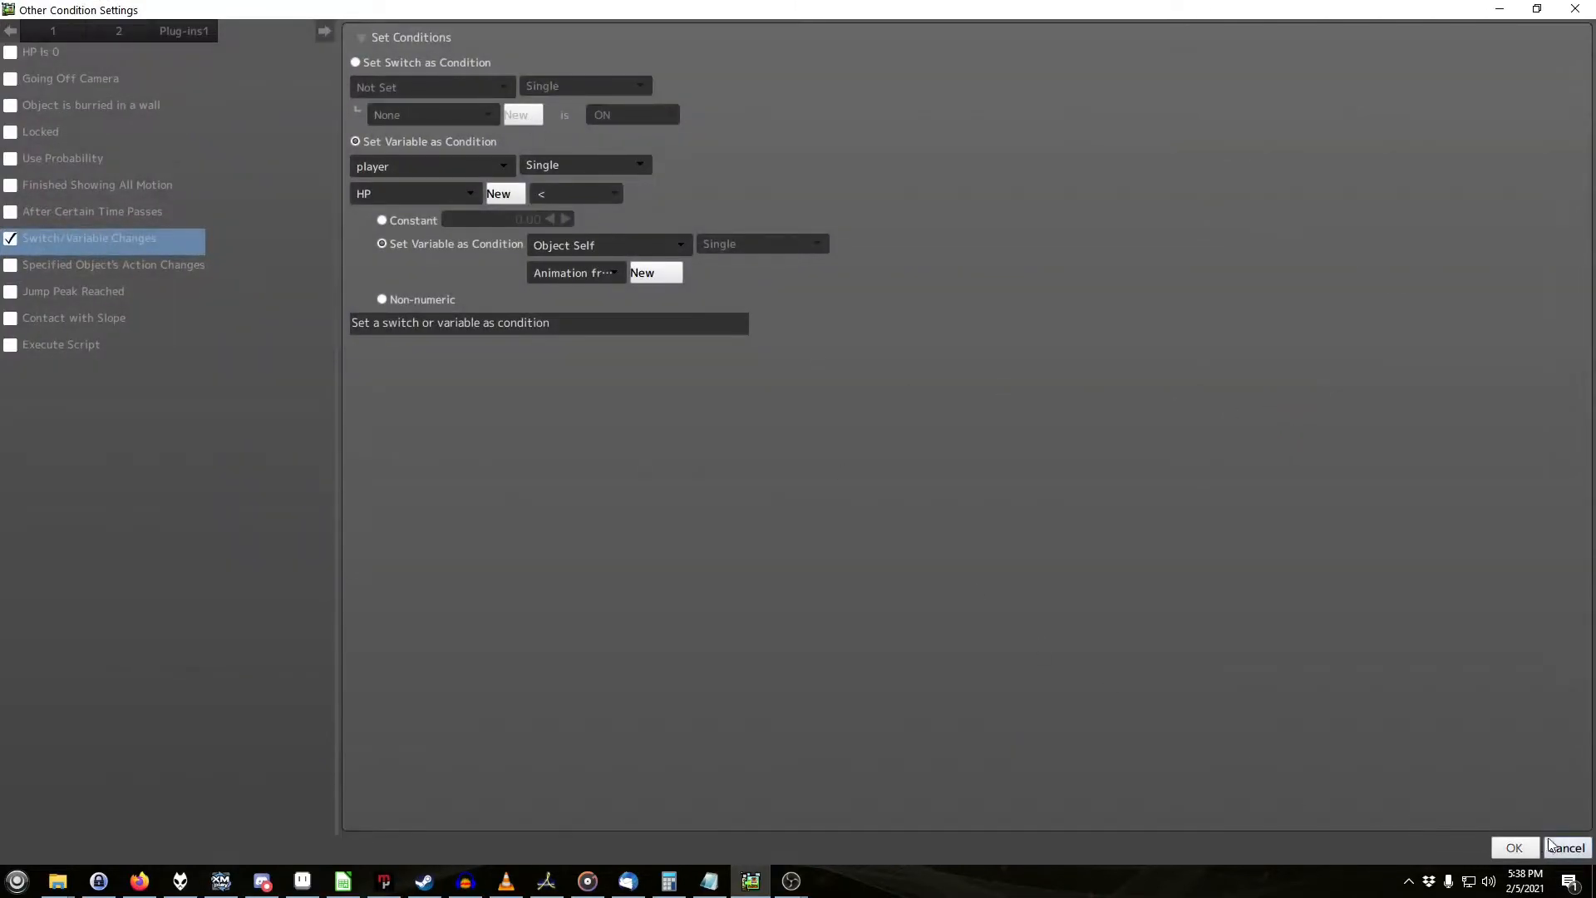
left_click(356, 62)
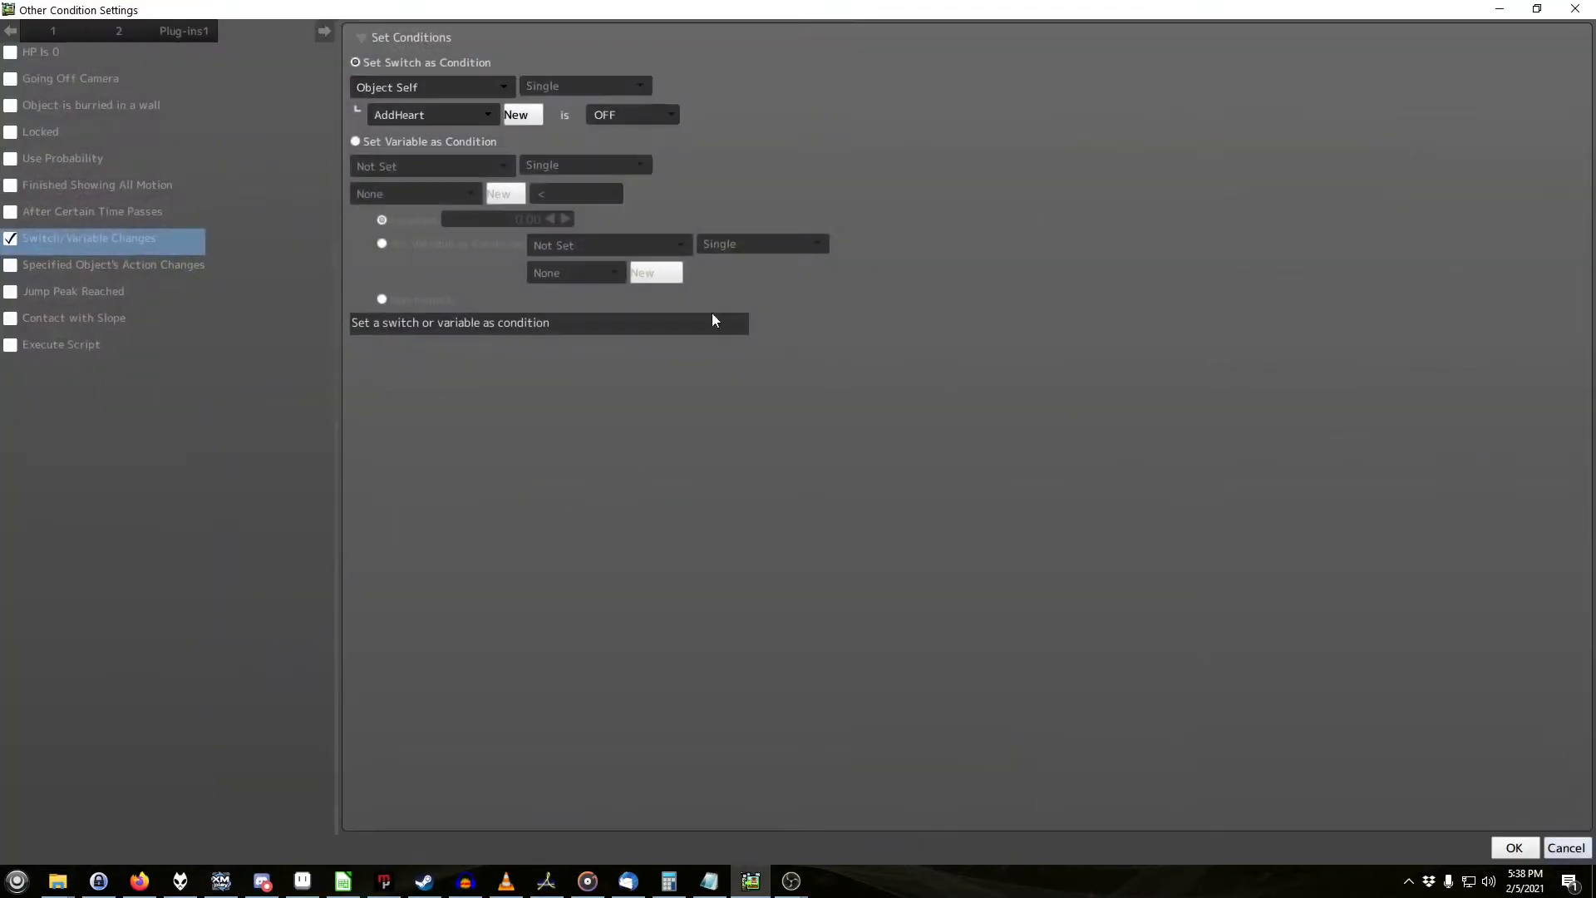
mouse_move(720, 120)
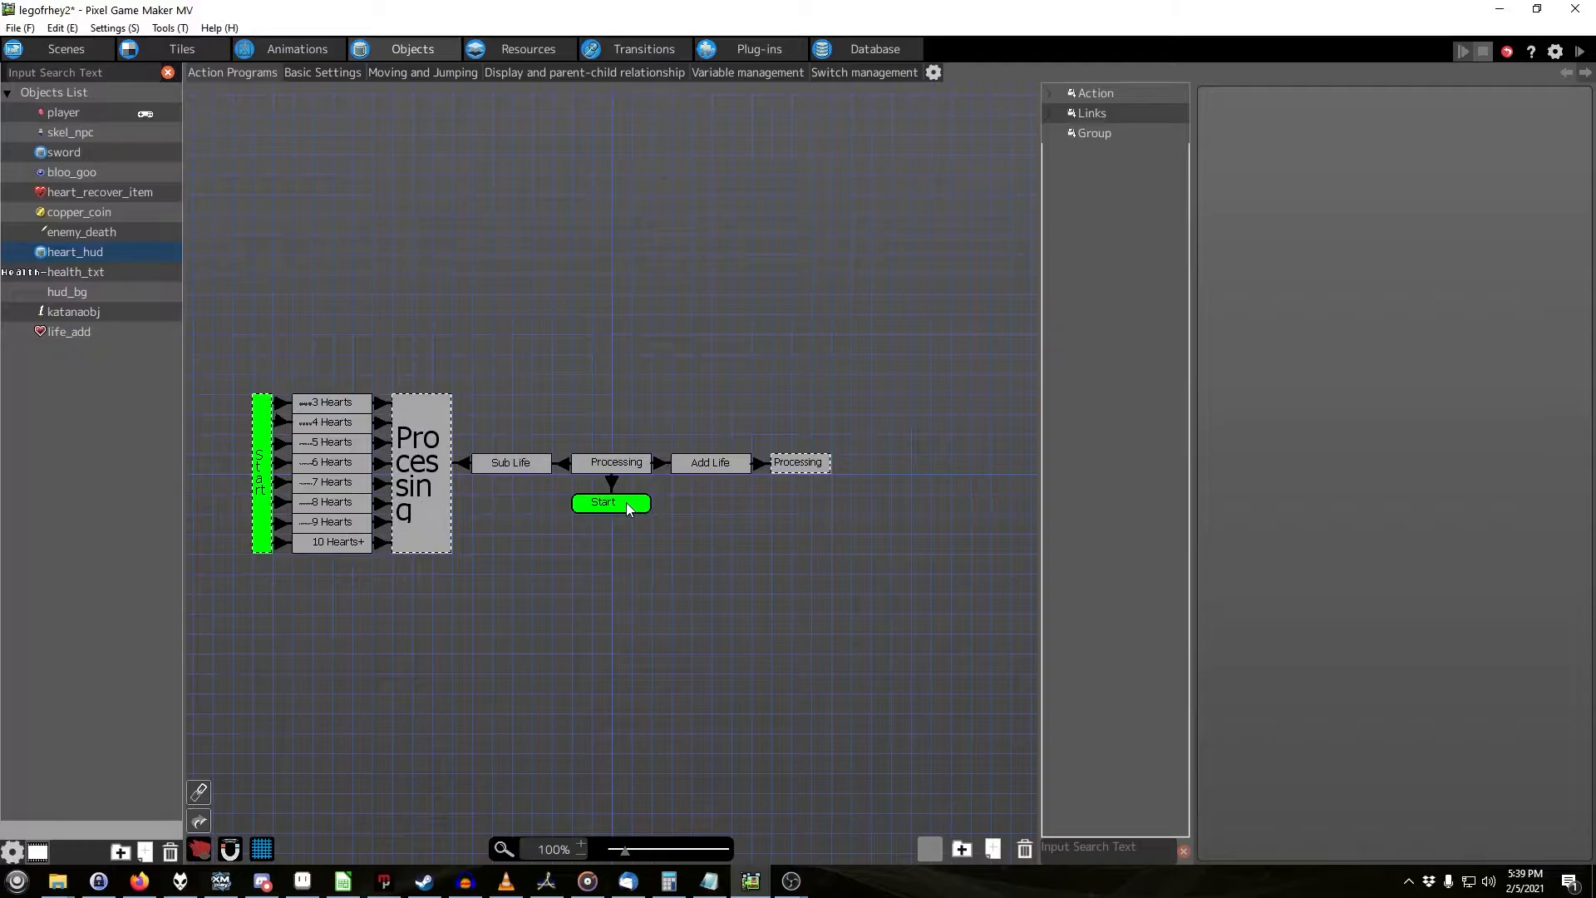
left_click(602, 502)
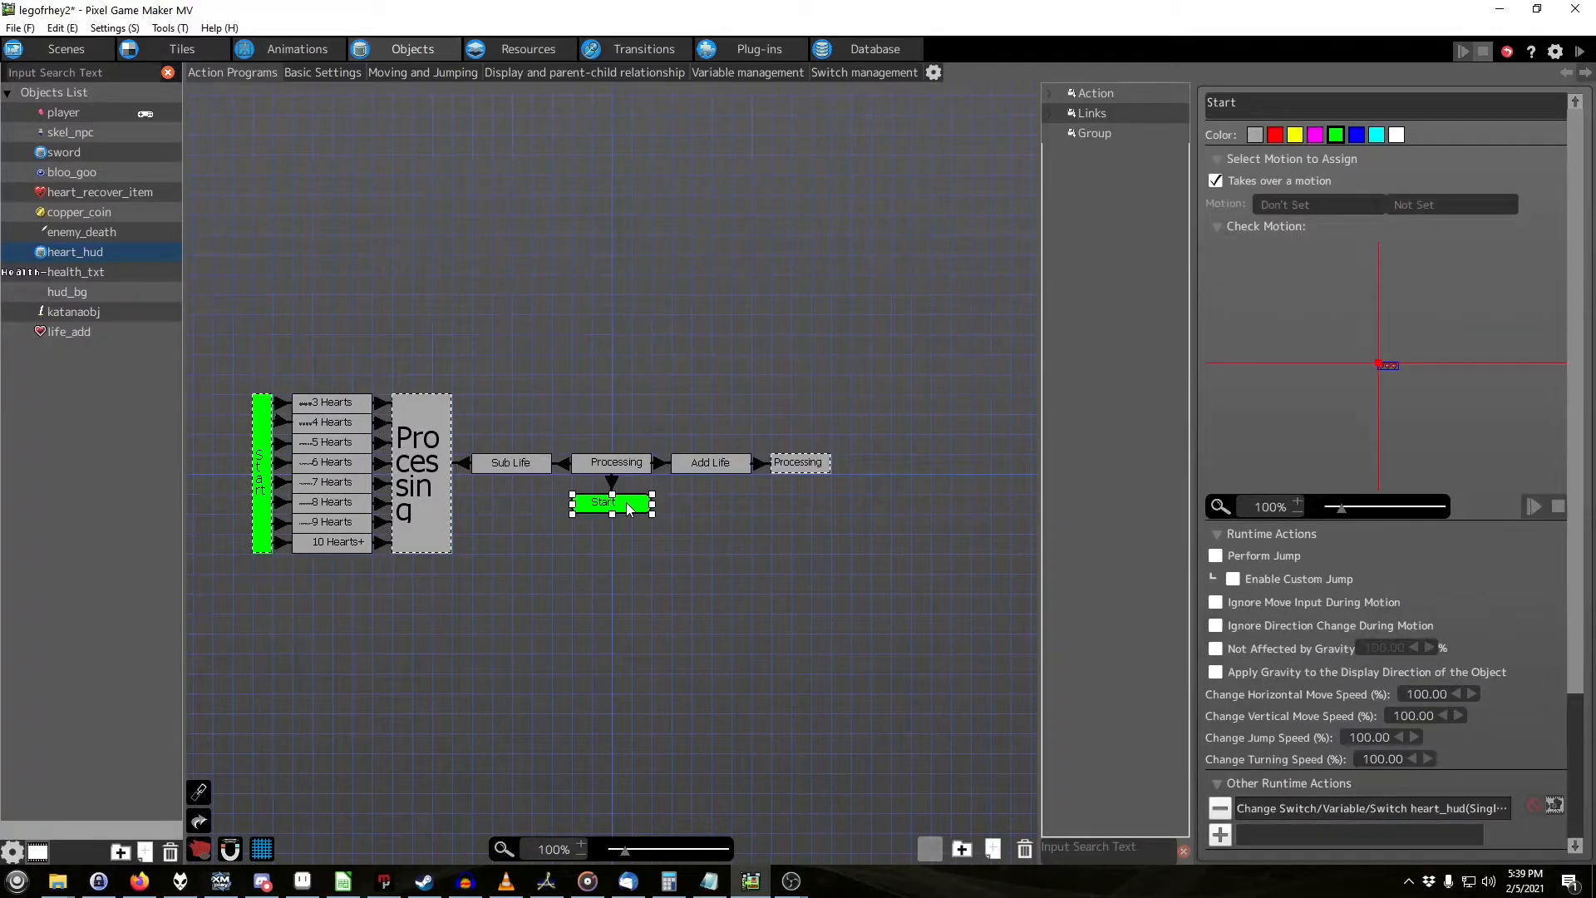
mouse_move(672, 519)
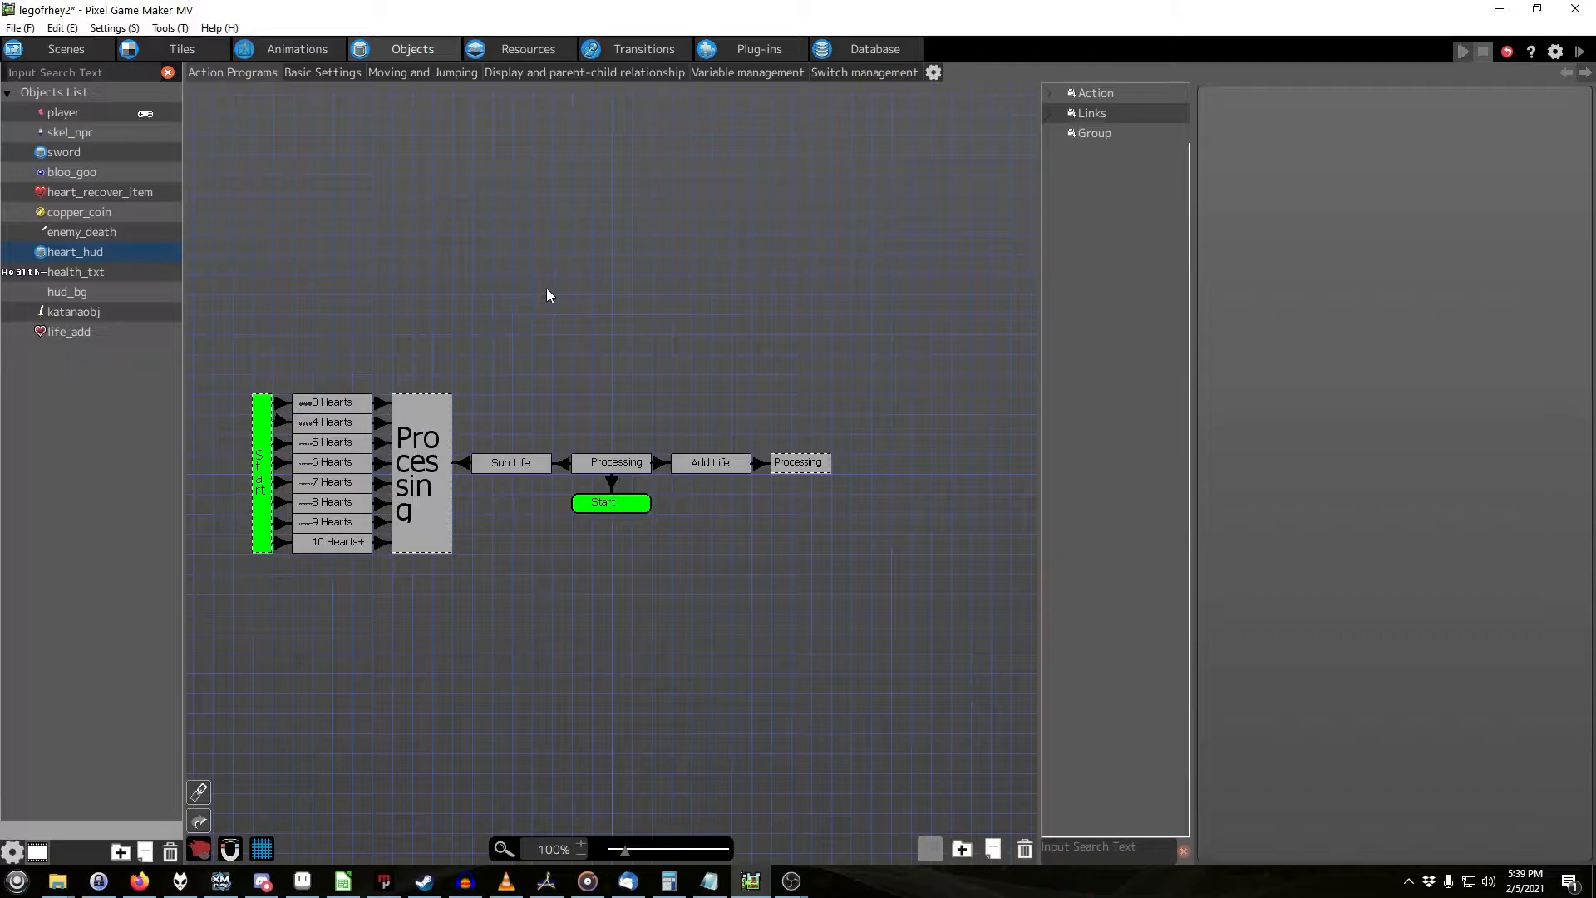
mouse_move(583, 466)
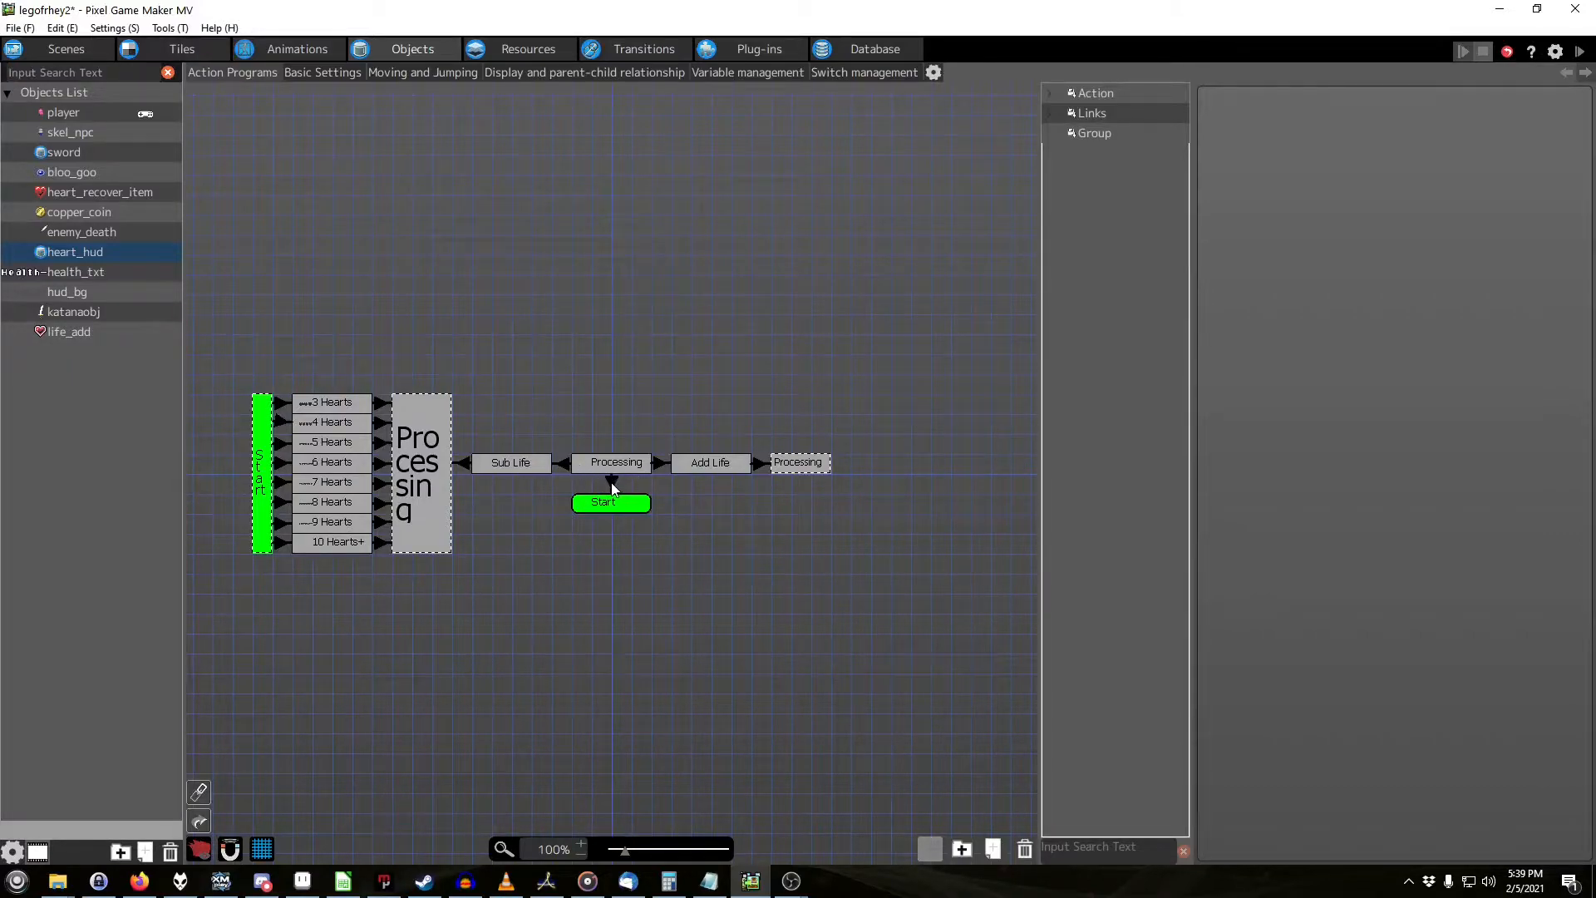
left_click(610, 482)
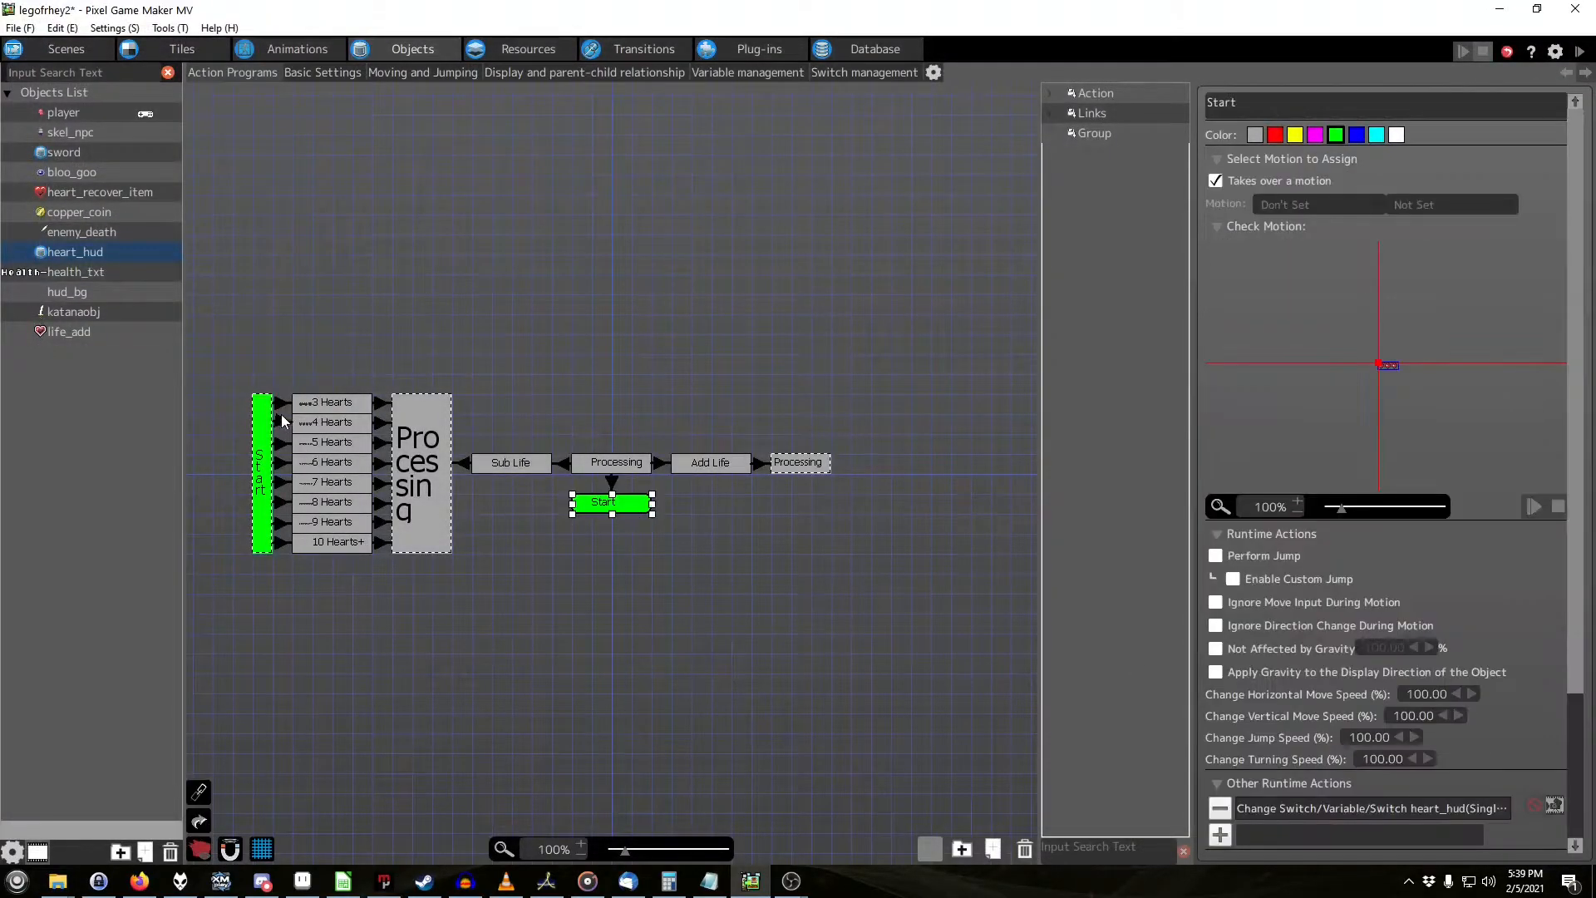
left_click(283, 421)
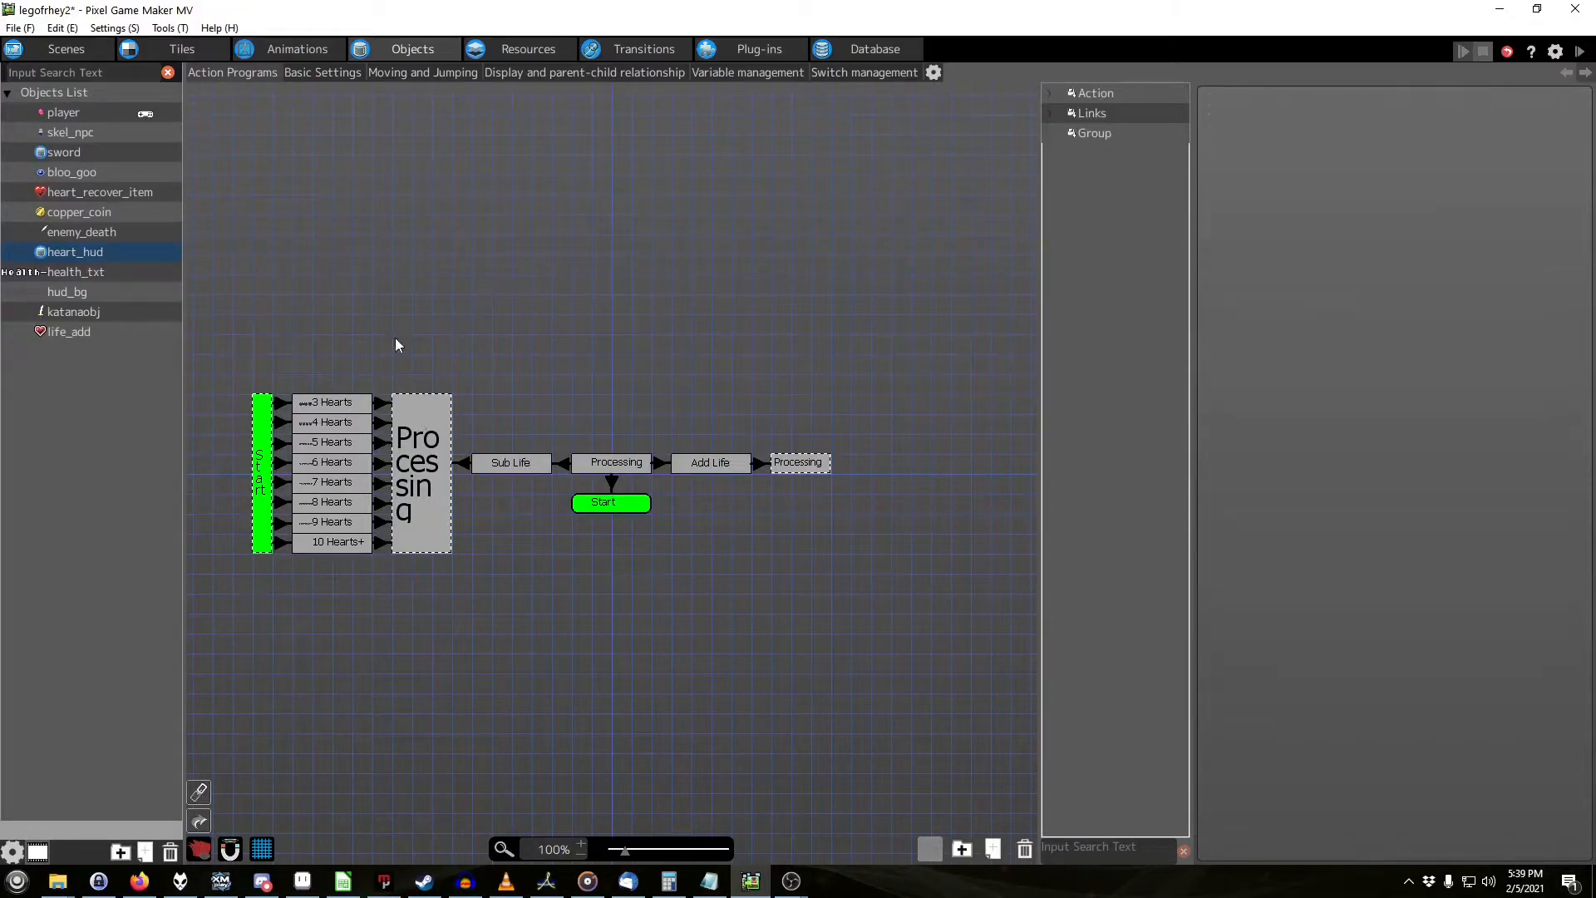
left_click(330, 421)
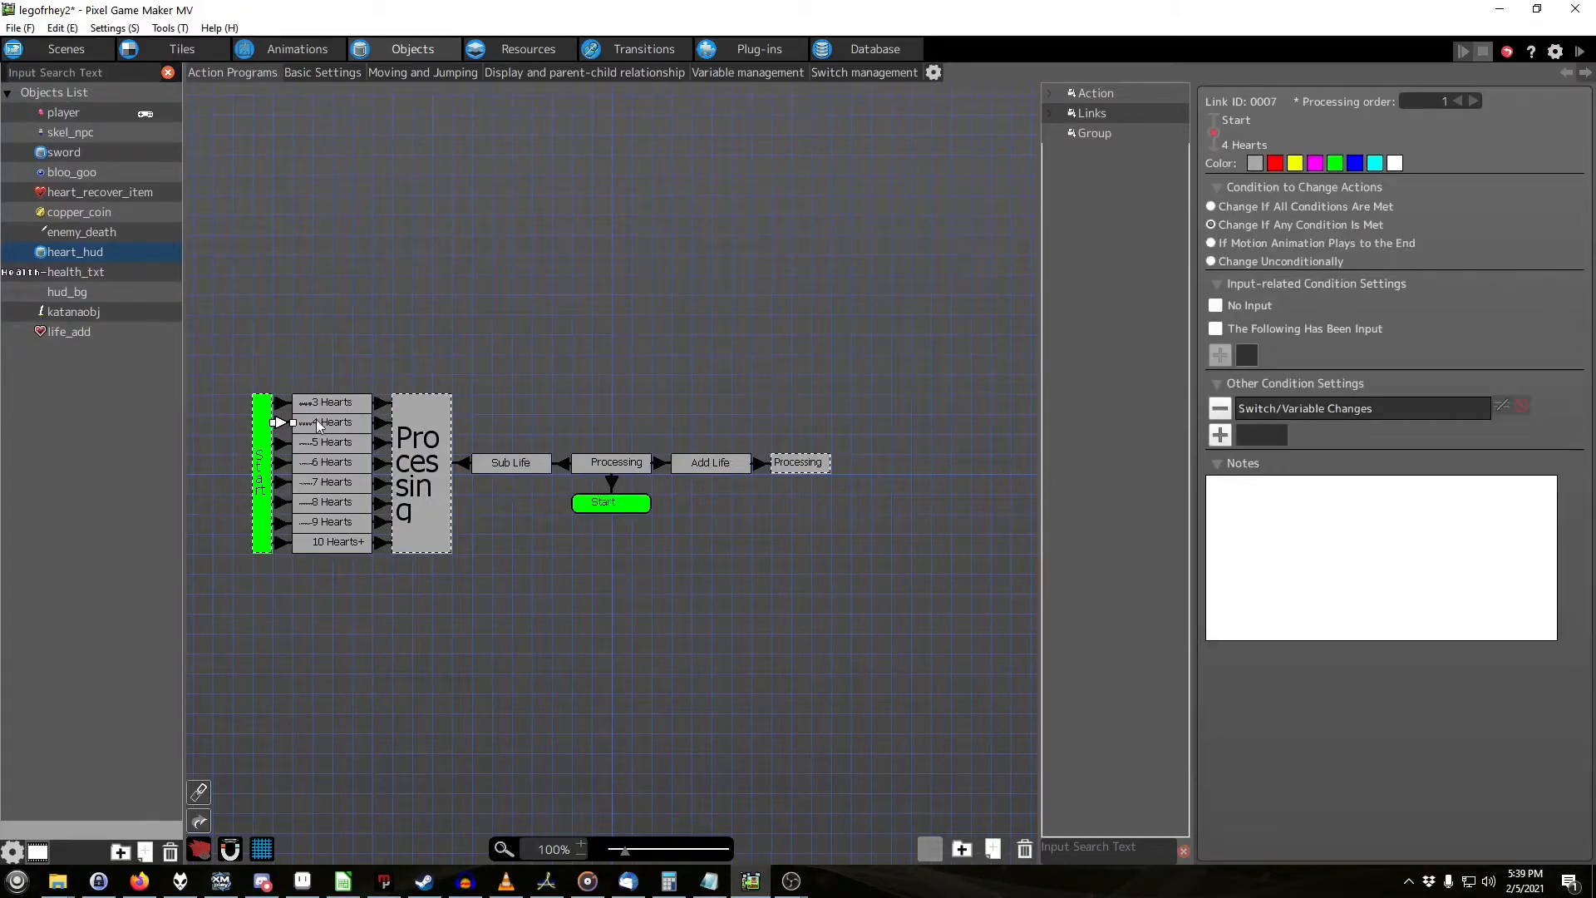
left_click(1358, 409)
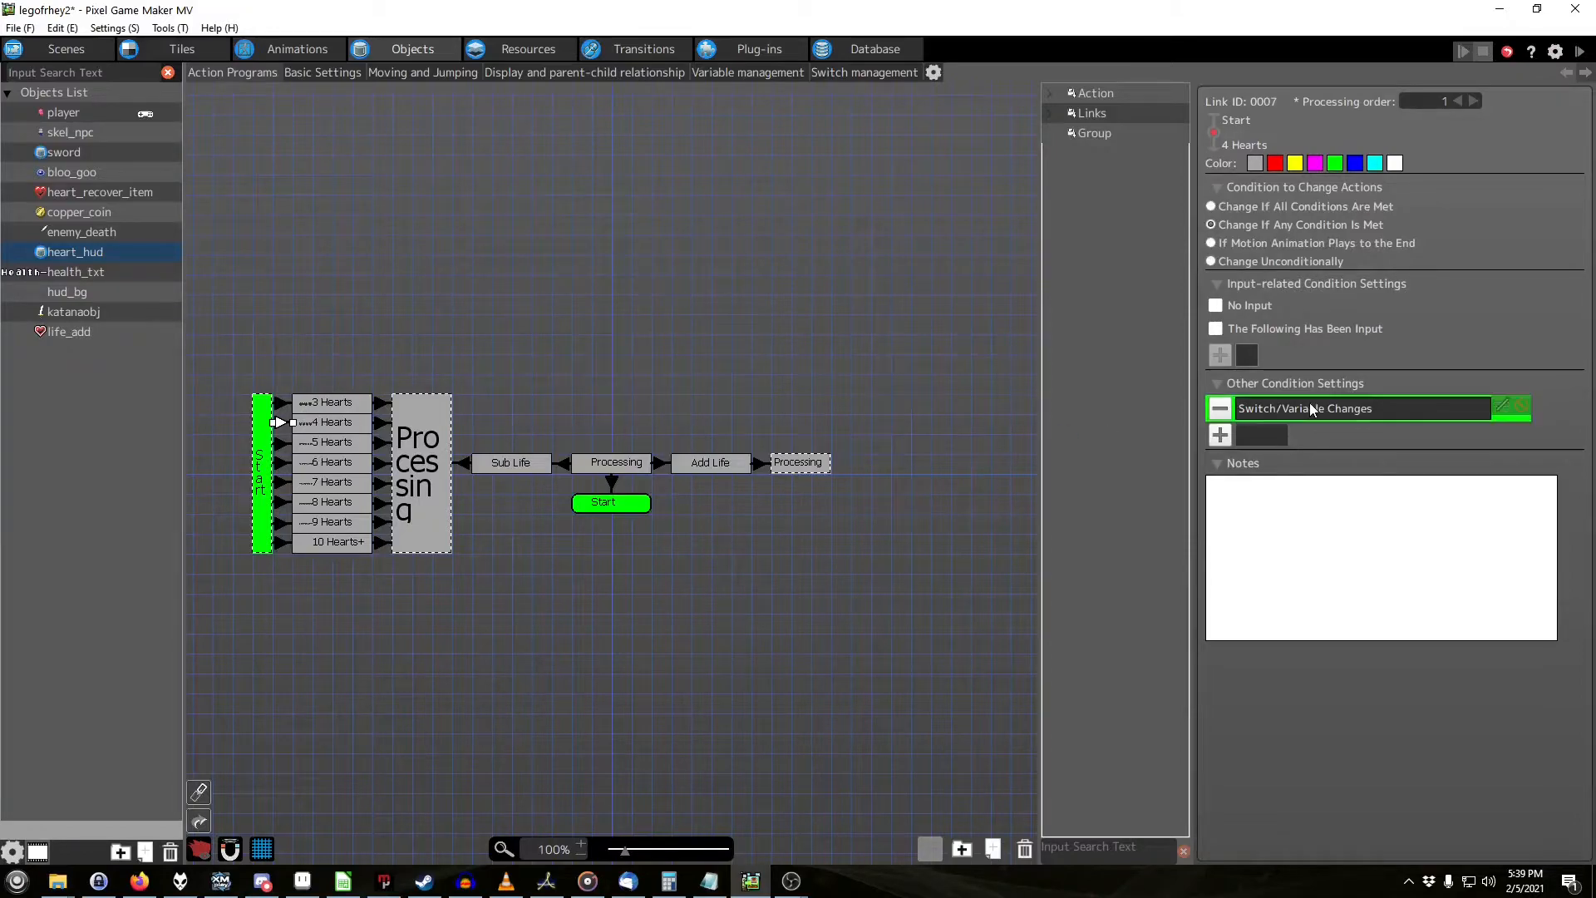
left_click(1502, 409)
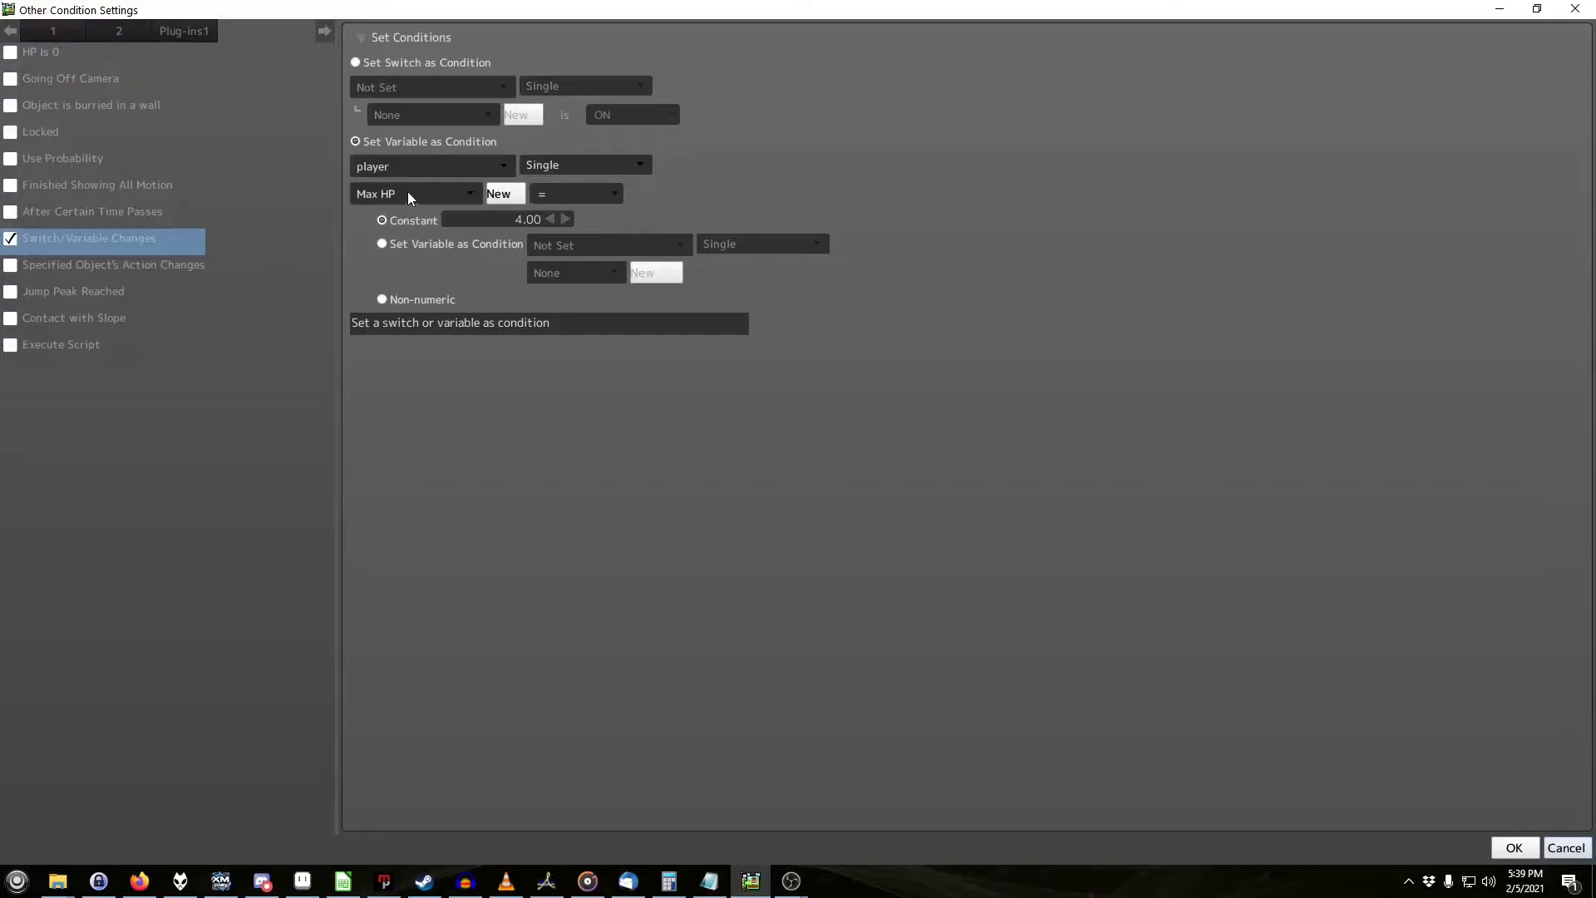
mouse_move(1460, 655)
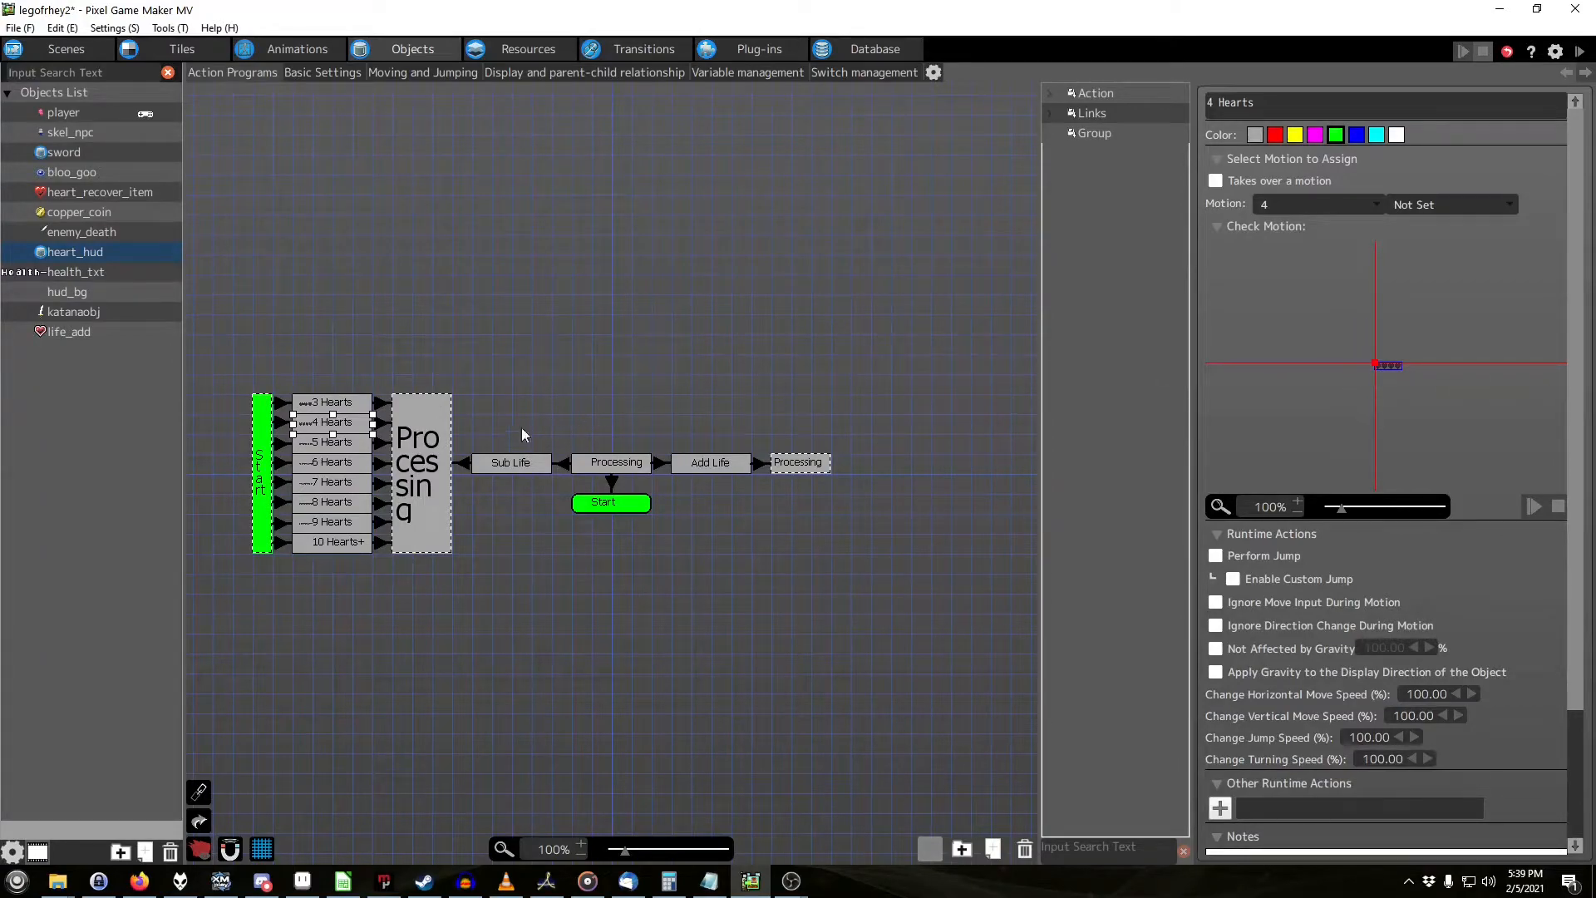
left_click(615, 462)
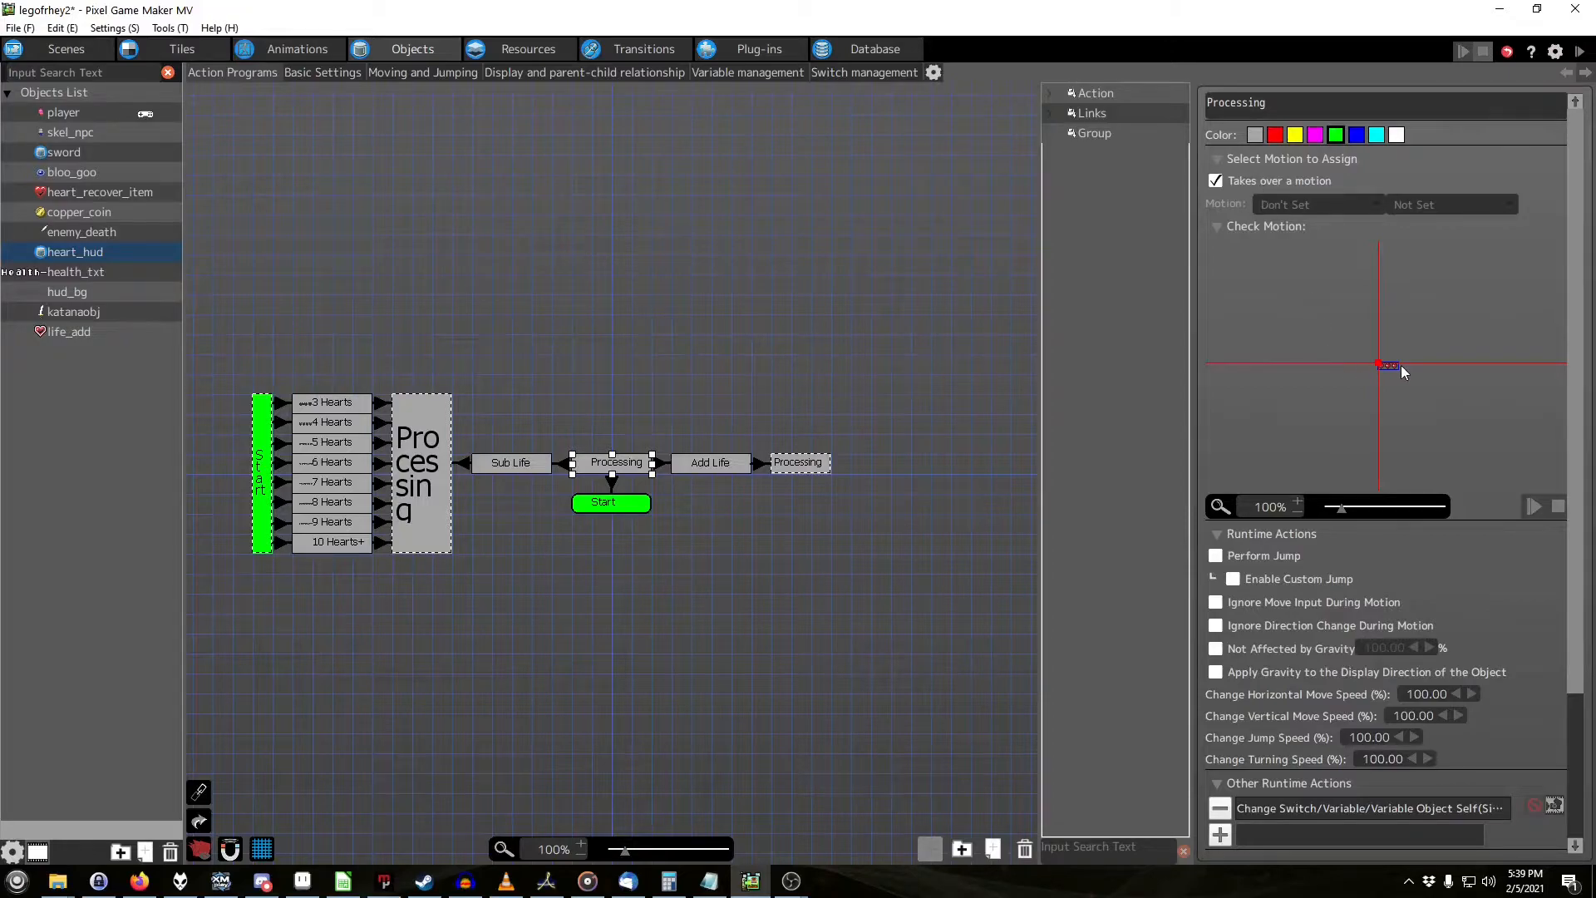
mouse_move(1445, 374)
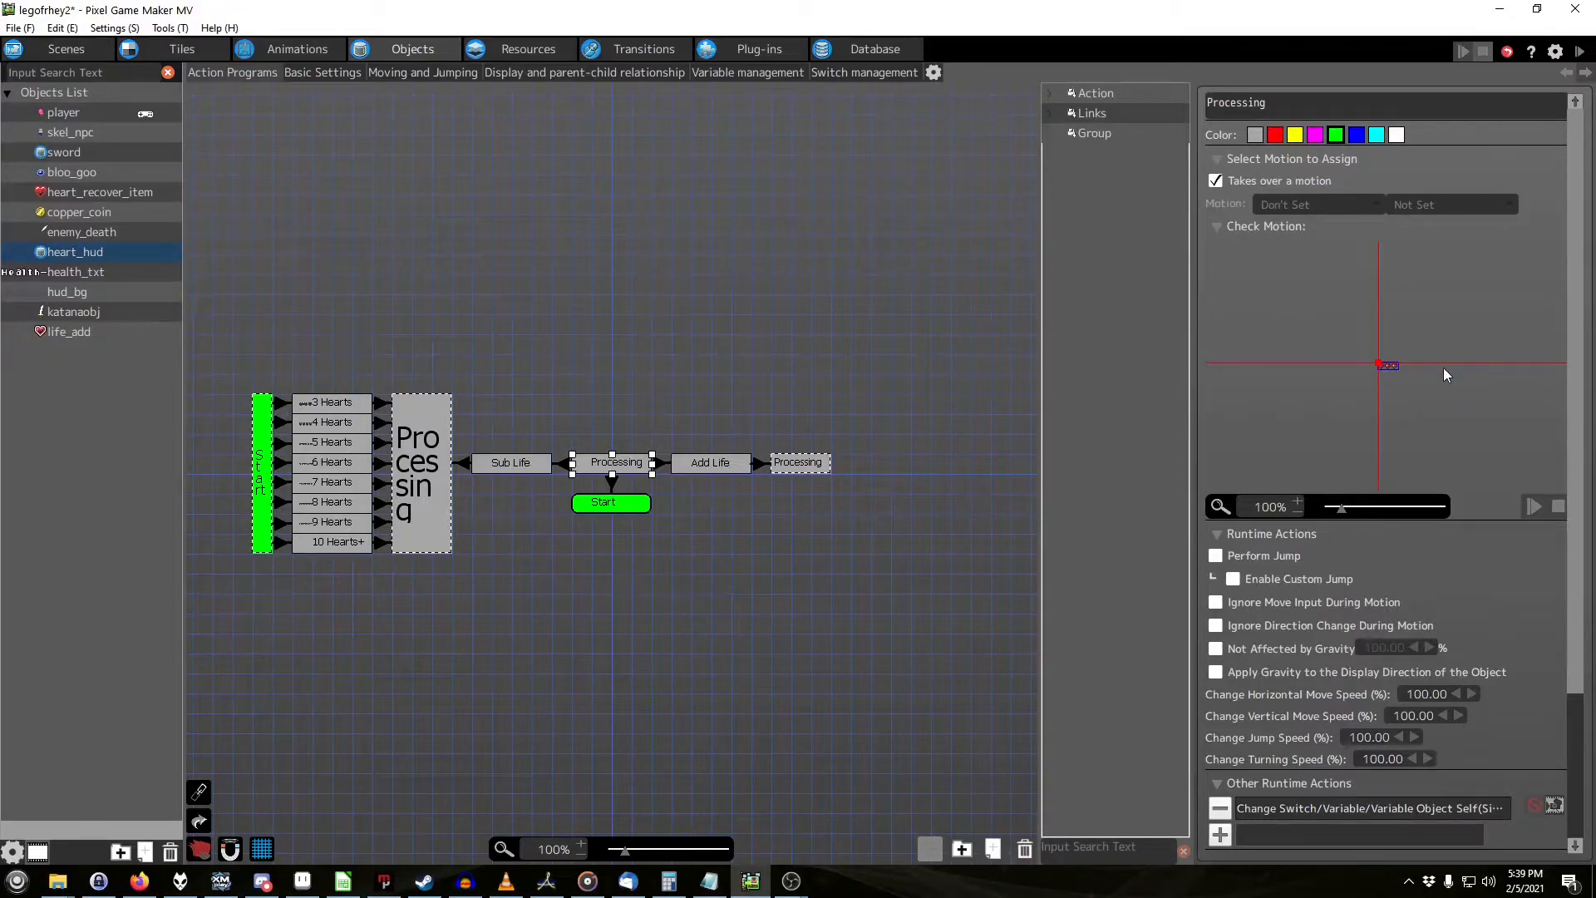
left_click(331, 462)
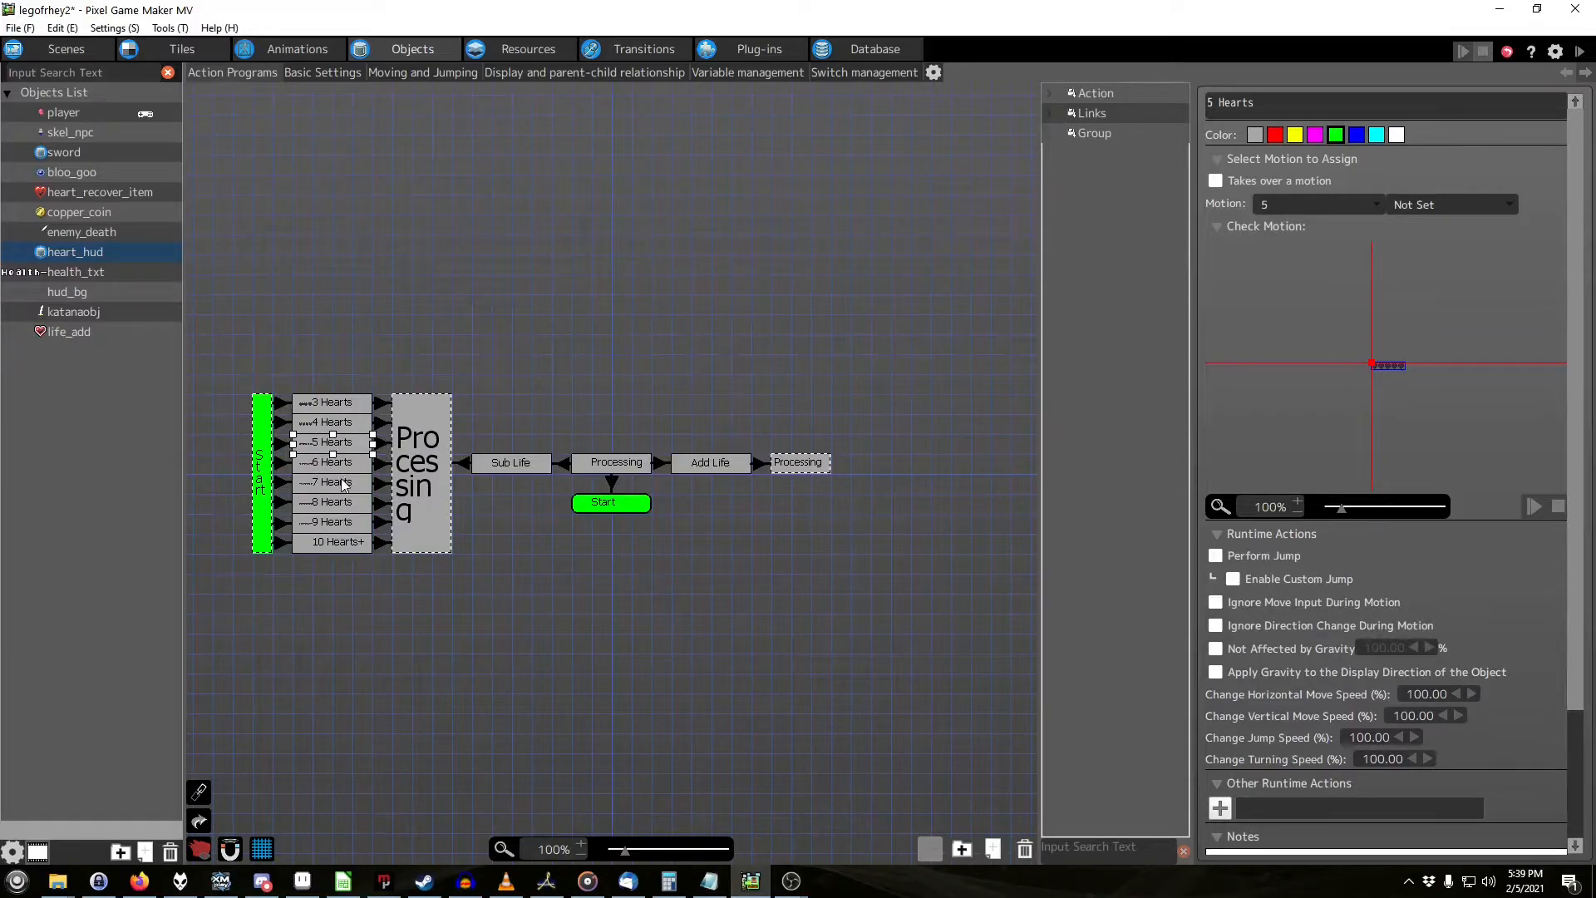
mouse_move(713, 293)
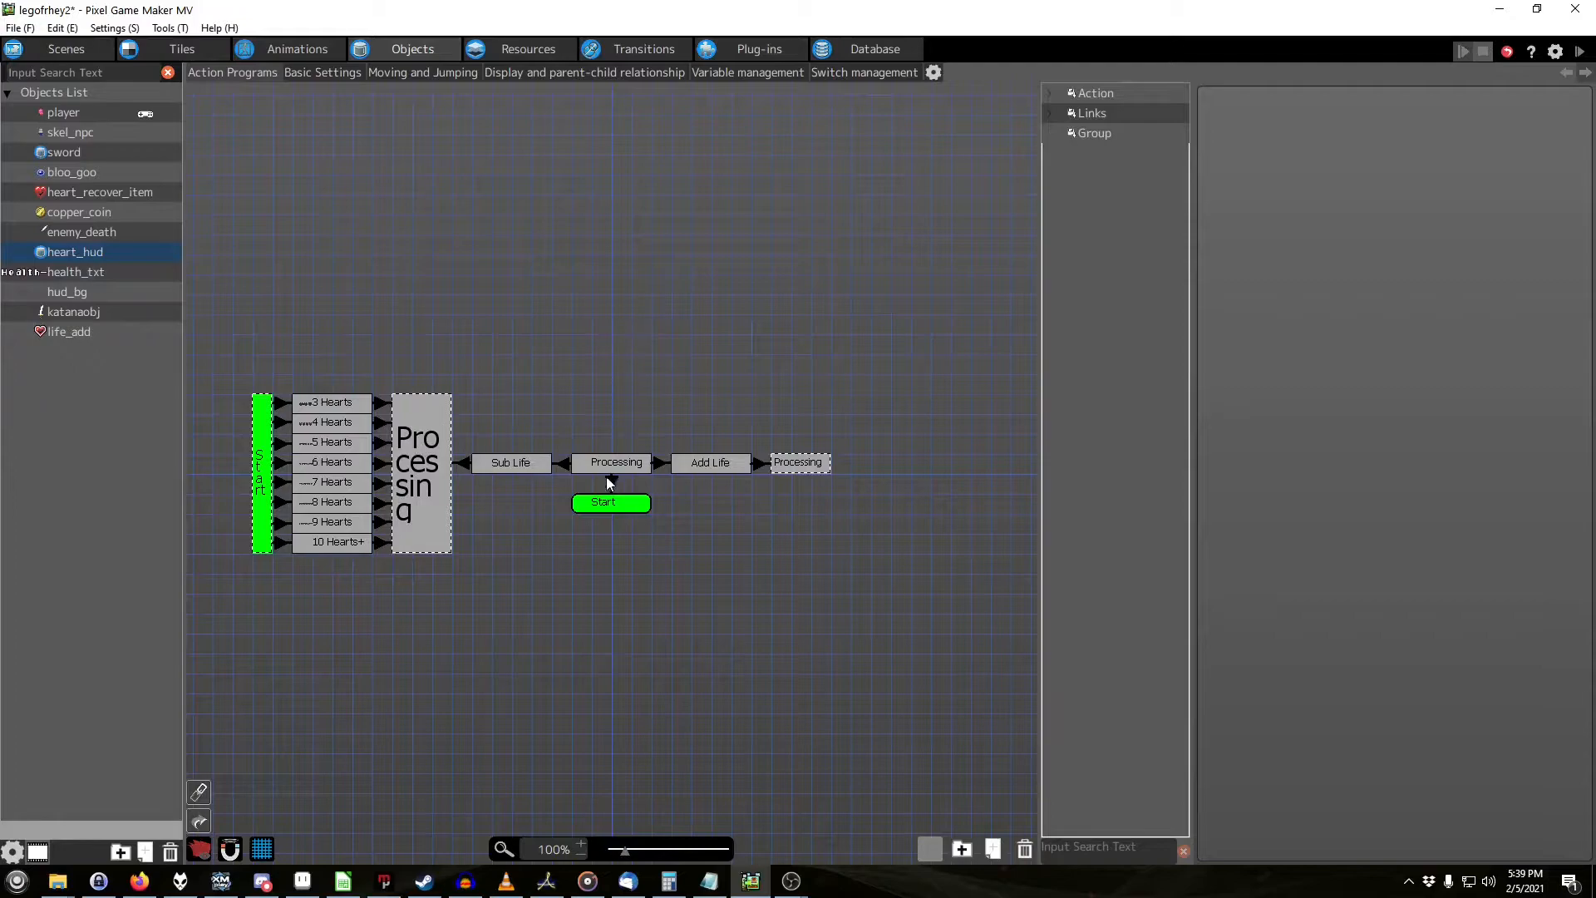
left_click(334, 540)
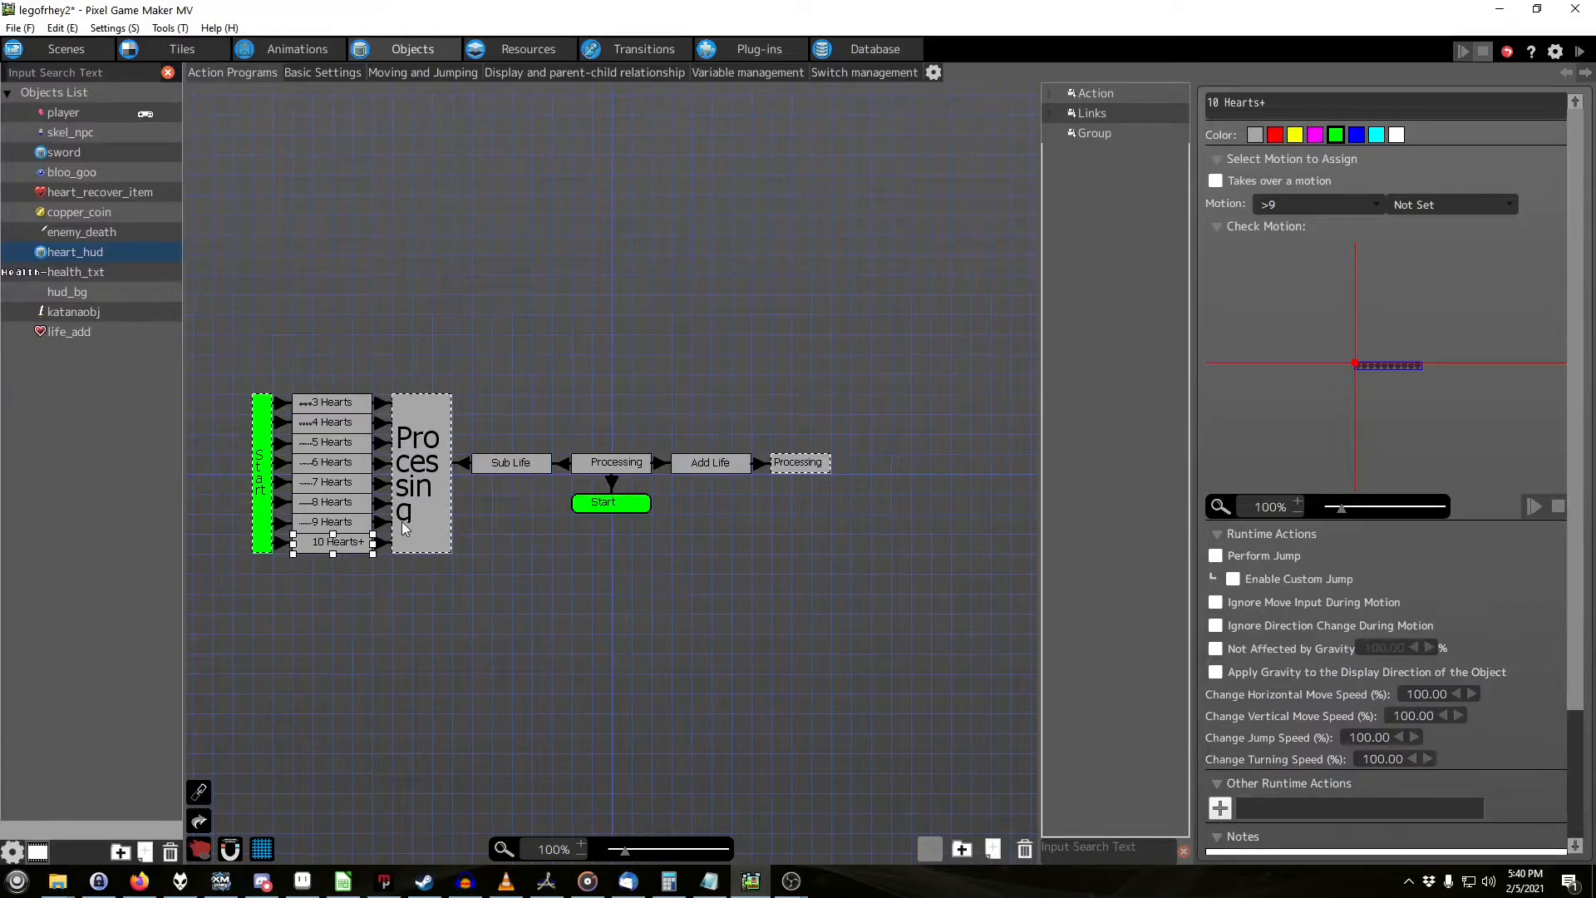
mouse_move(316, 597)
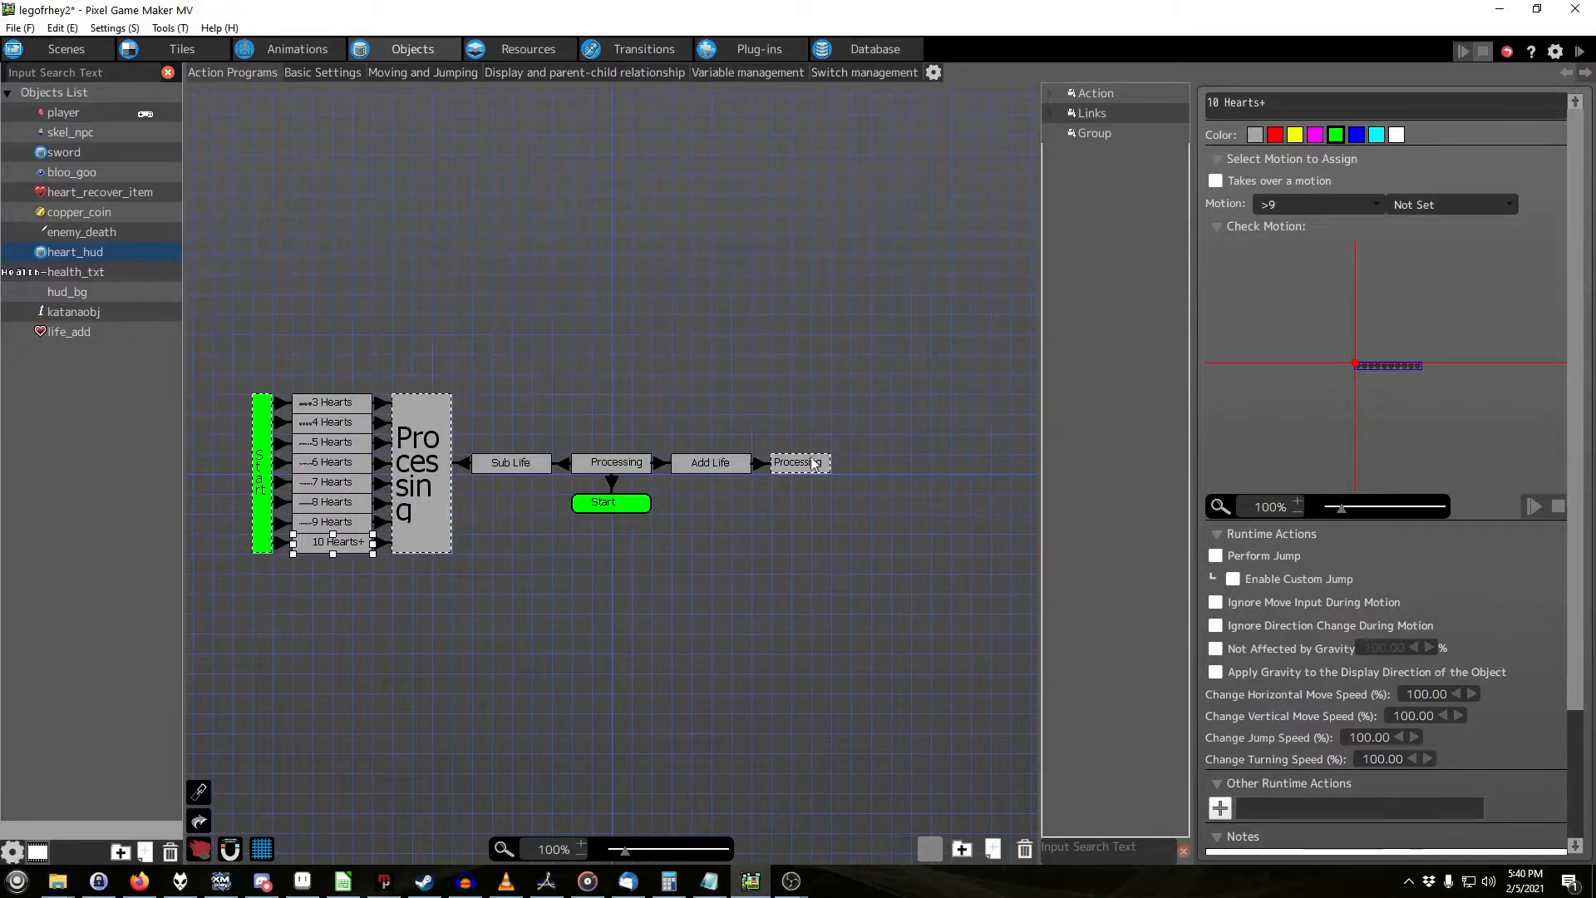
mouse_move(636, 509)
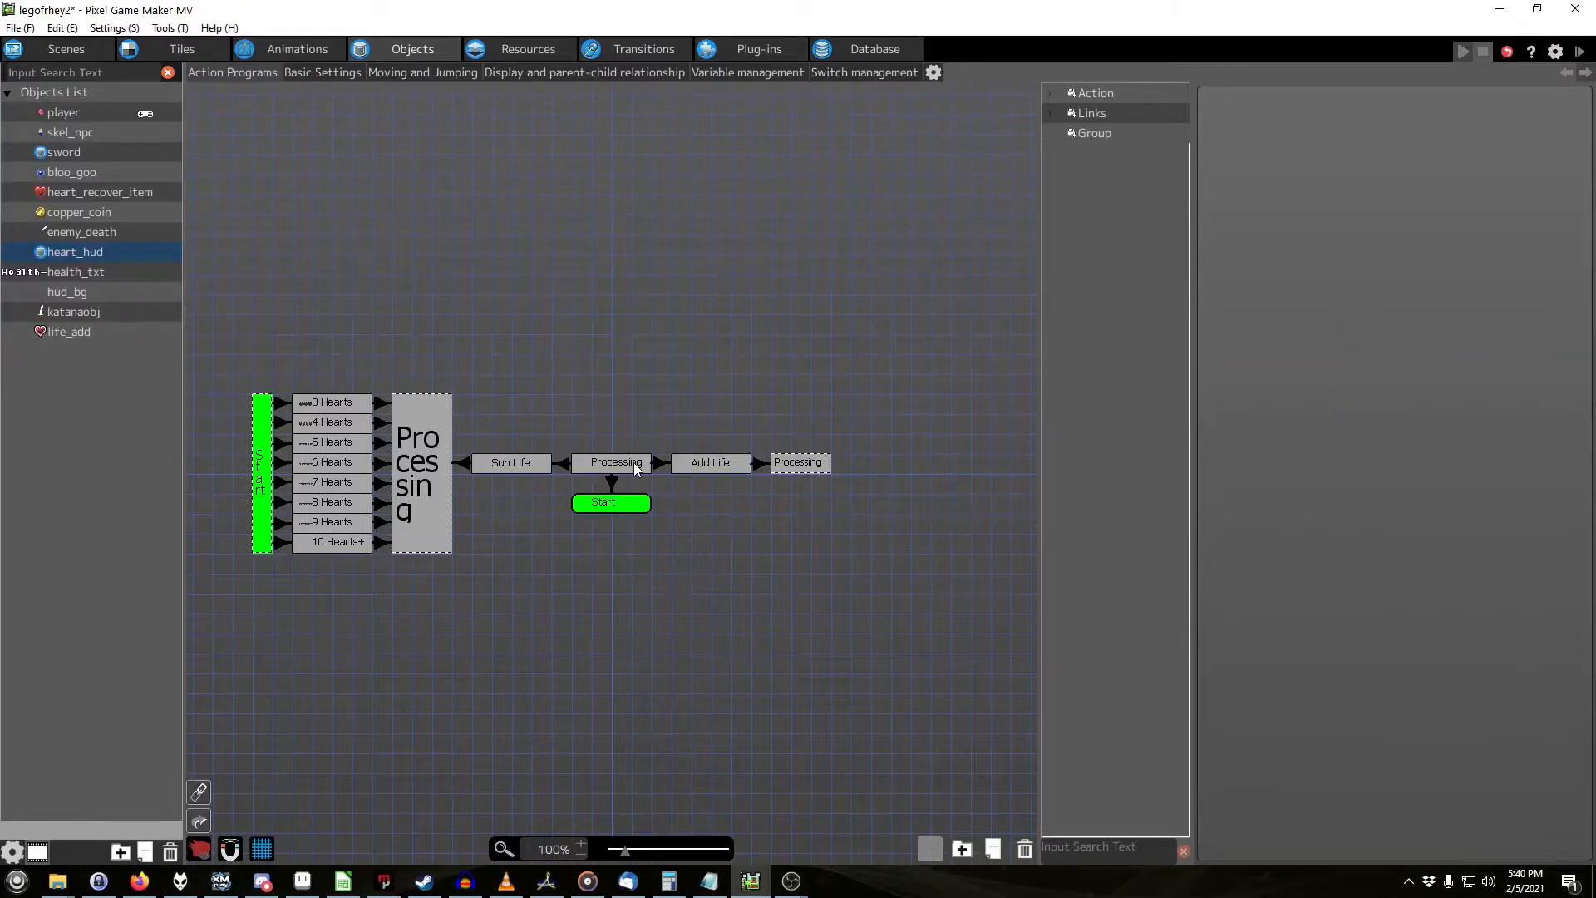
Step: Inspect life_add's Start→Player Get link: Touched field of vision and its Discovered Other Objects condition
left_click(70, 331)
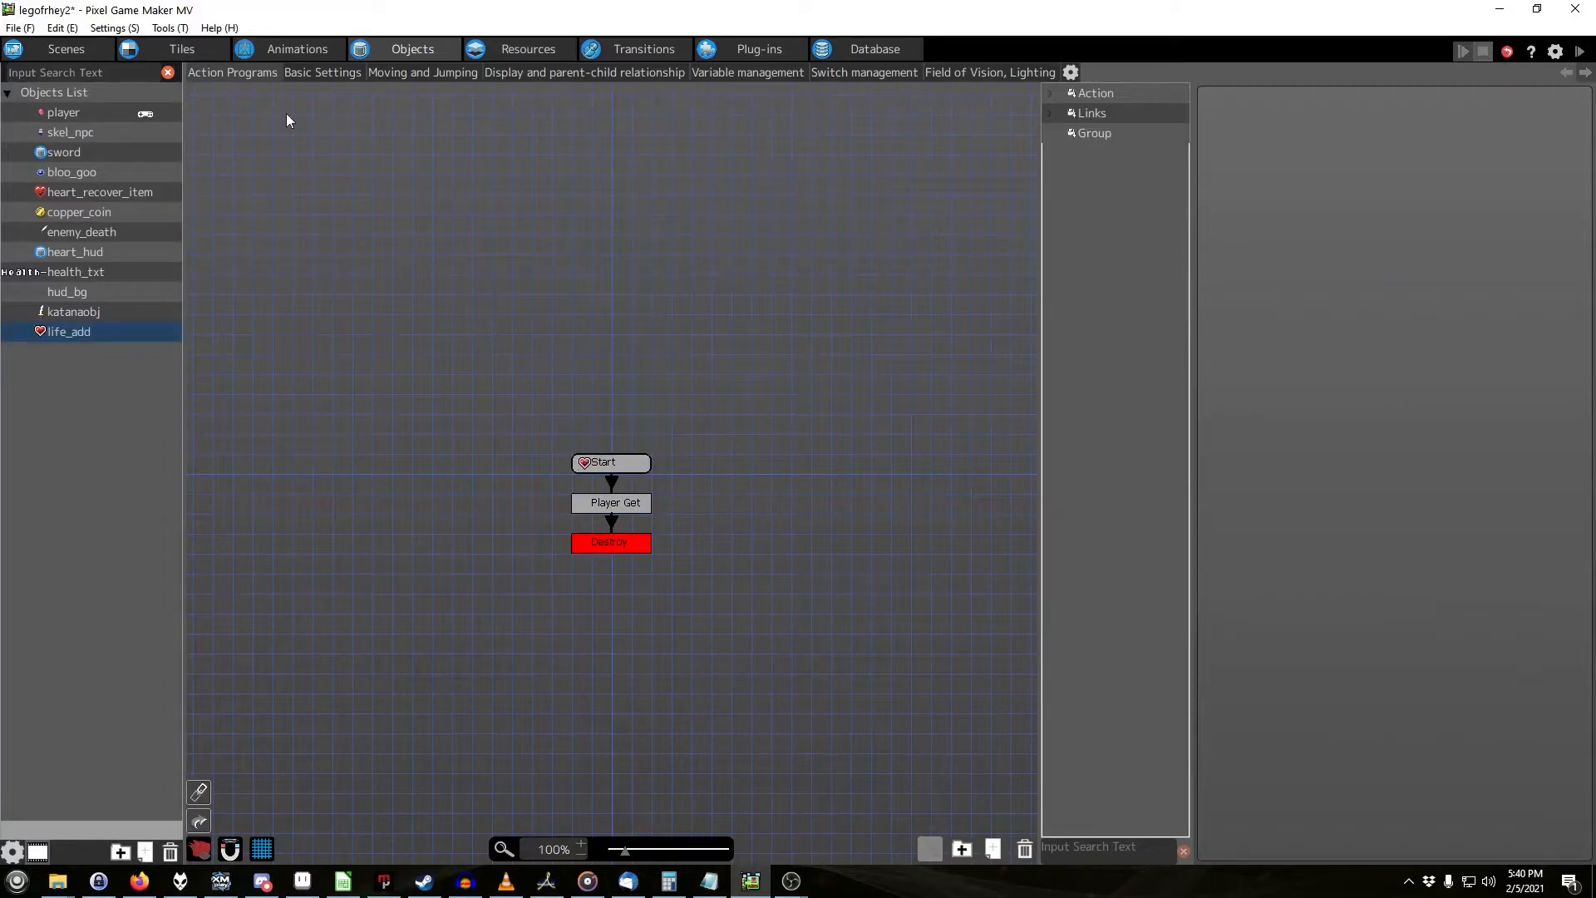
mouse_move(527, 605)
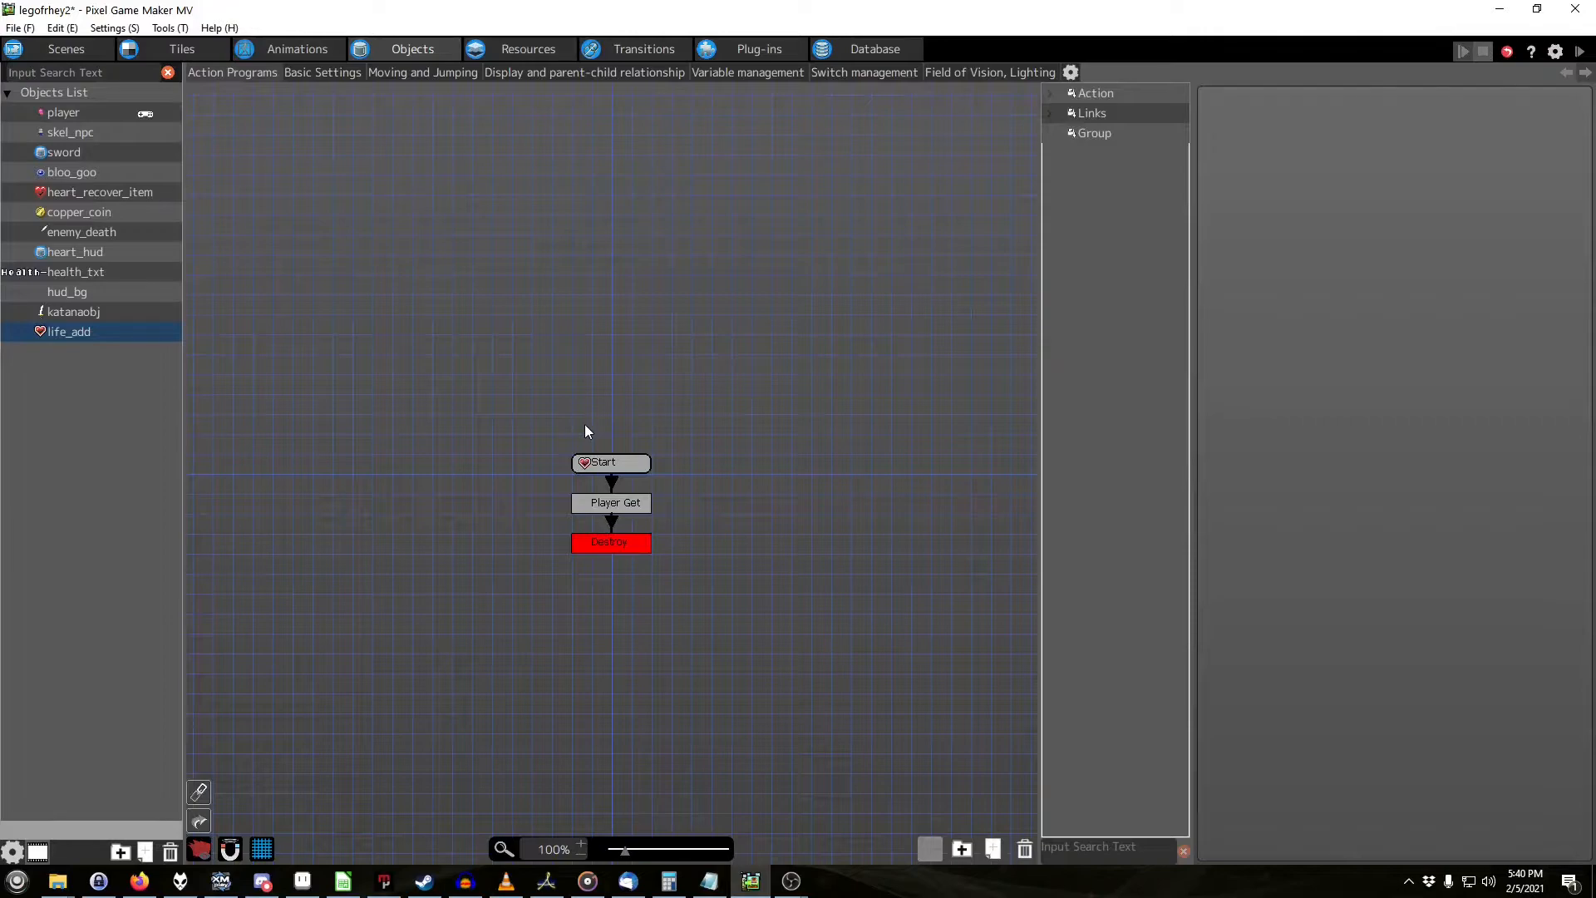
left_click(610, 462)
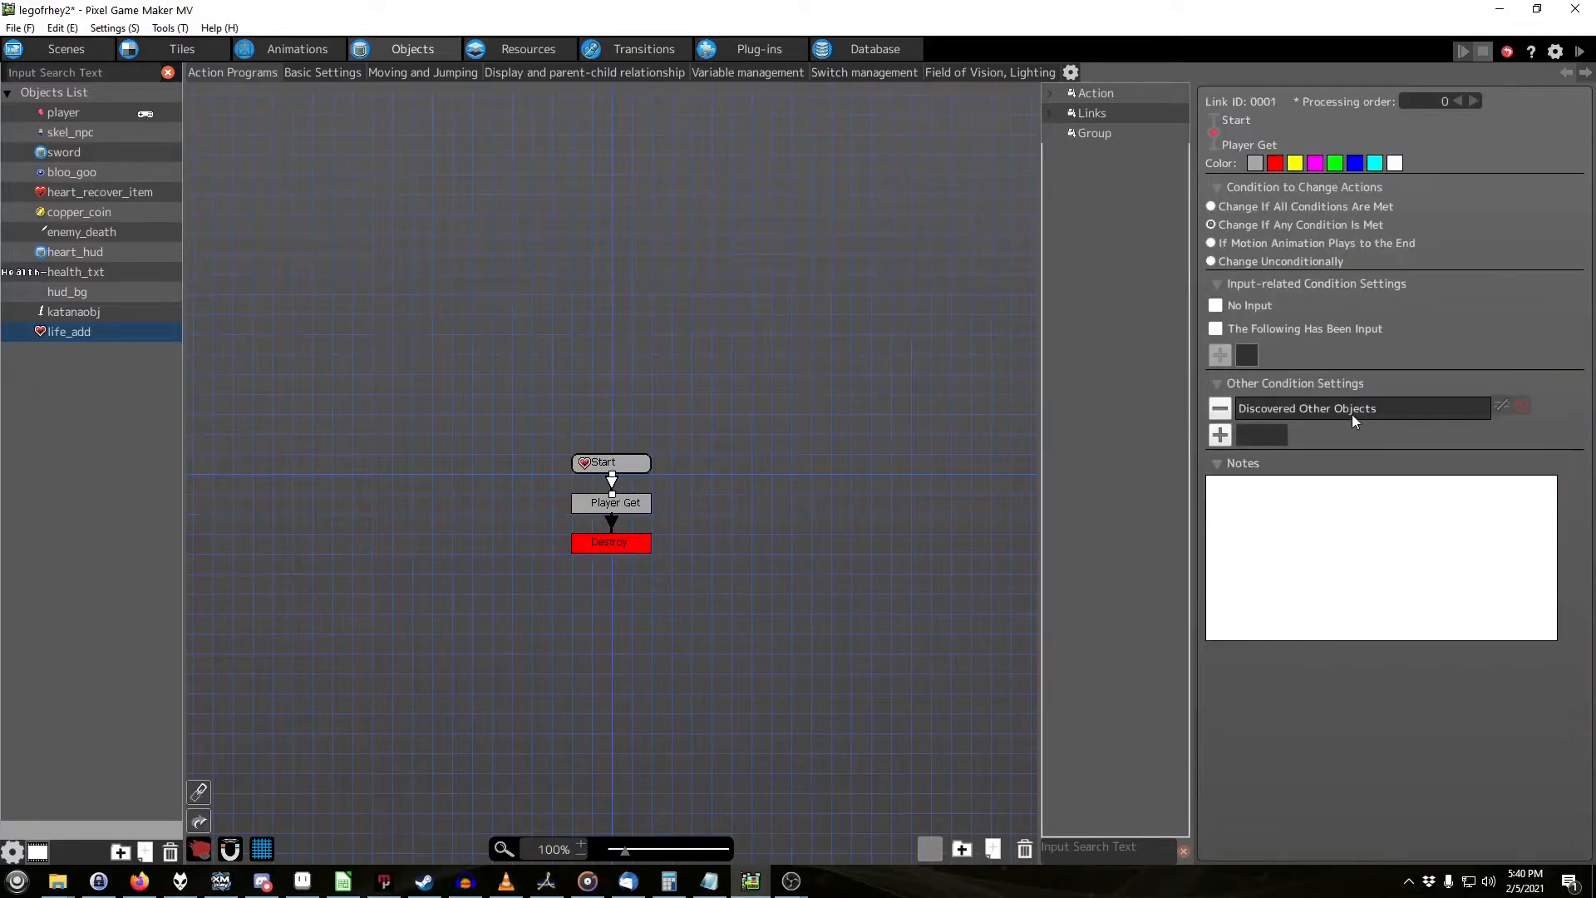
mouse_move(982, 83)
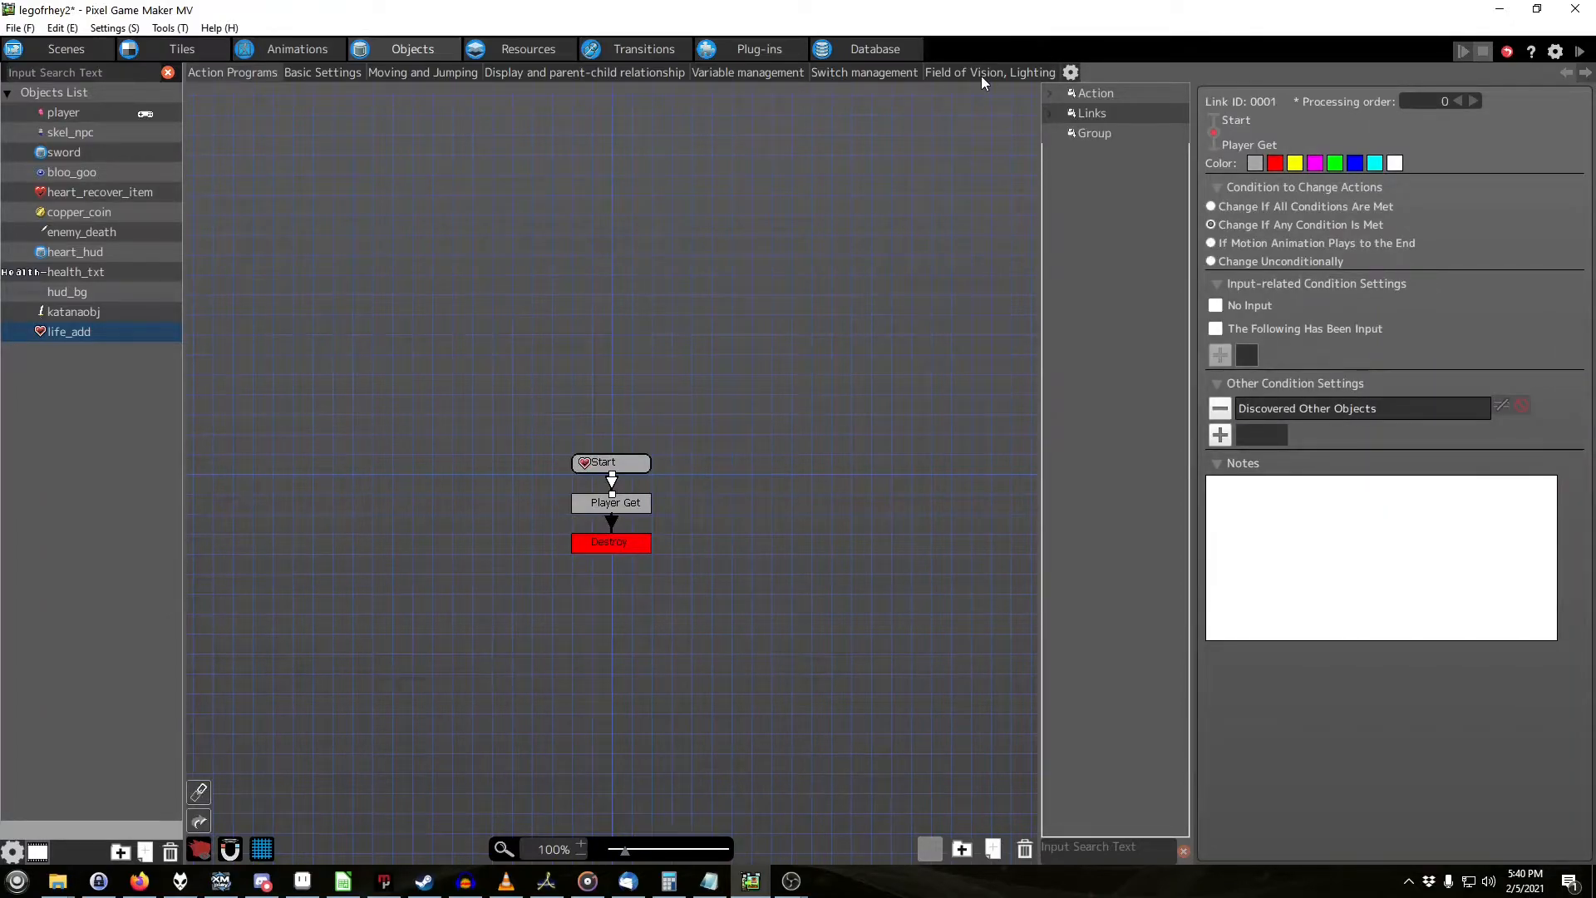
left_click(988, 72)
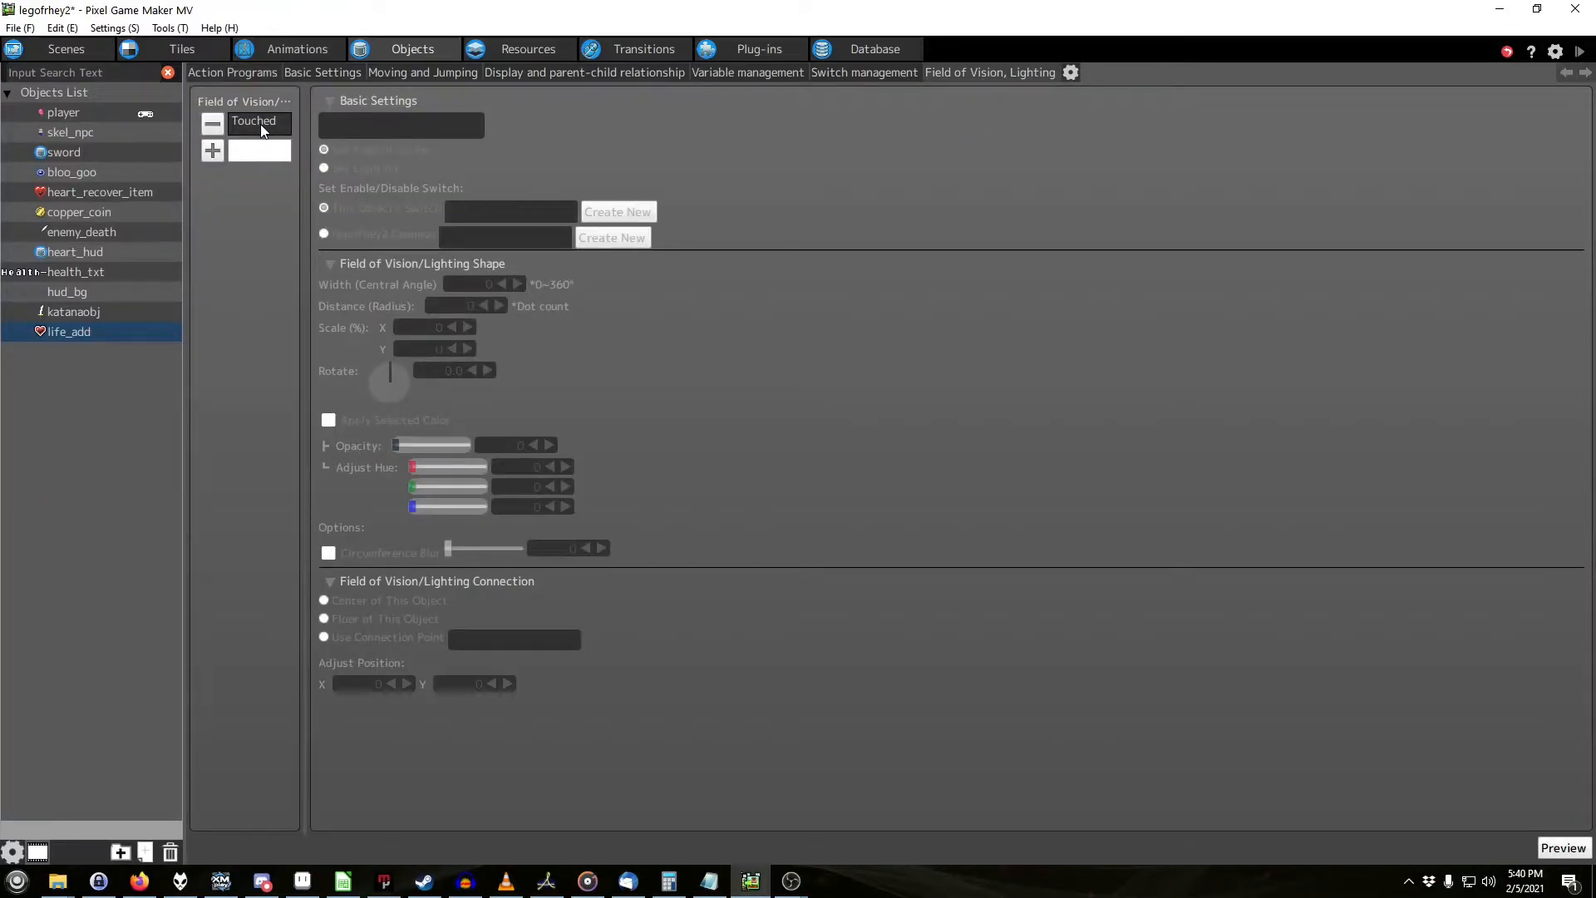
left_click(256, 122)
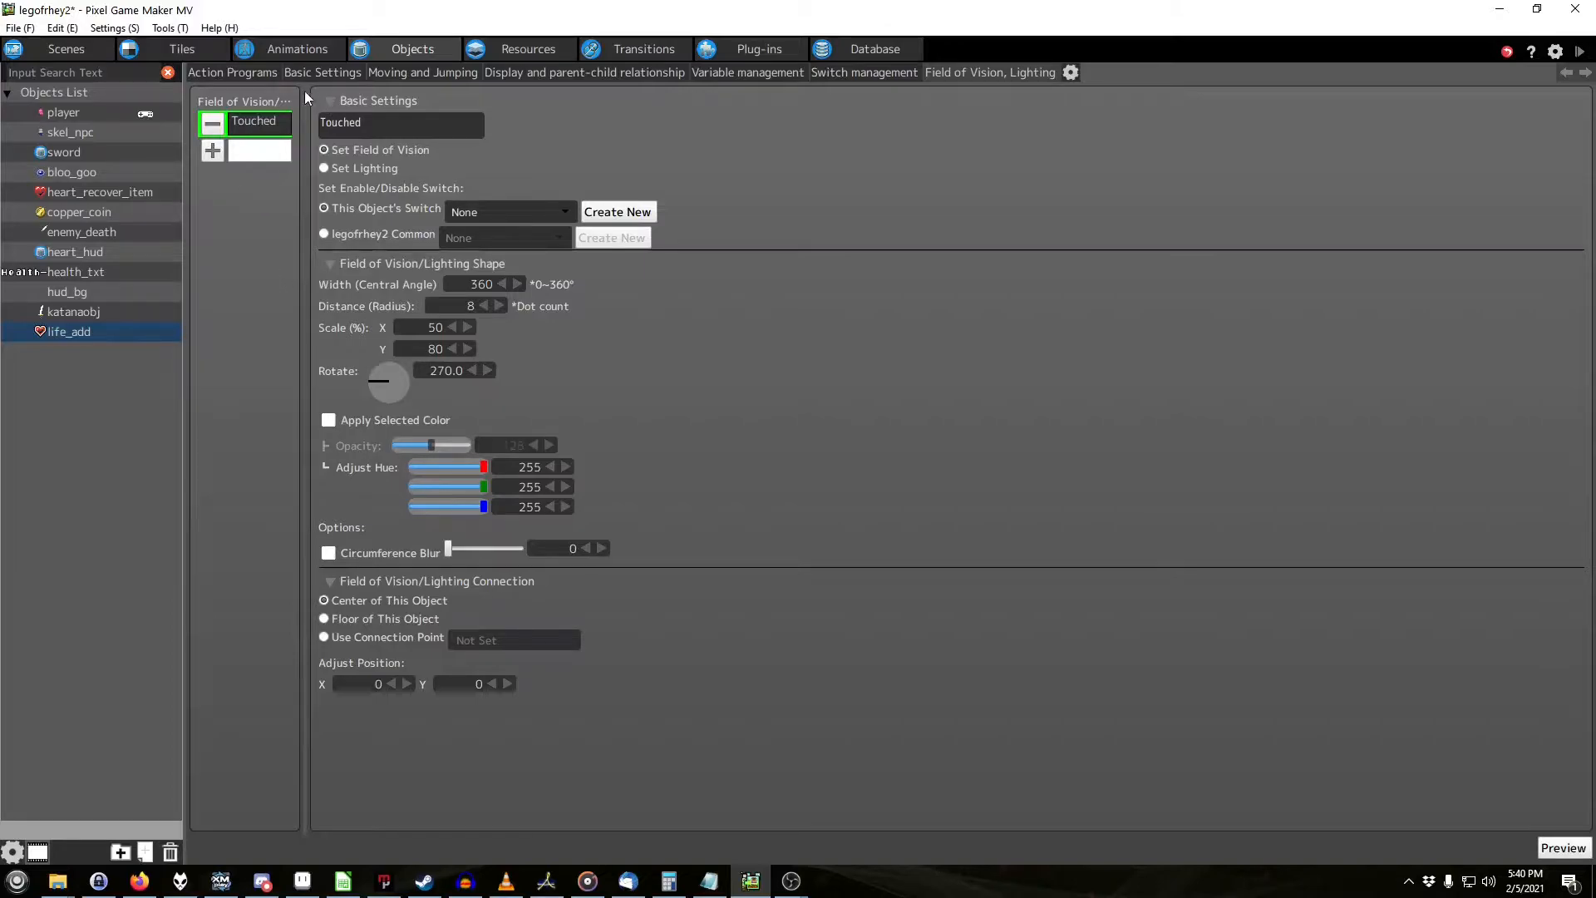
left_click(231, 72)
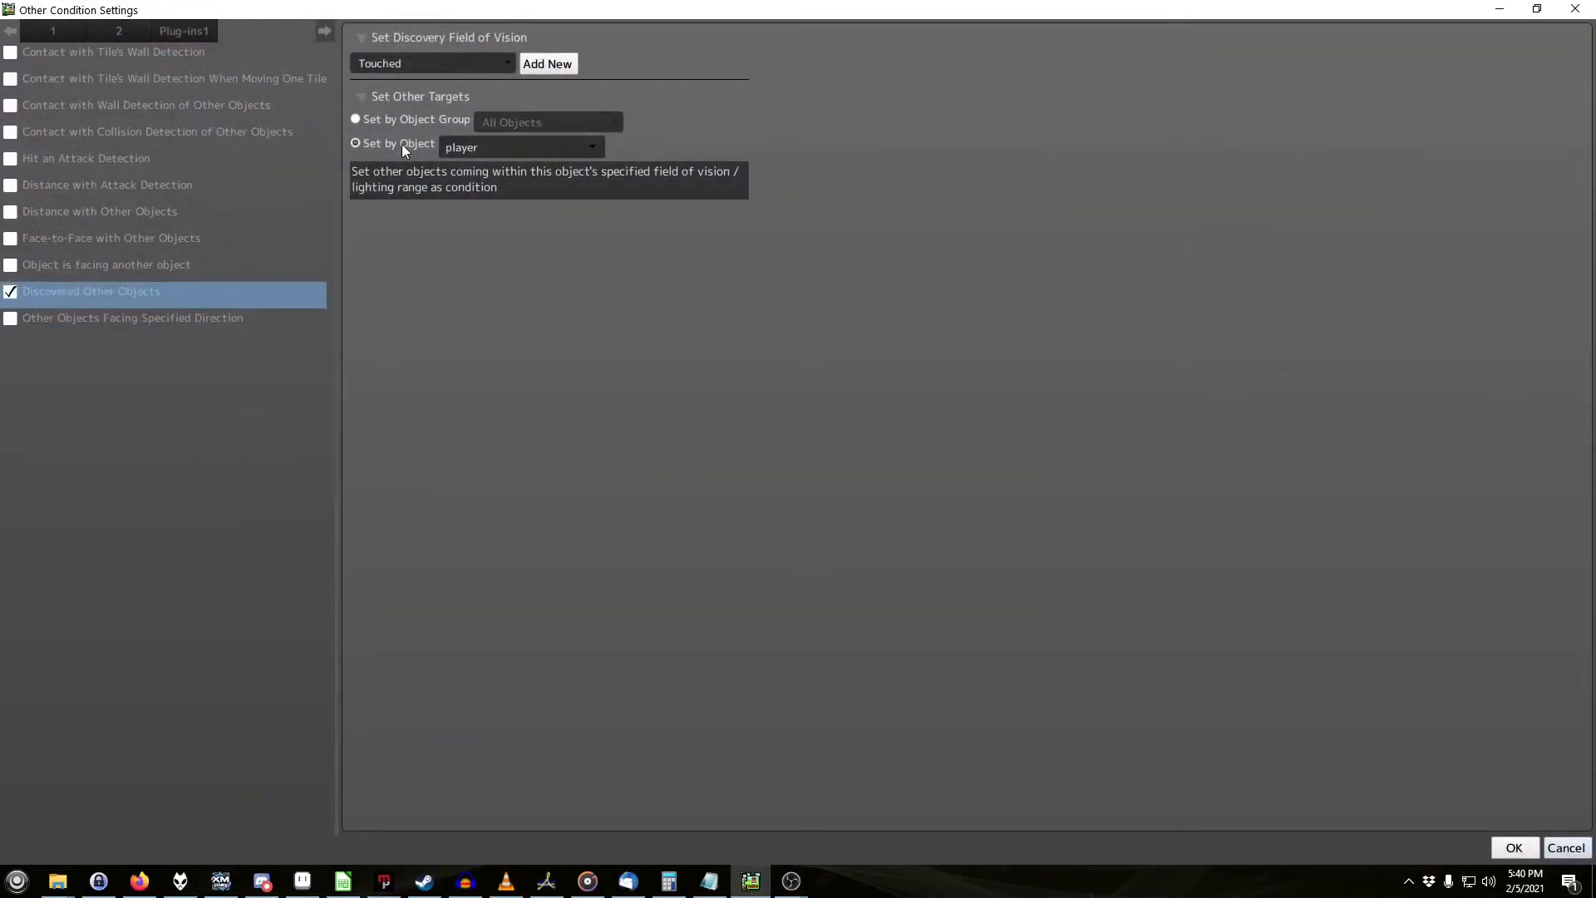
left_click(1513, 847)
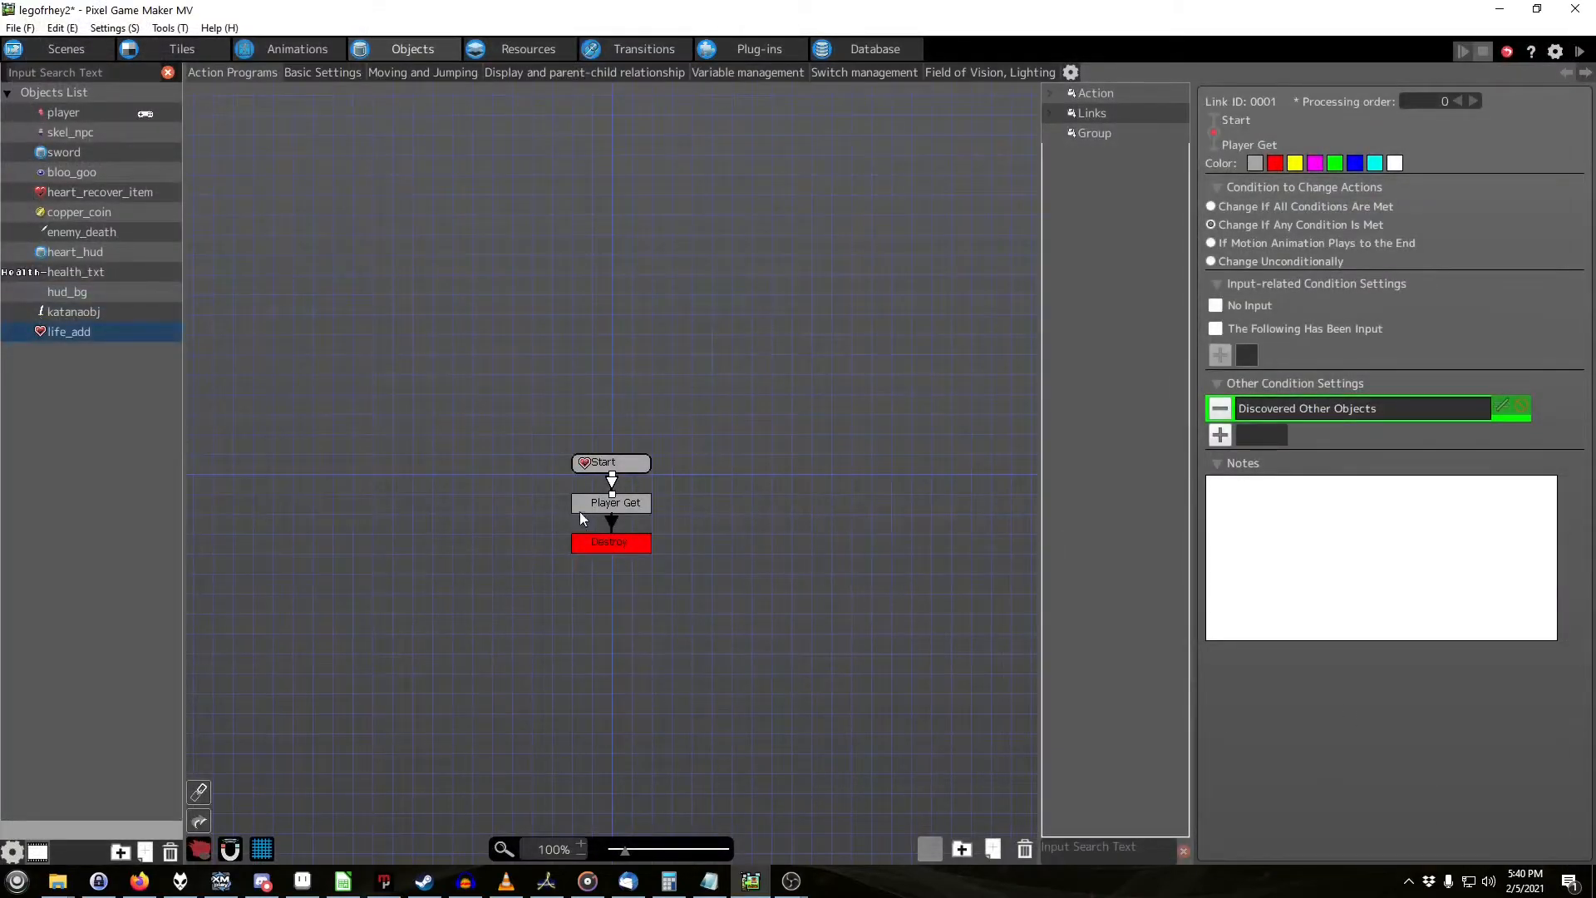
Step: Review the Player Get action that turns heart_hud's AddHeart switch ON
left_click(613, 502)
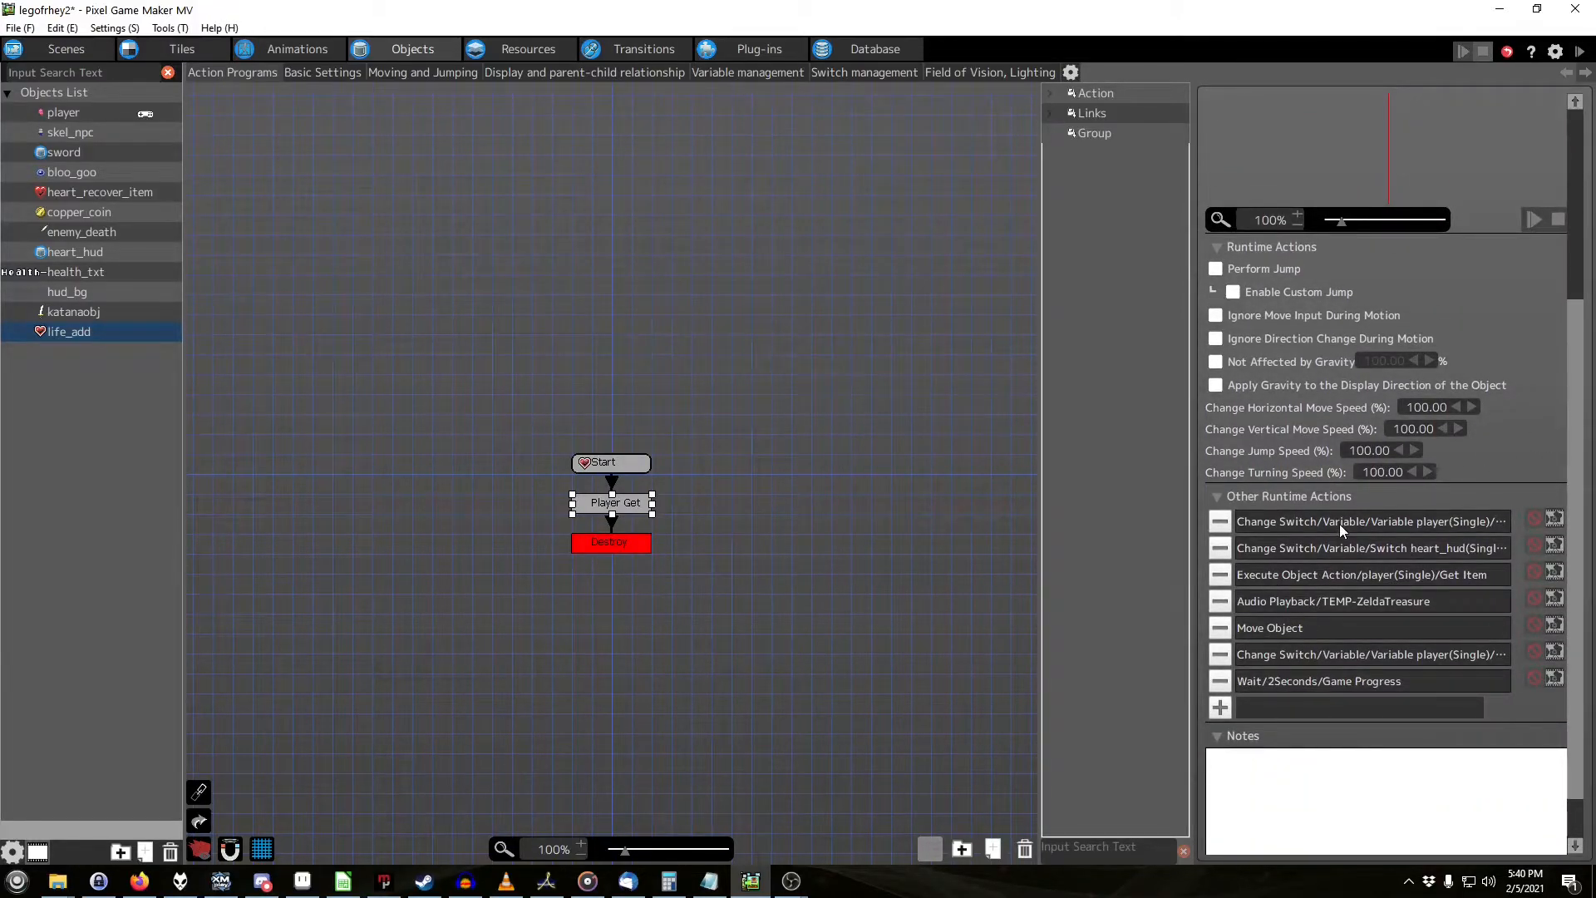
double_click(1371, 520)
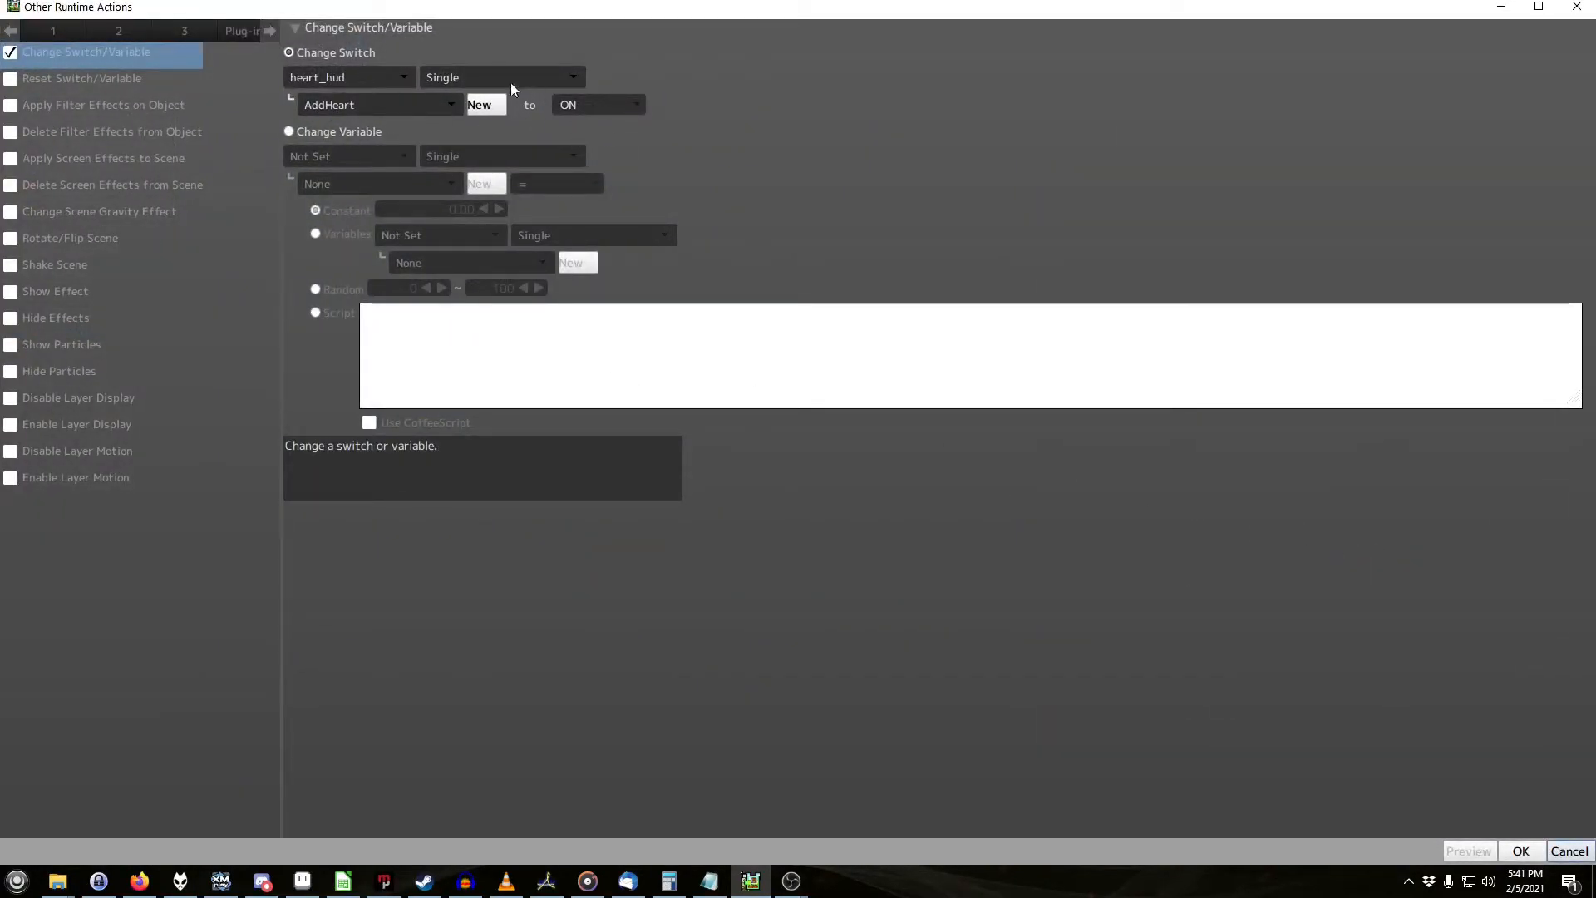
left_click(1519, 849)
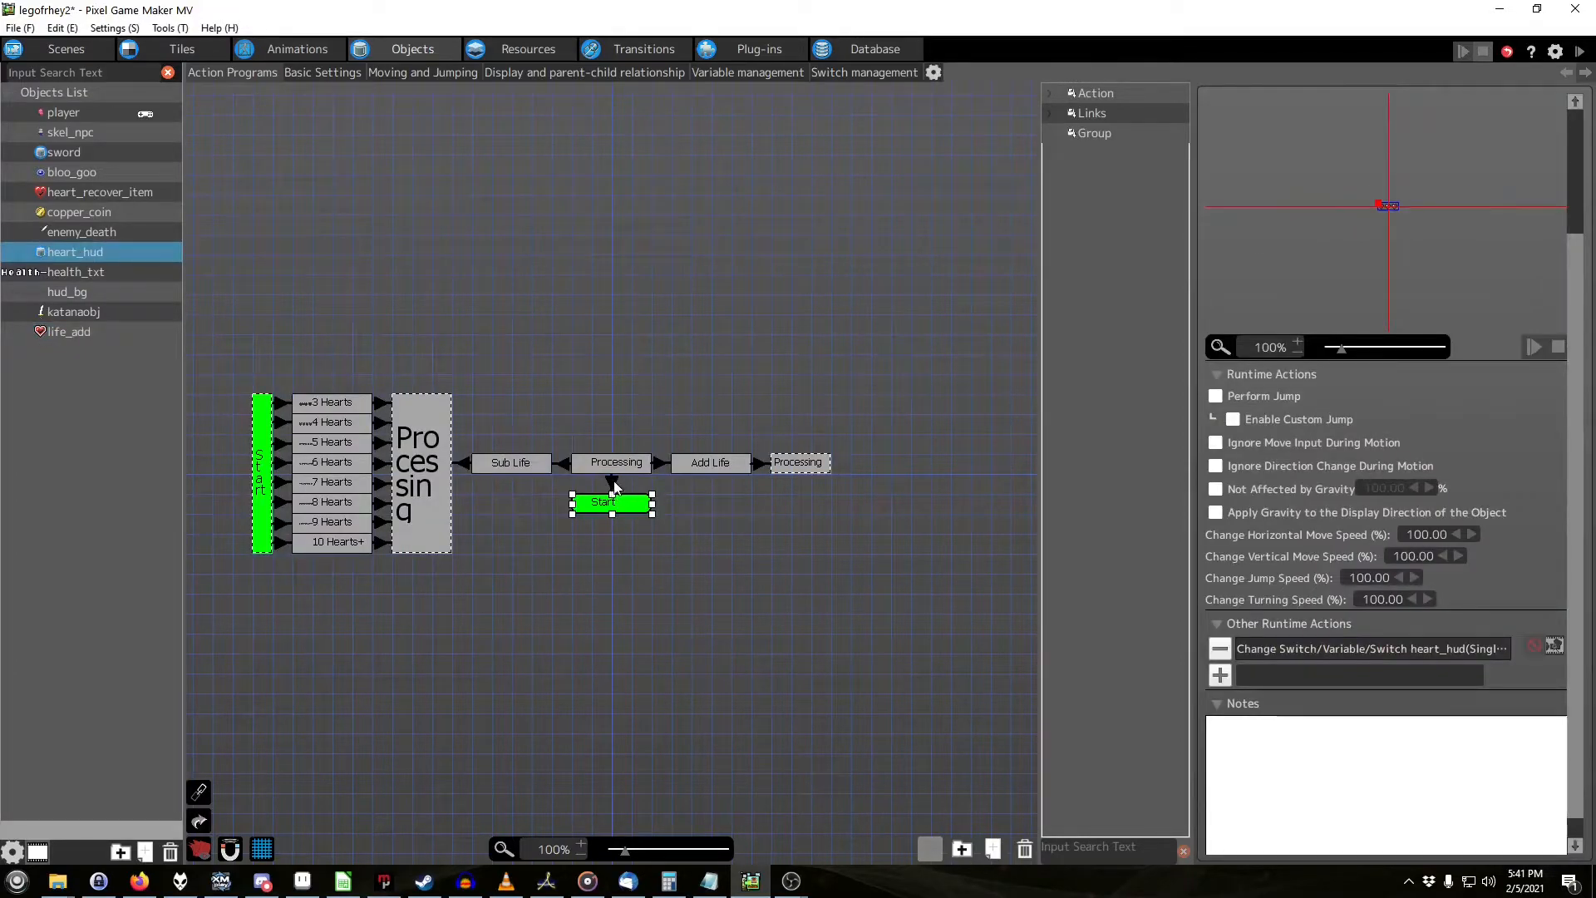
left_click(601, 502)
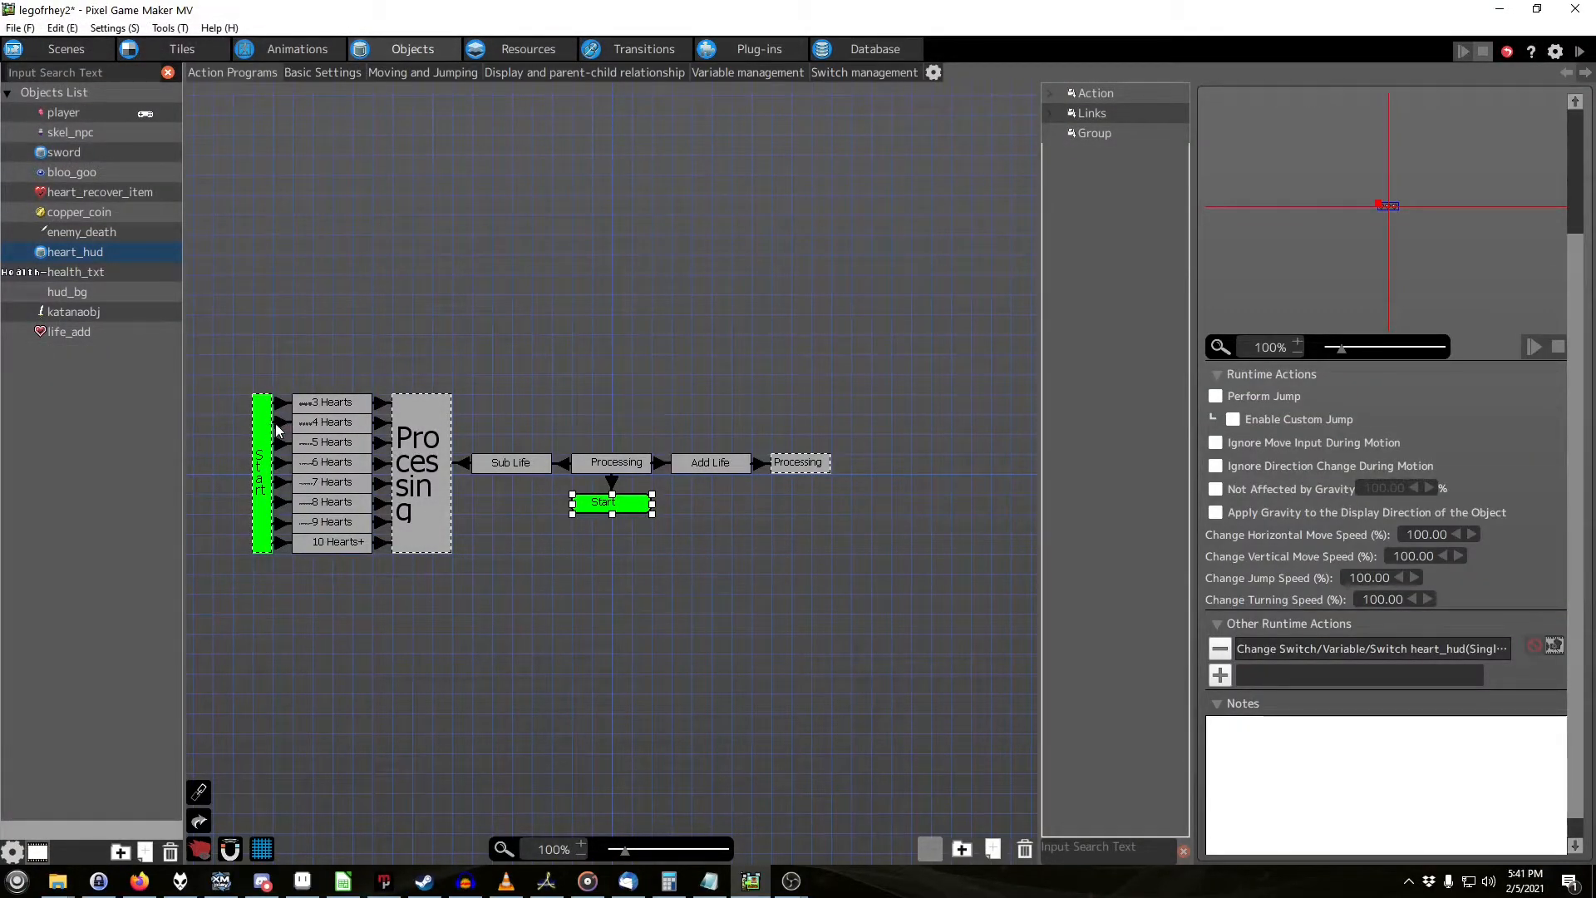
left_click(283, 422)
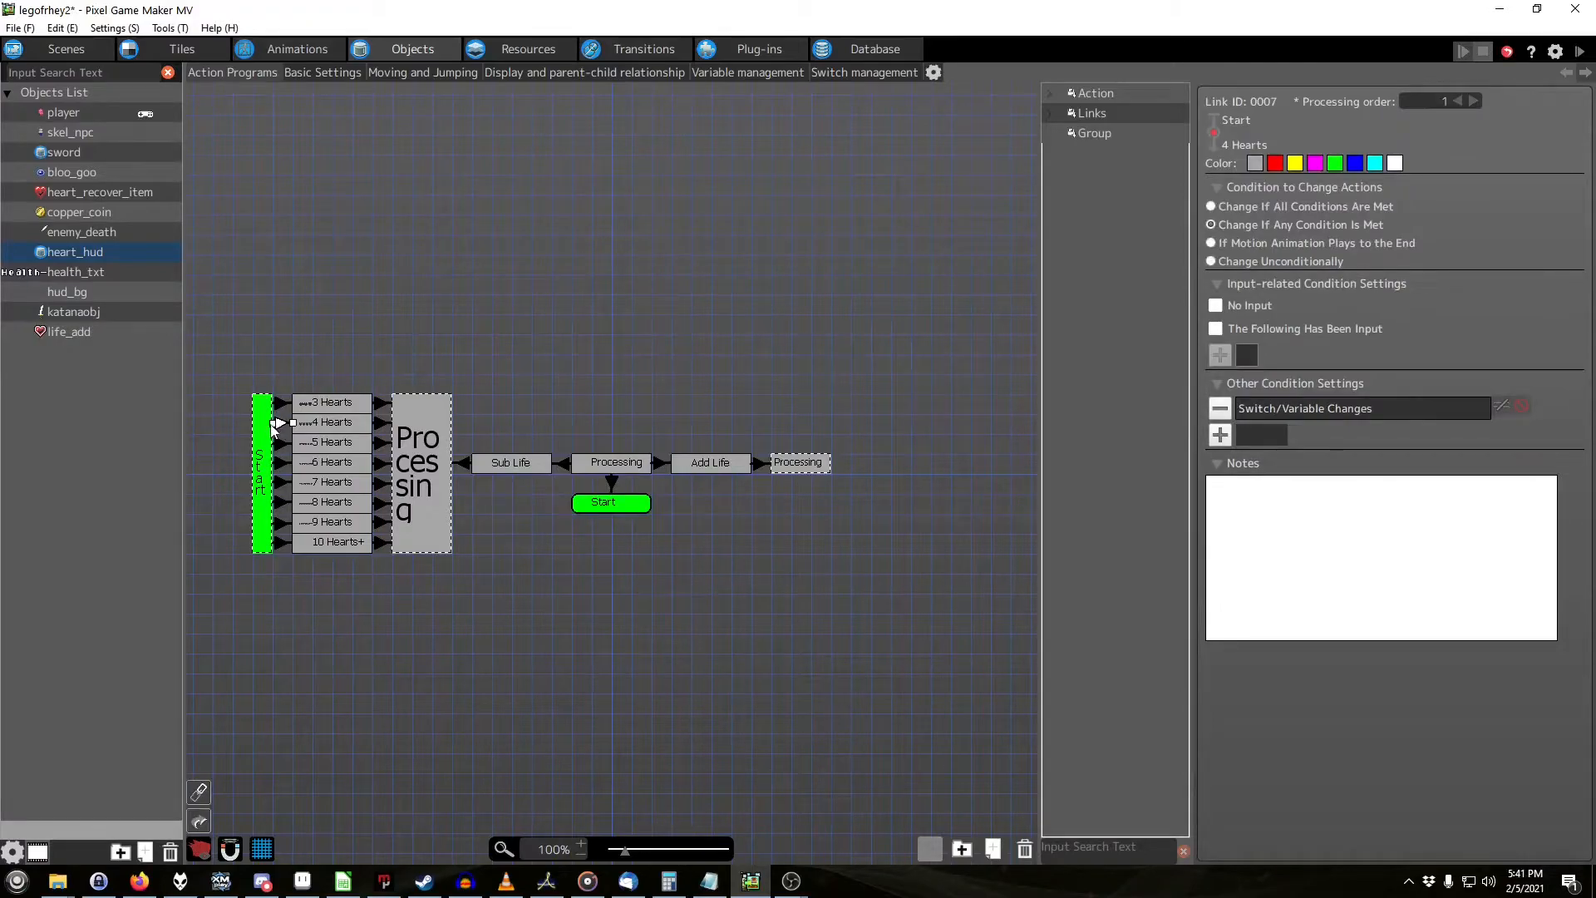
mouse_move(288, 424)
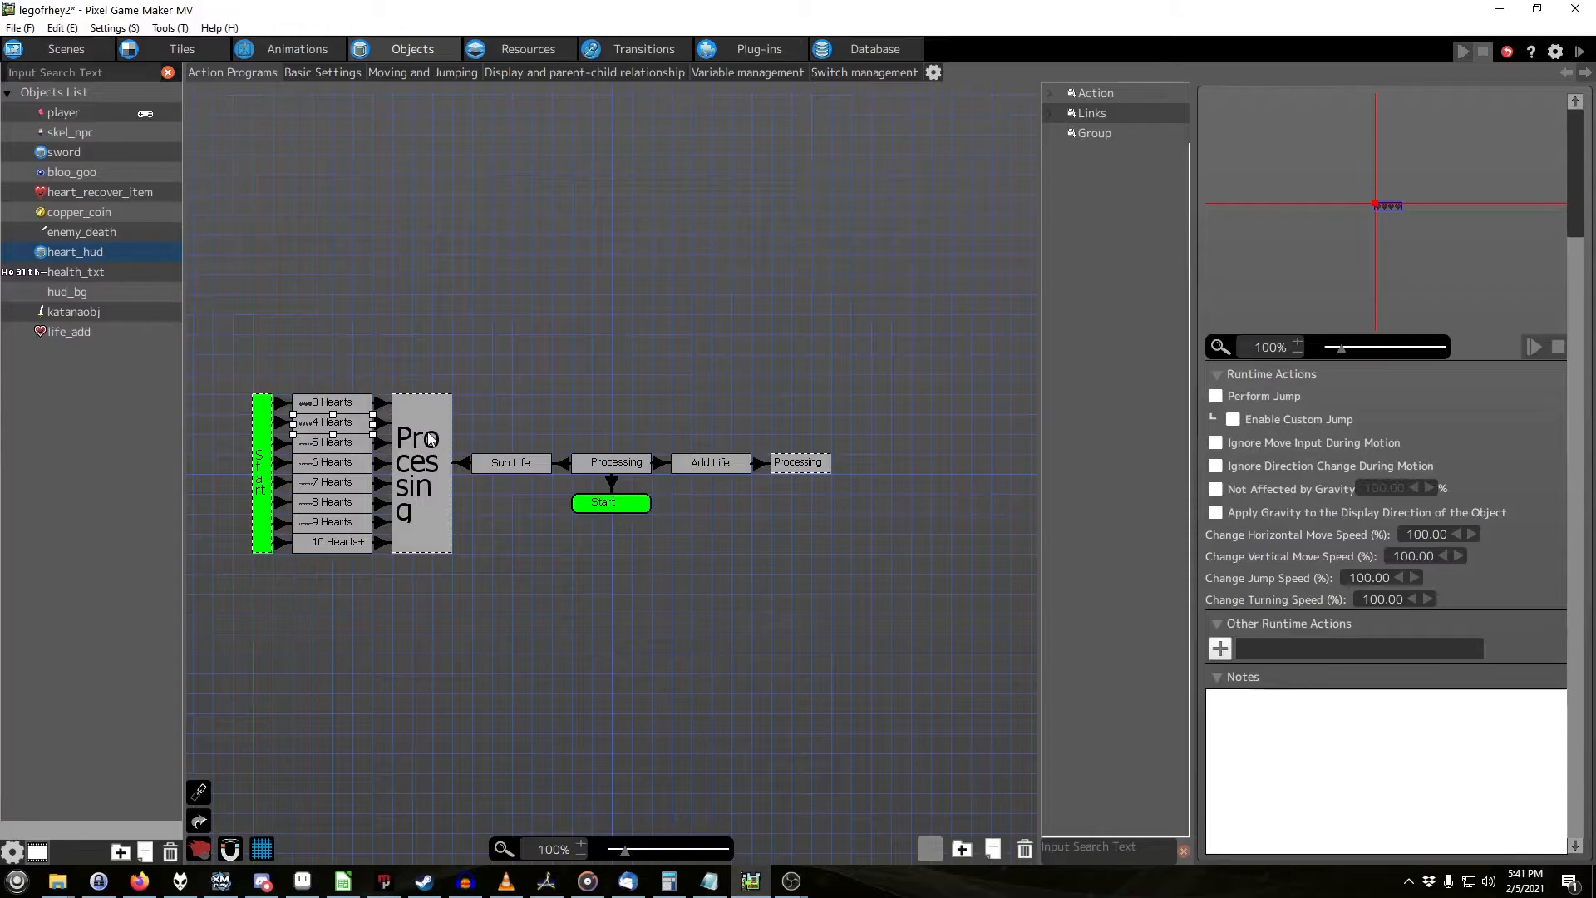
left_click(615, 462)
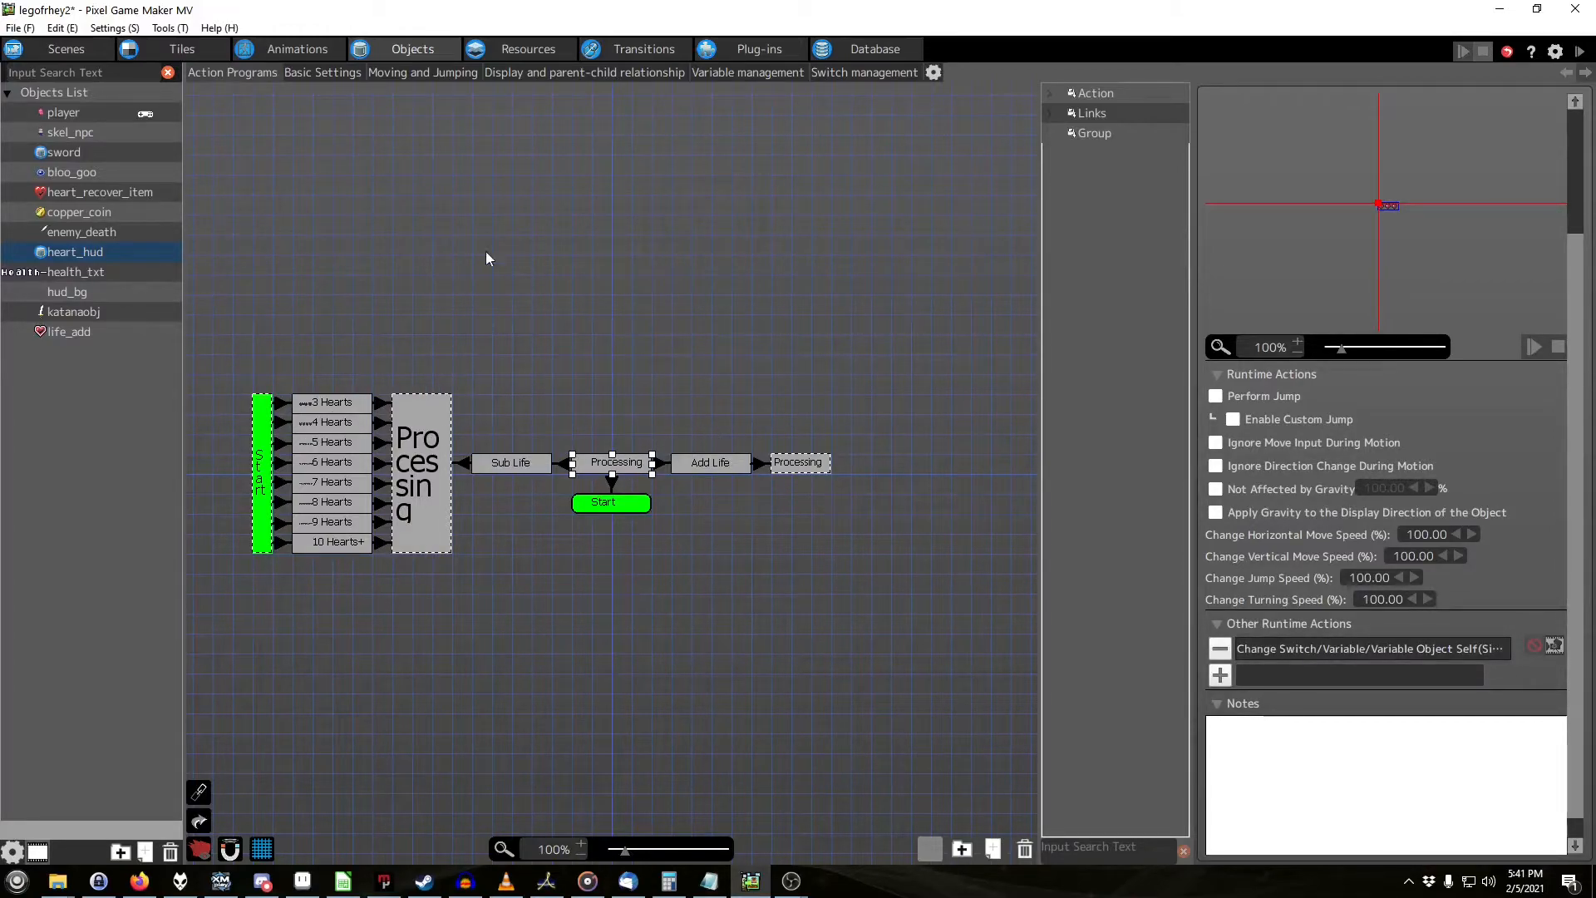
left_click(70, 331)
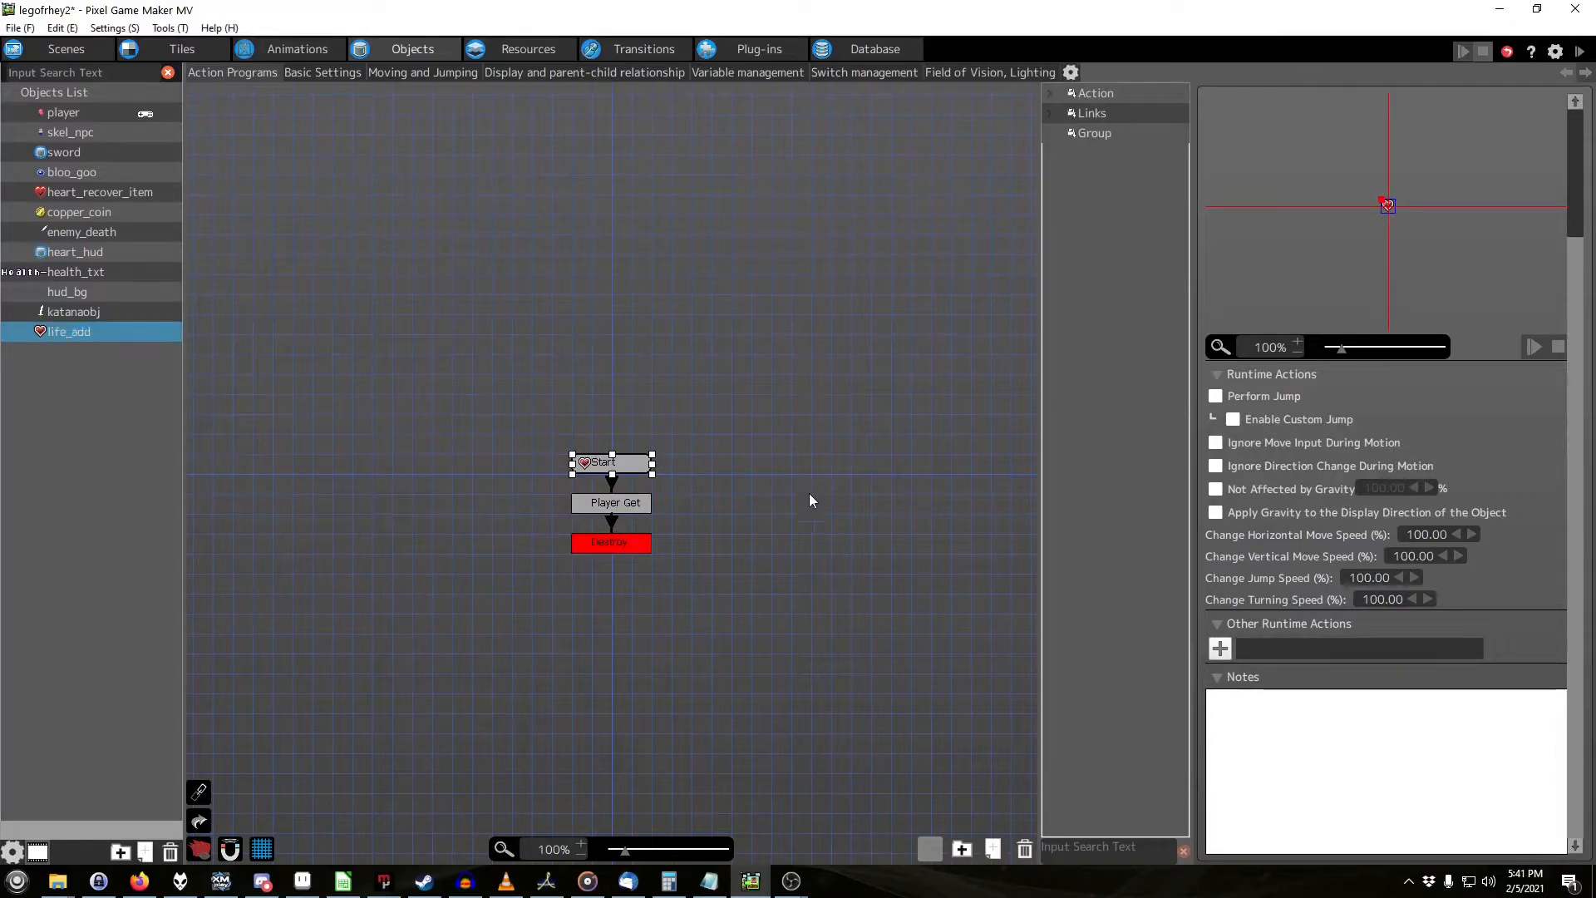
left_click(612, 502)
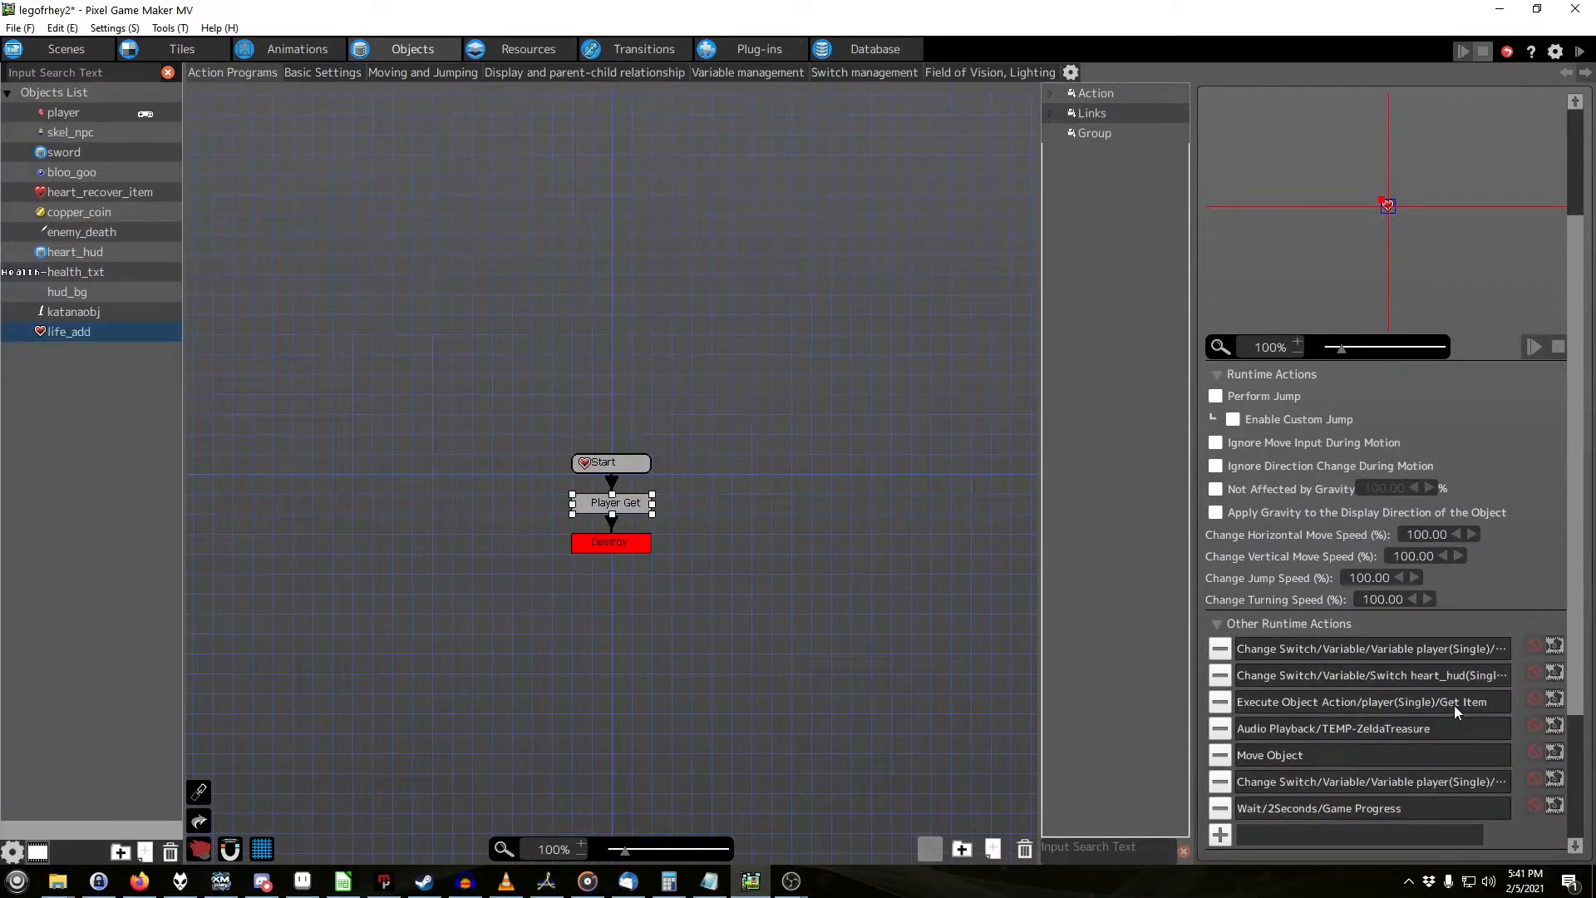
double_click(1362, 701)
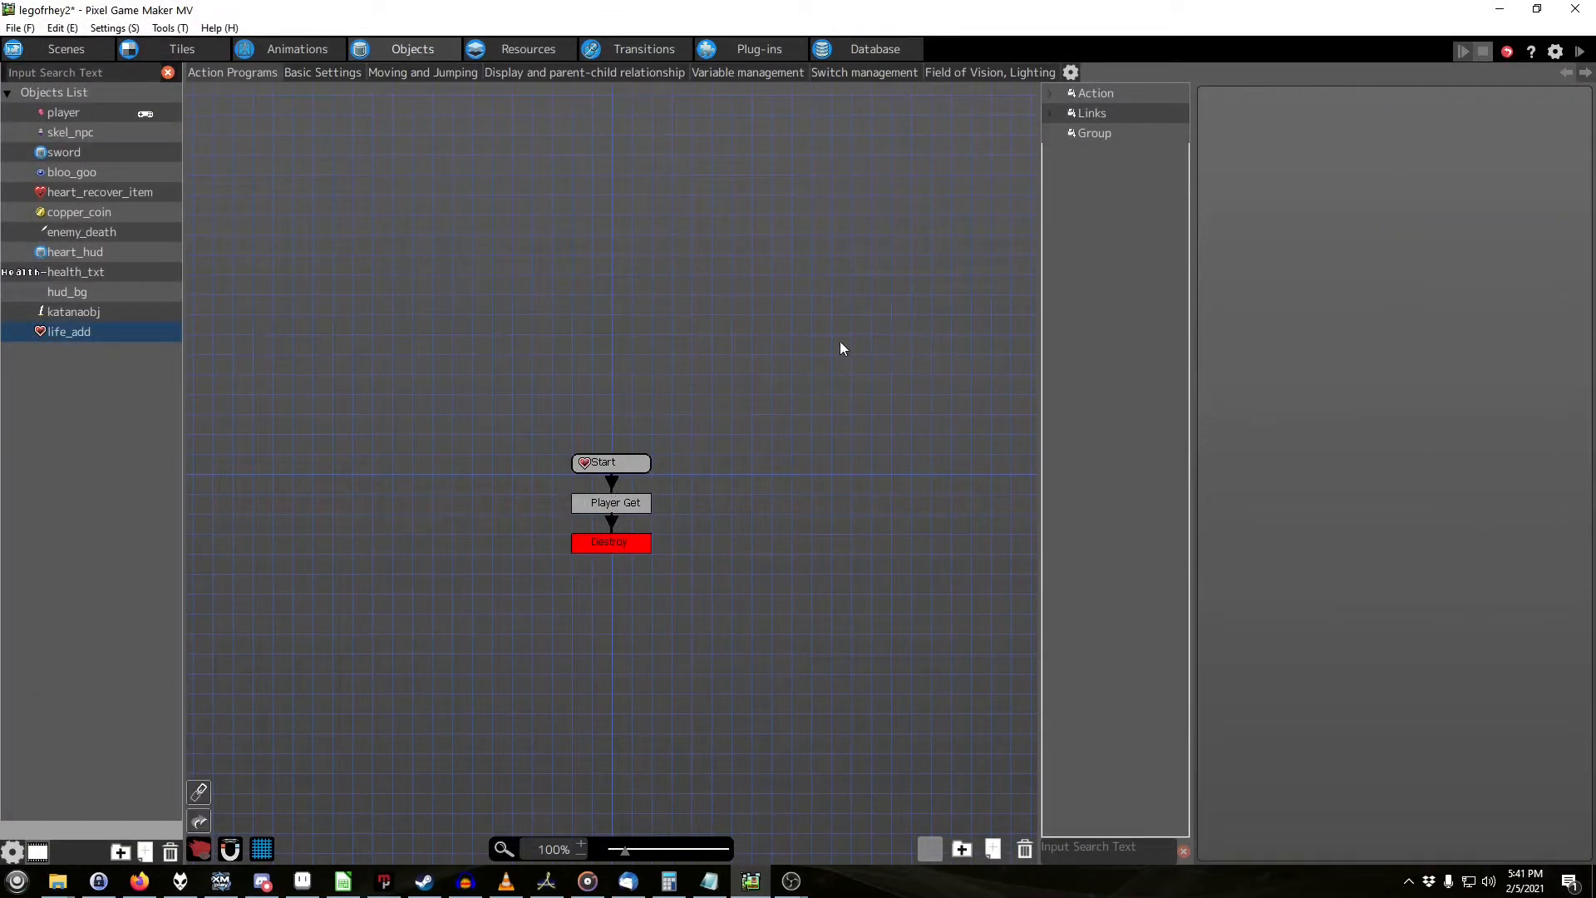
left_click(615, 502)
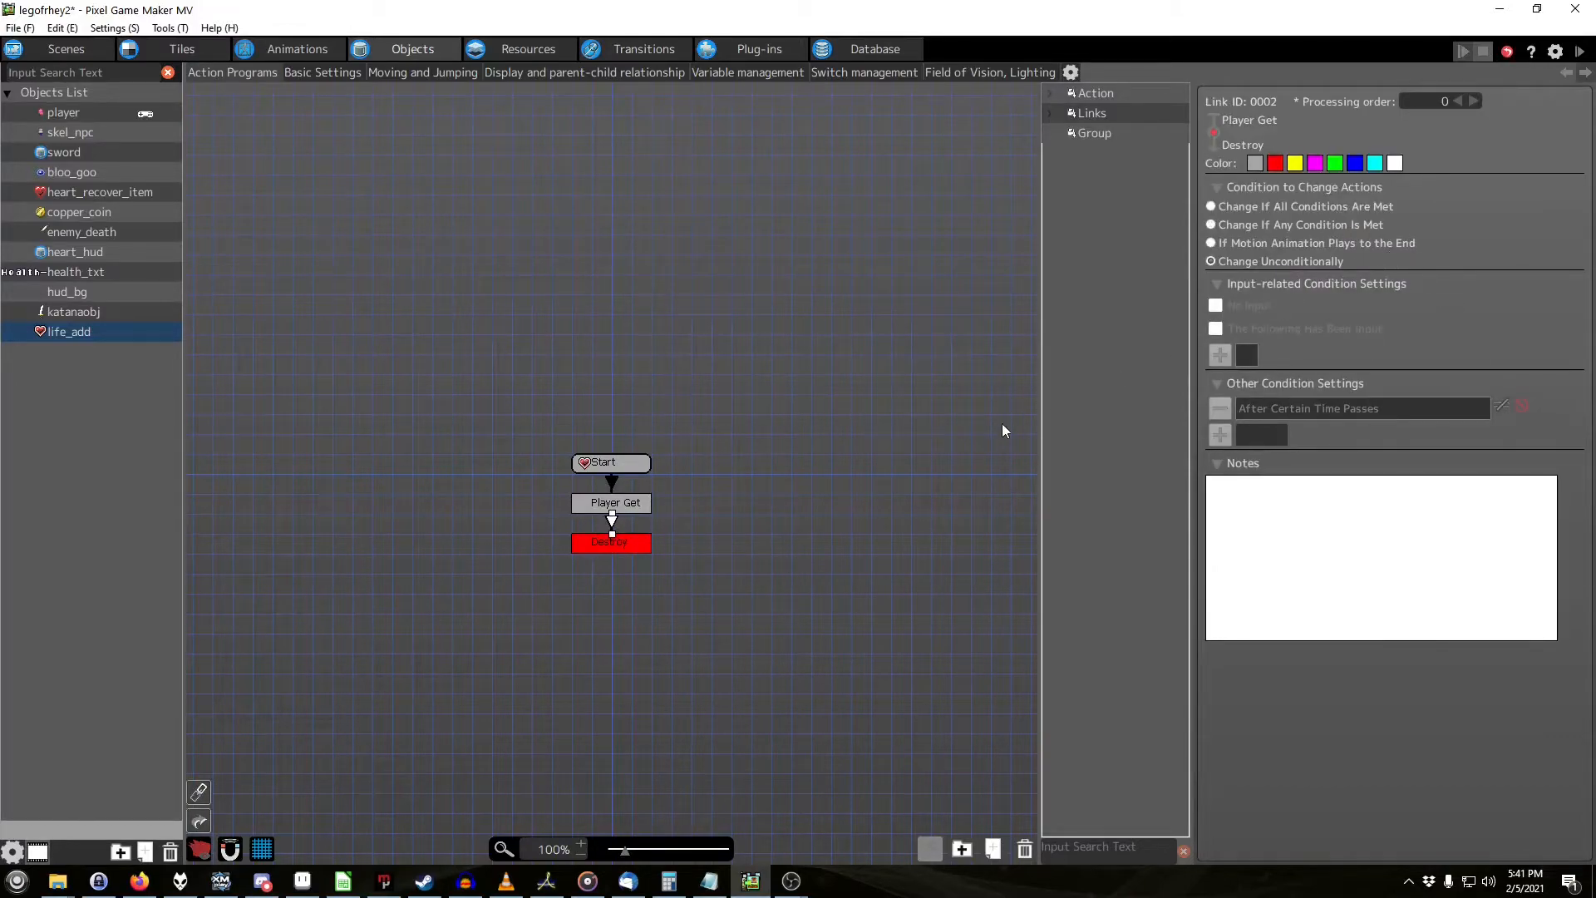
left_click(610, 542)
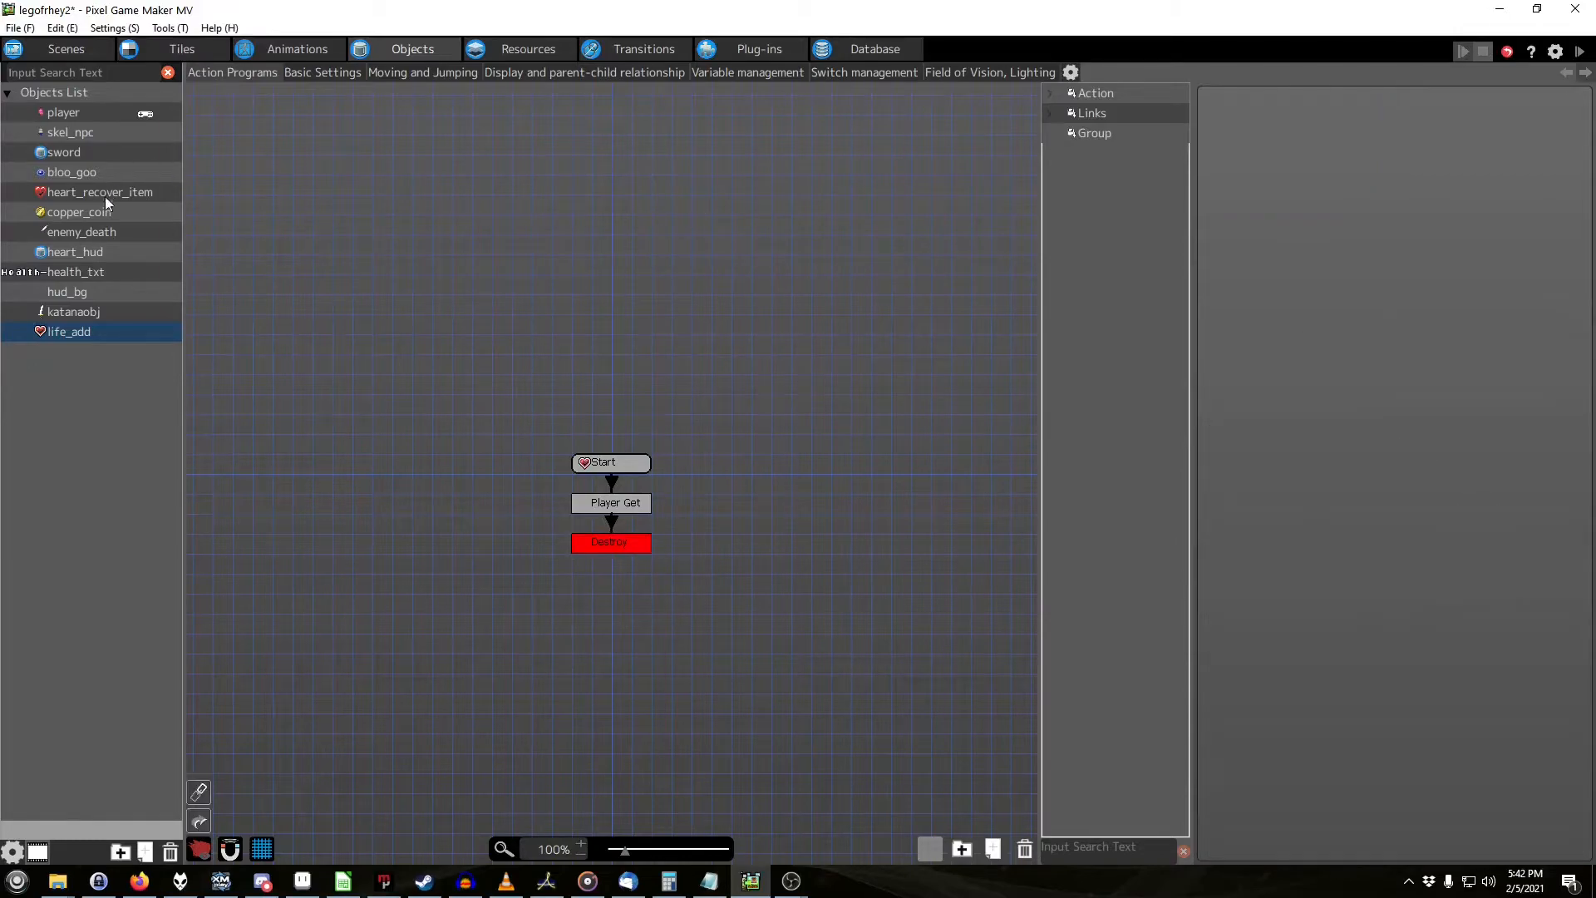
left_click(74, 251)
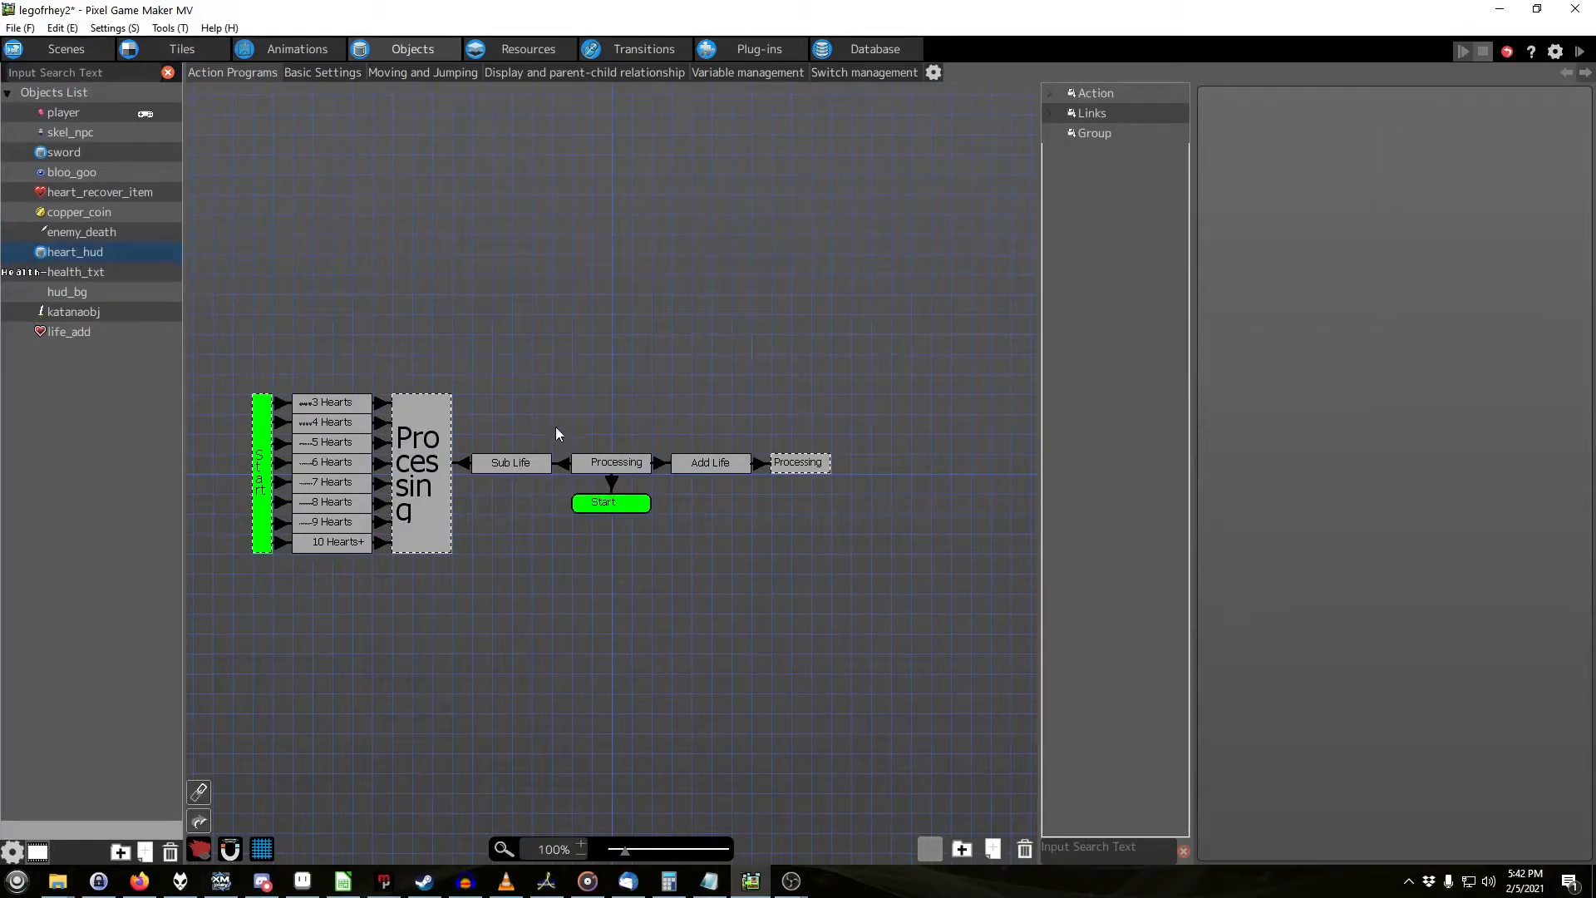
Step: Test-play the game from the HUD scene layout to see the Health heart meter, then end the preview
left_click(331, 421)
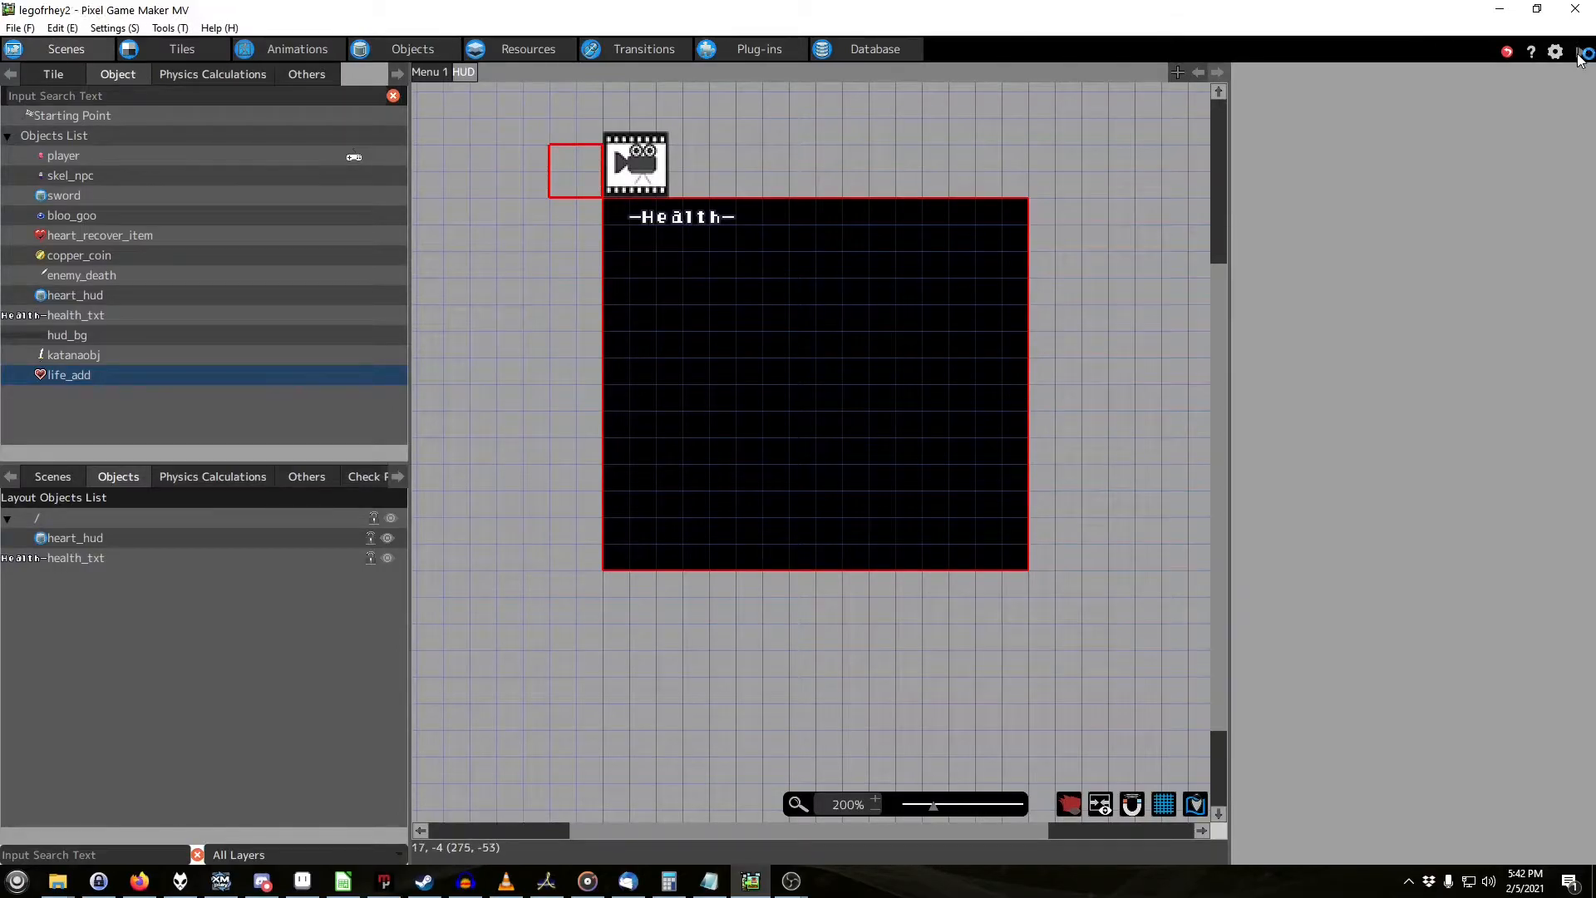
left_click(1581, 52)
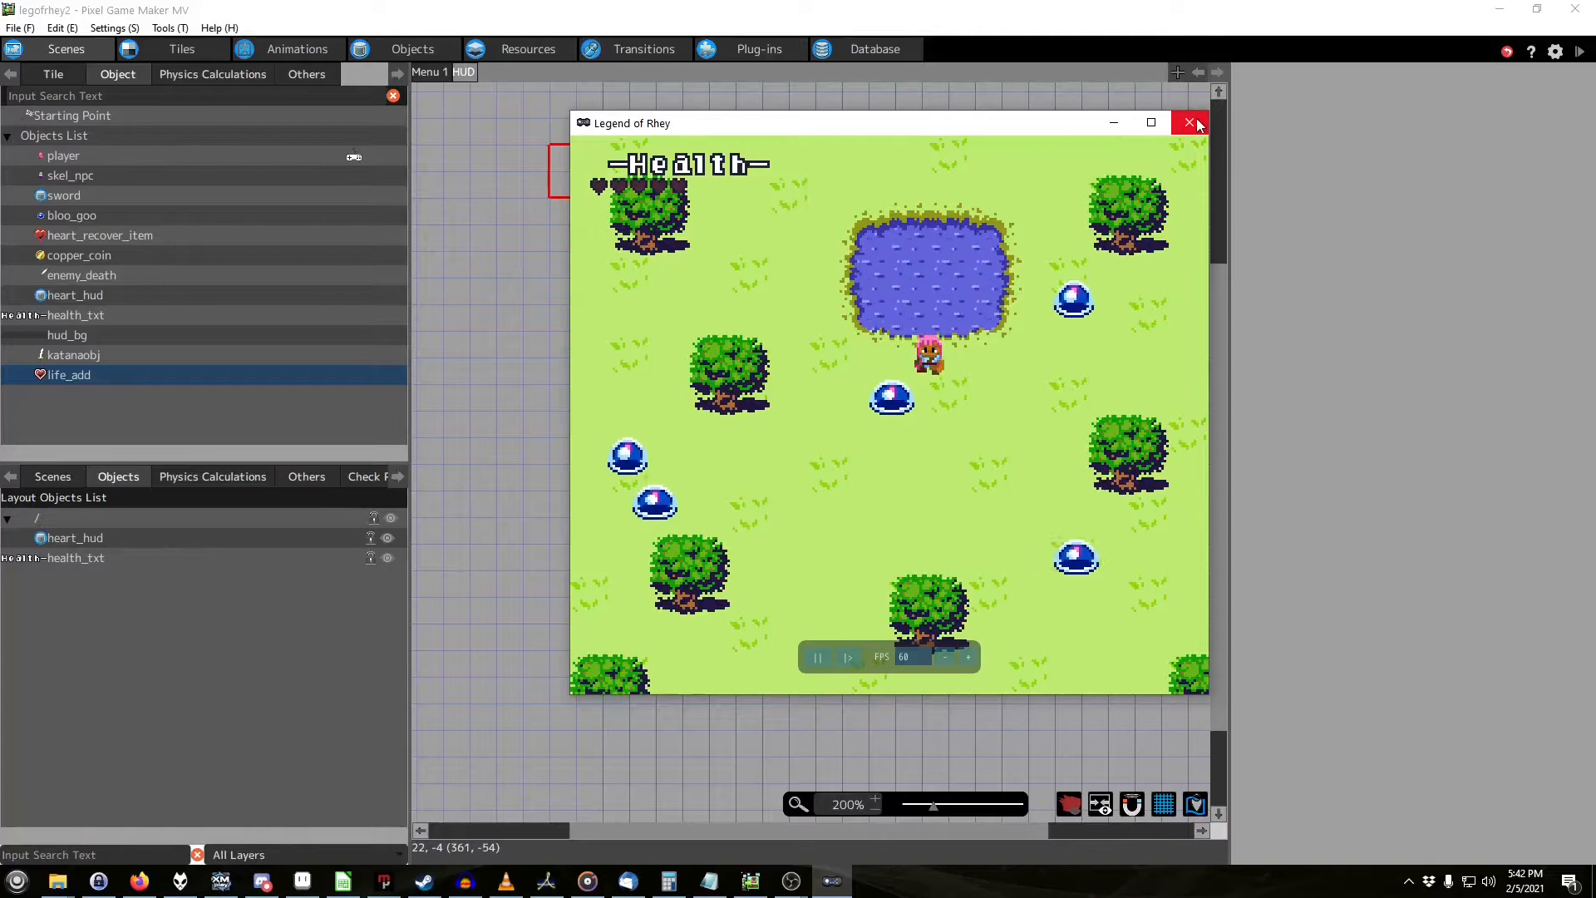
left_click(1189, 122)
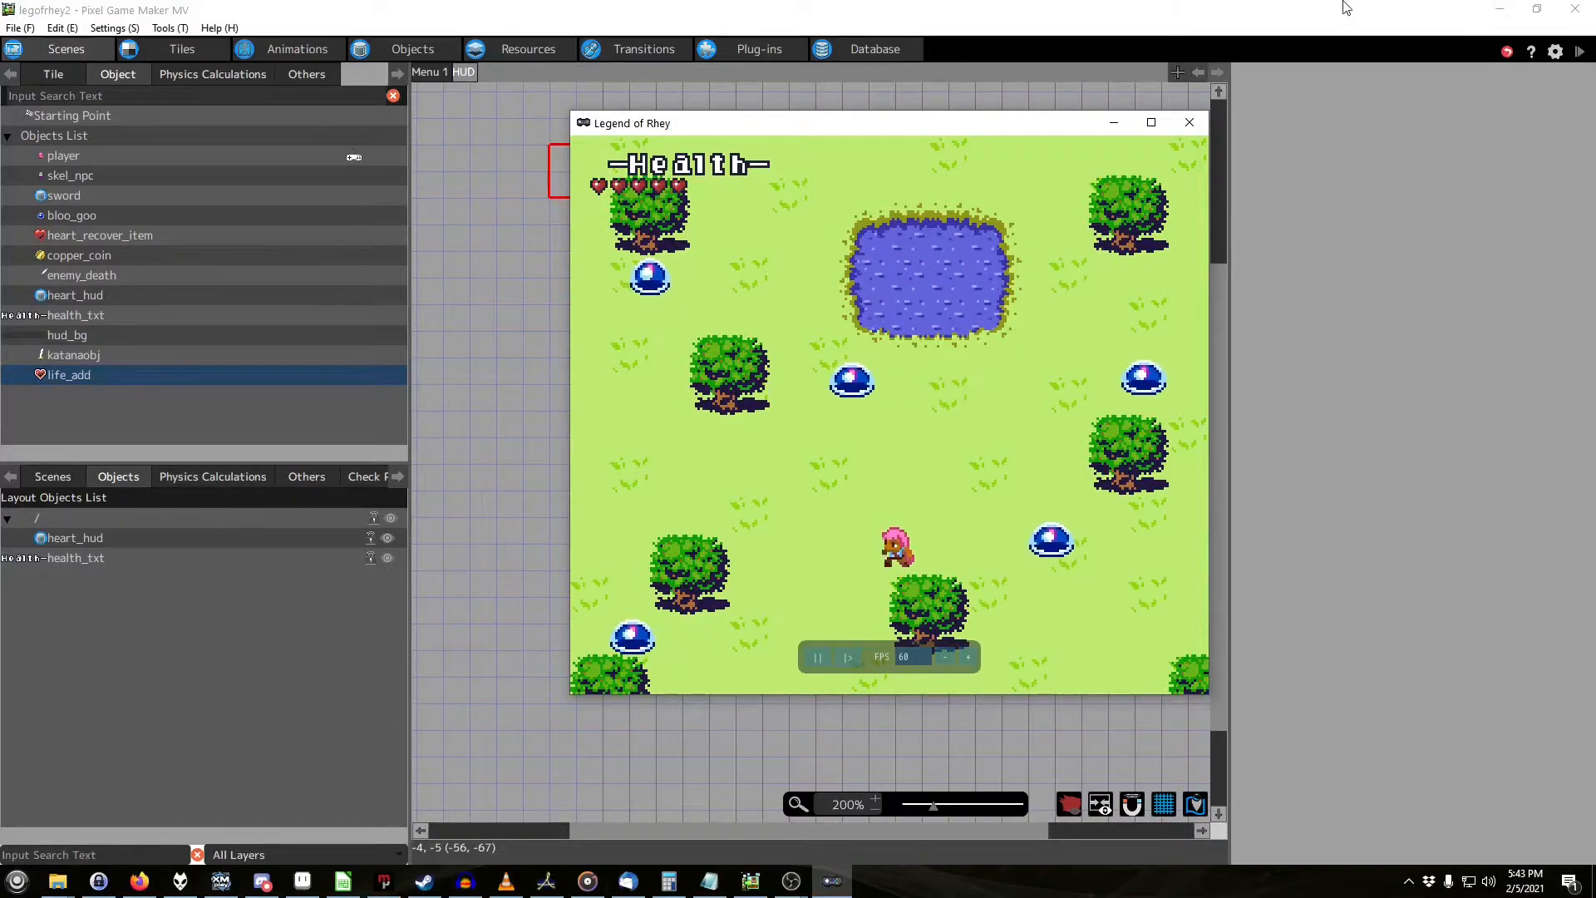
left_click(1187, 121)
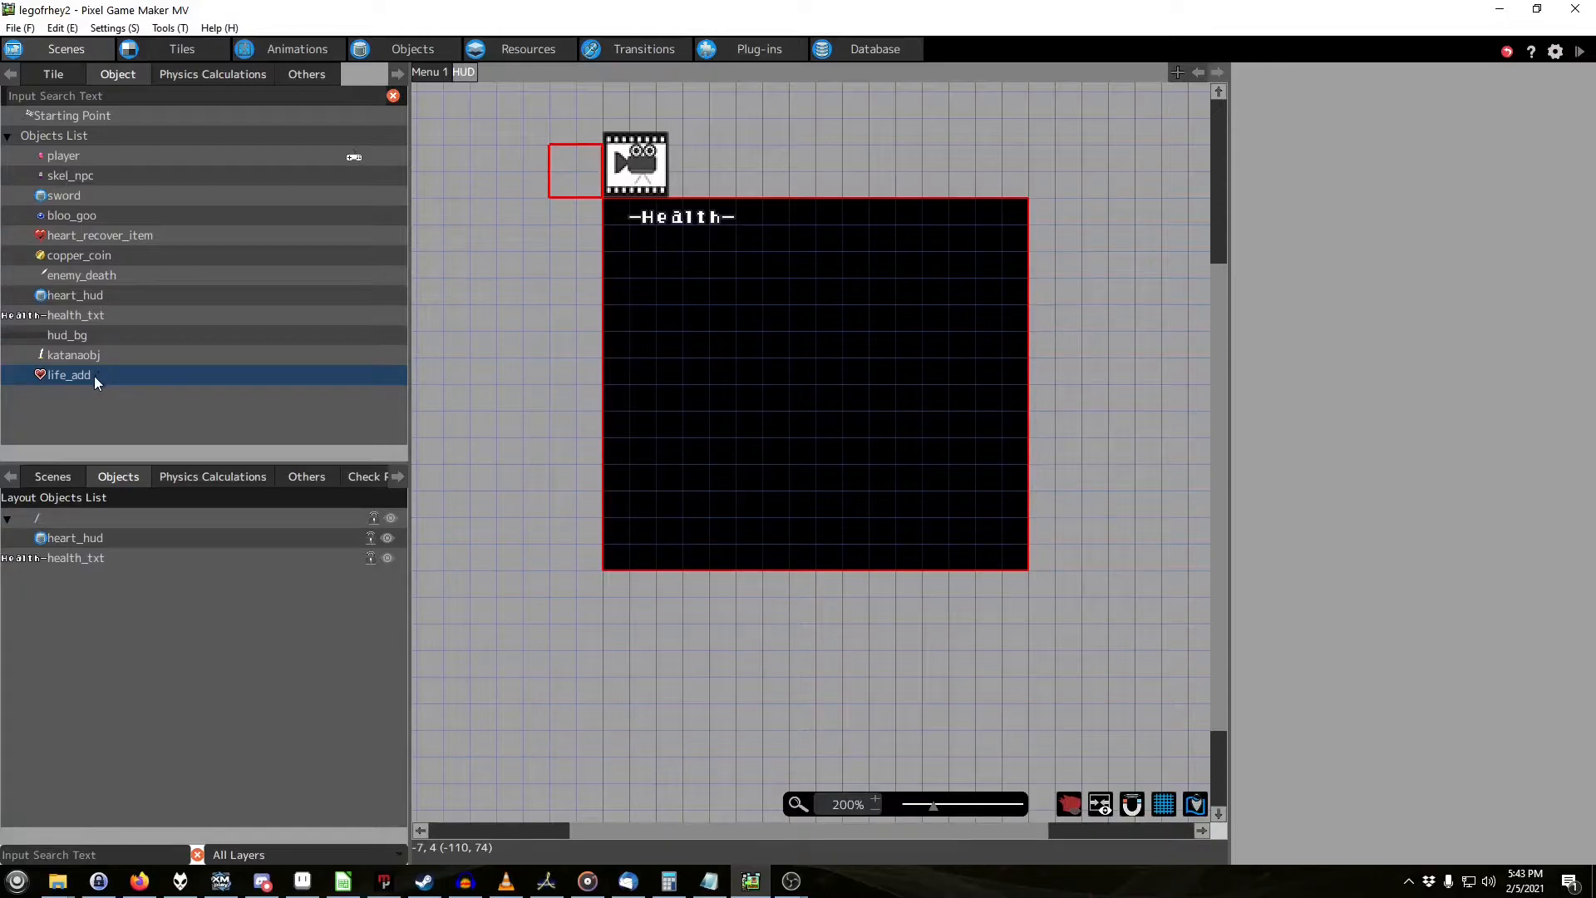
double_click(69, 374)
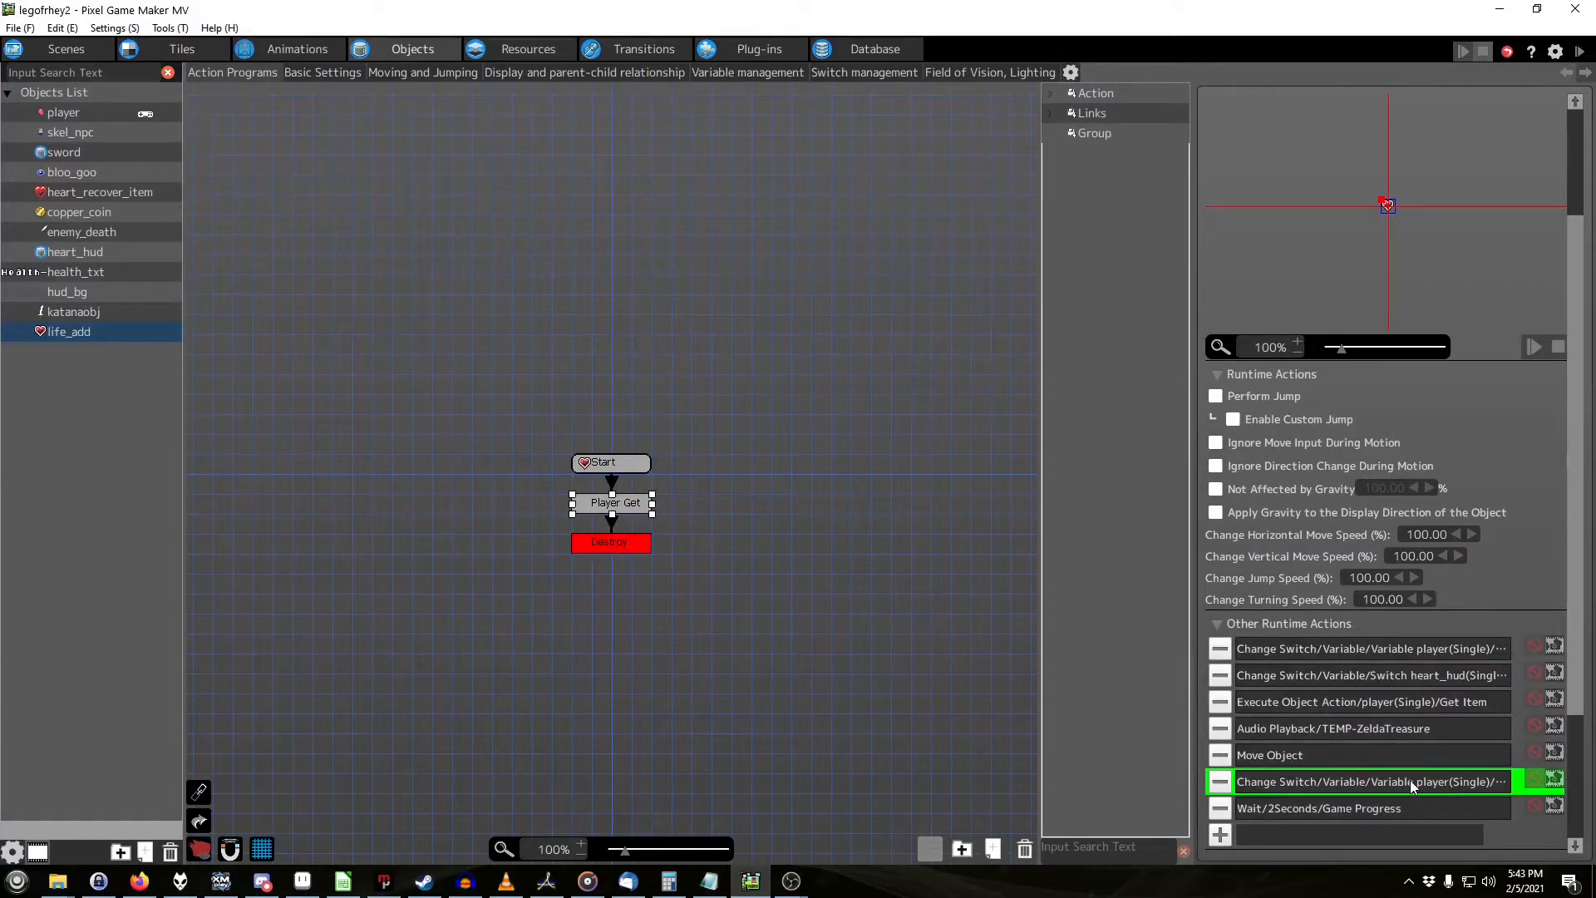
double_click(1369, 781)
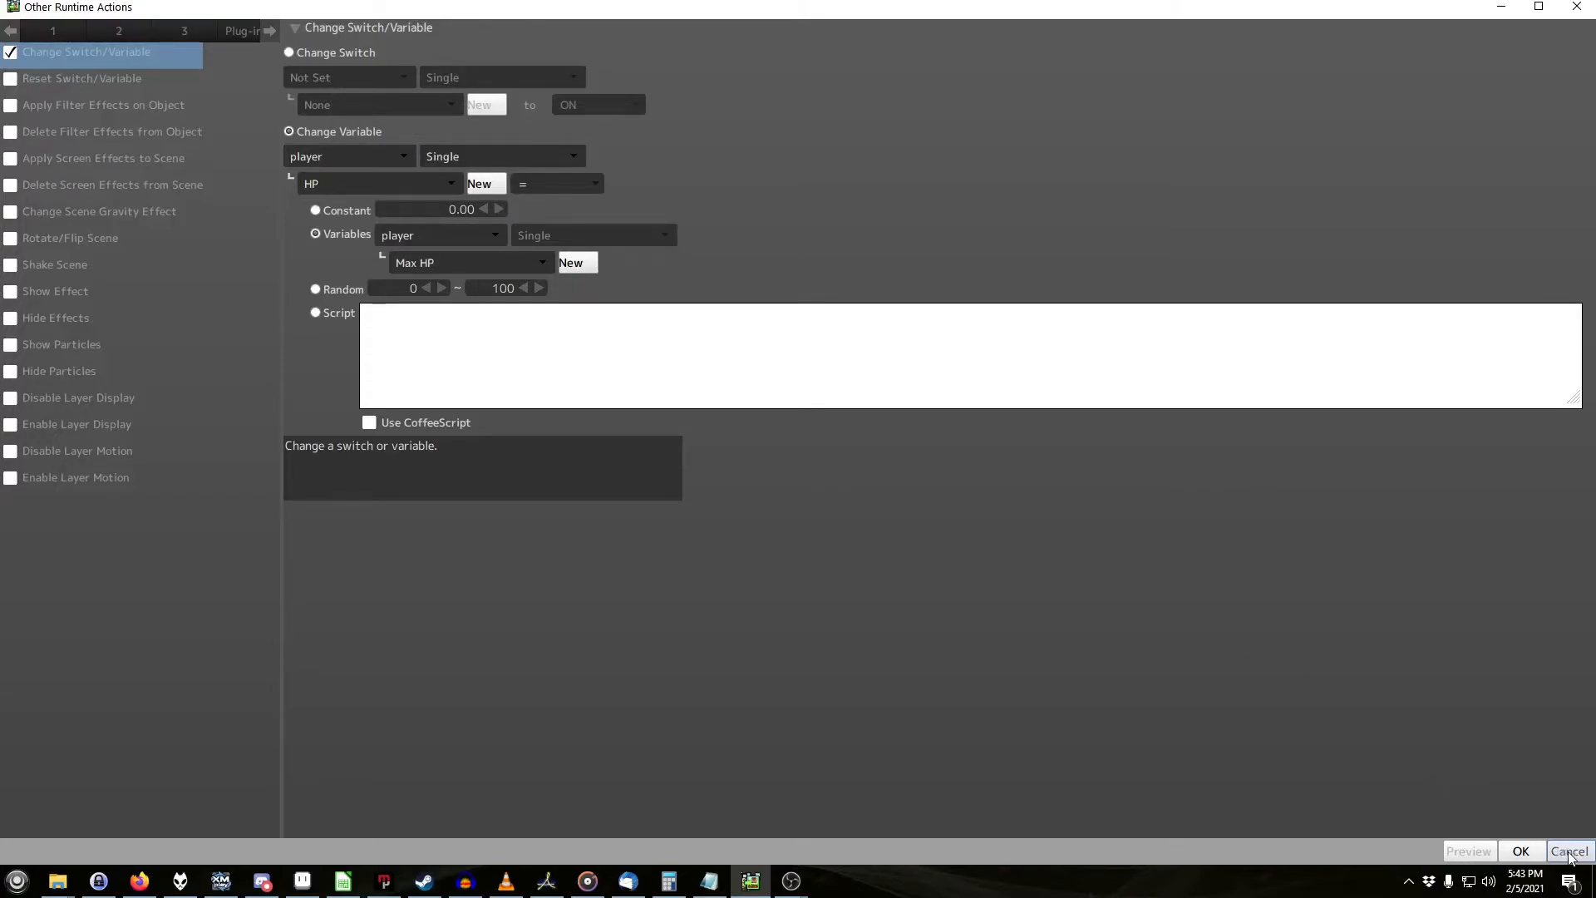
left_click(1521, 851)
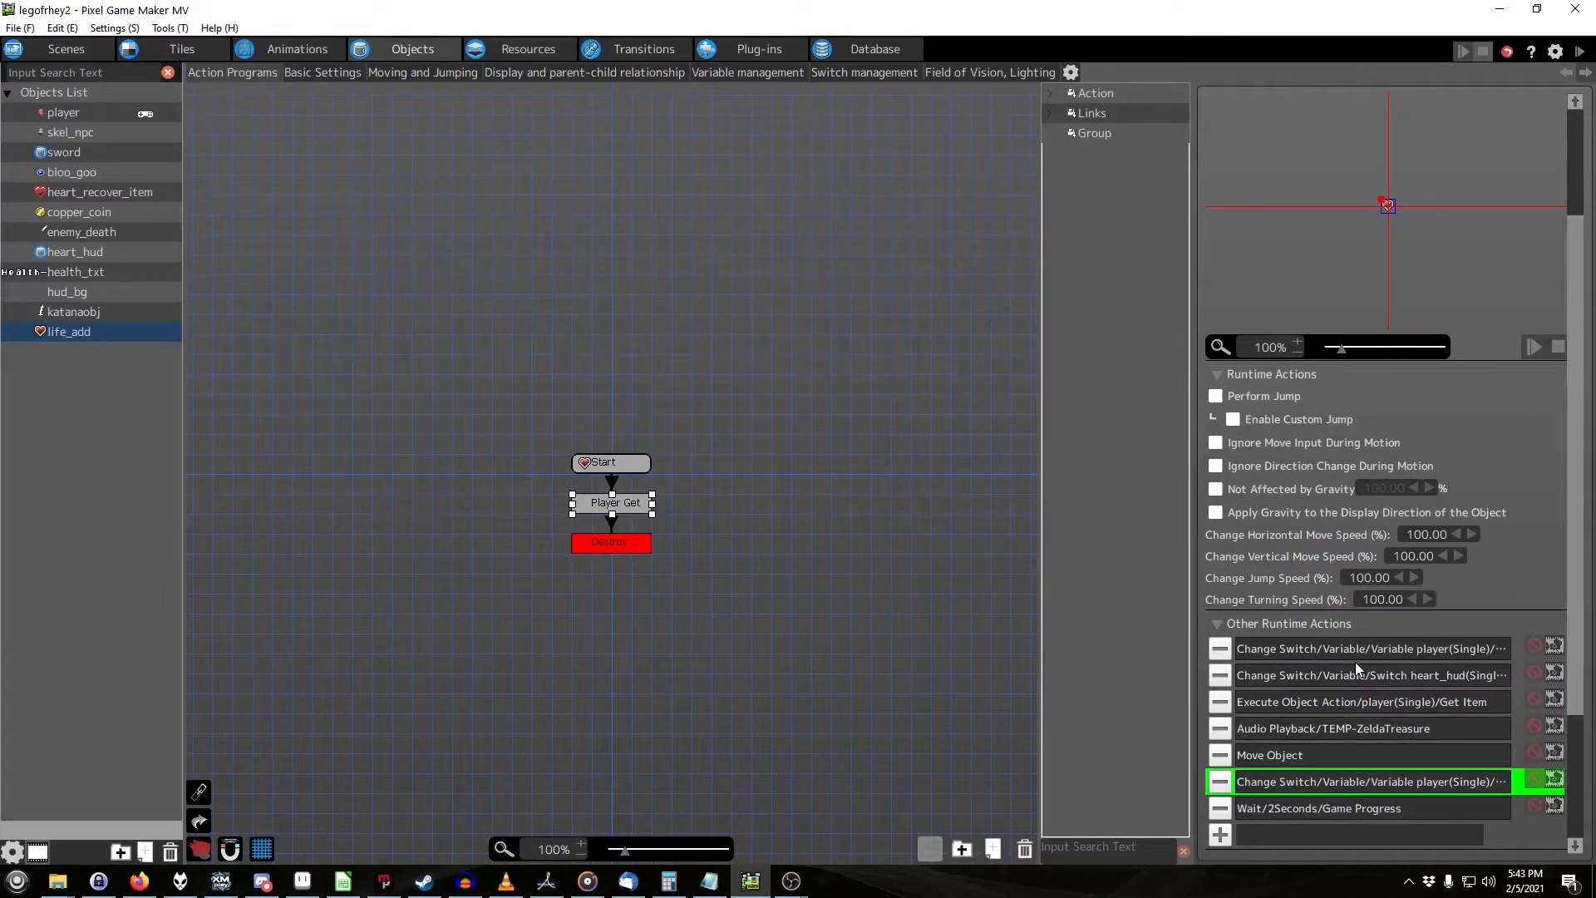
mouse_move(499, 400)
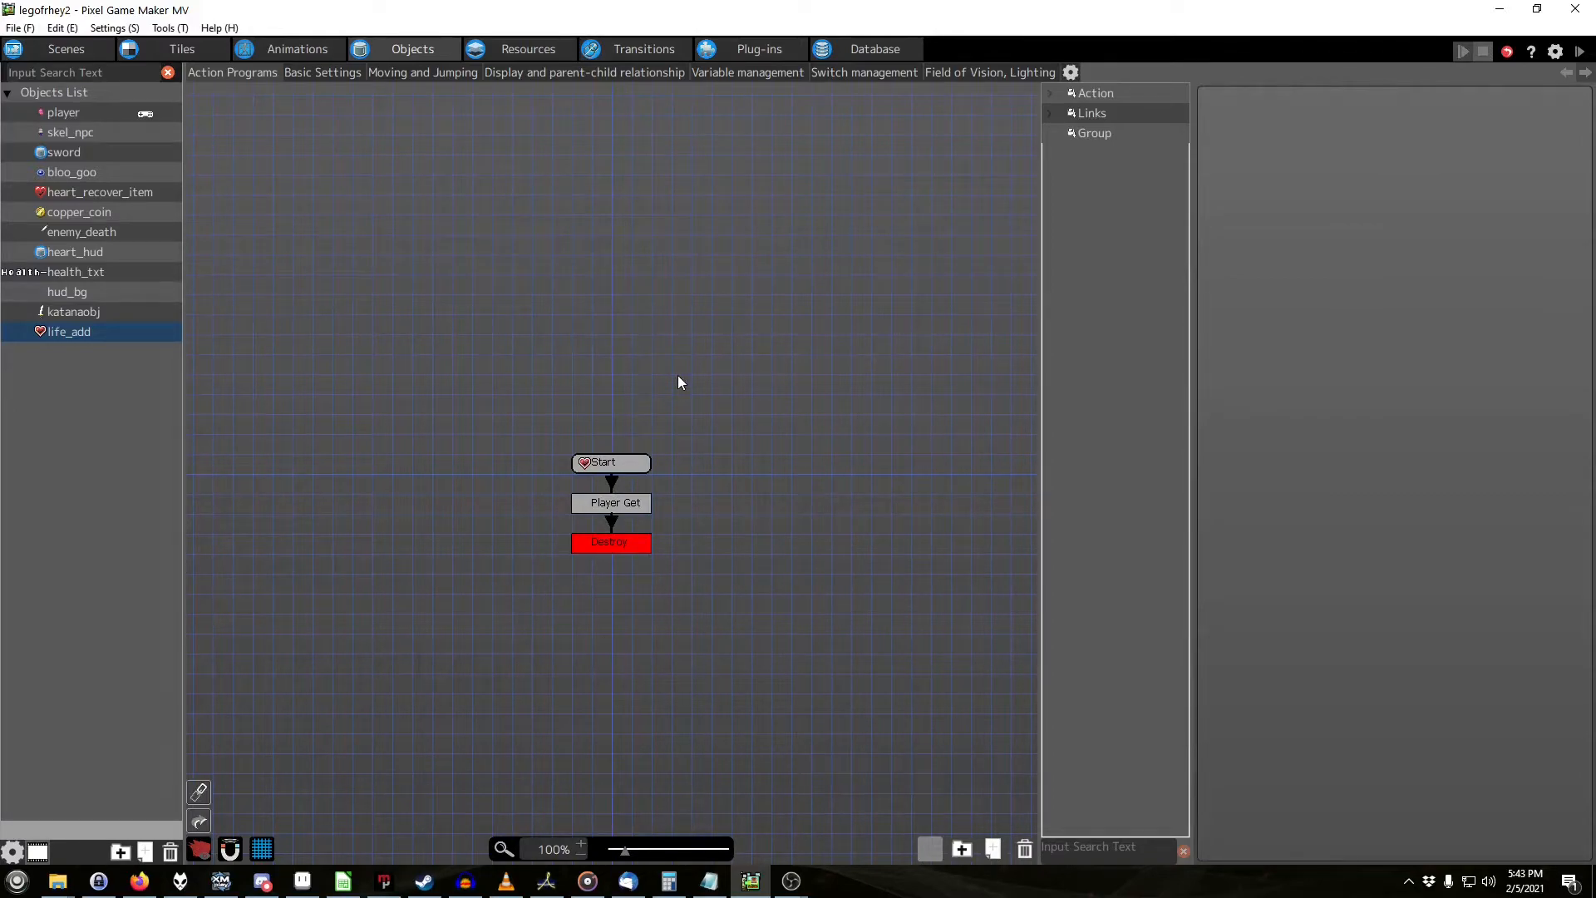
mouse_move(801, 437)
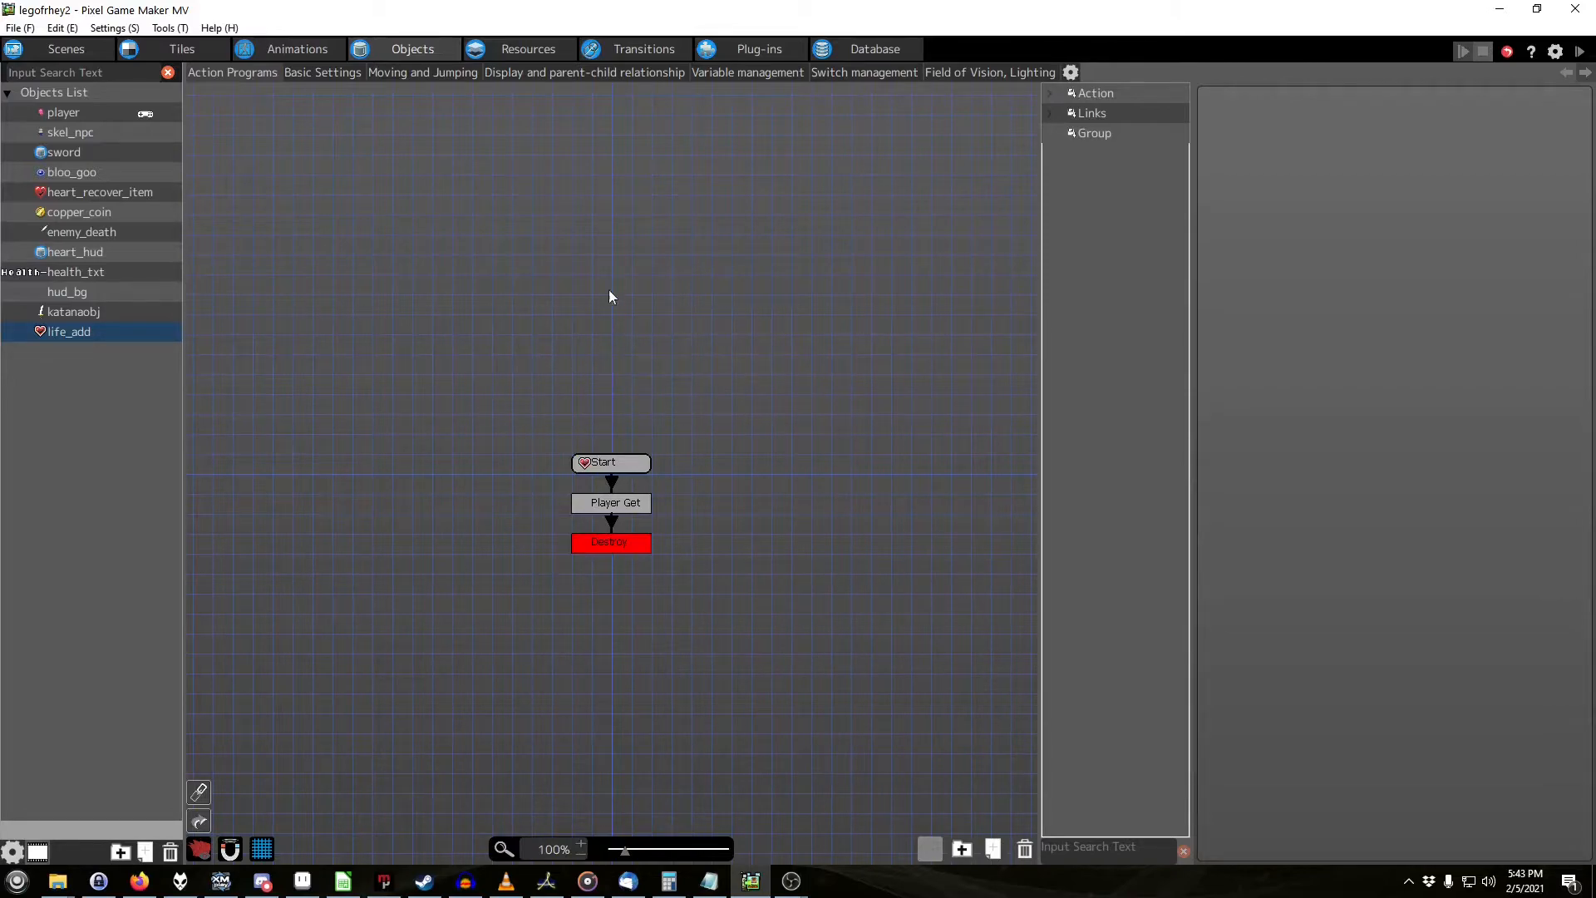
mouse_move(413, 438)
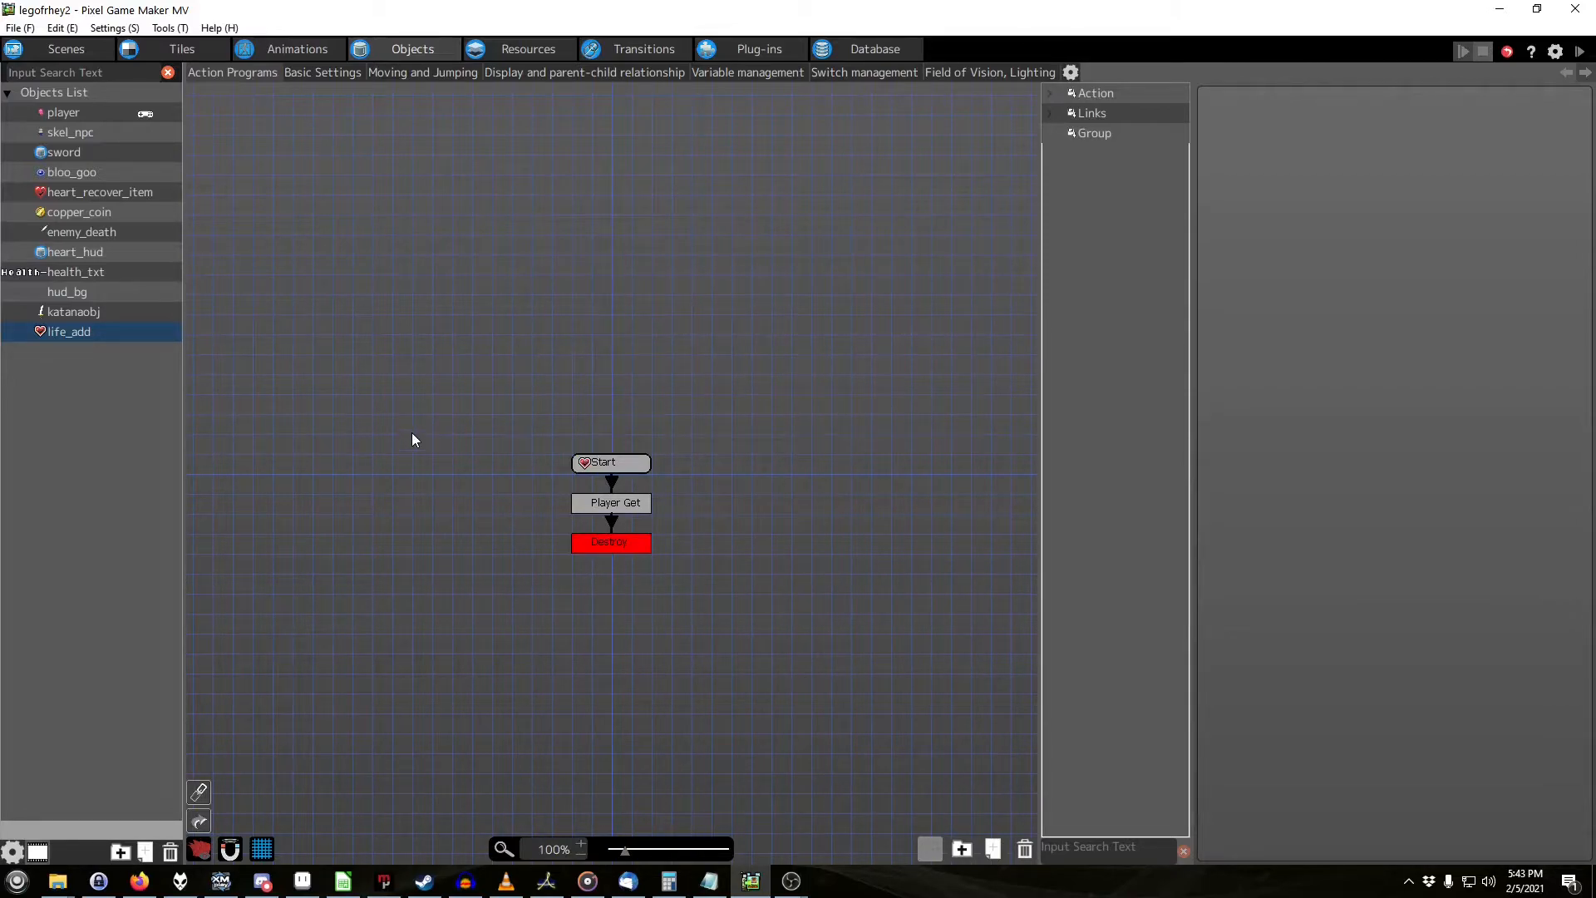
Step: Load the vania-like project via File > Open Project
left_click(19, 28)
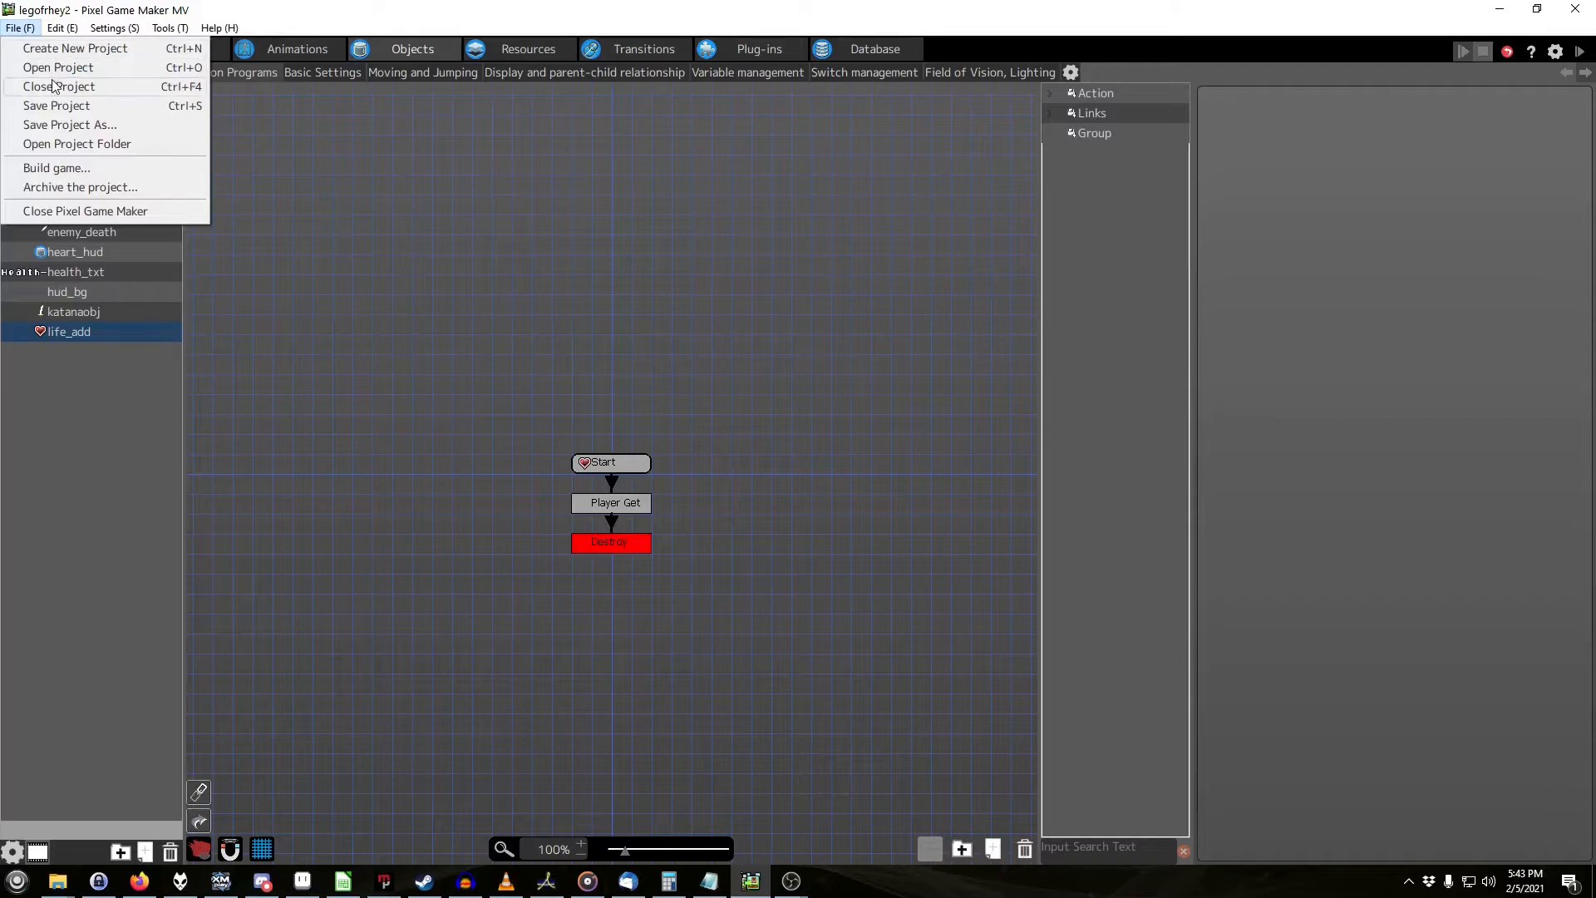
left_click(58, 85)
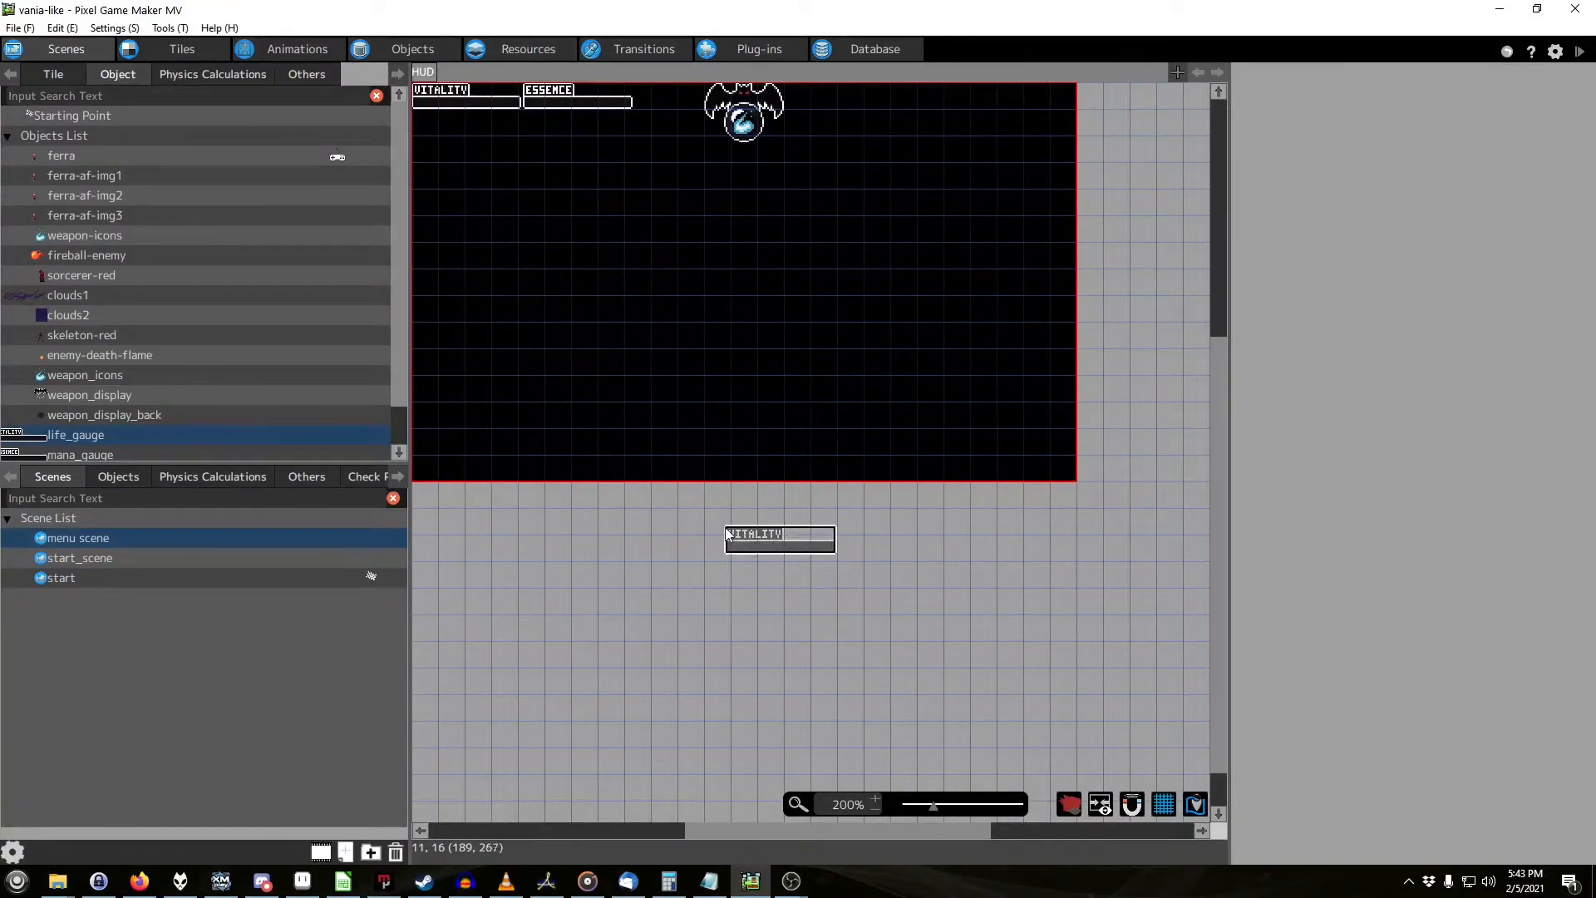
Step: Scroll to the life_meter object to show its Sub Life / Processing / Add Life loop
scroll("down", 3)
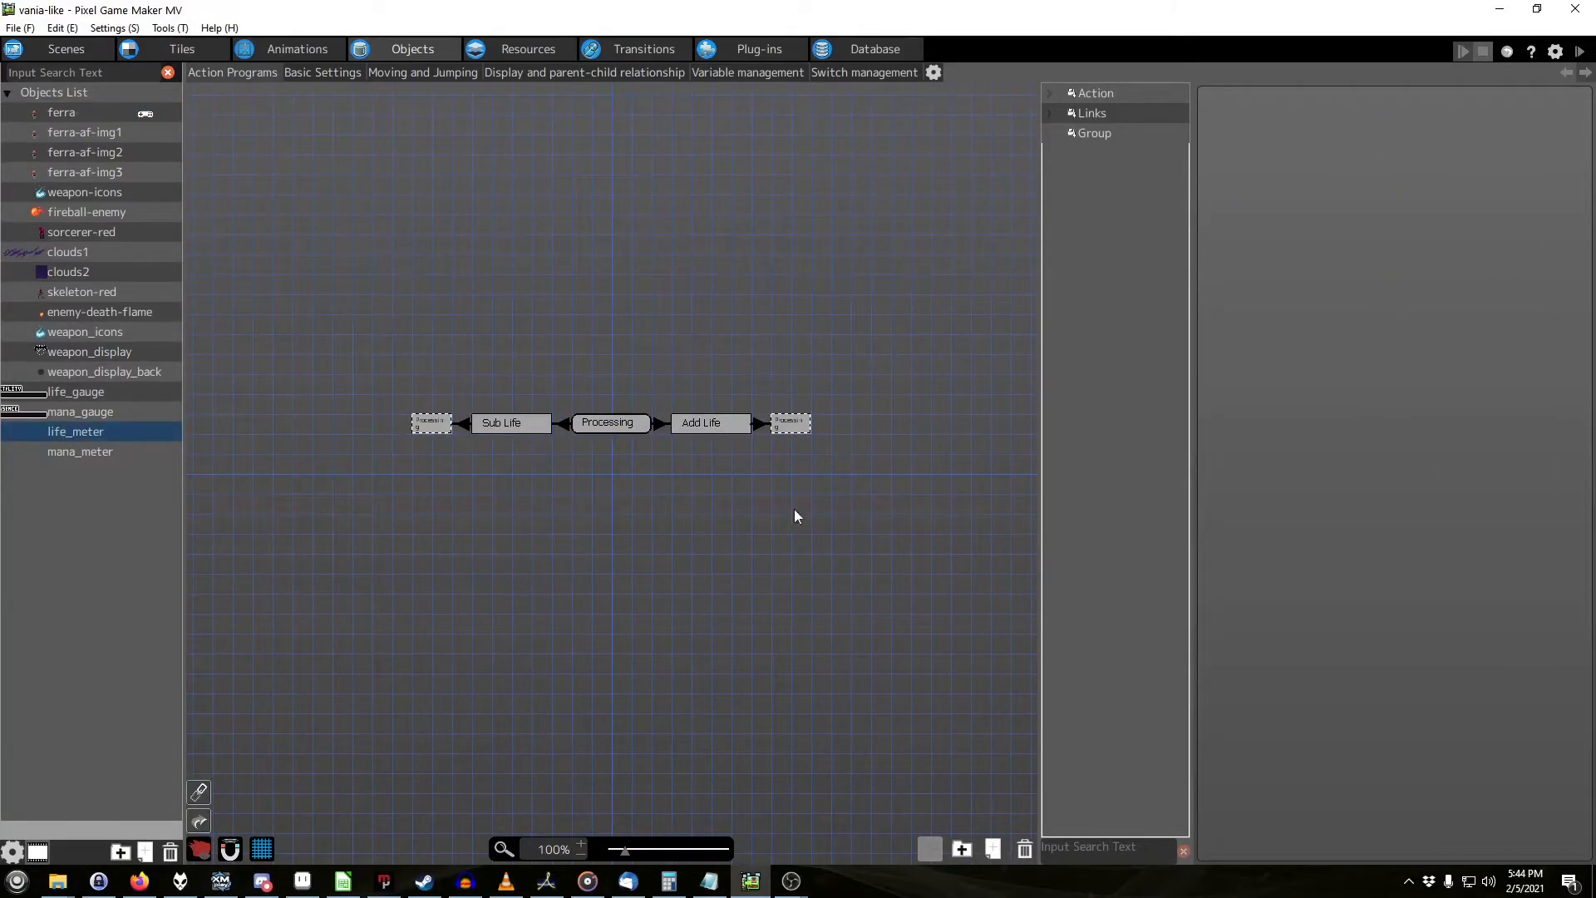
mouse_move(605, 520)
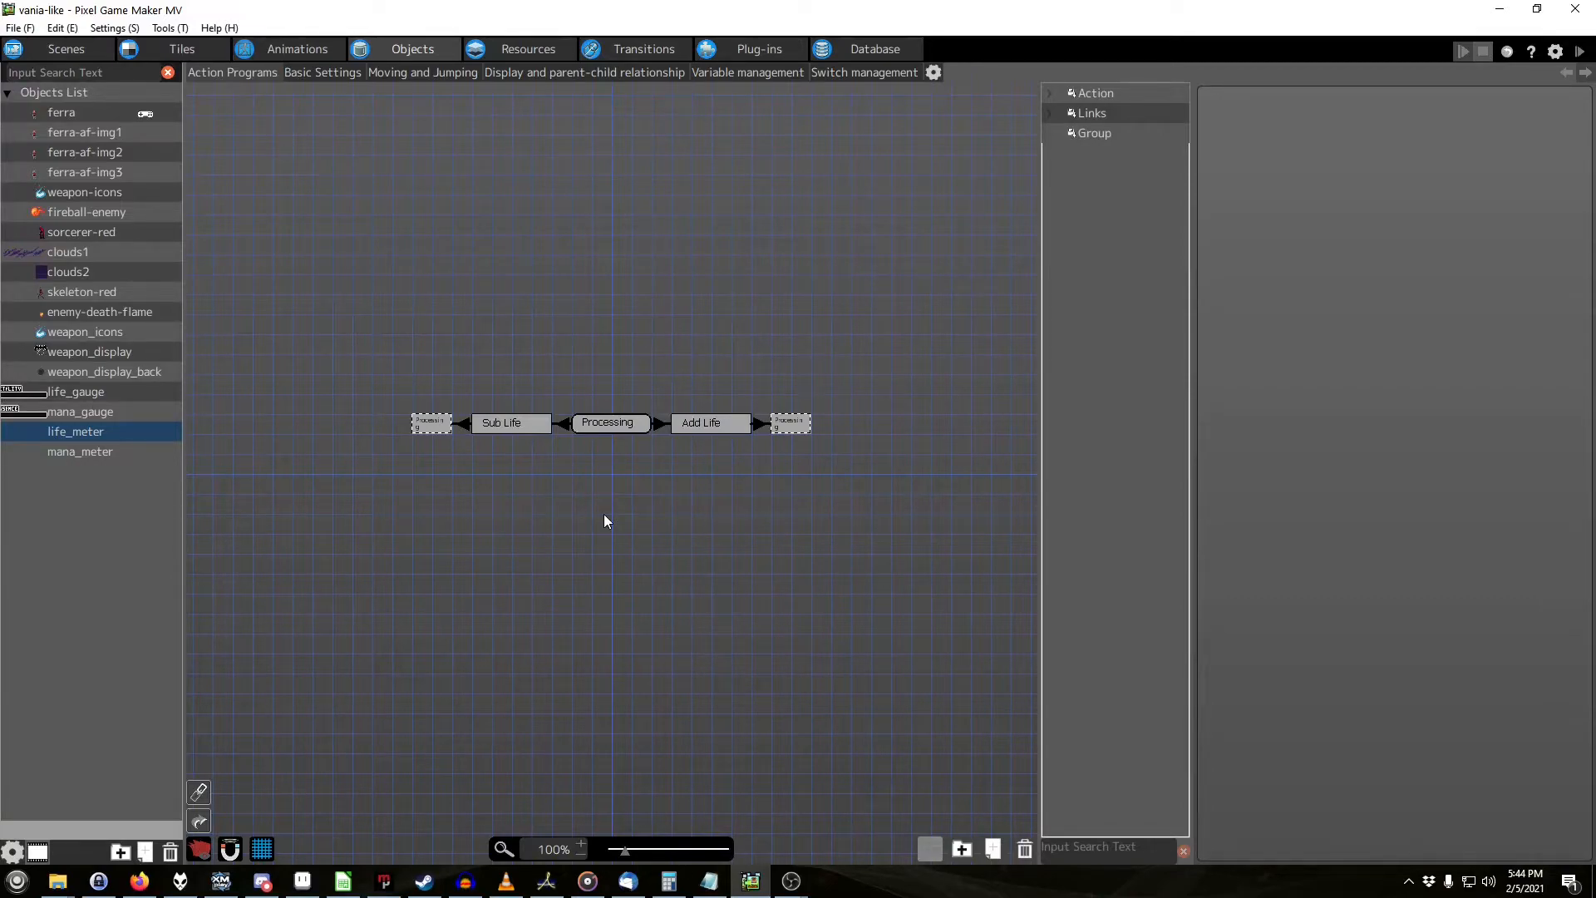
mouse_move(868, 424)
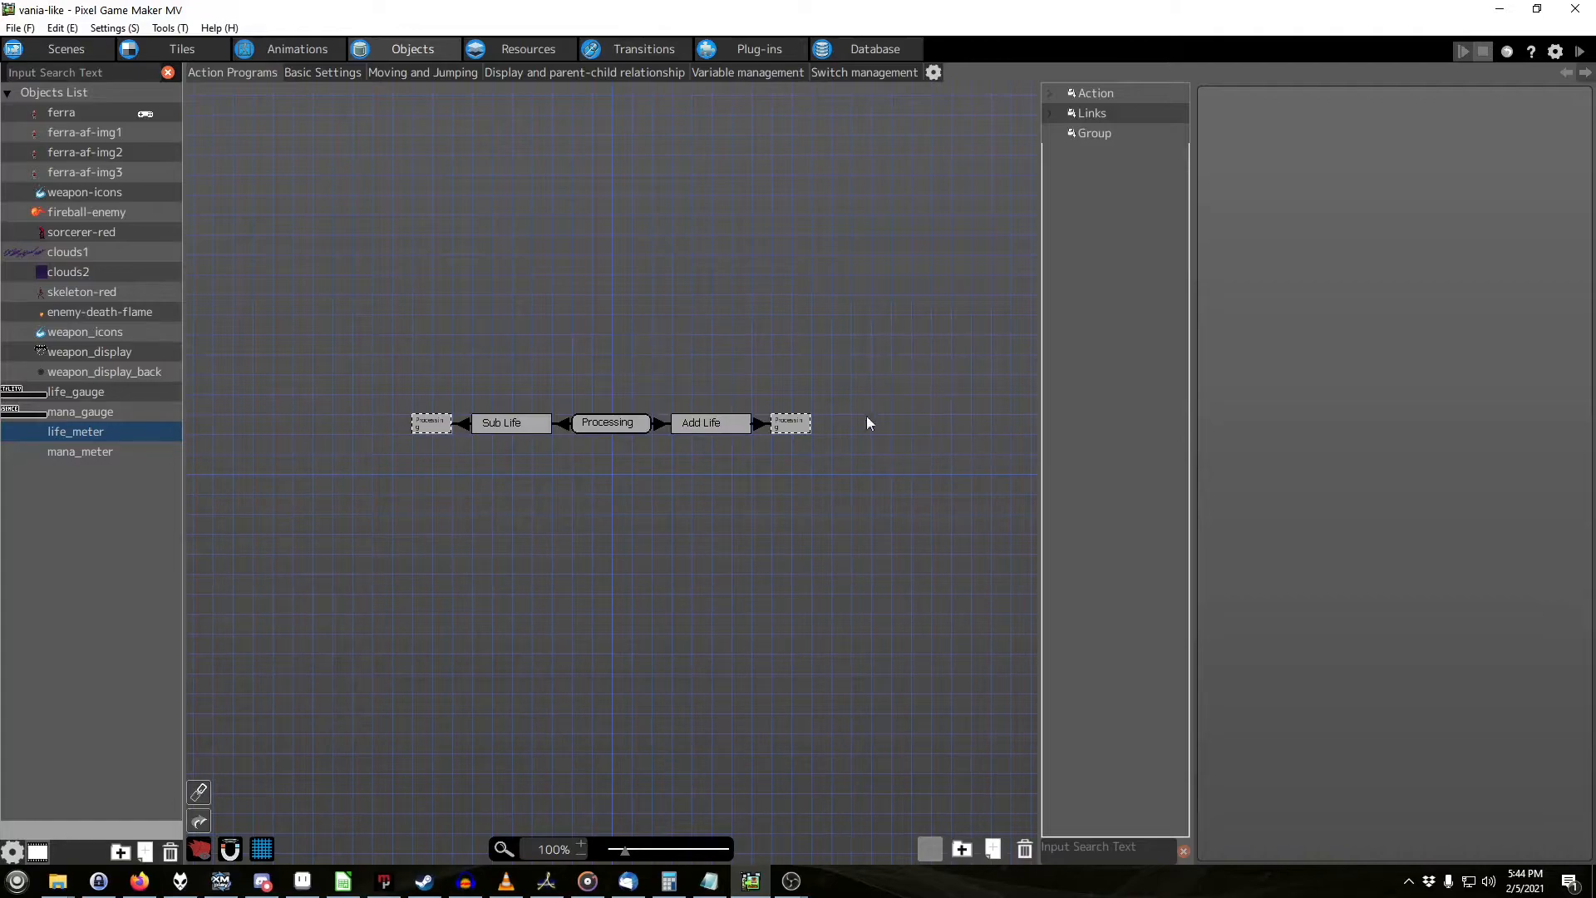
mouse_move(563, 417)
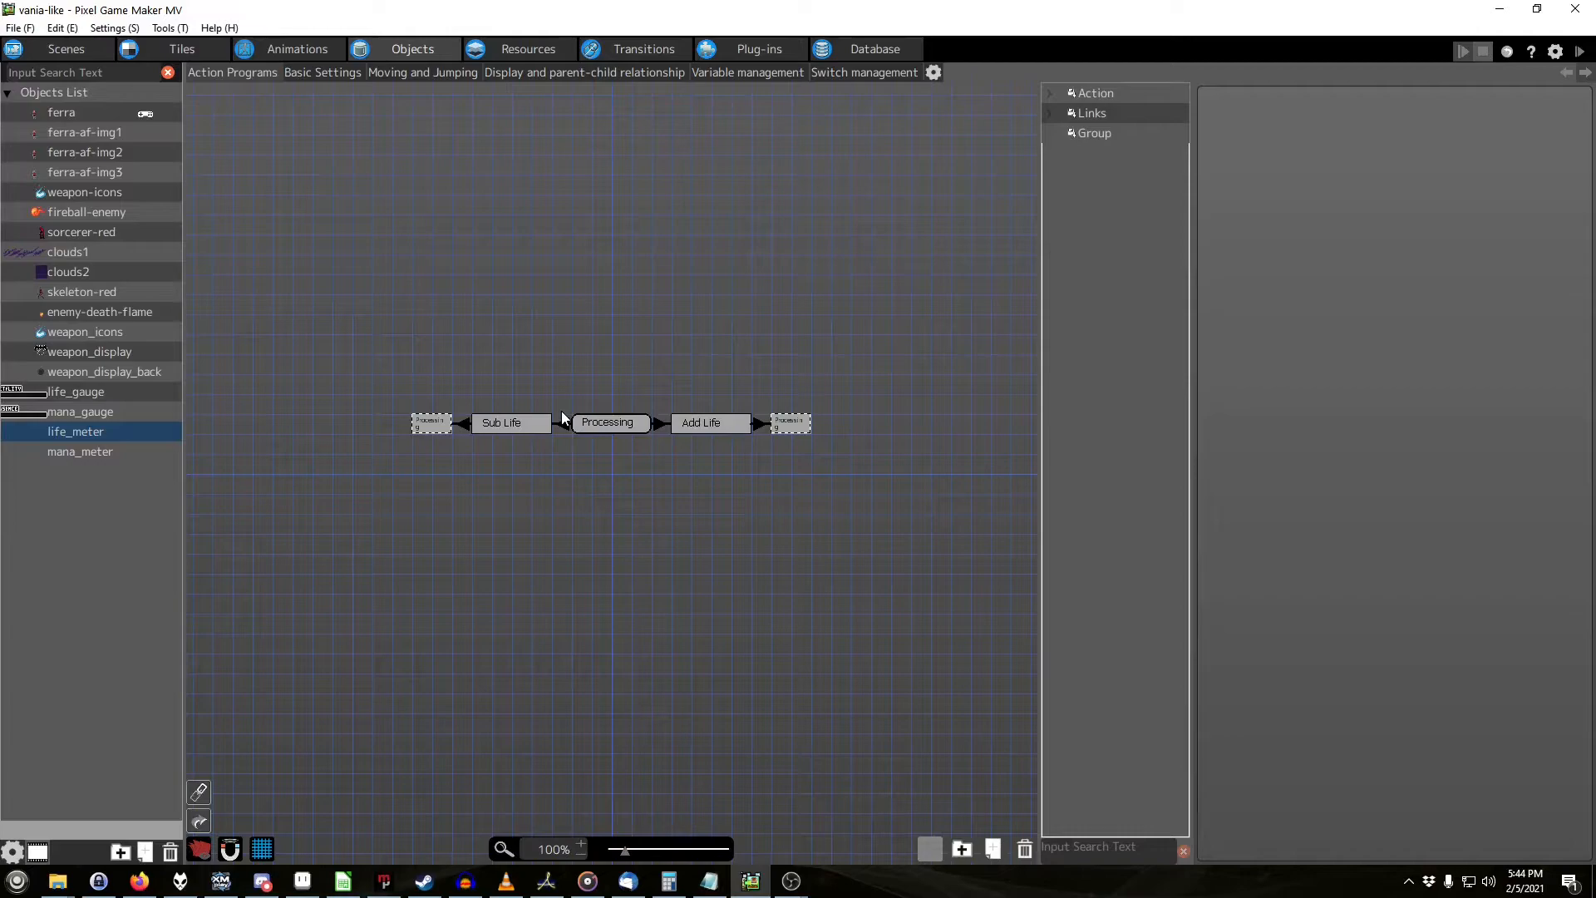
mouse_move(461, 377)
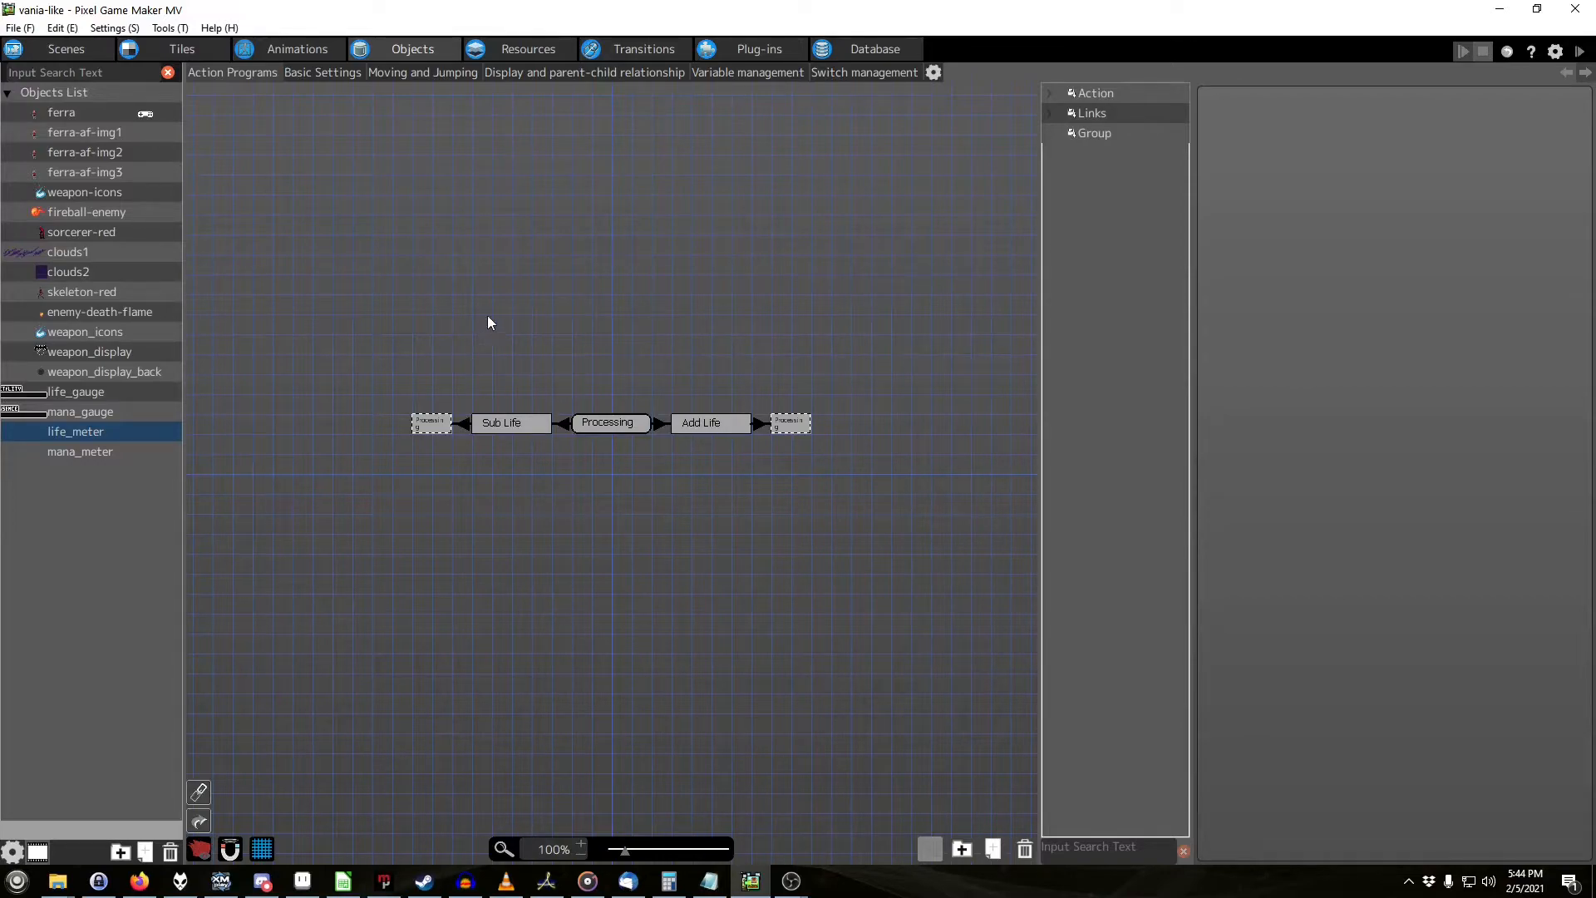
mouse_move(497, 287)
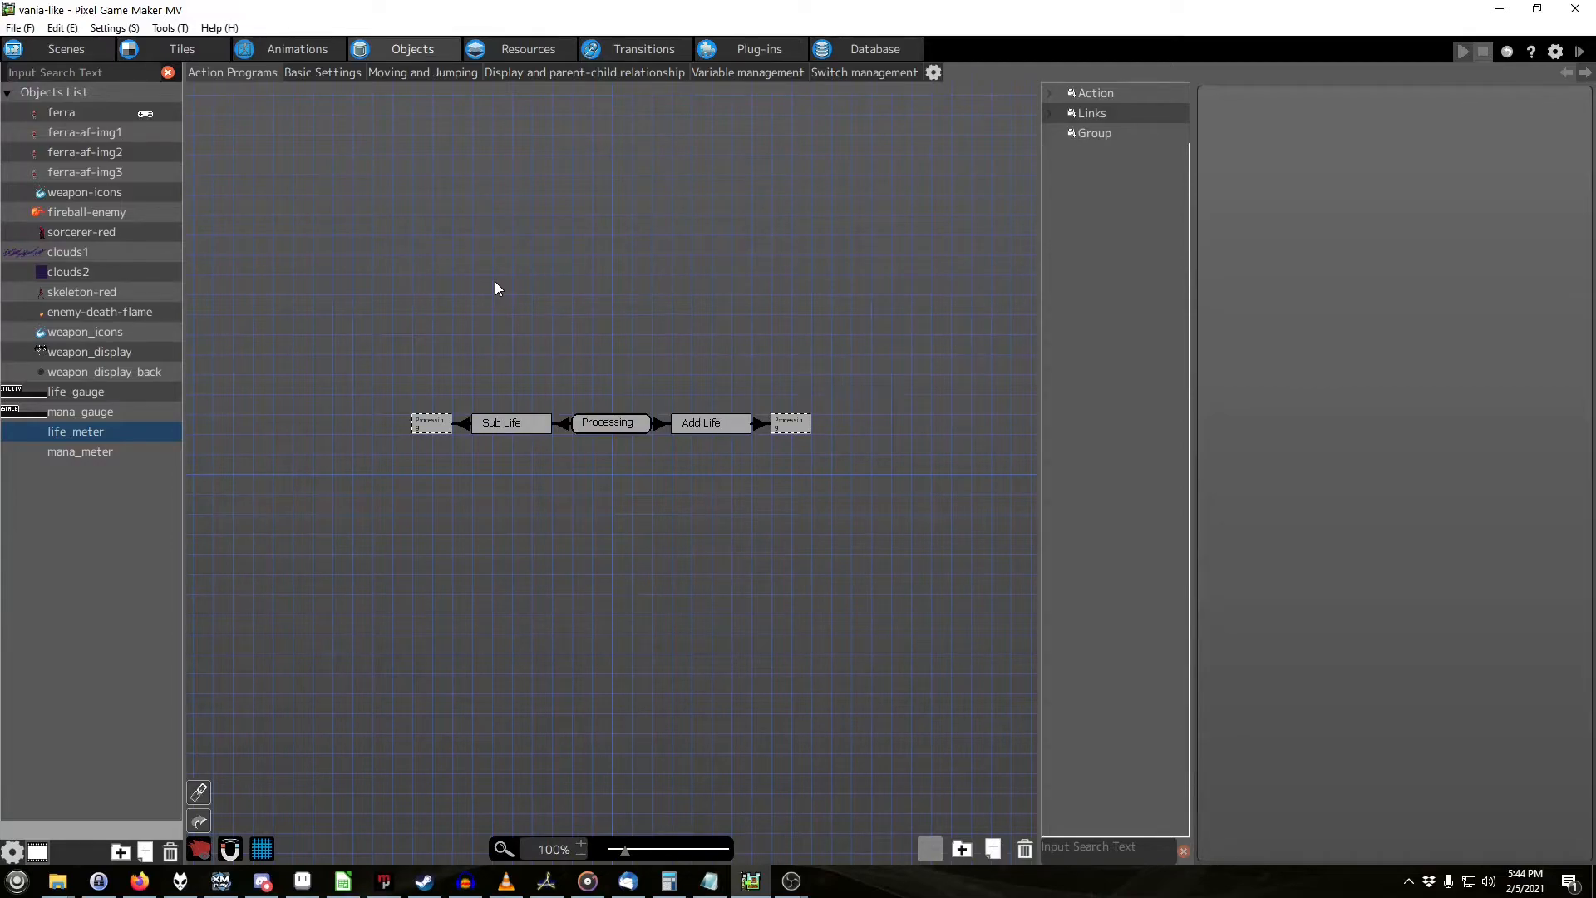
mouse_move(480, 279)
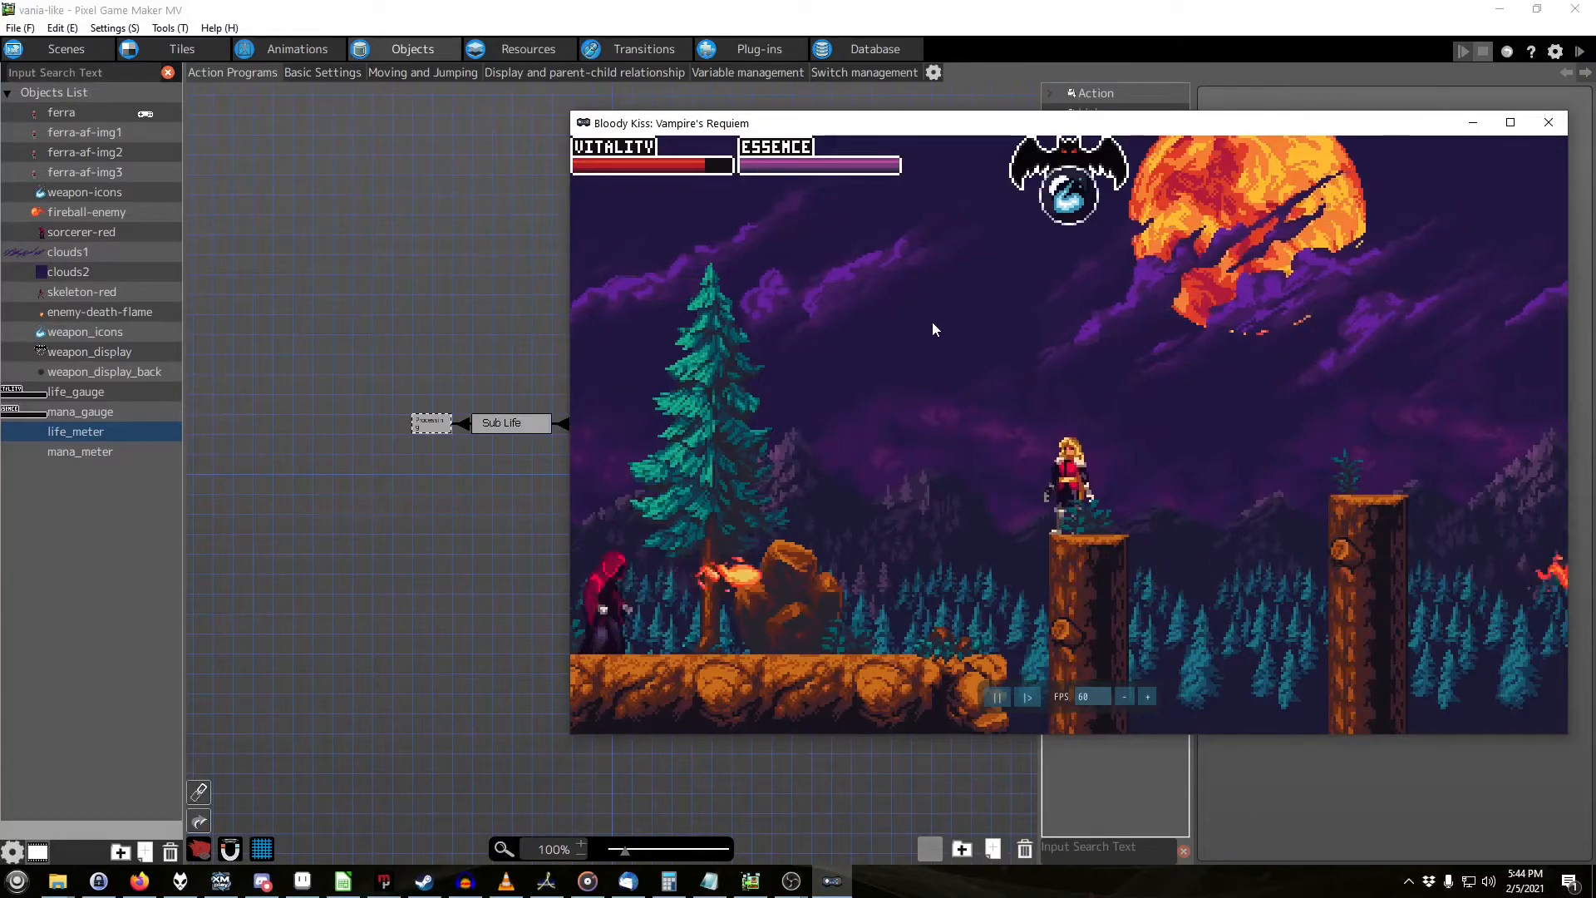
Step: Through Debug > Object Data, set ferra's HP to 5, then raise Max HP and HP to 40 and close details
left_click(758, 147)
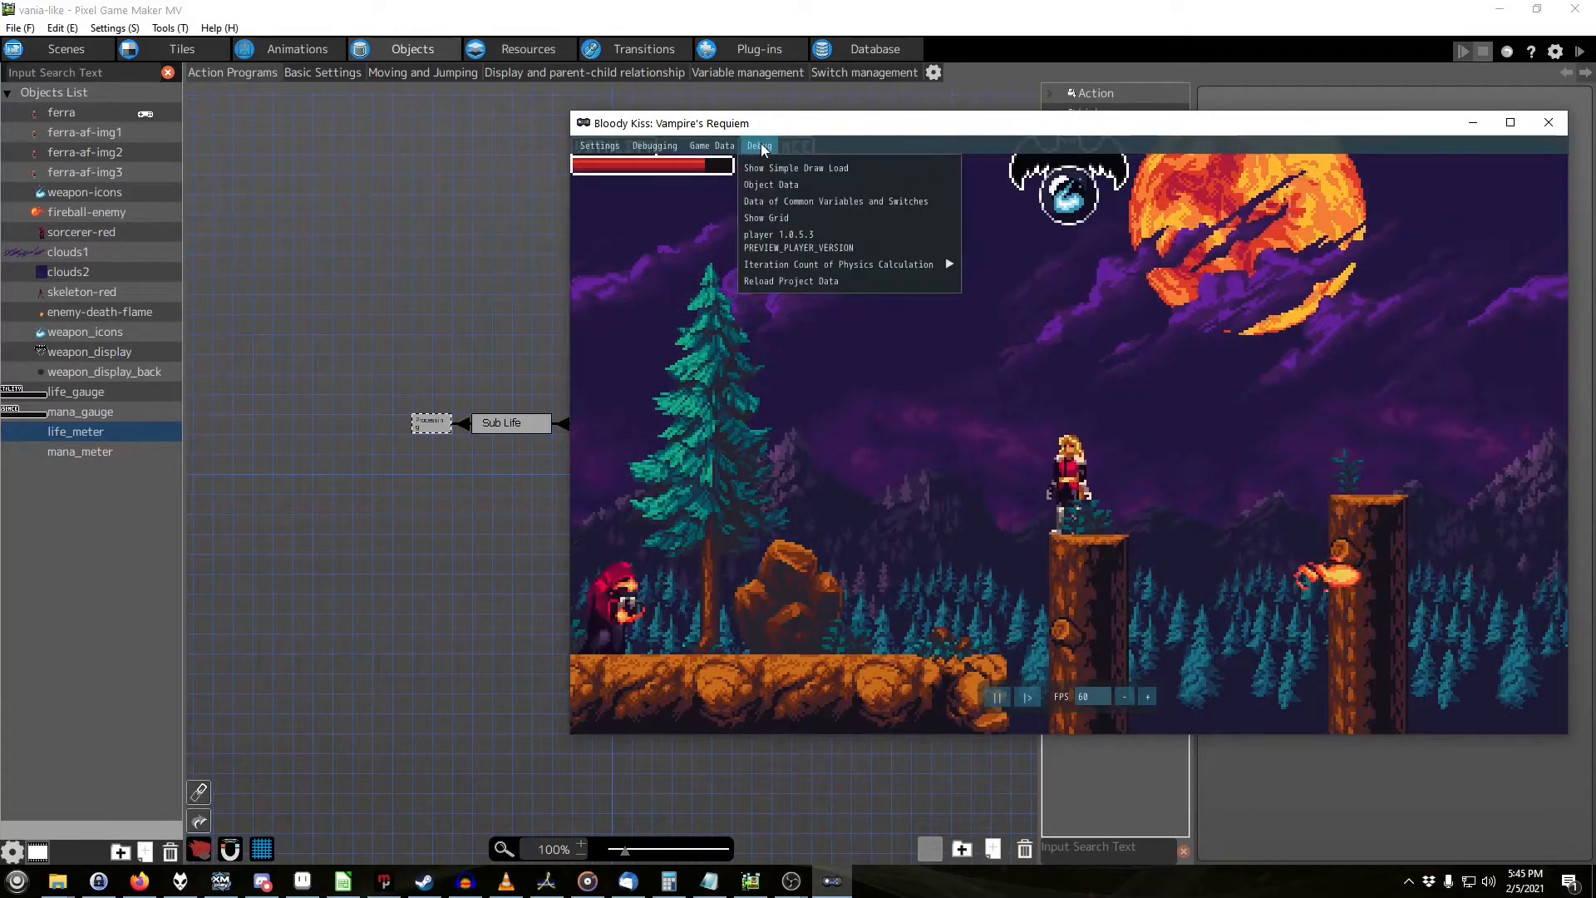
left_click(770, 184)
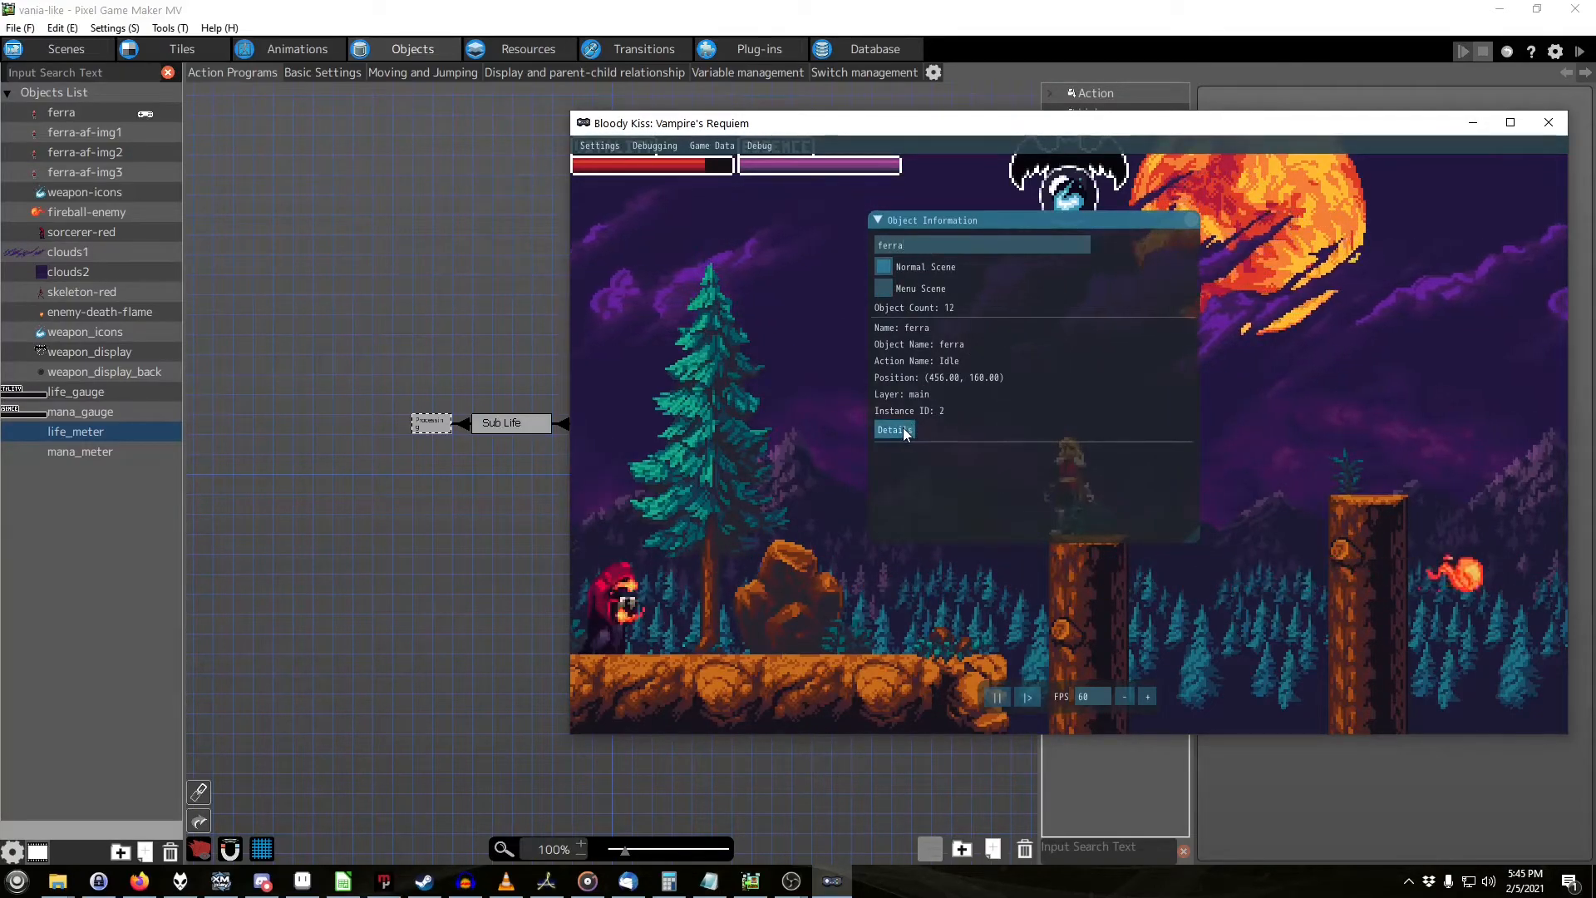
left_click(893, 429)
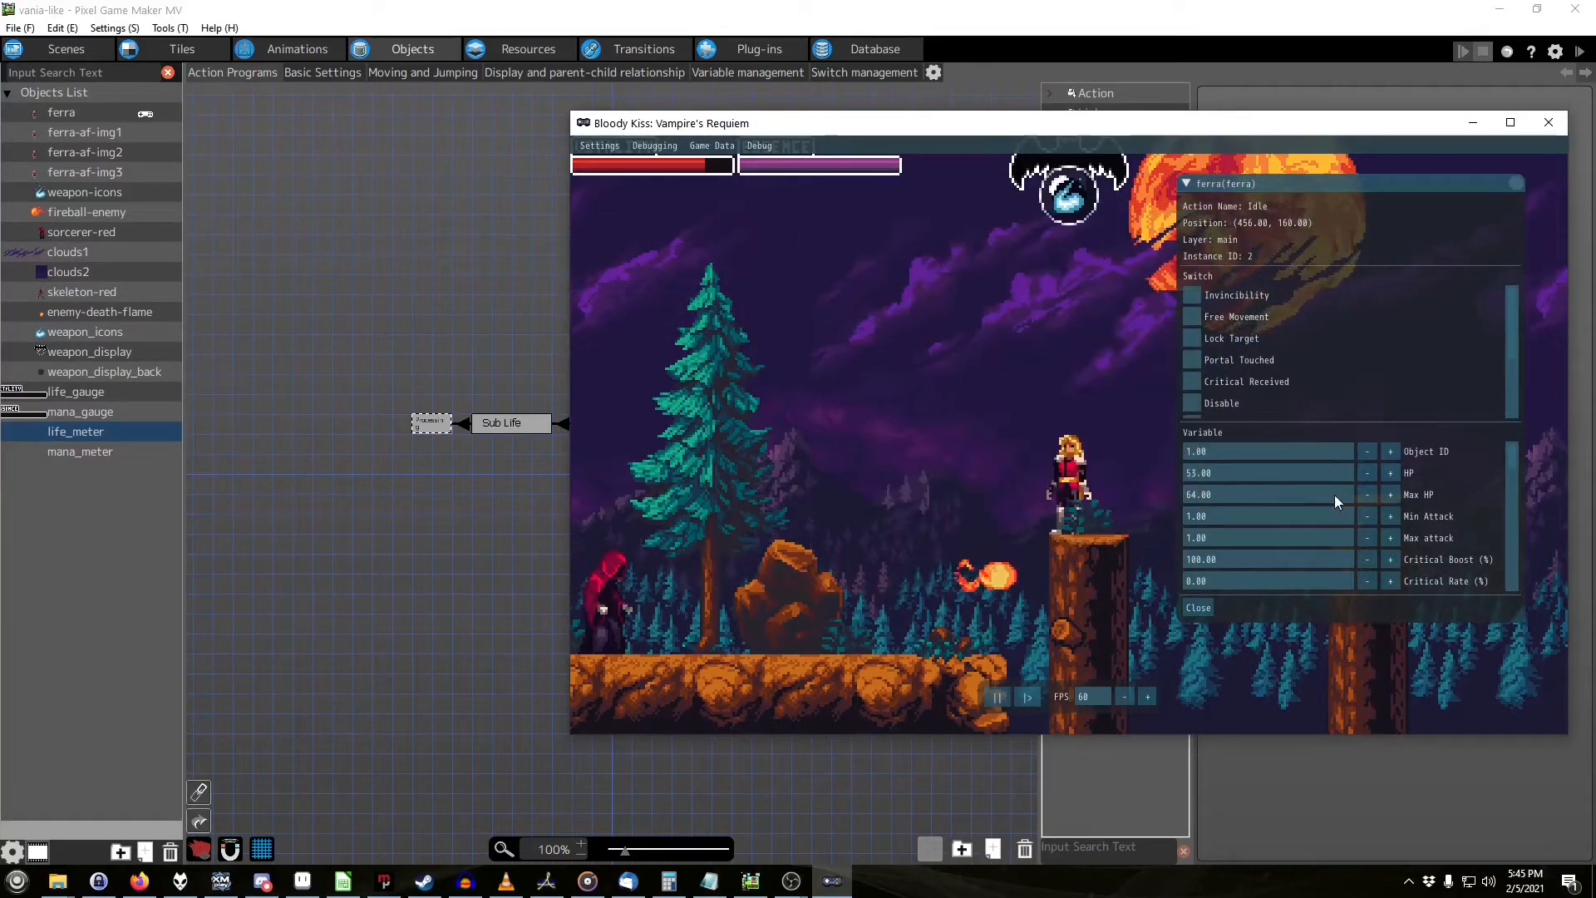
left_click(1267, 472)
type("1")
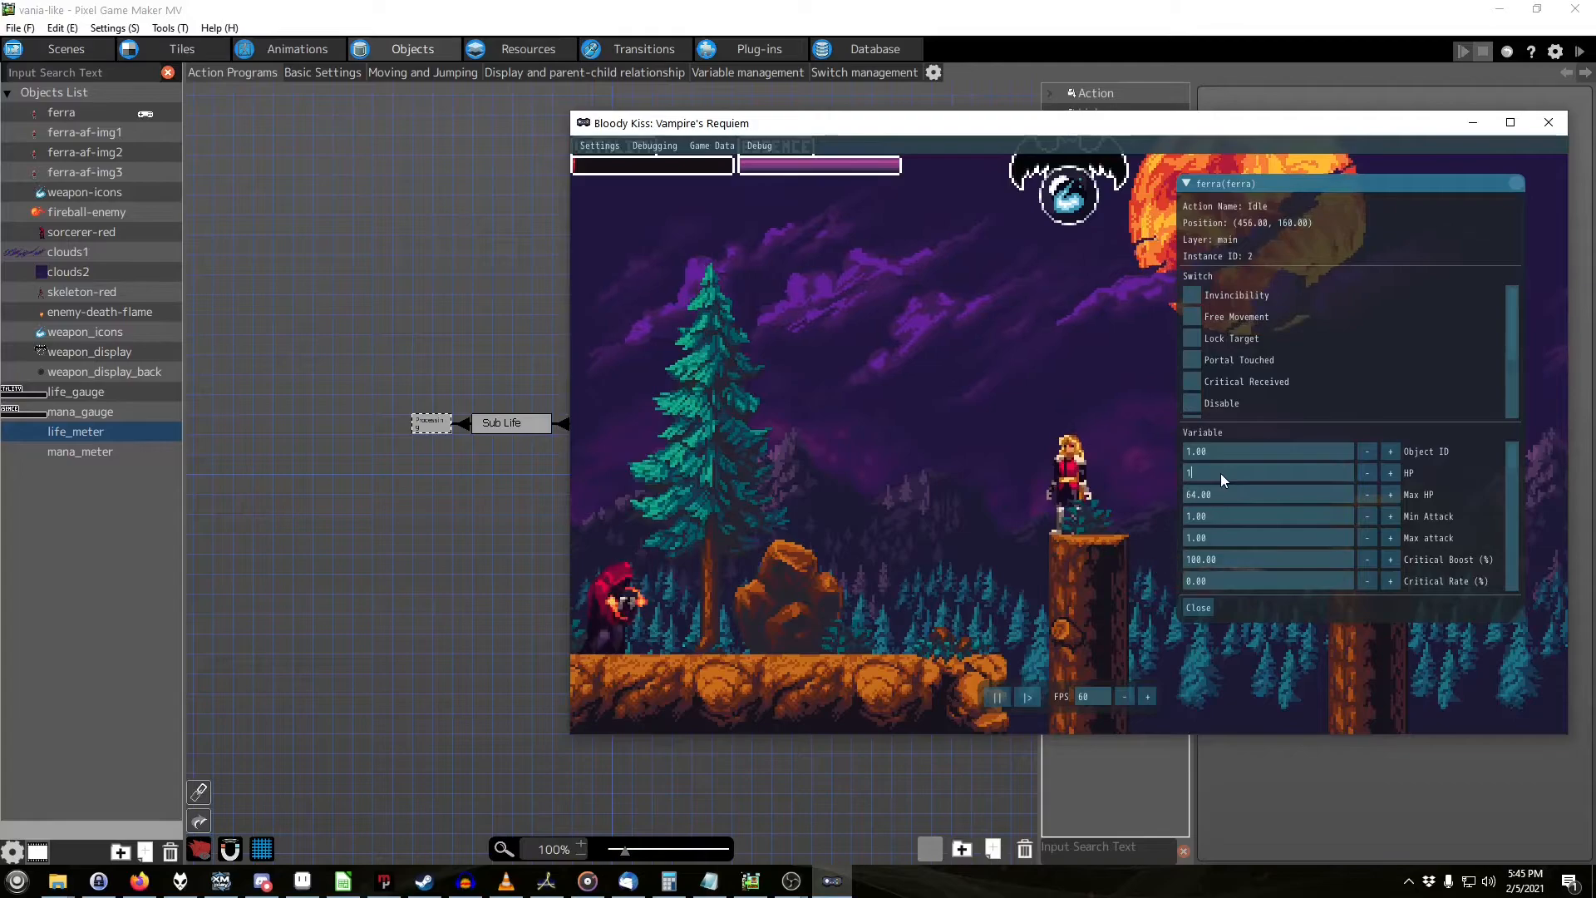
type("5")
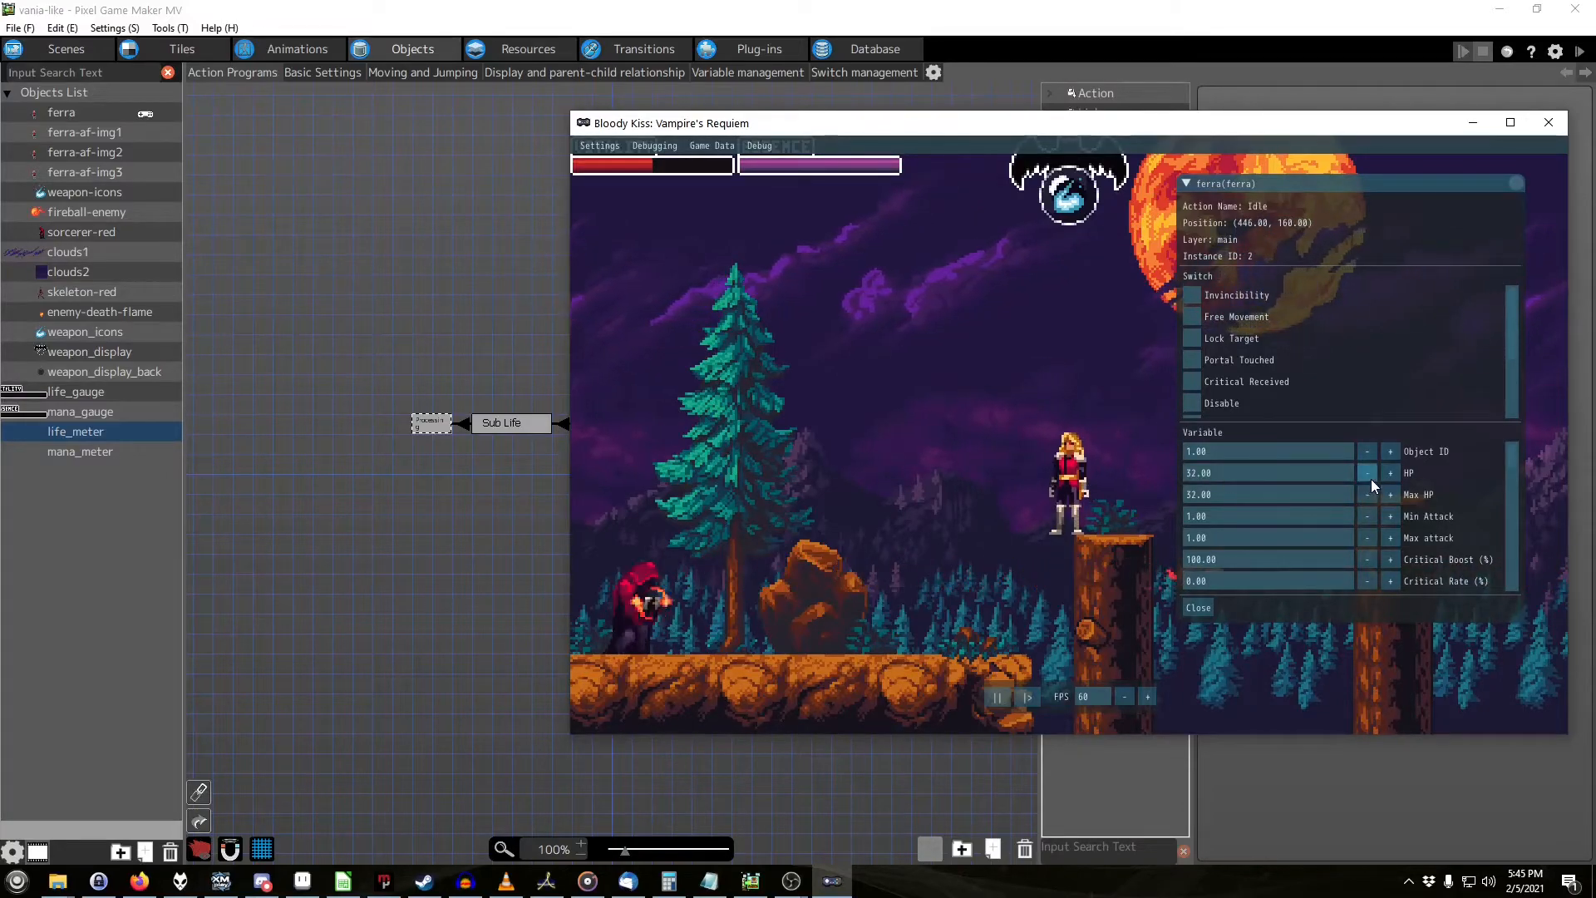
left_click(1390, 495)
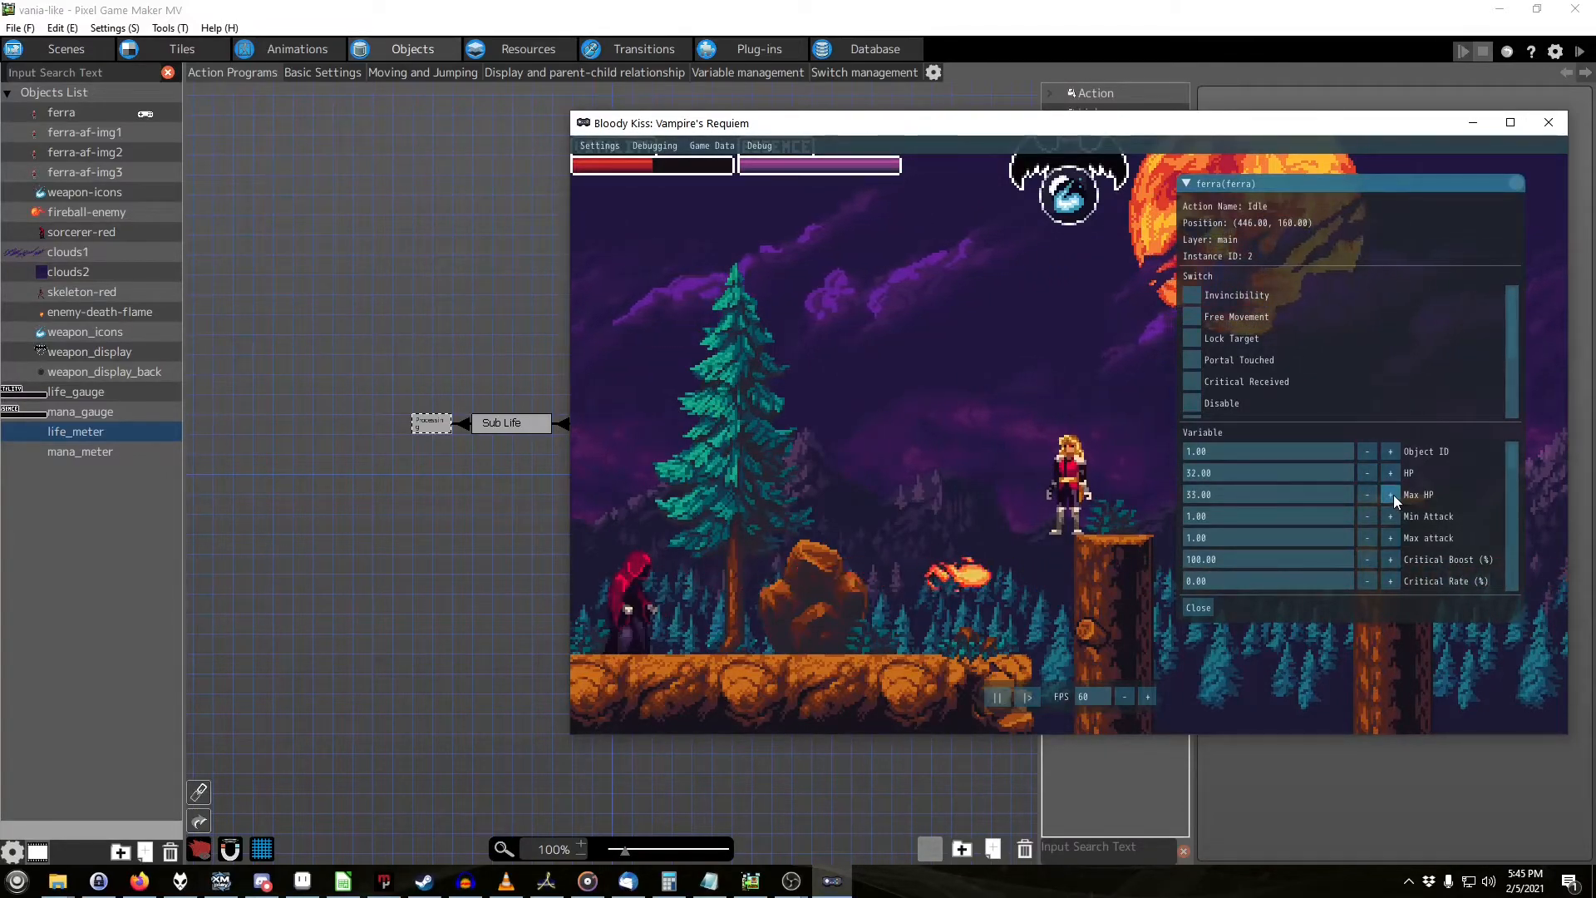
left_click(1390, 496)
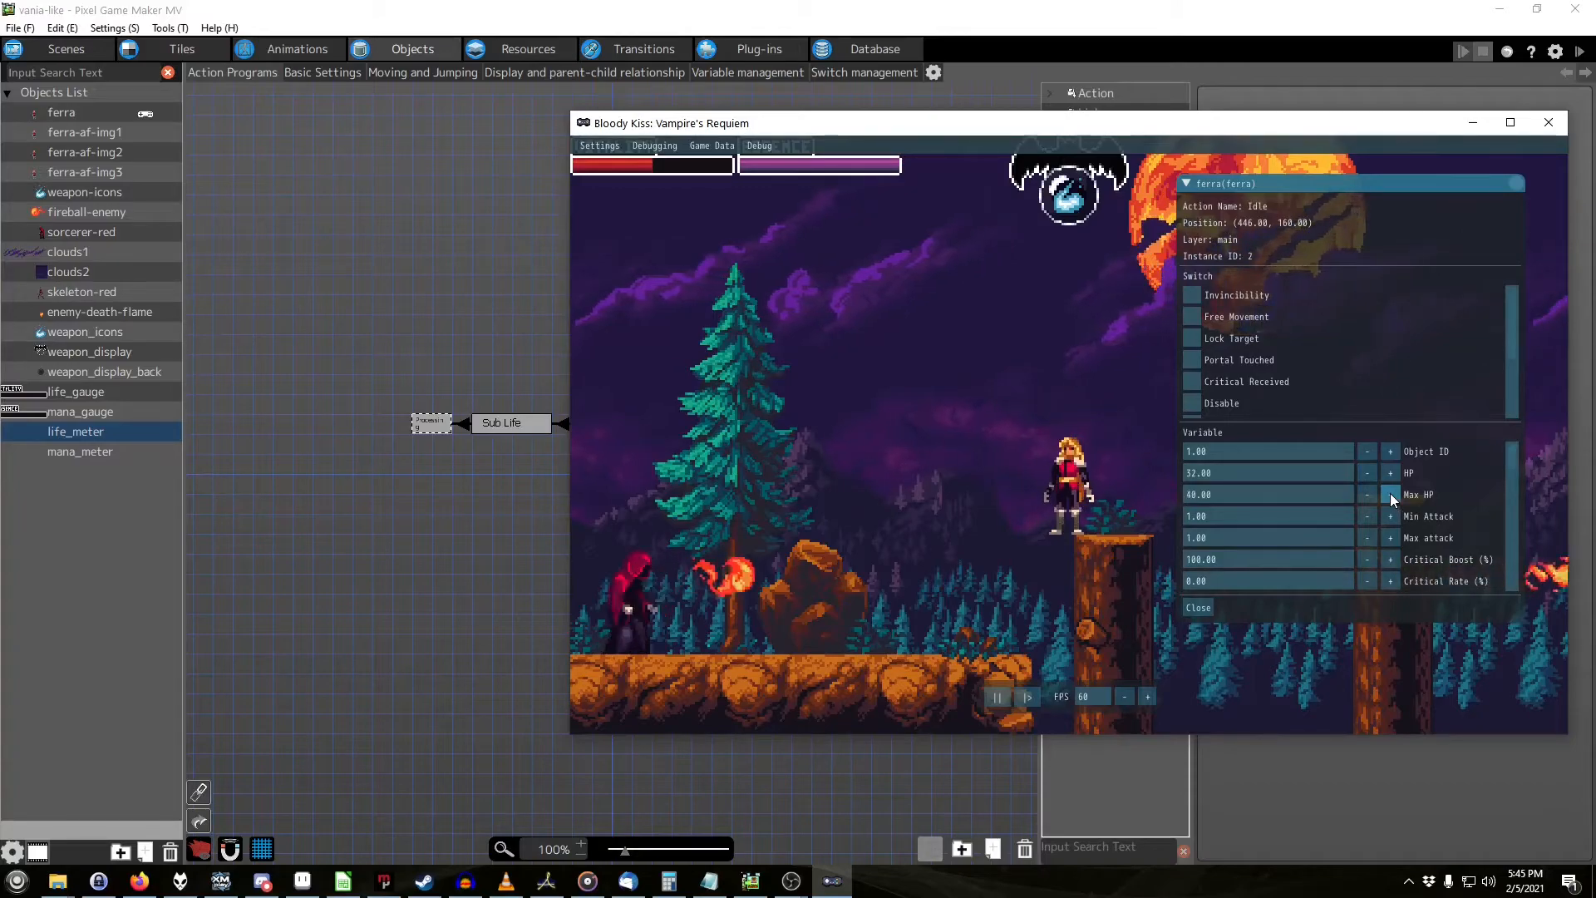
left_click(1389, 472)
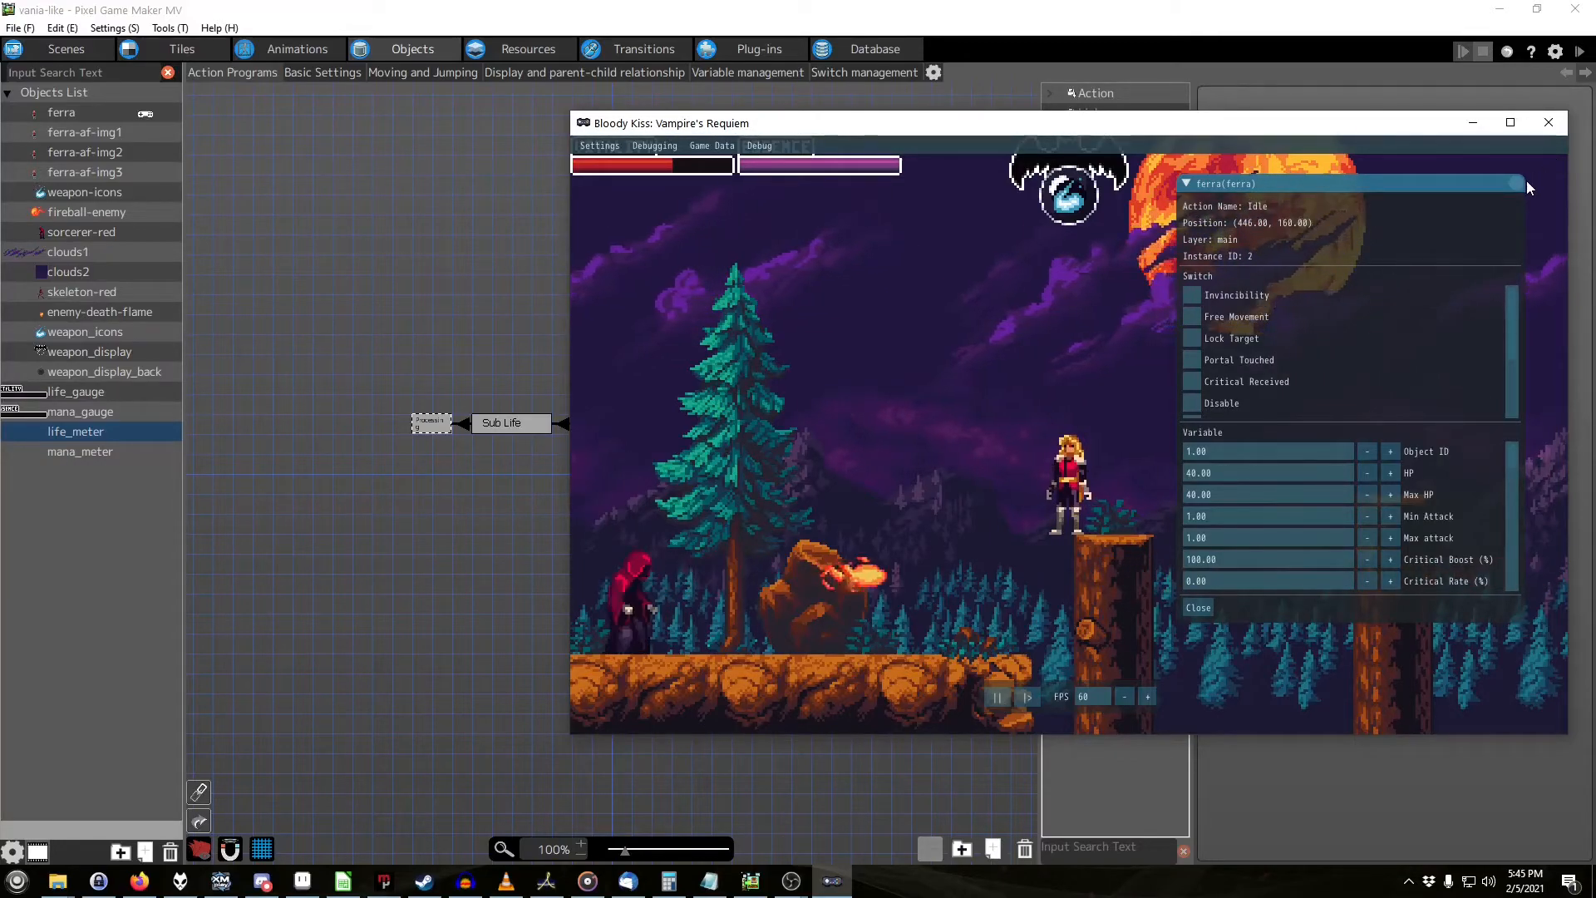
left_click(1548, 121)
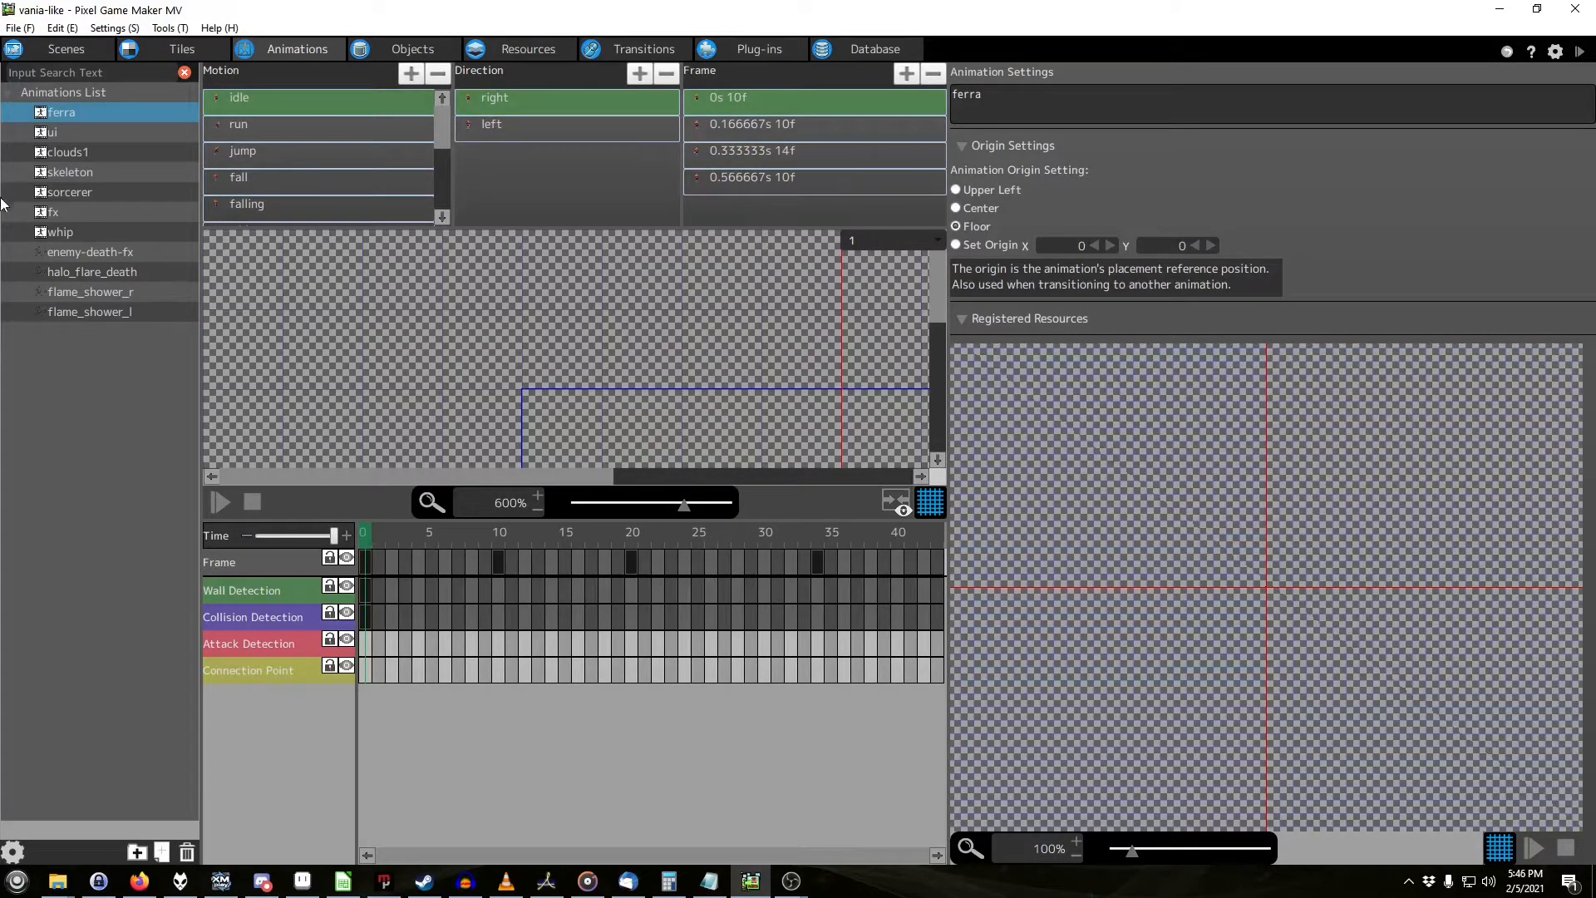
mouse_move(77, 221)
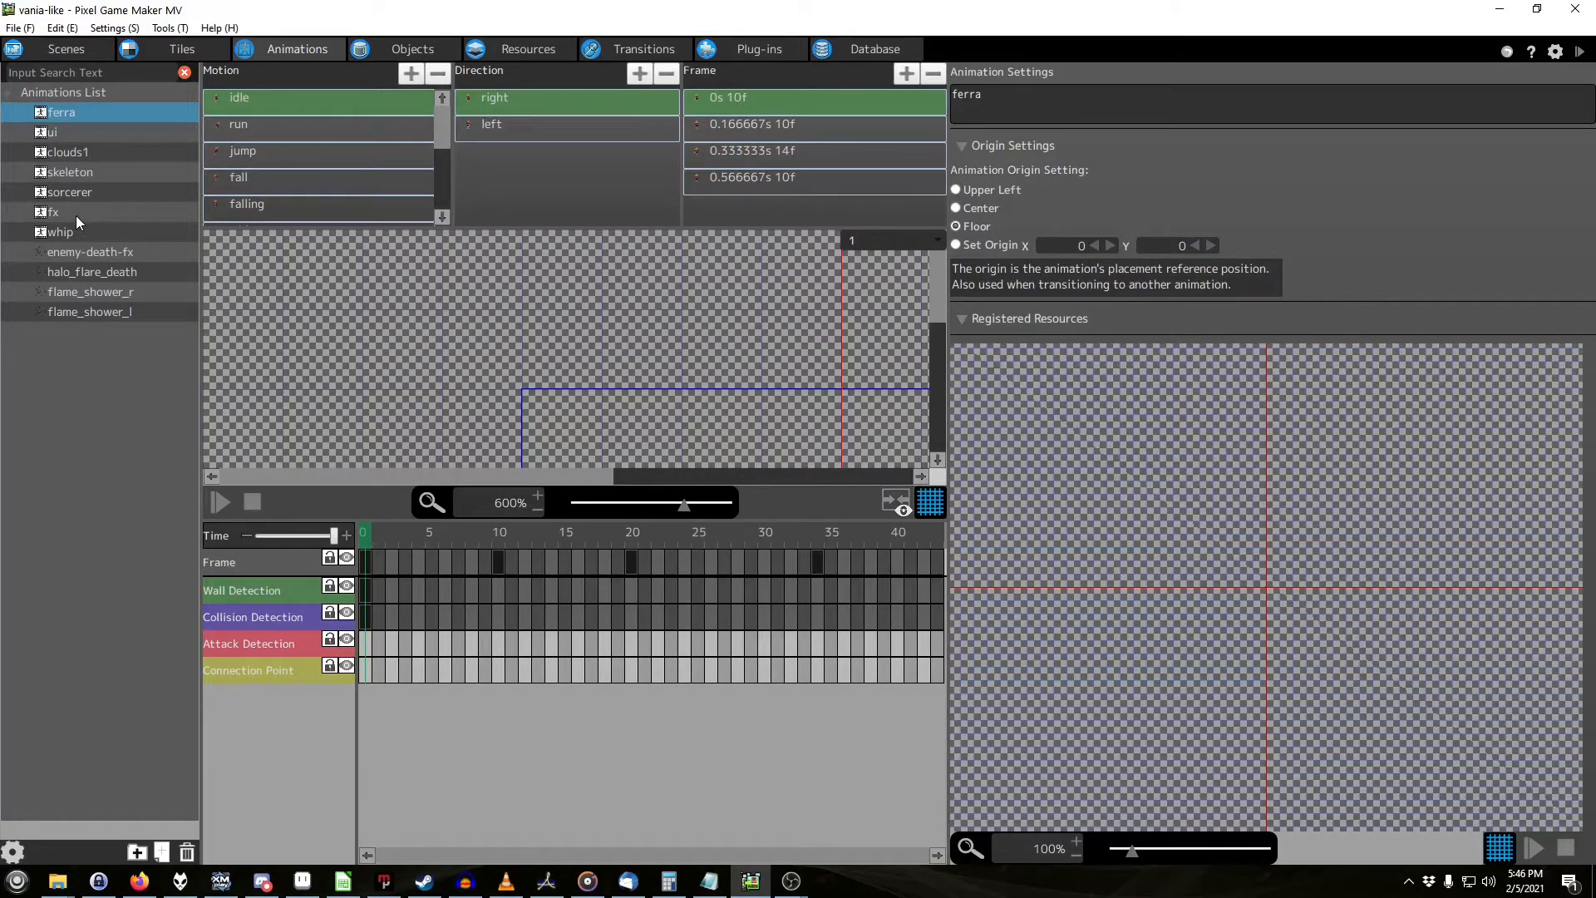
Step: Inspect the ui life_meter motion's frames, including the 63-frame stretch and the final full-width horizontal scale
left_click(48, 133)
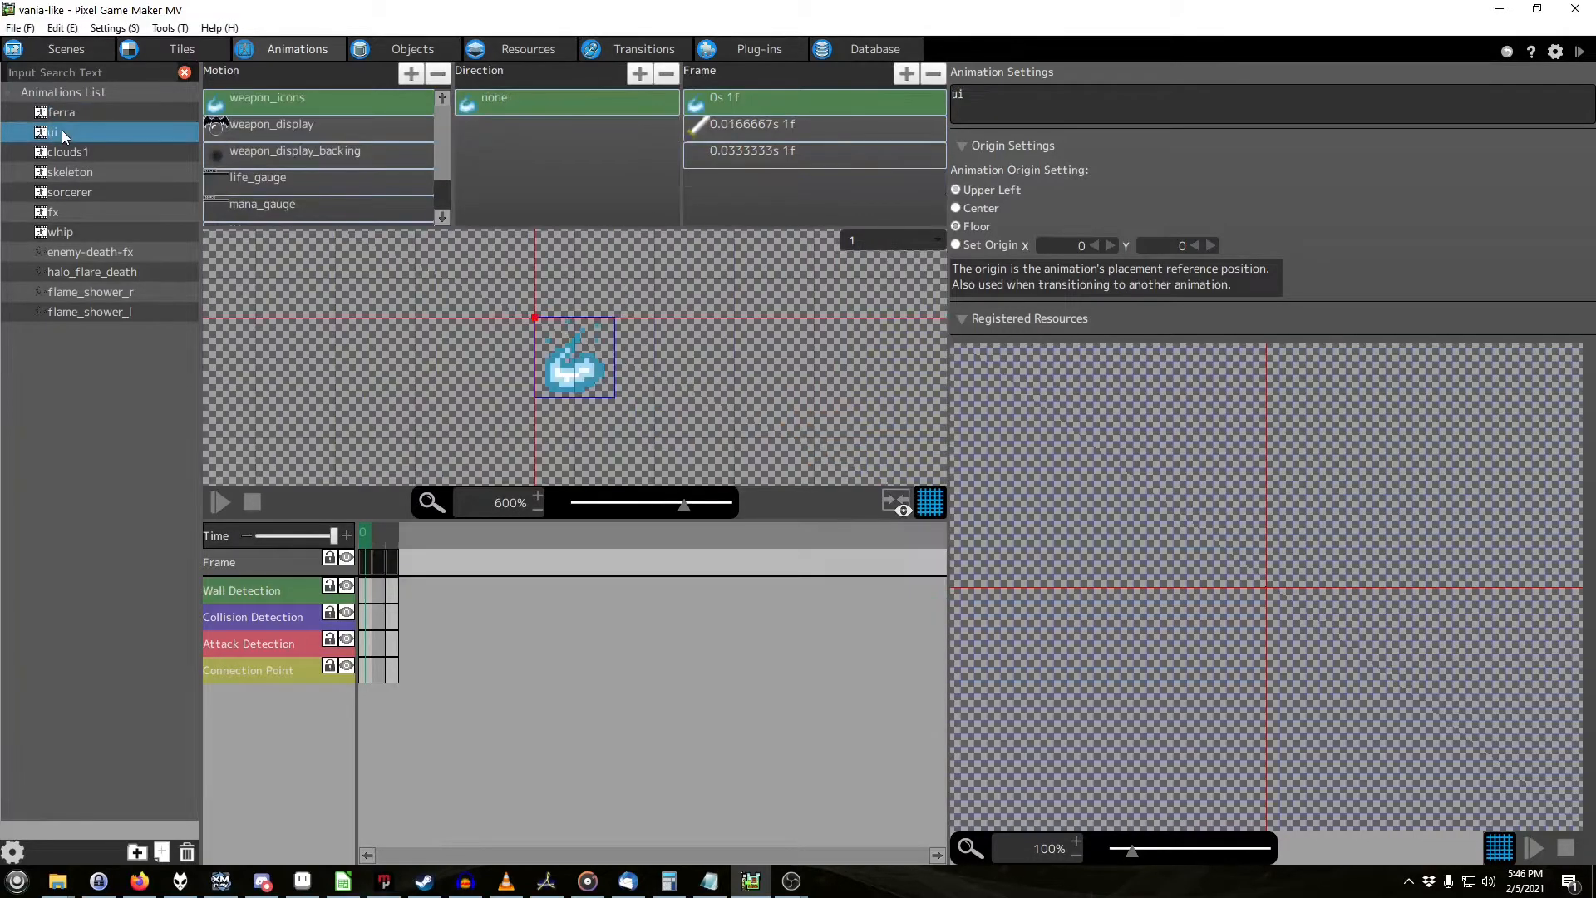
left_click(279, 182)
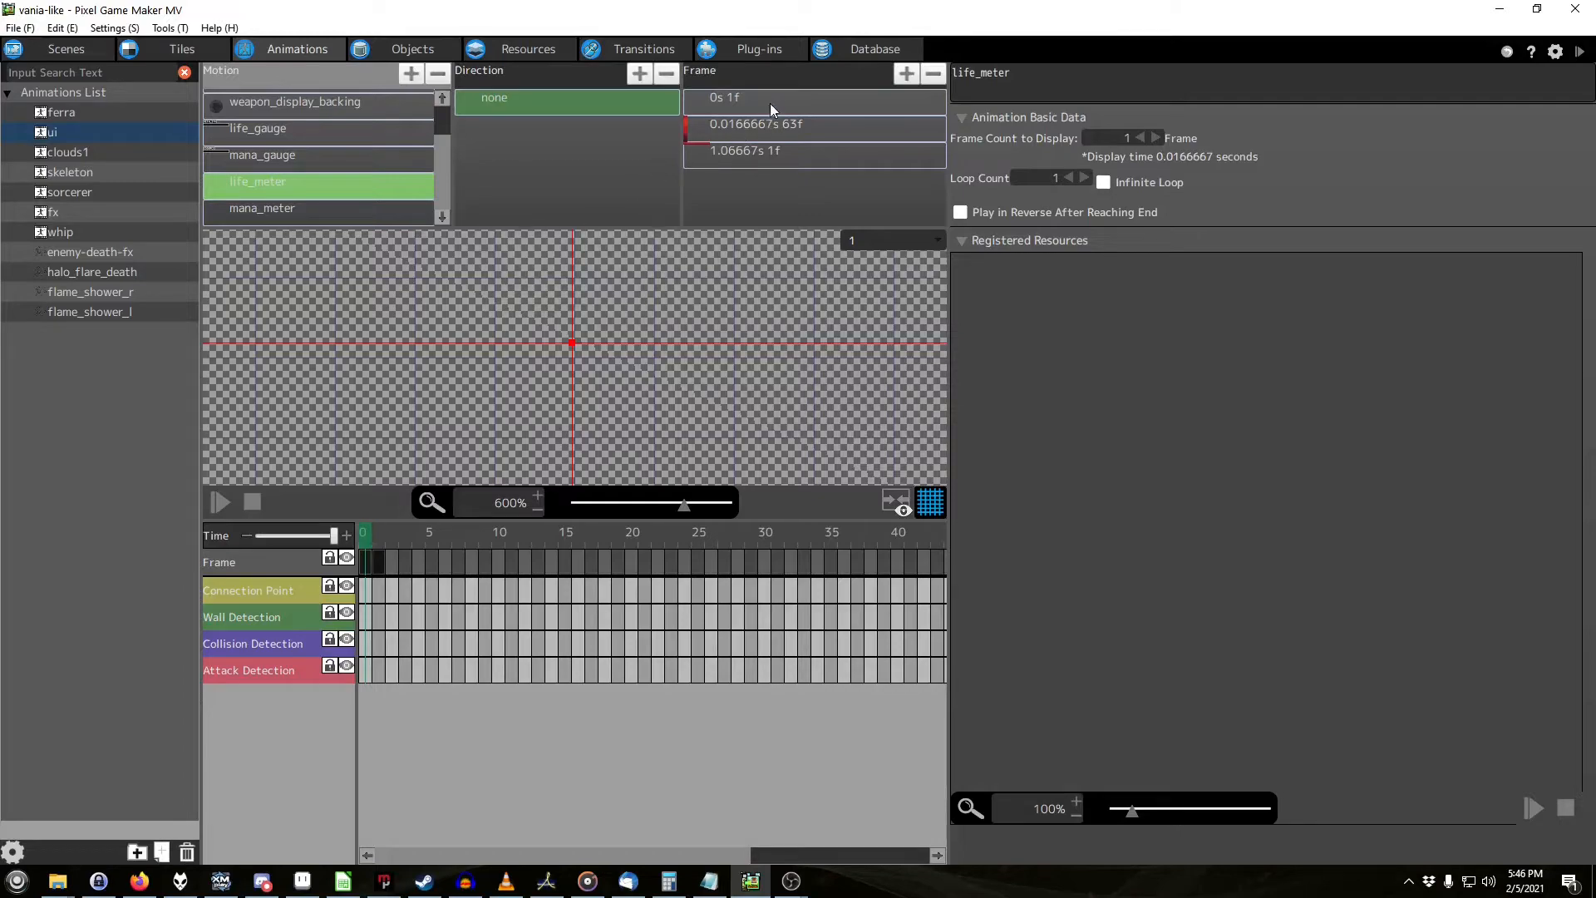
left_click(768, 96)
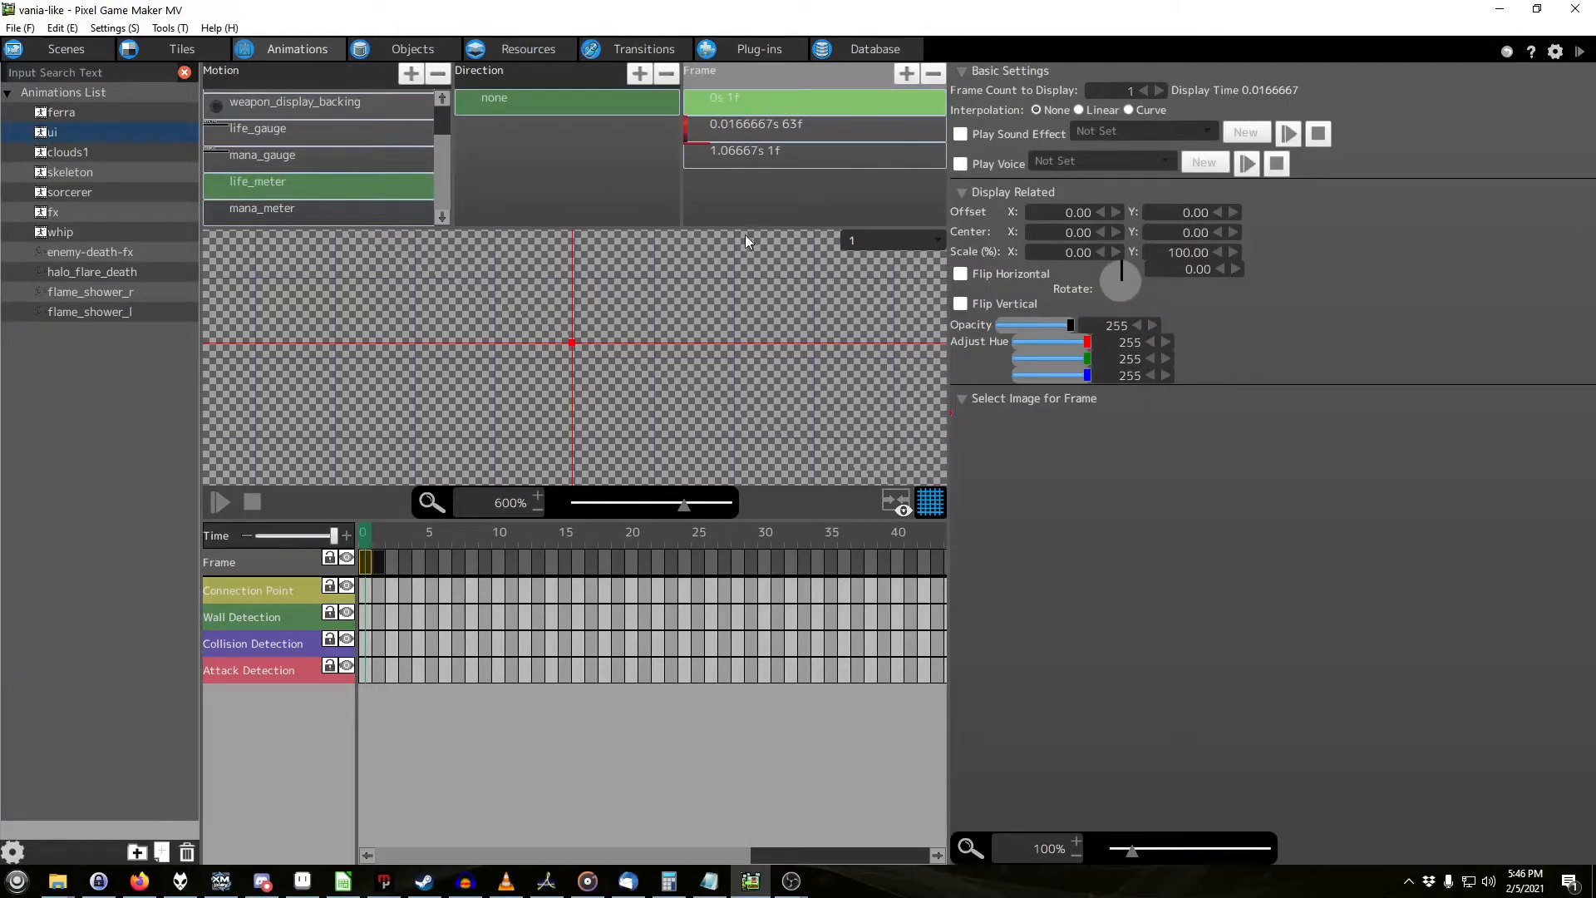
left_click(755, 123)
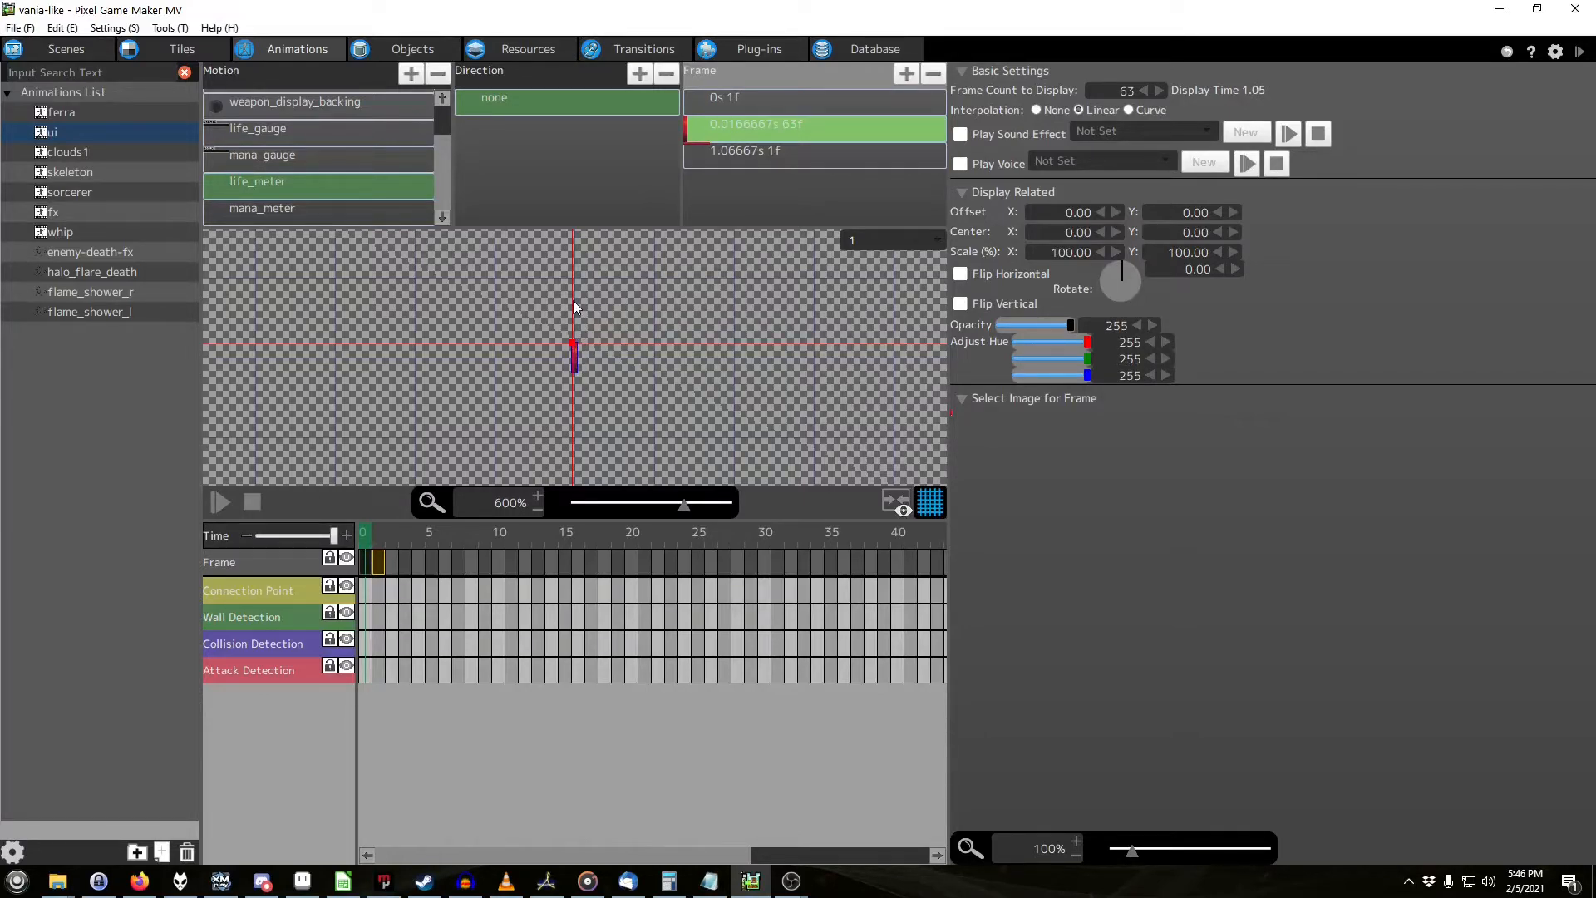
mouse_move(452, 590)
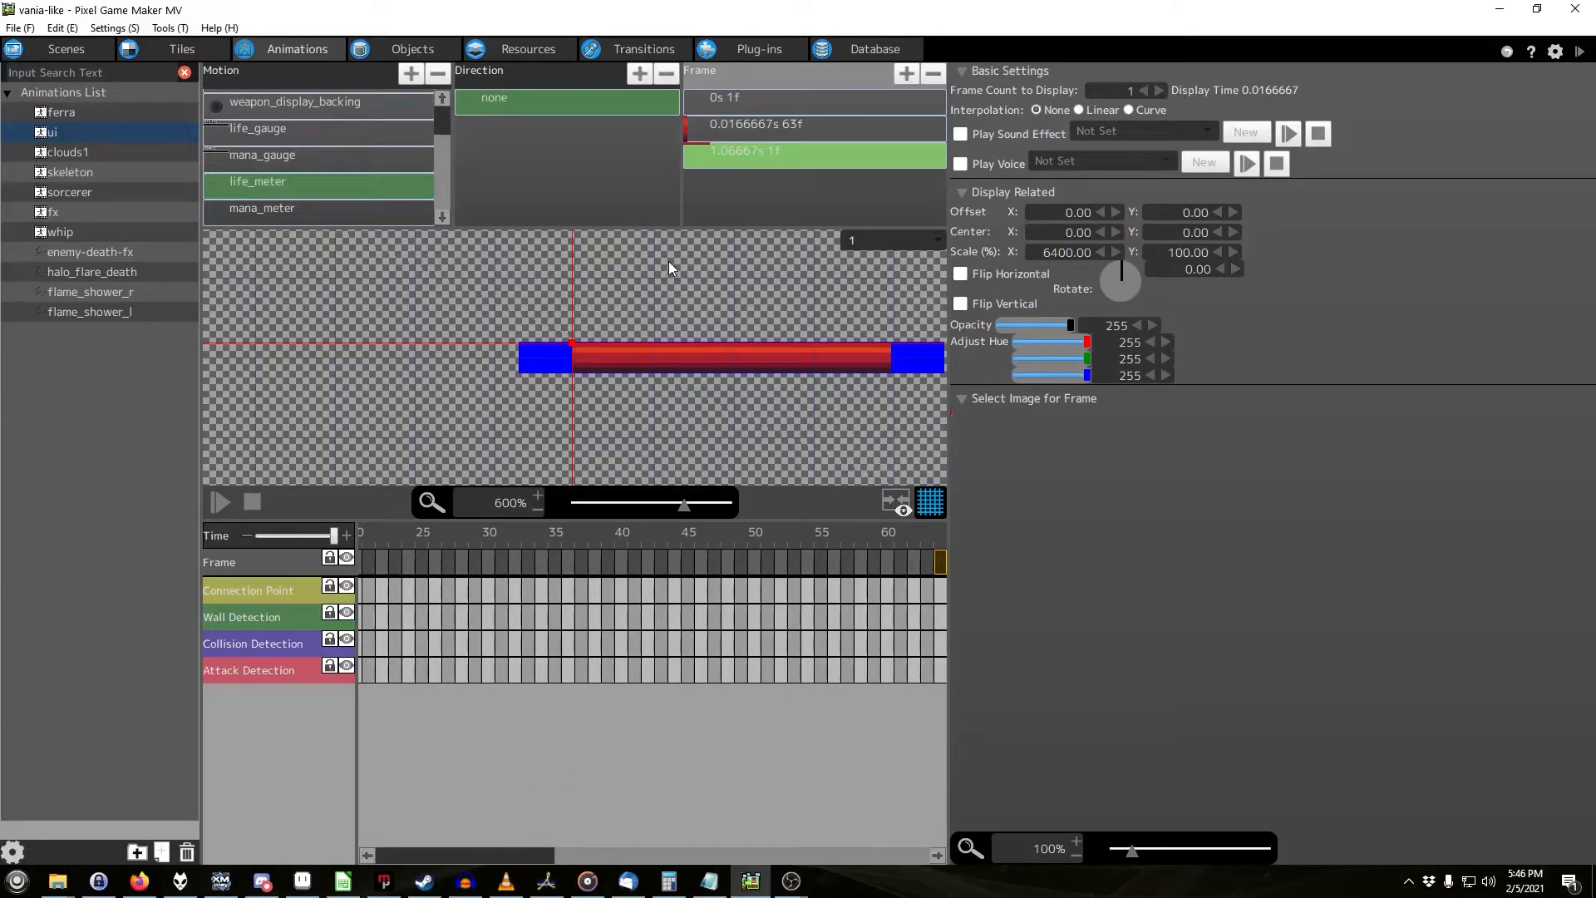
left_click(1064, 251)
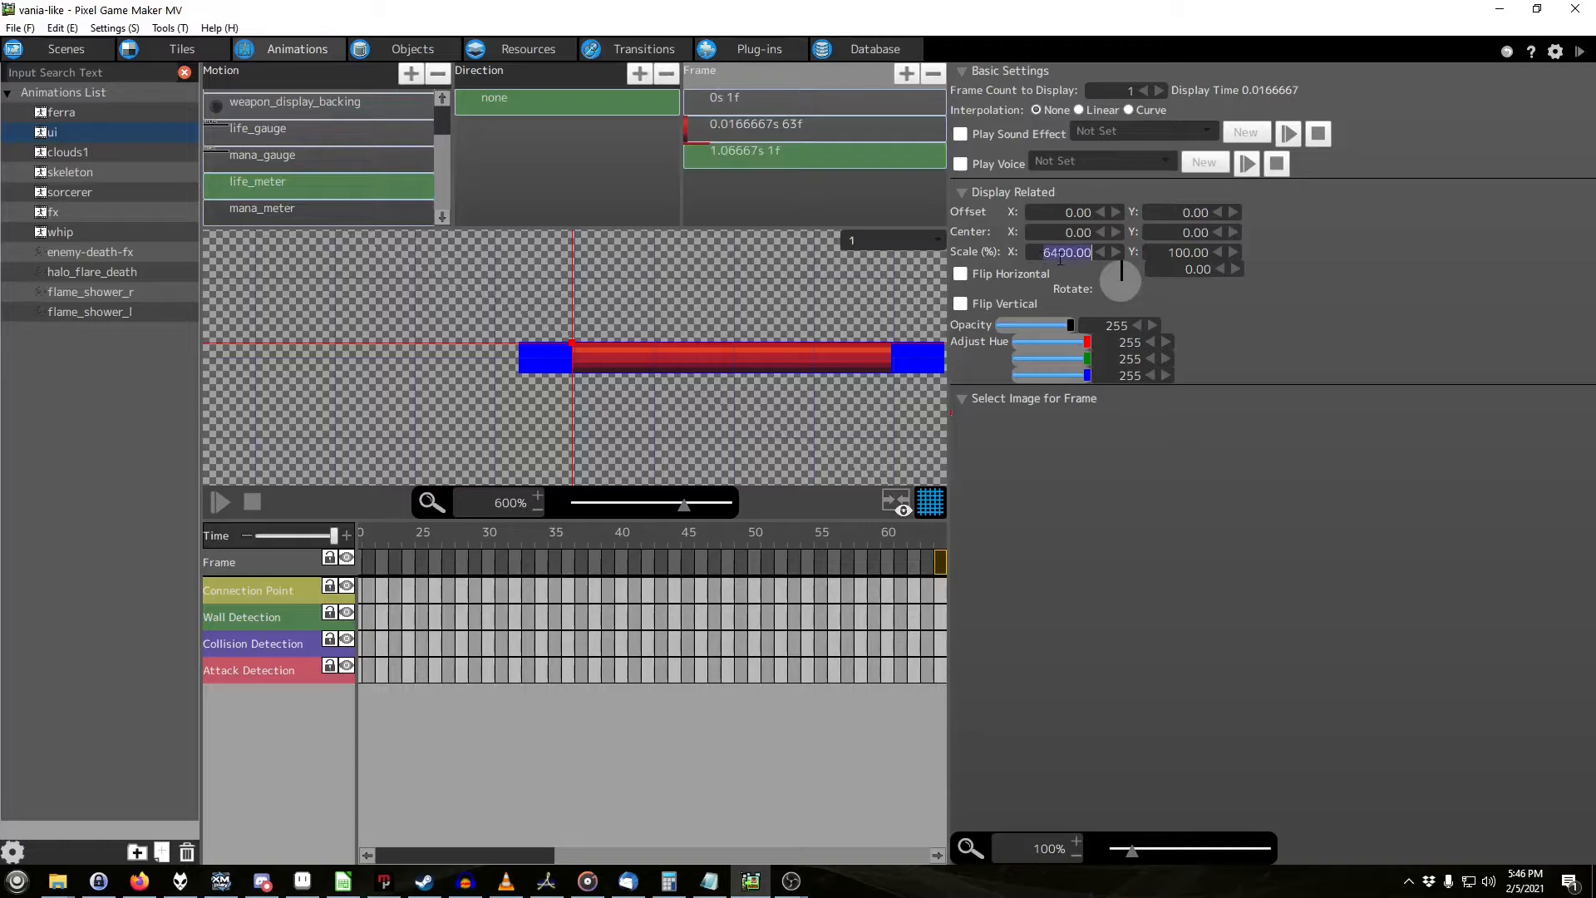
left_click(1065, 251)
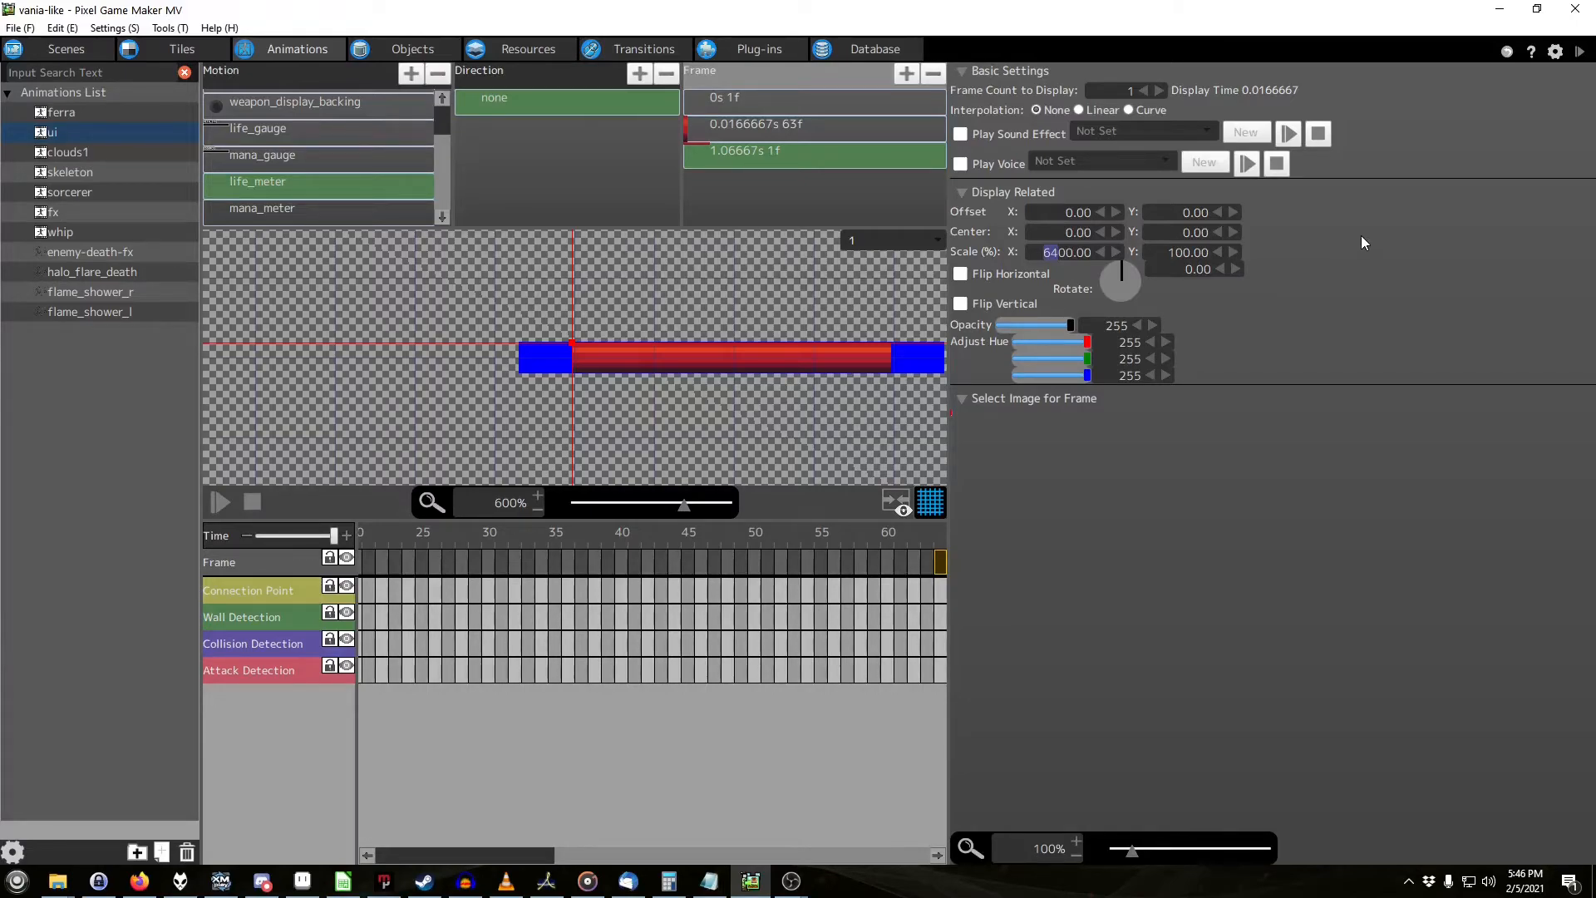
left_click(1066, 251)
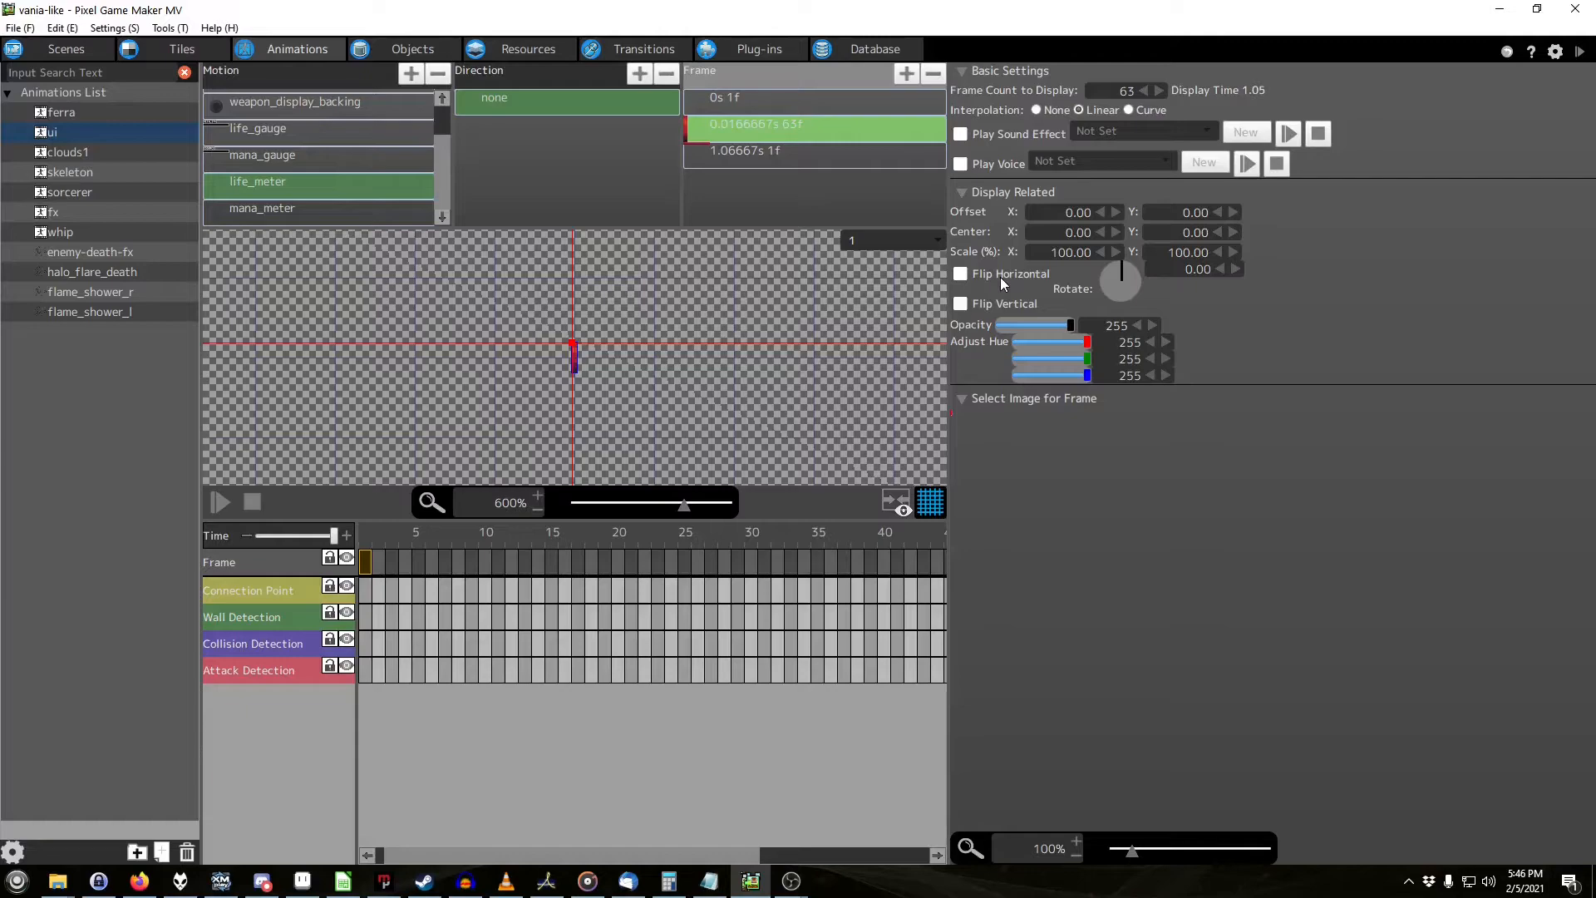
mouse_move(944, 289)
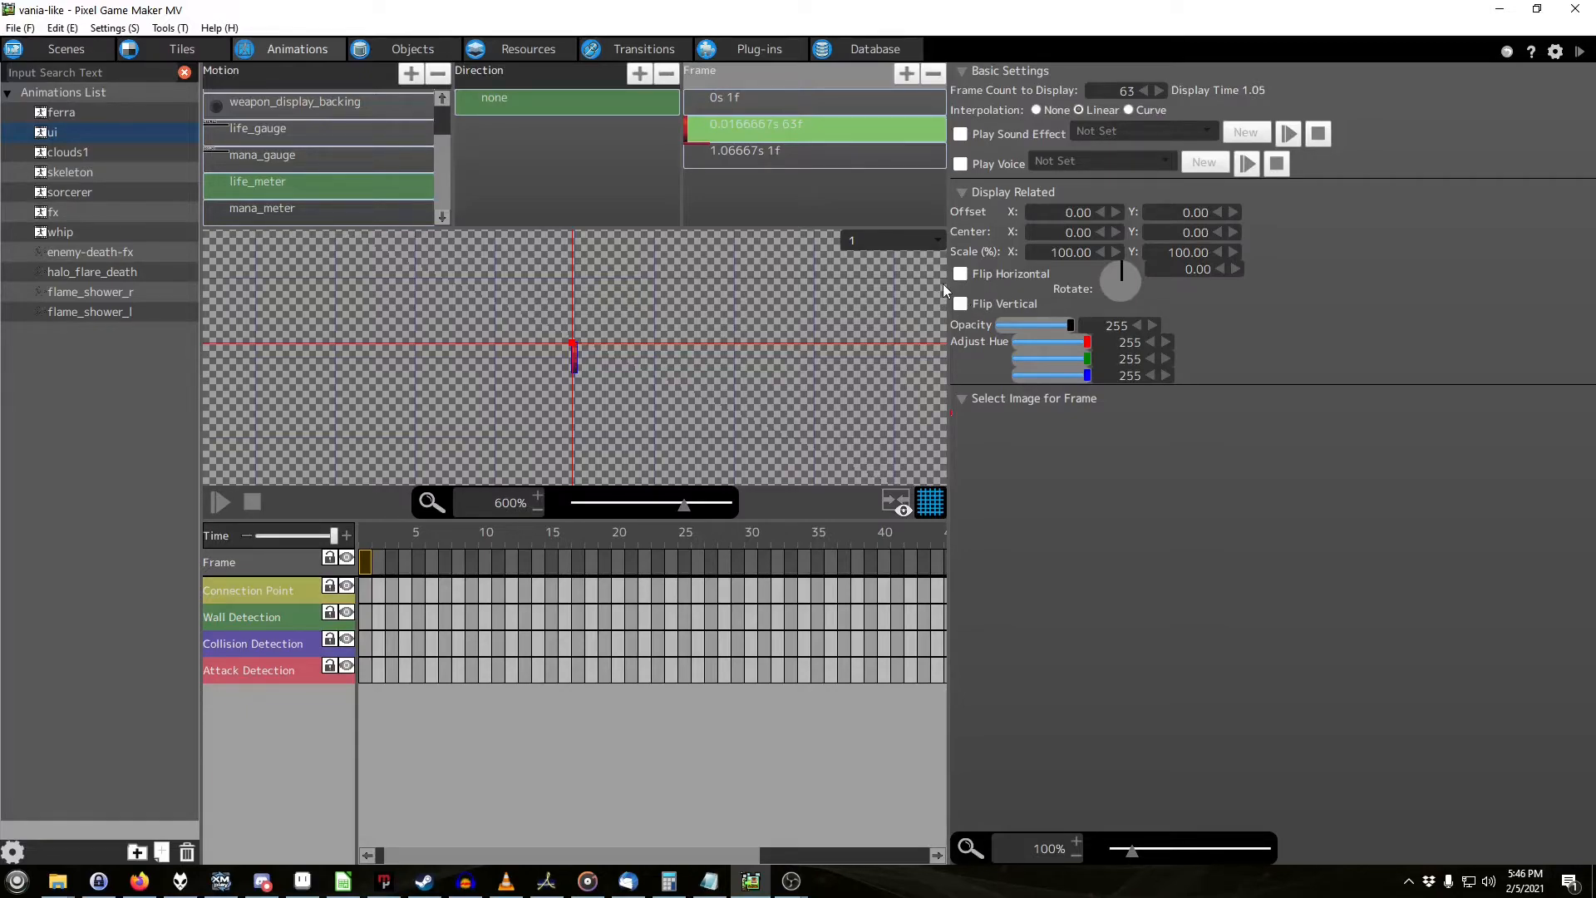
left_click(810, 152)
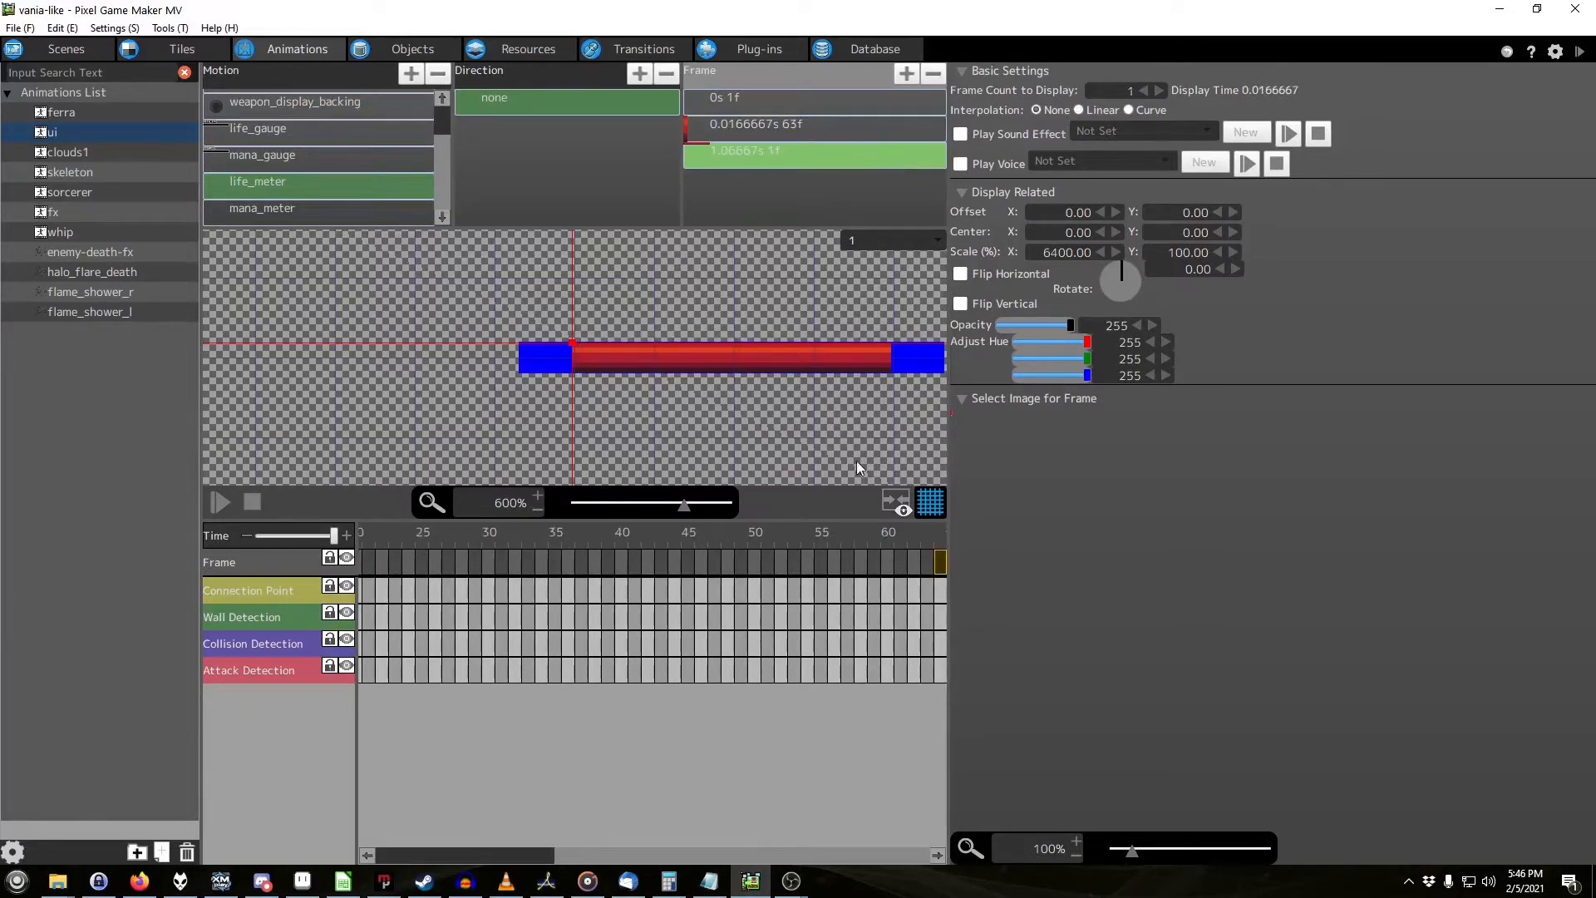
mouse_move(778, 314)
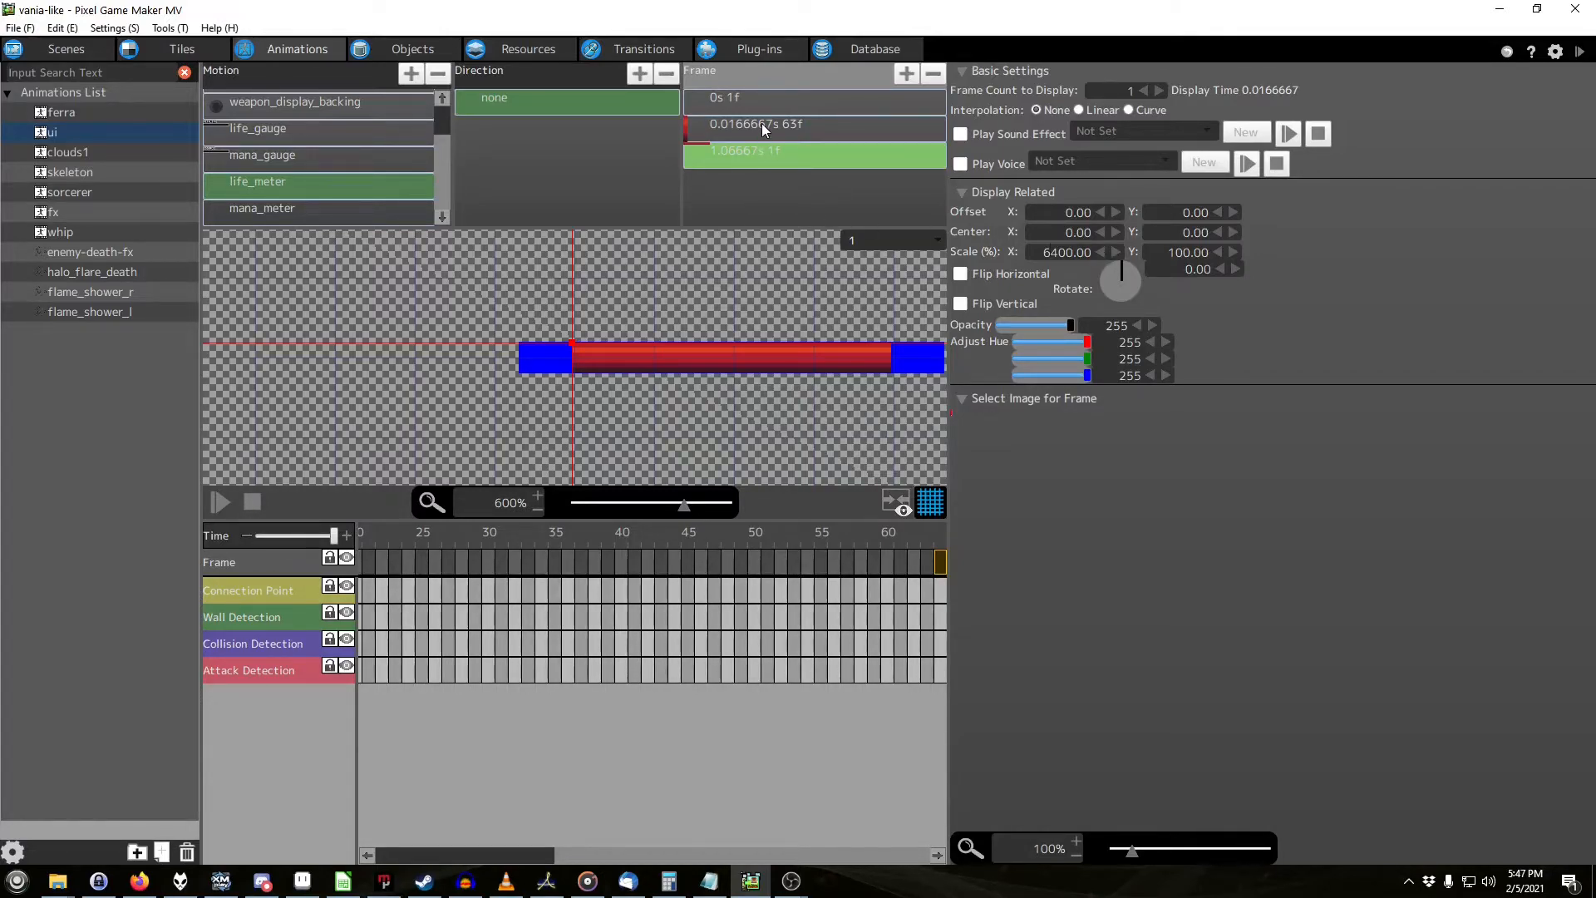
Step: Play back the life_meter and mana_meter bar animations, then return to life_meter's action program
left_click(219, 502)
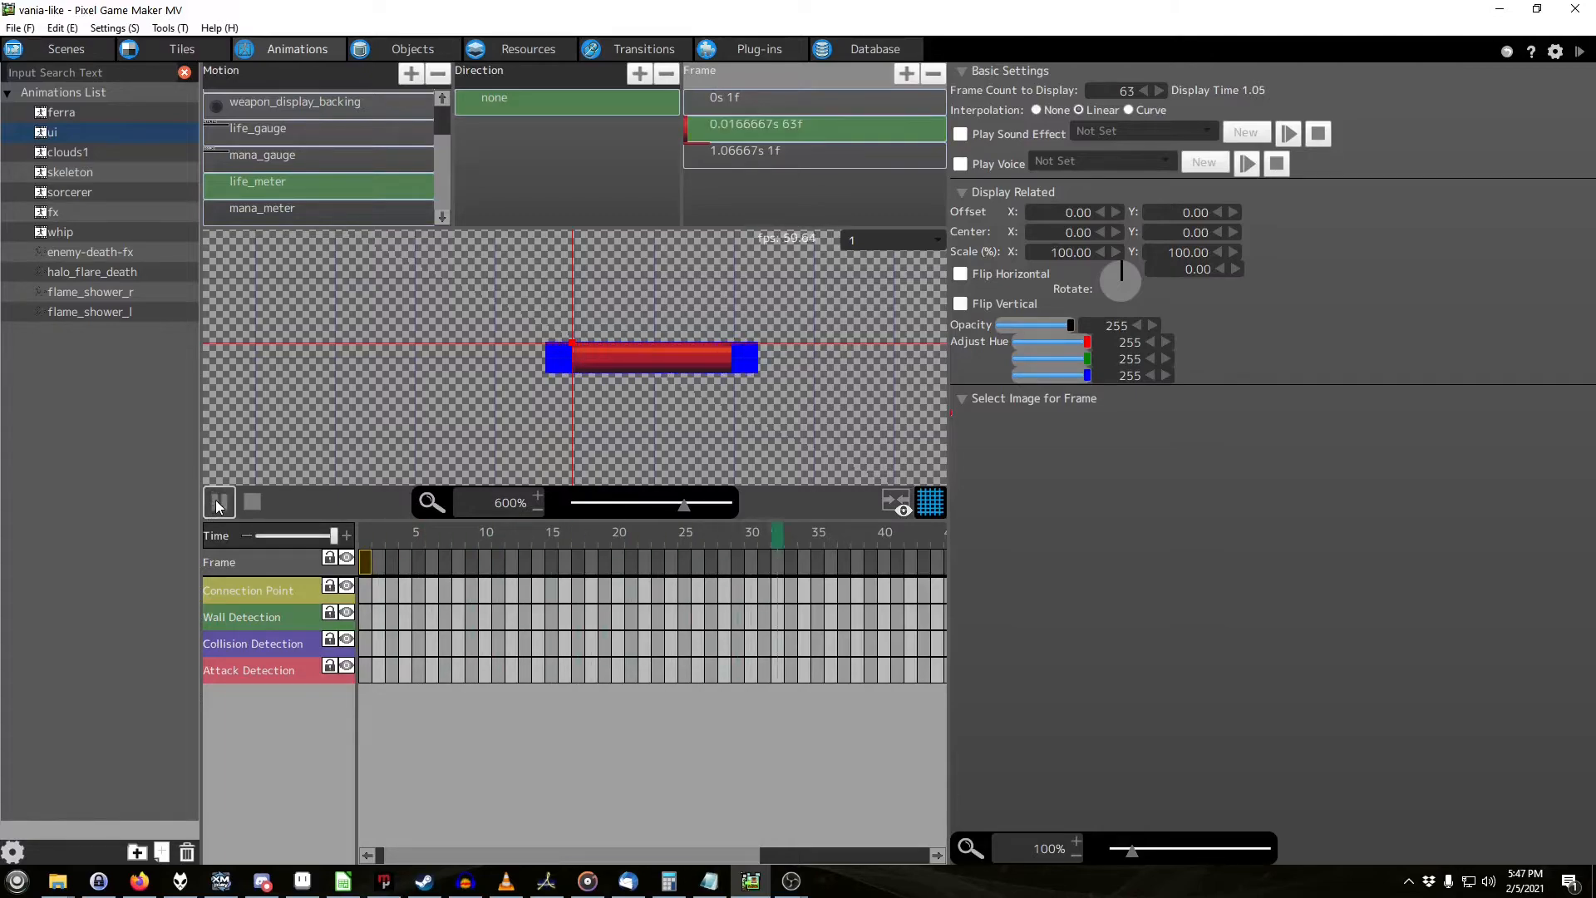
left_click(219, 502)
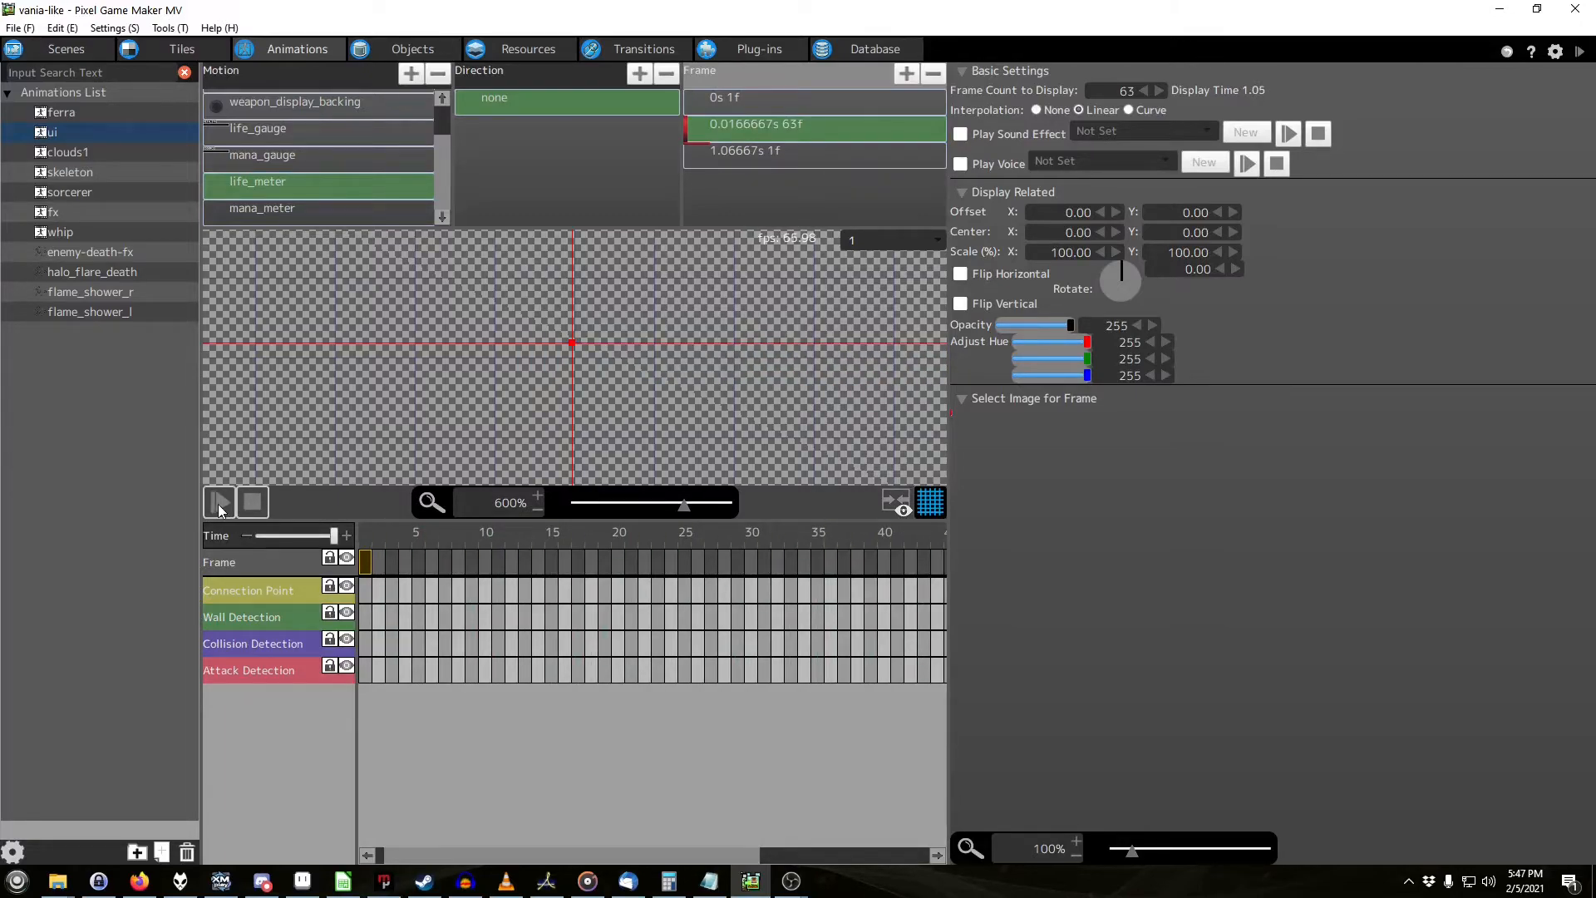
left_click(220, 503)
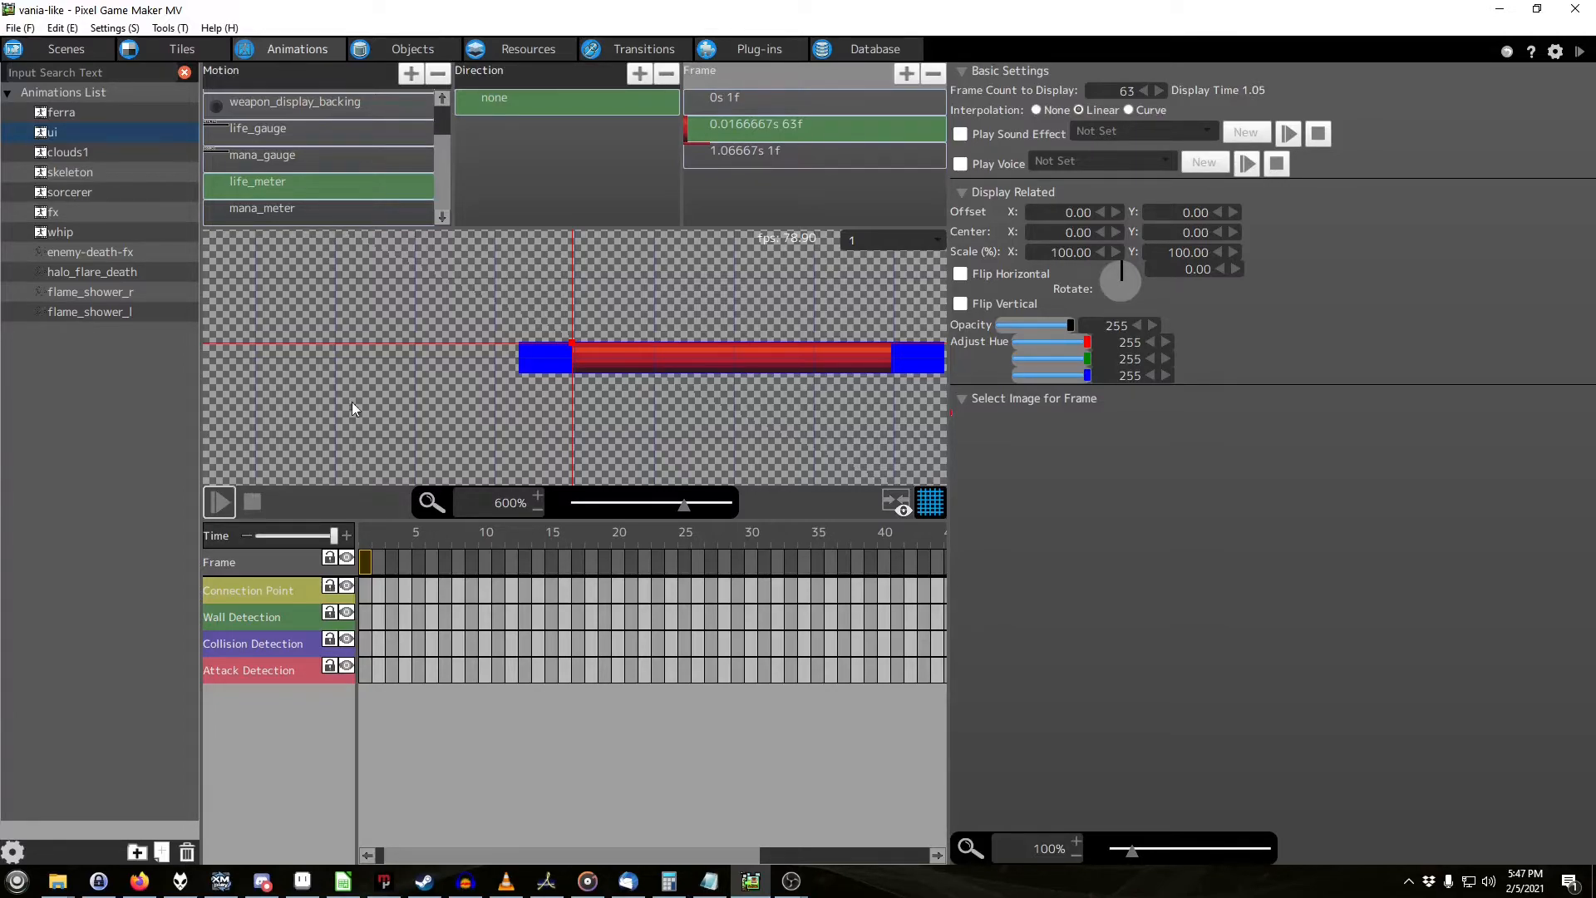
left_click(261, 207)
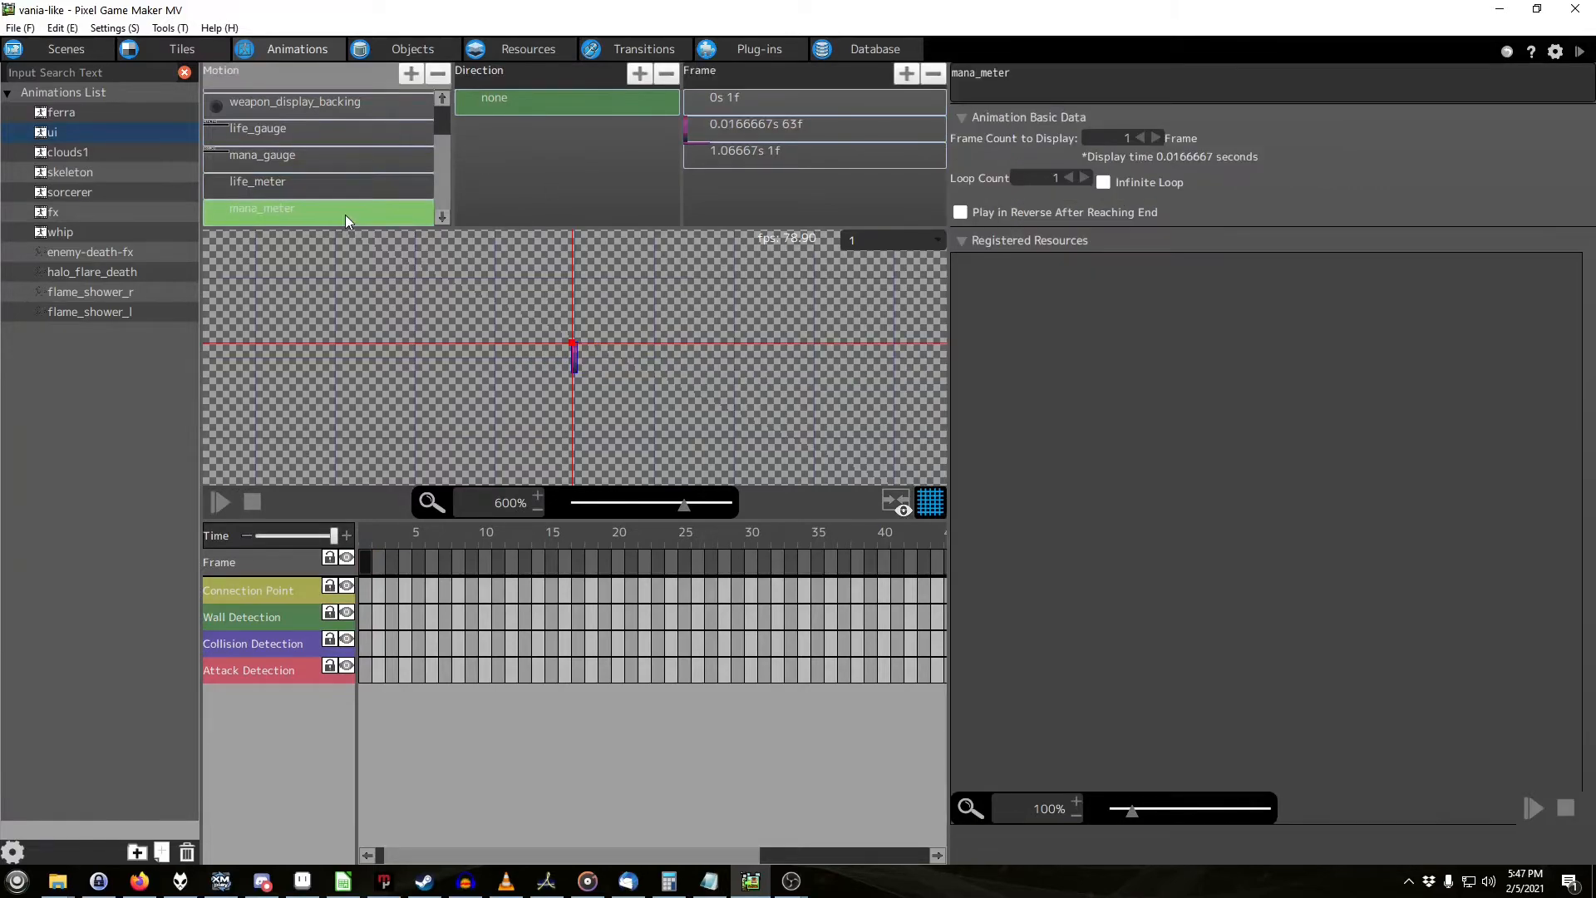
left_click(220, 502)
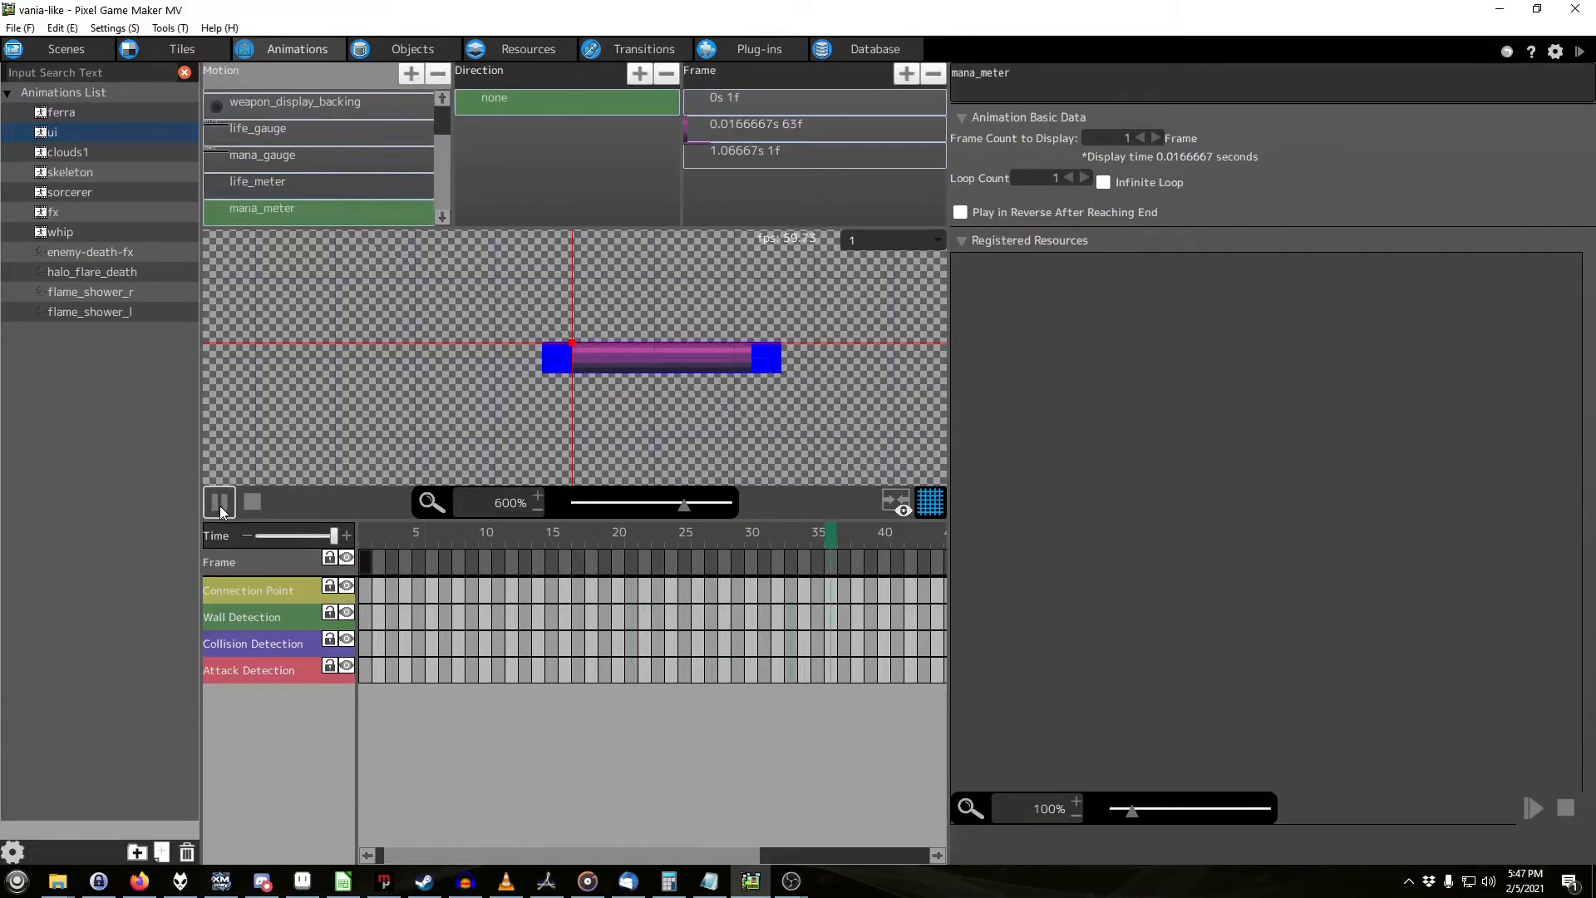
left_click(220, 503)
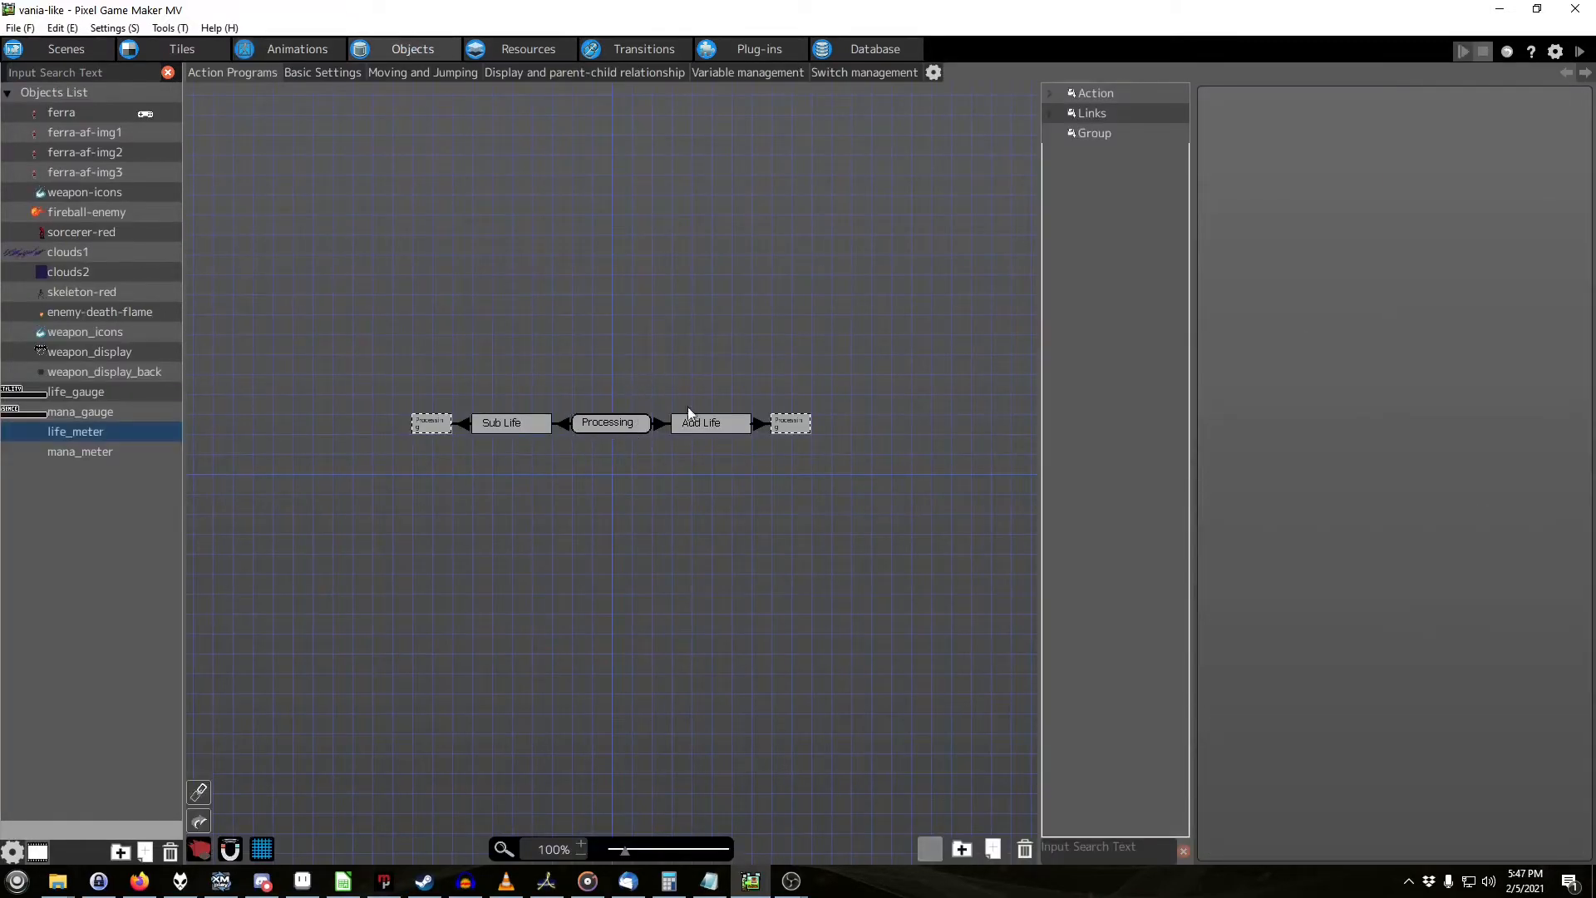
mouse_move(642, 479)
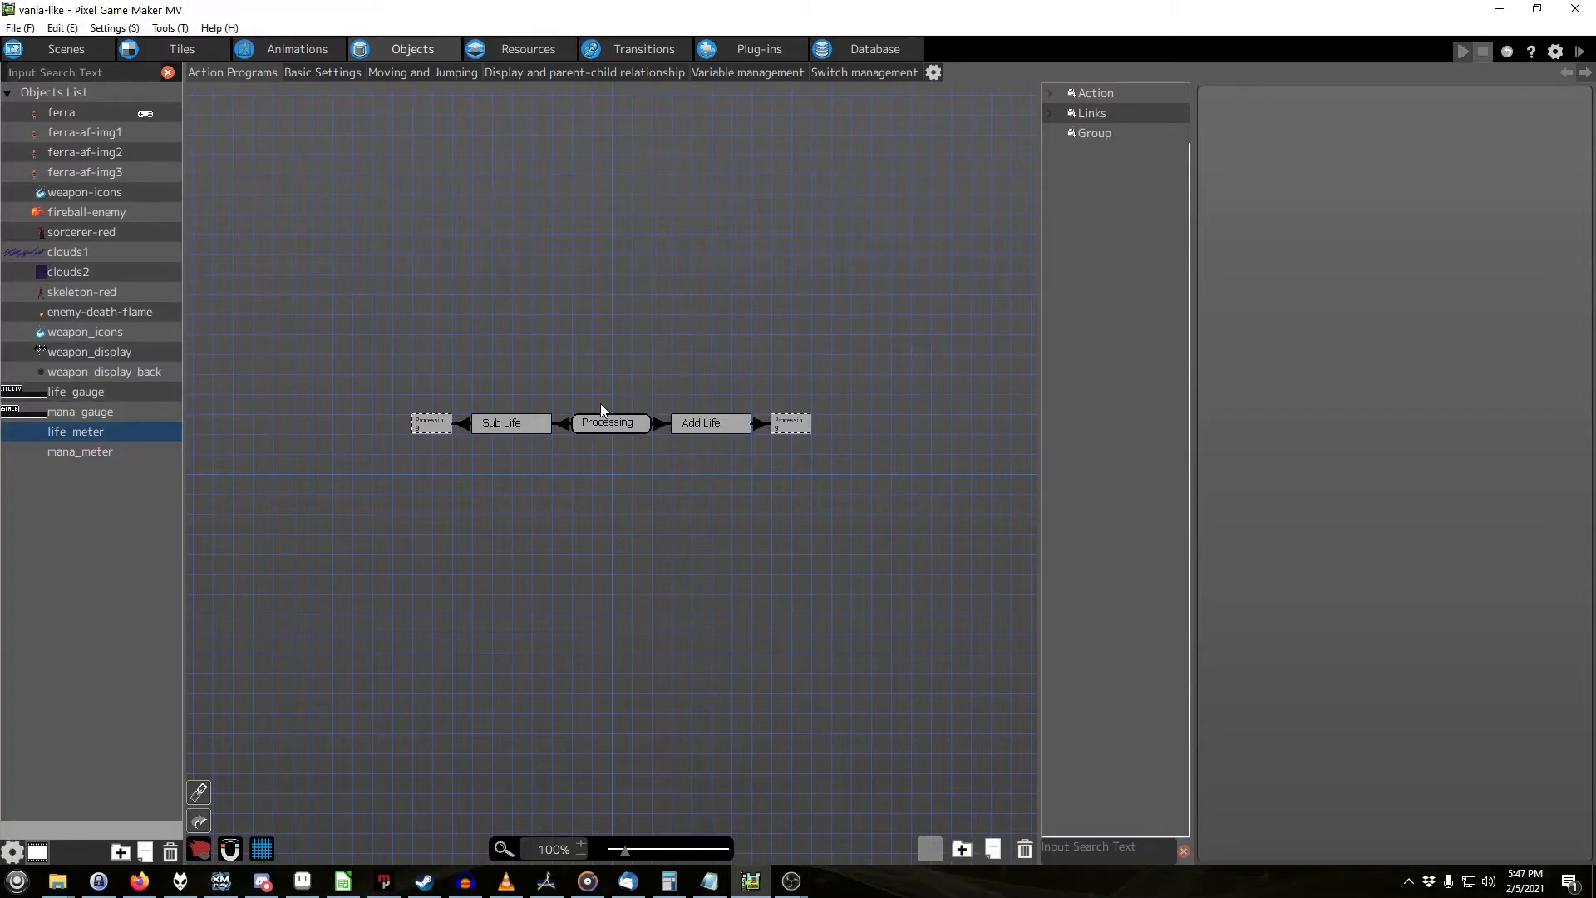
mouse_move(670, 415)
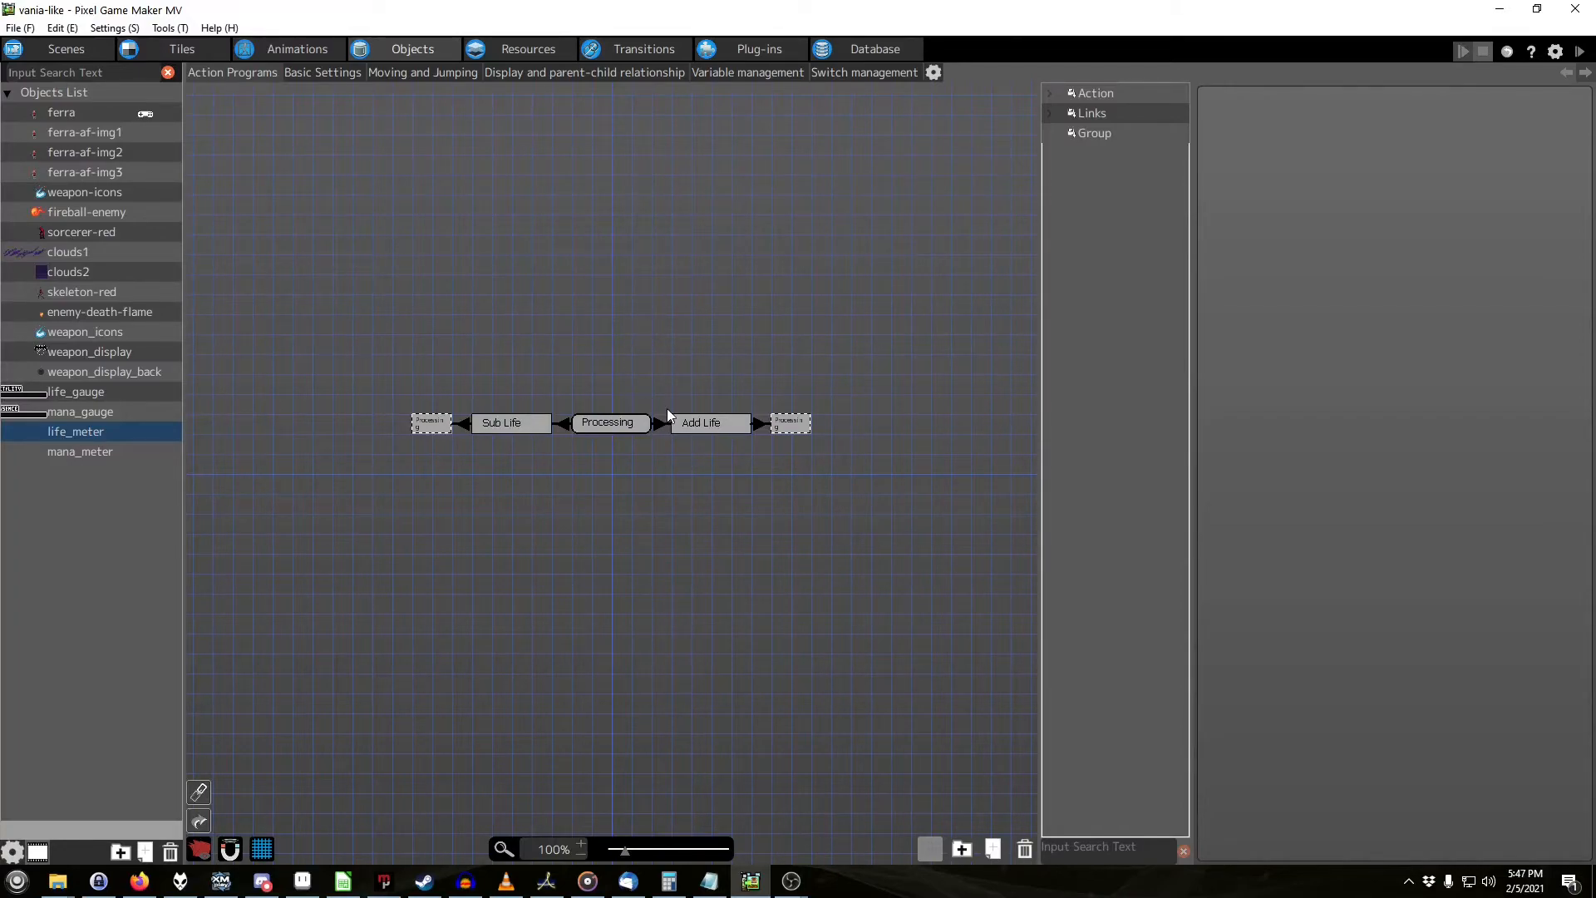
mouse_move(737, 397)
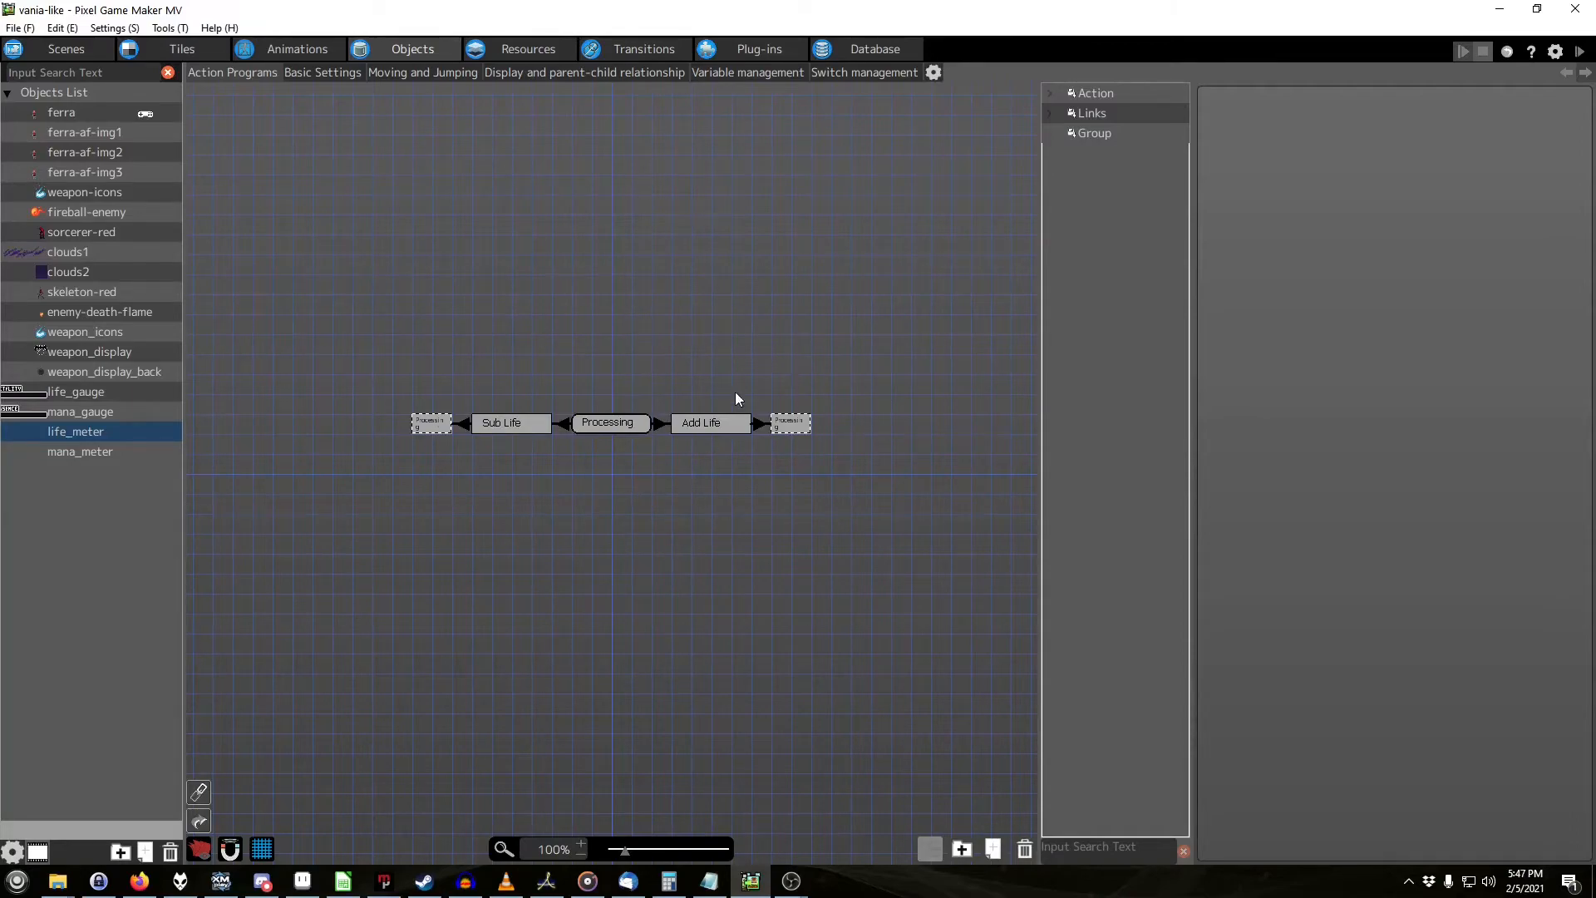
mouse_move(580, 256)
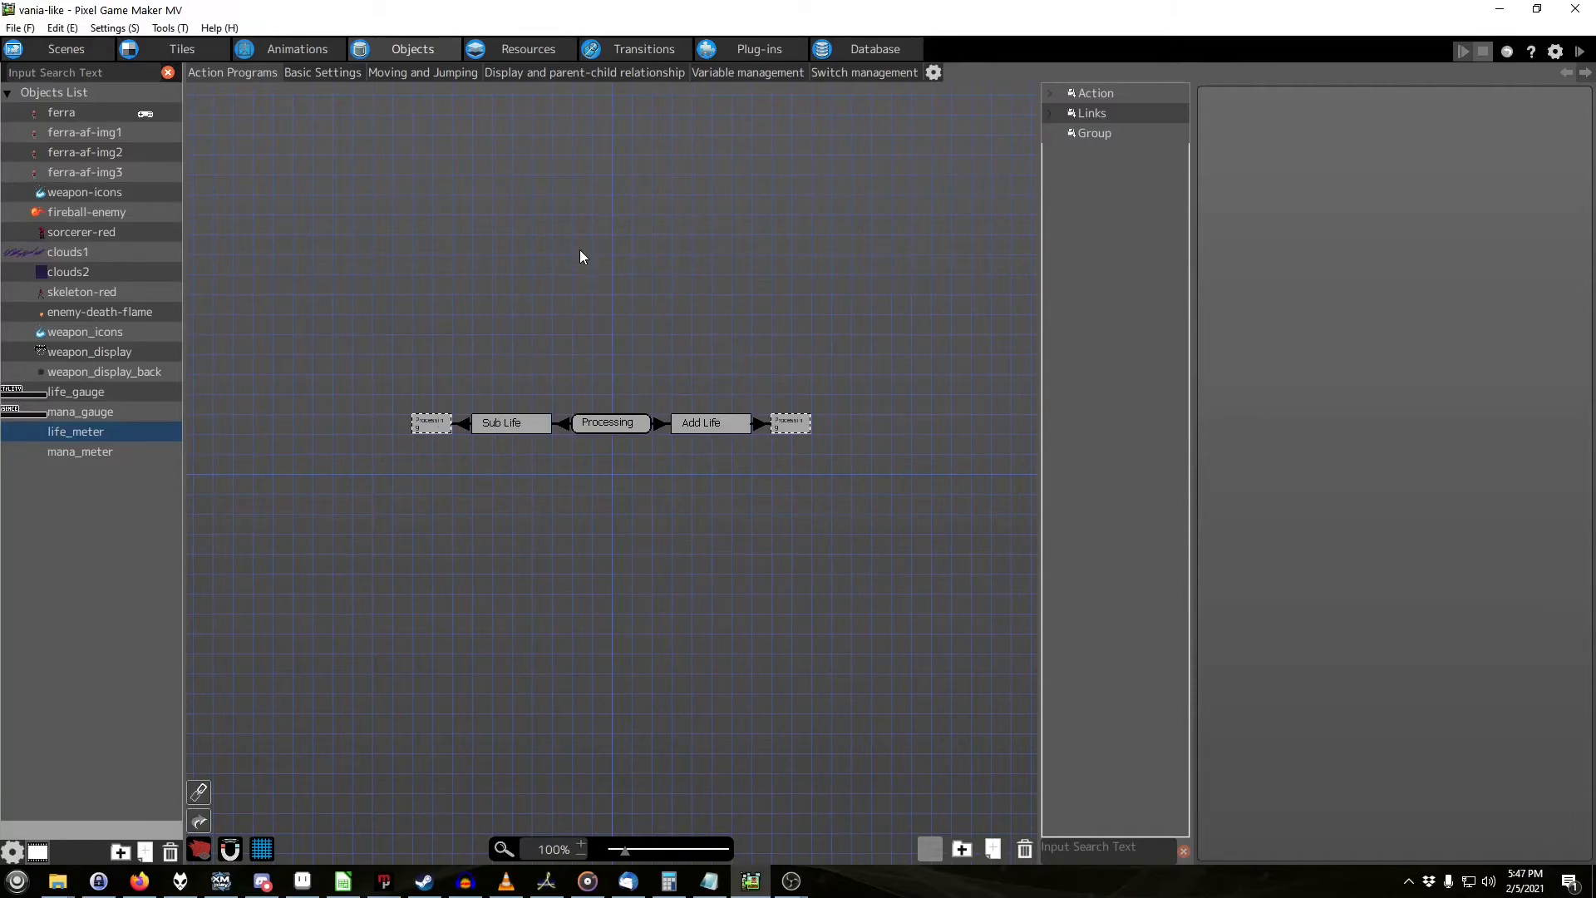
mouse_move(482, 153)
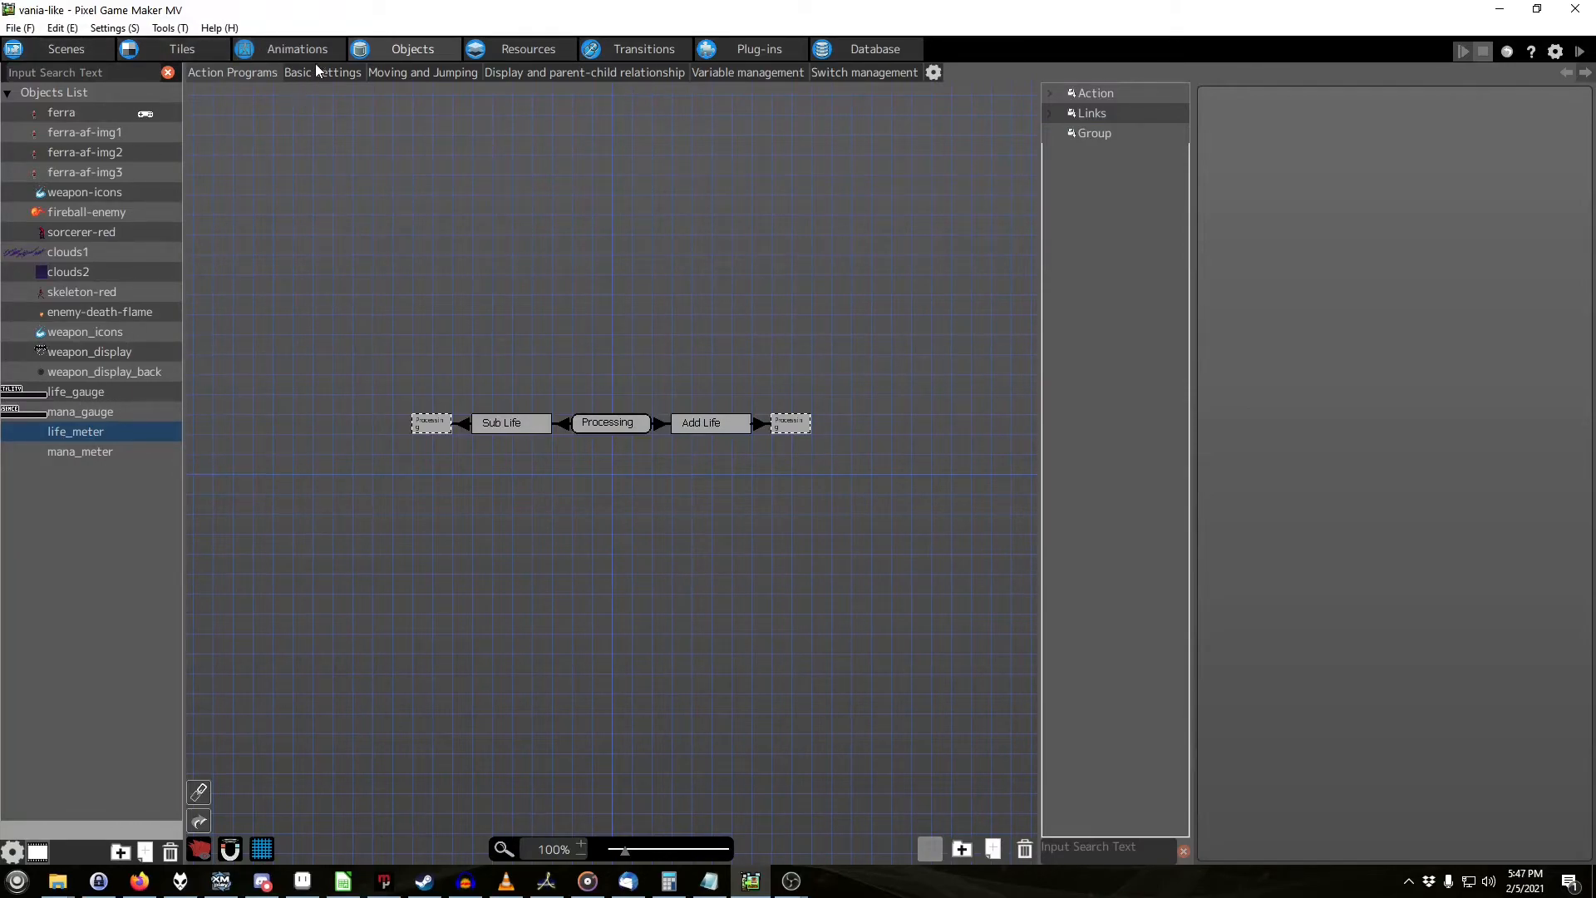
Step: View the ui set's life_gauge motion with its VITALITY label, then the life_meter motion
left_click(296, 48)
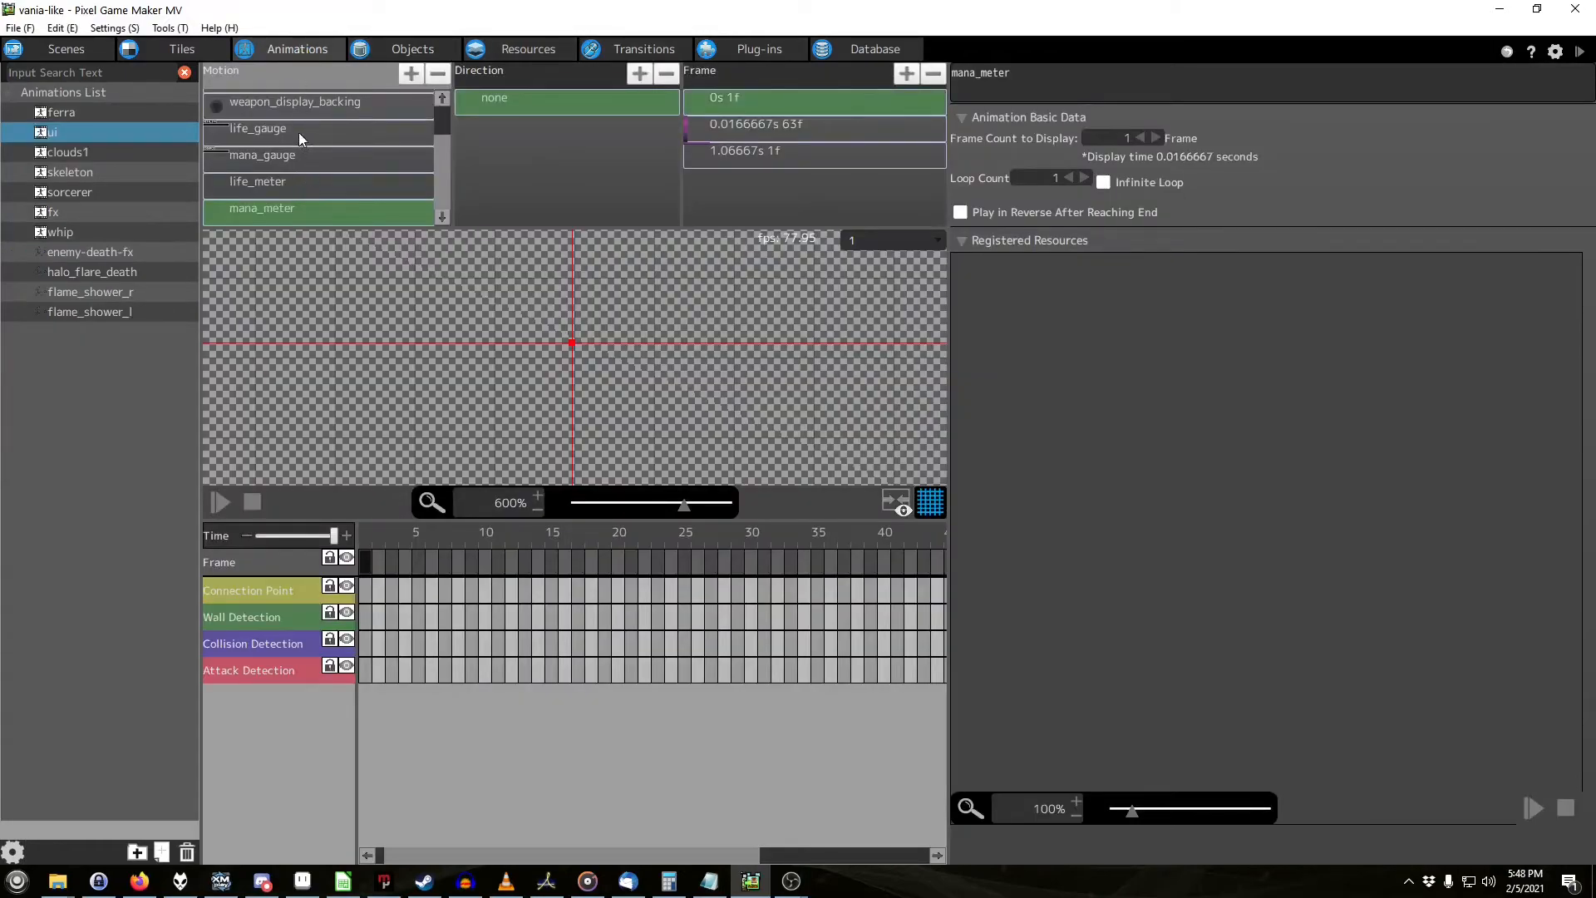
left_click(258, 128)
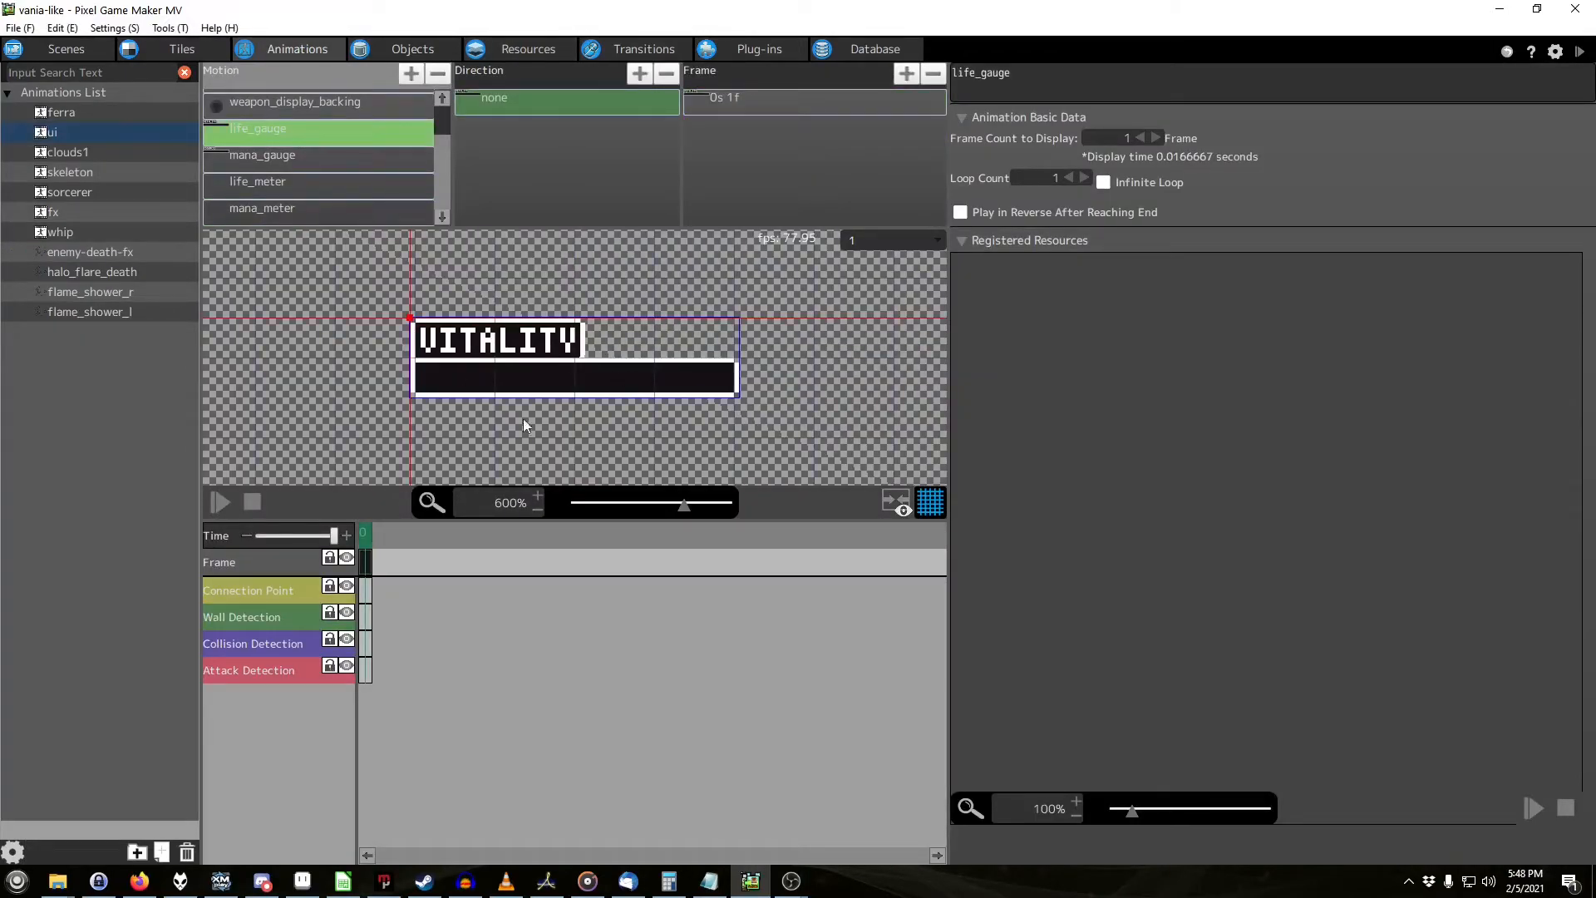
mouse_move(514, 426)
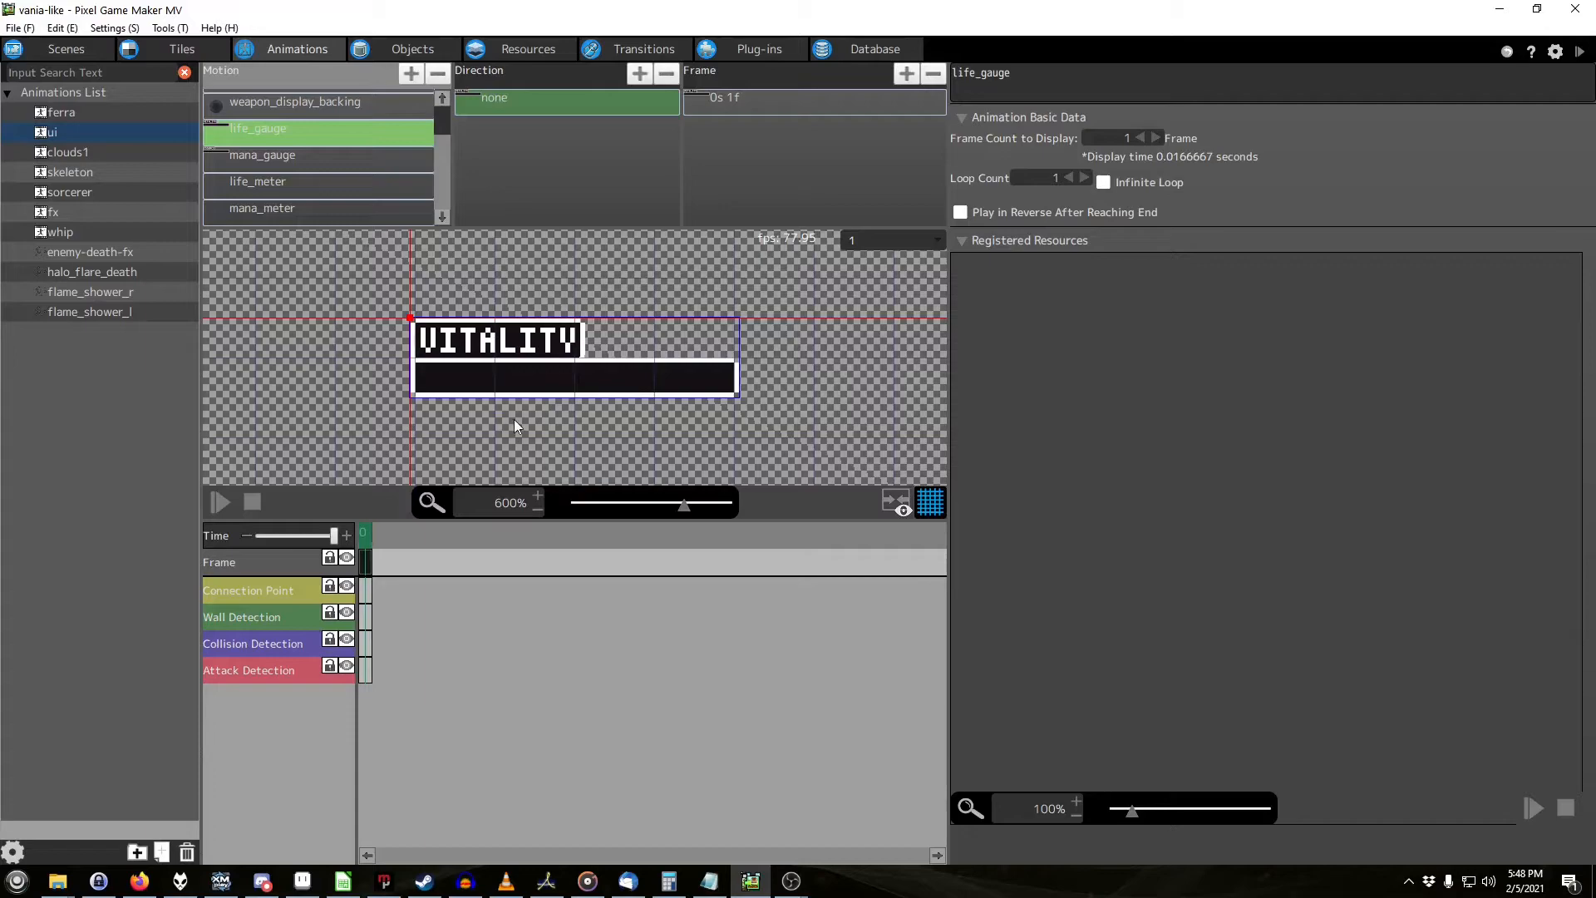
mouse_move(510, 424)
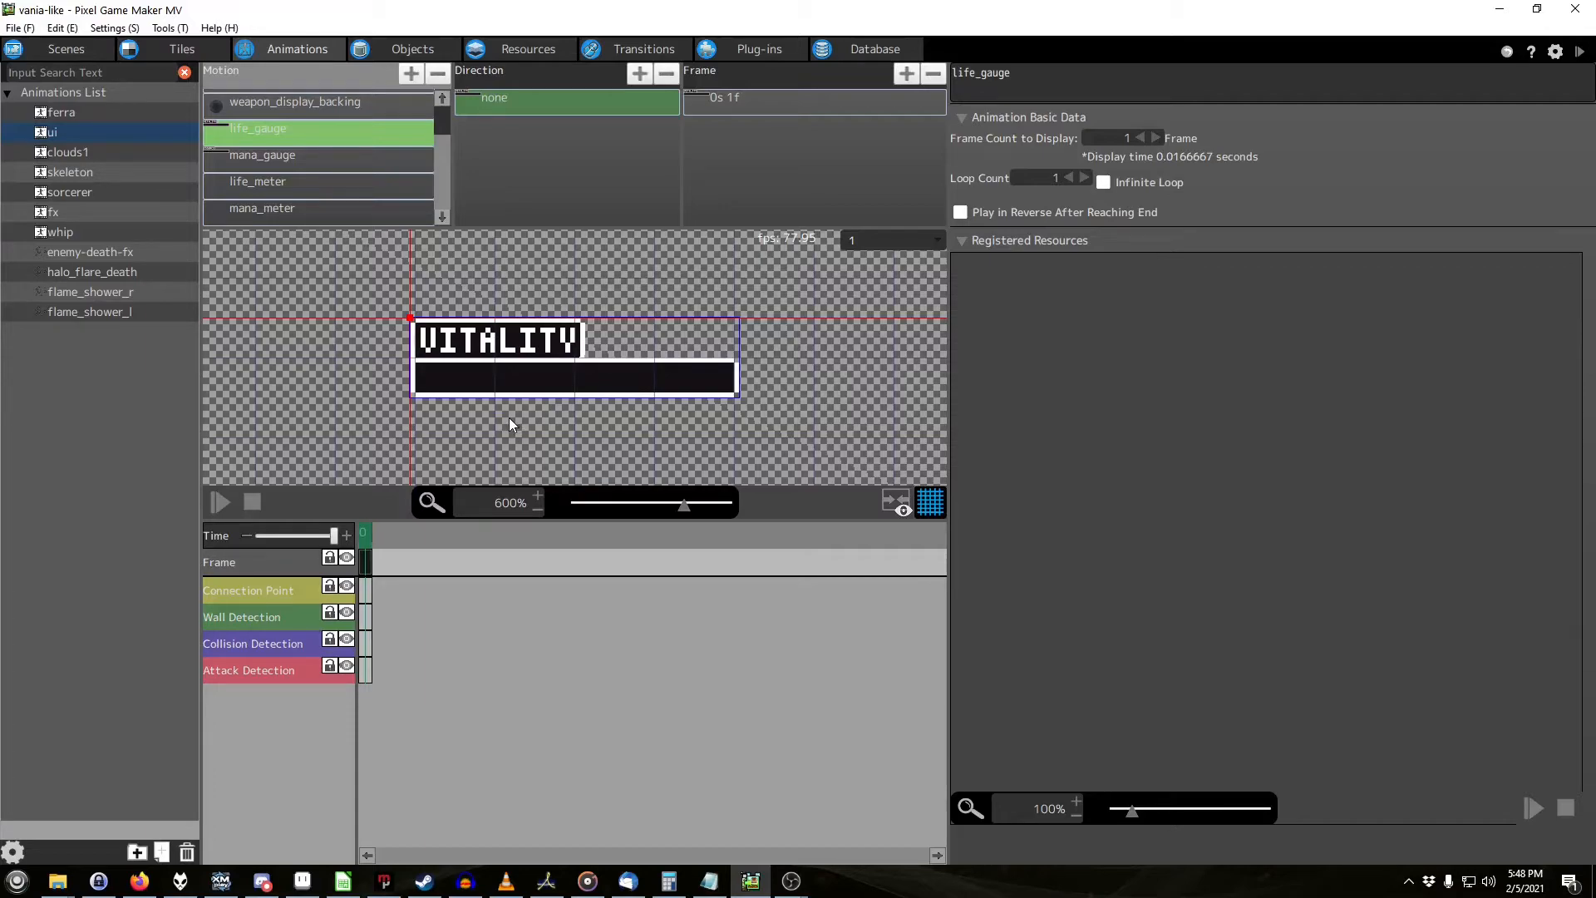
mouse_move(575, 452)
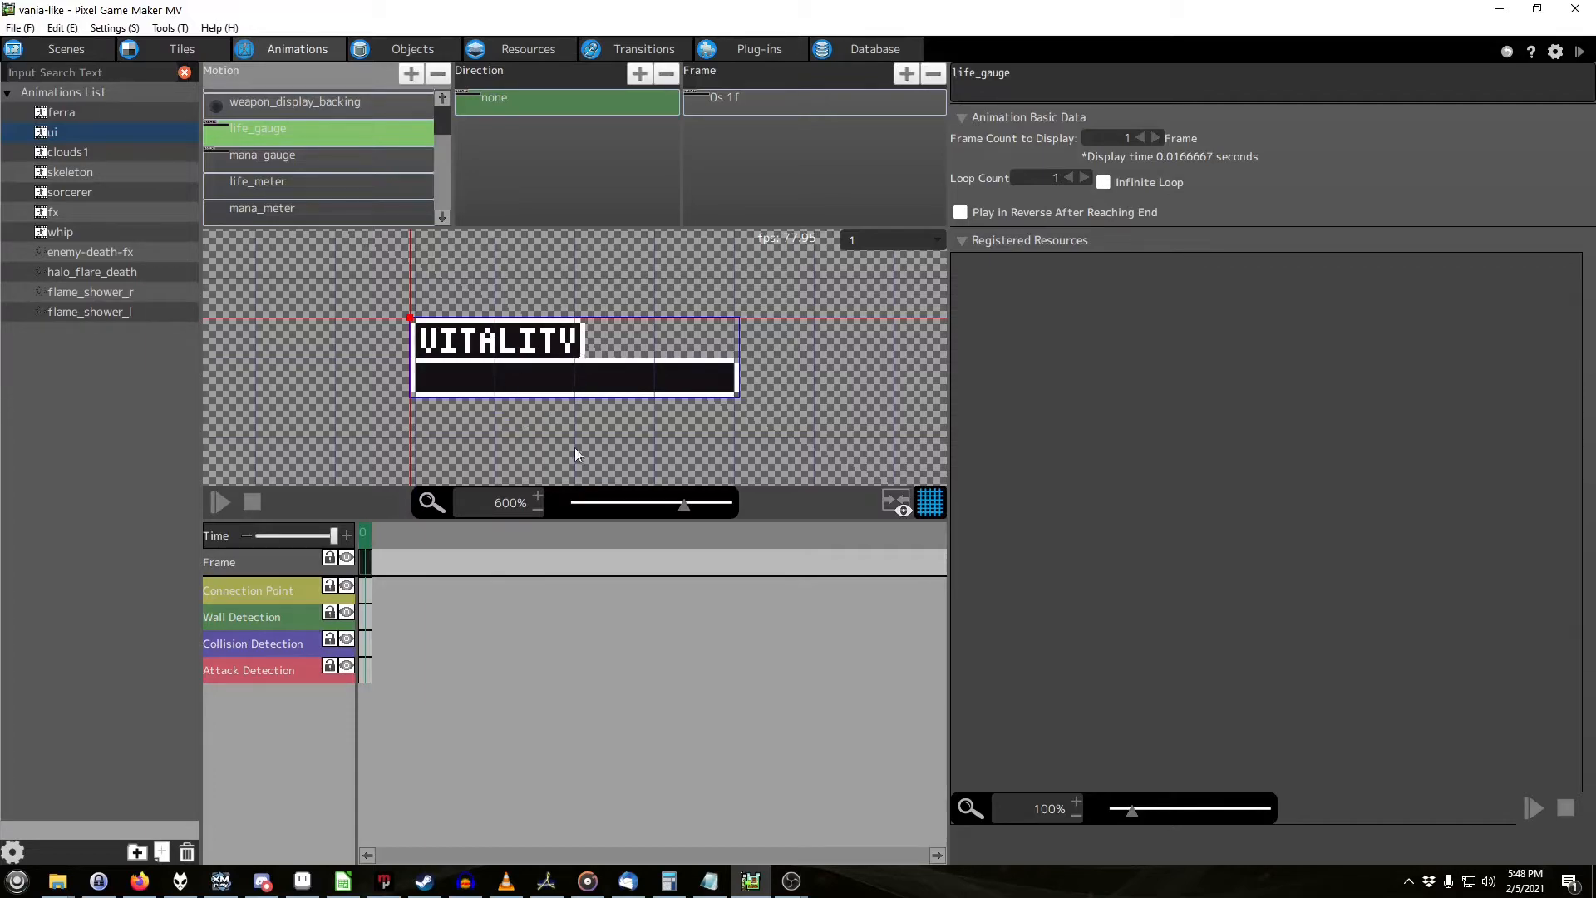
mouse_move(527, 326)
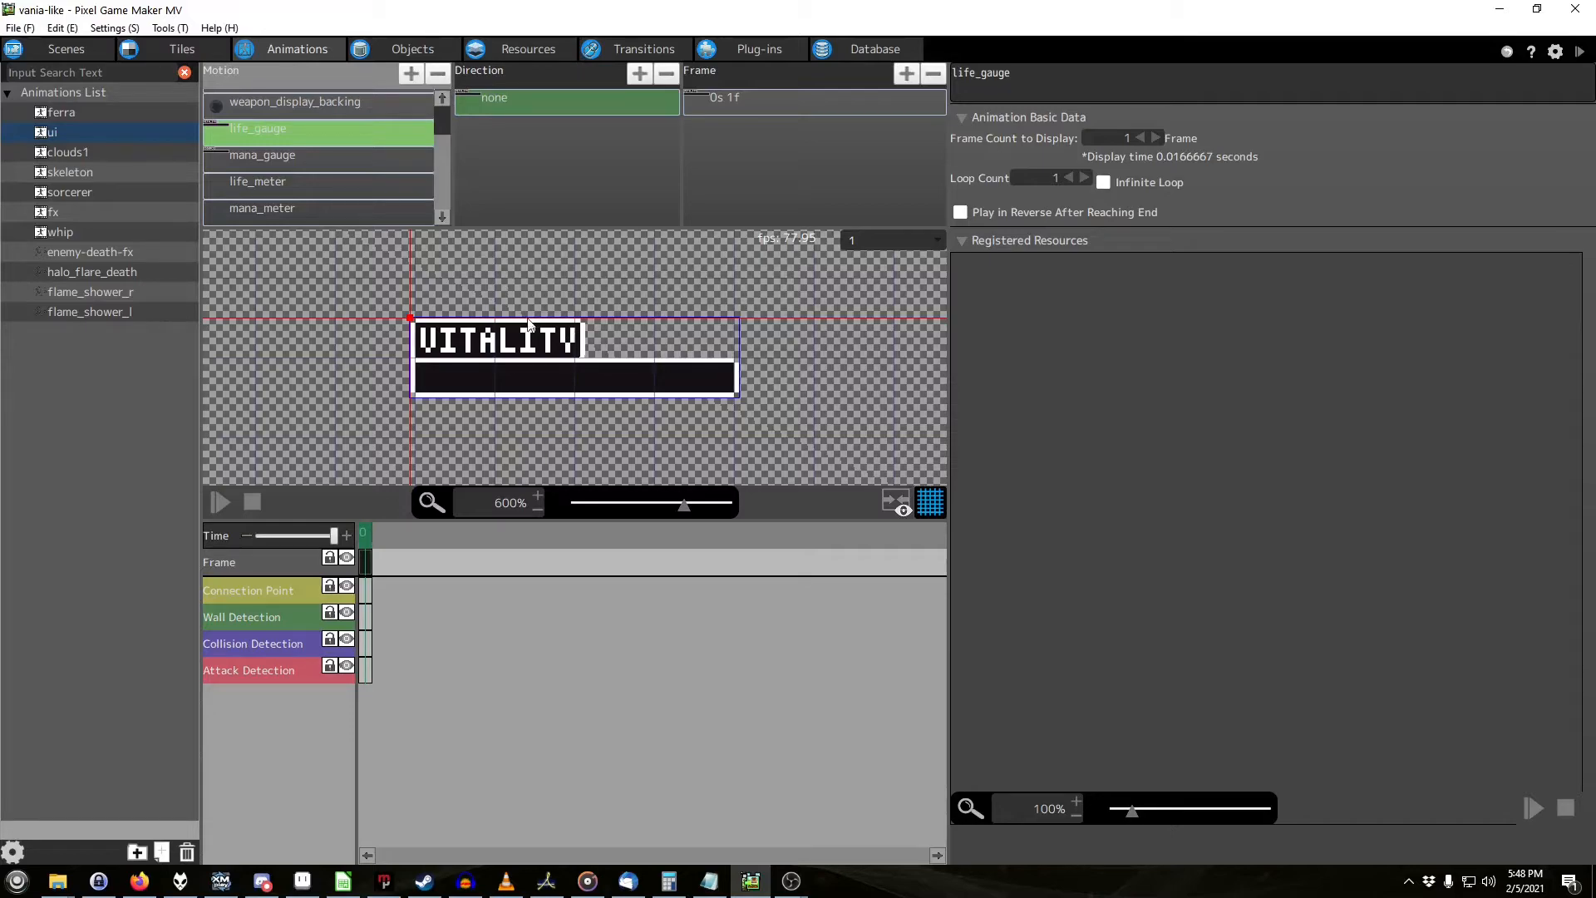
mouse_move(600, 389)
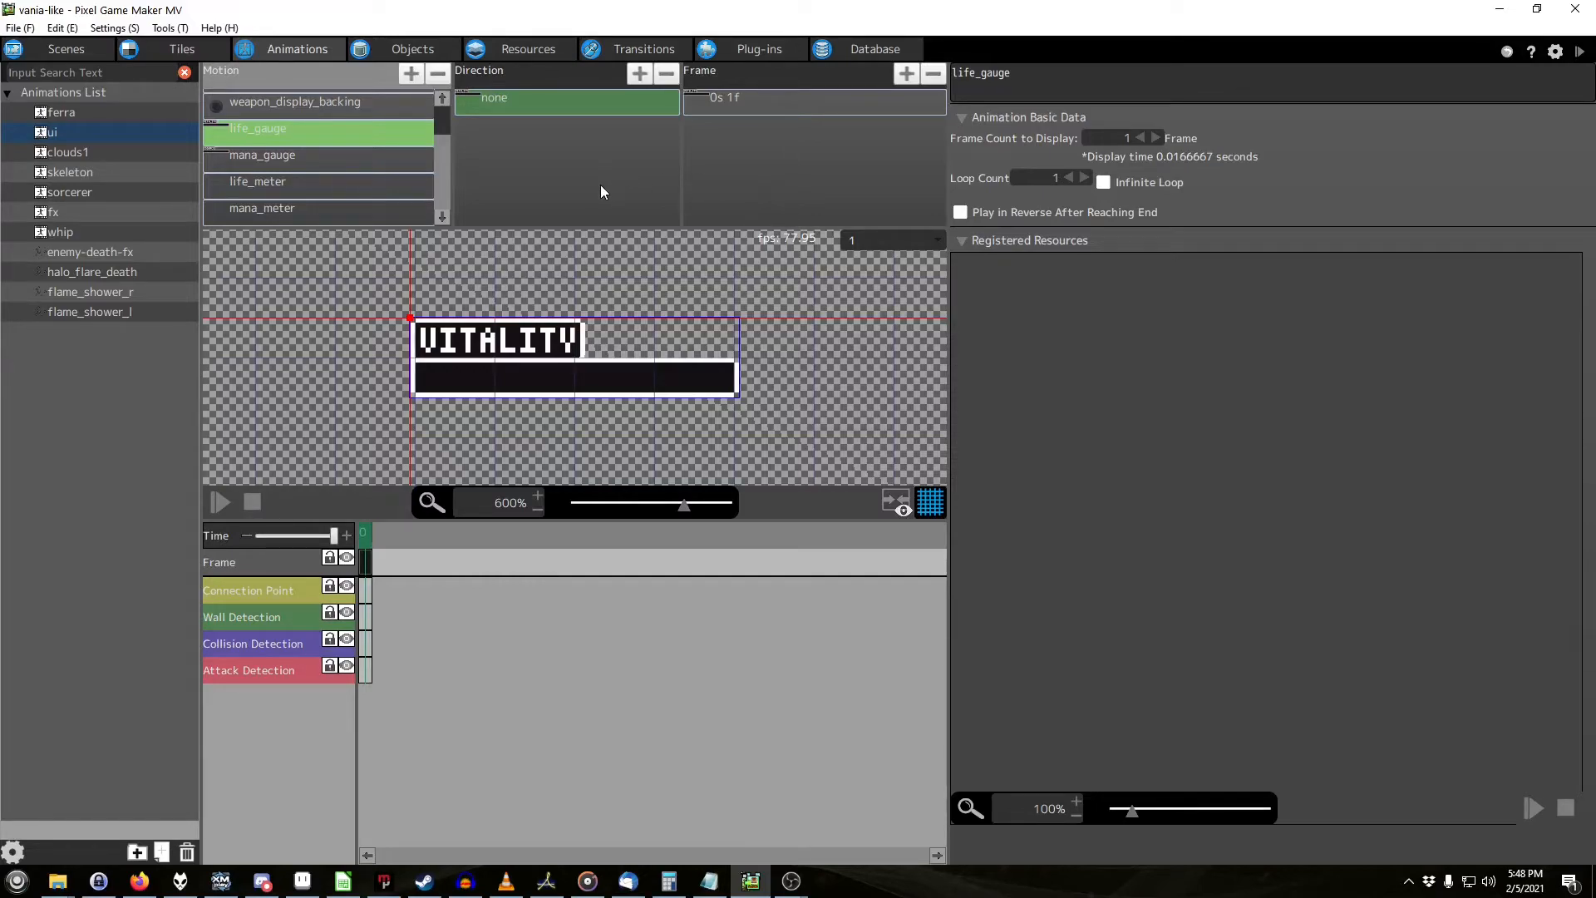
mouse_move(594, 211)
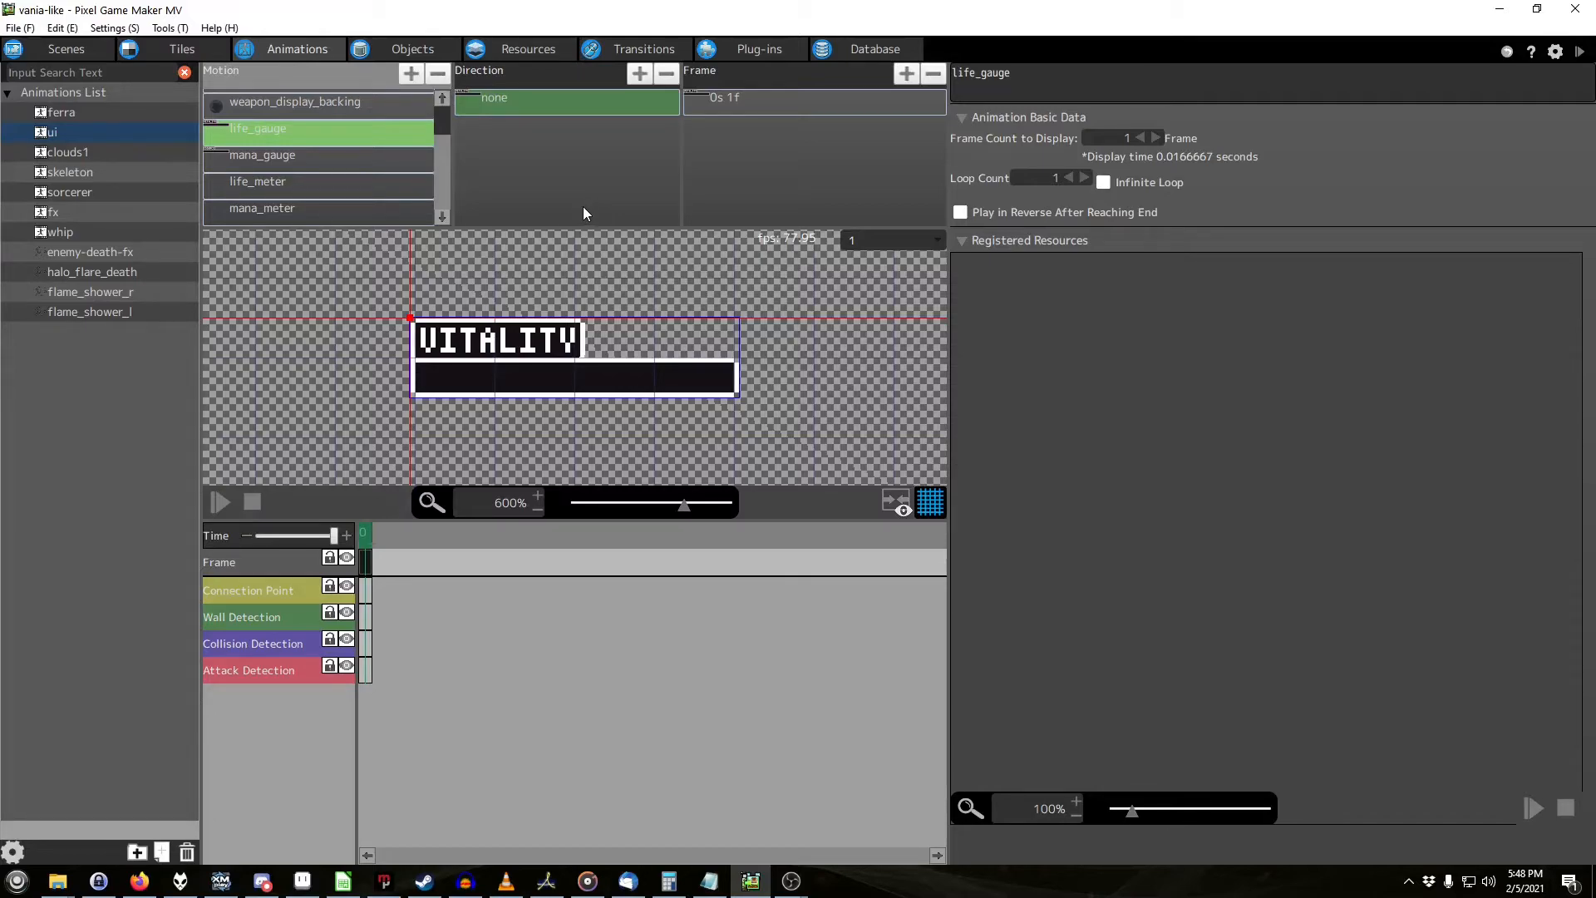
left_click(256, 181)
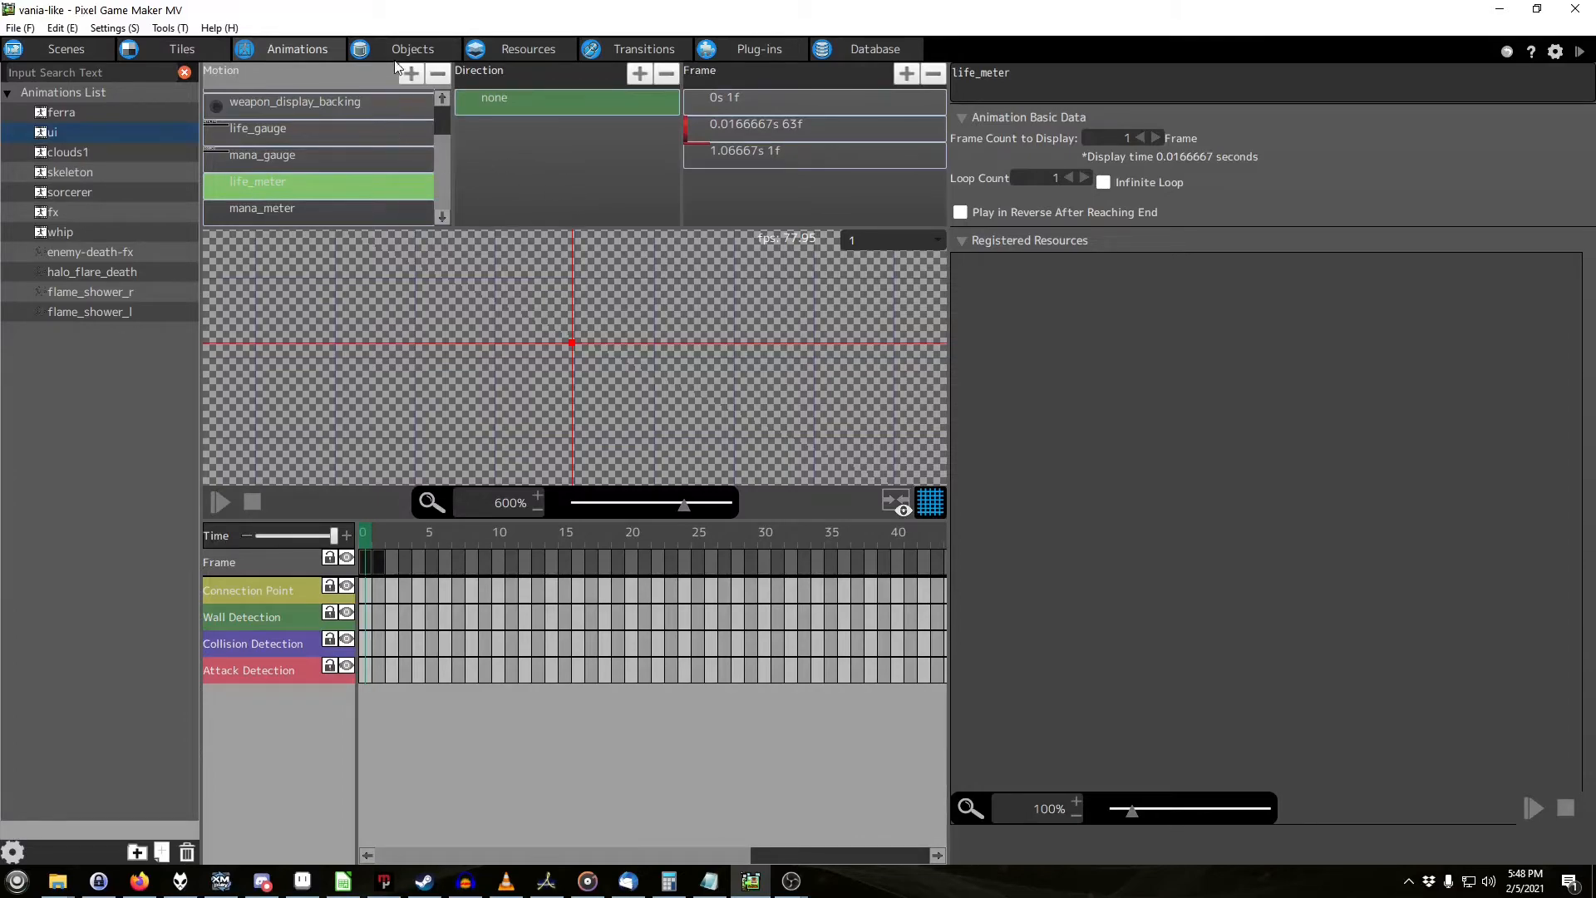
Step: Return to life_meter's action program showing the Sub Life, Processing, Add Life loop
left_click(412, 48)
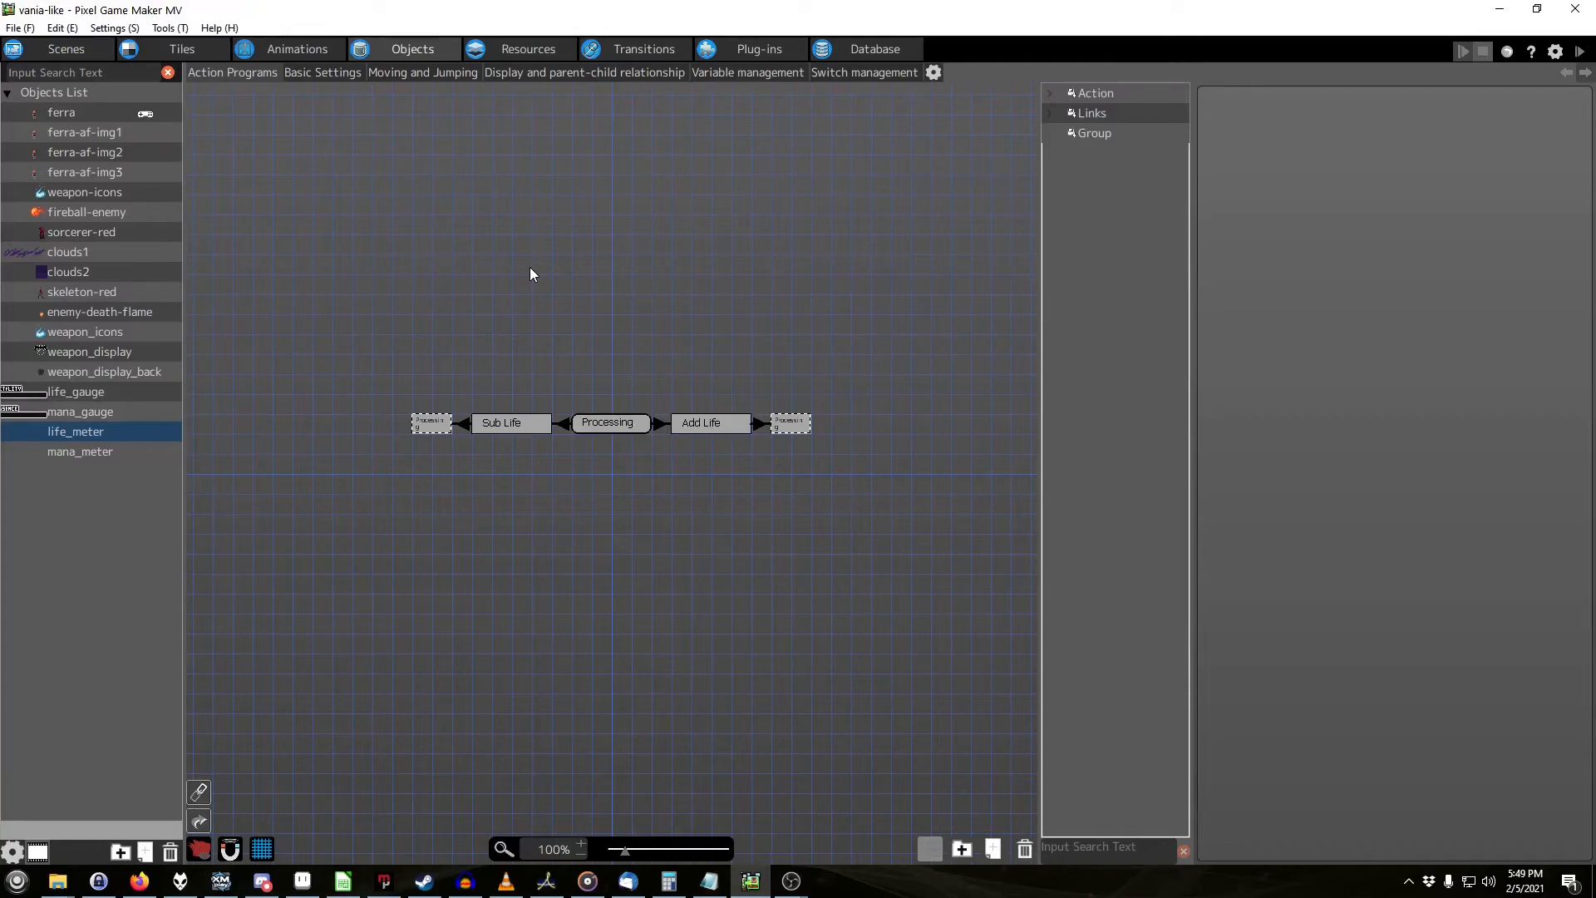
mouse_move(936, 389)
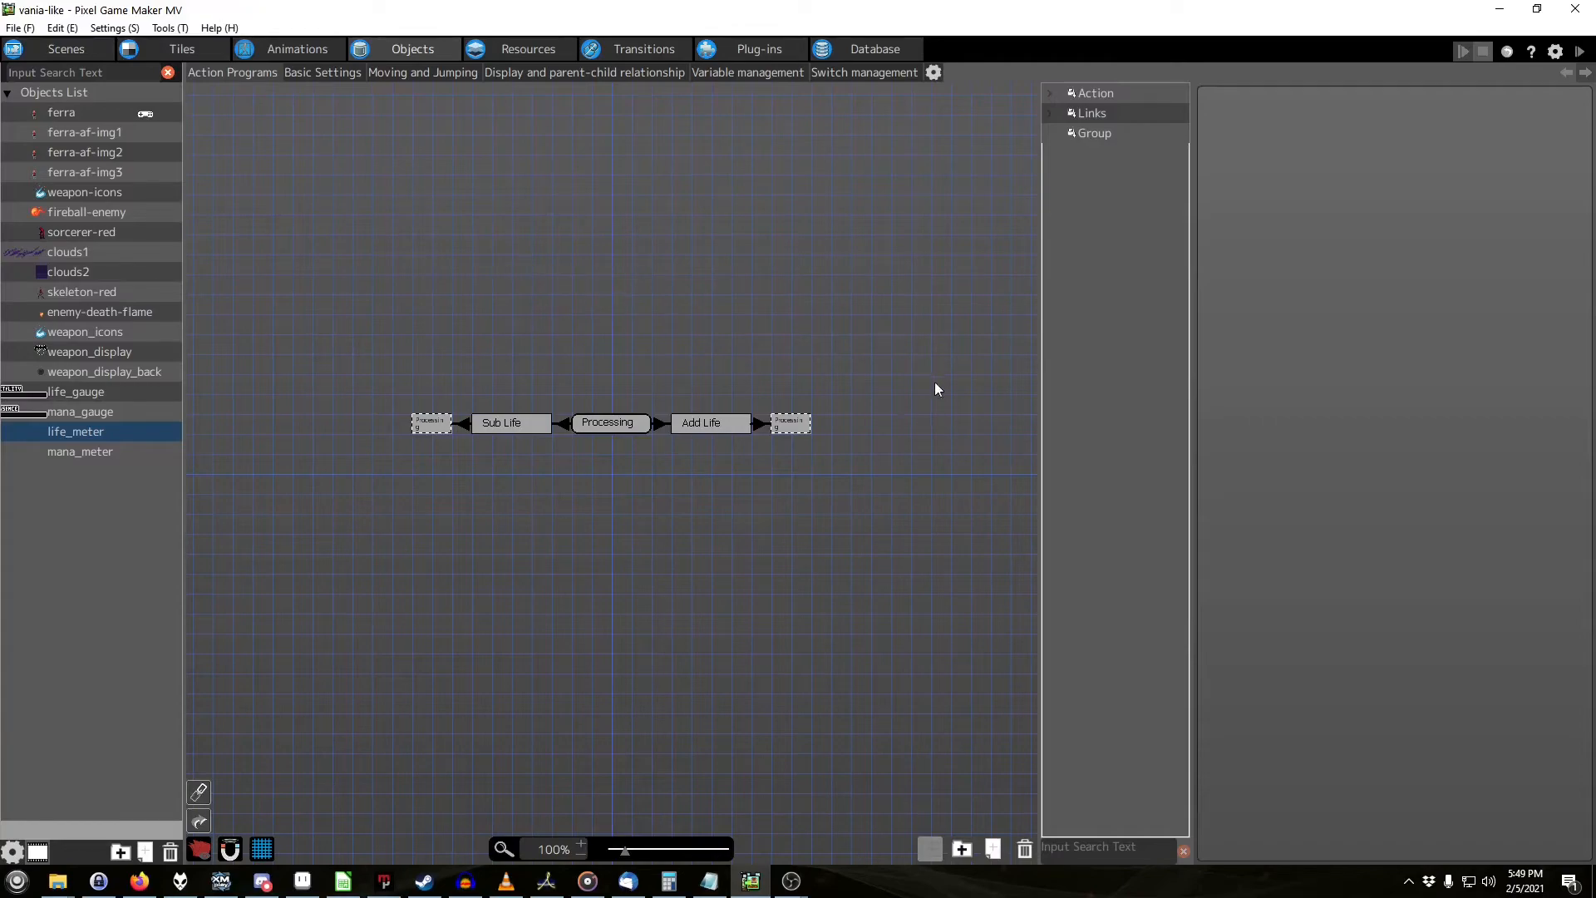
mouse_move(726, 380)
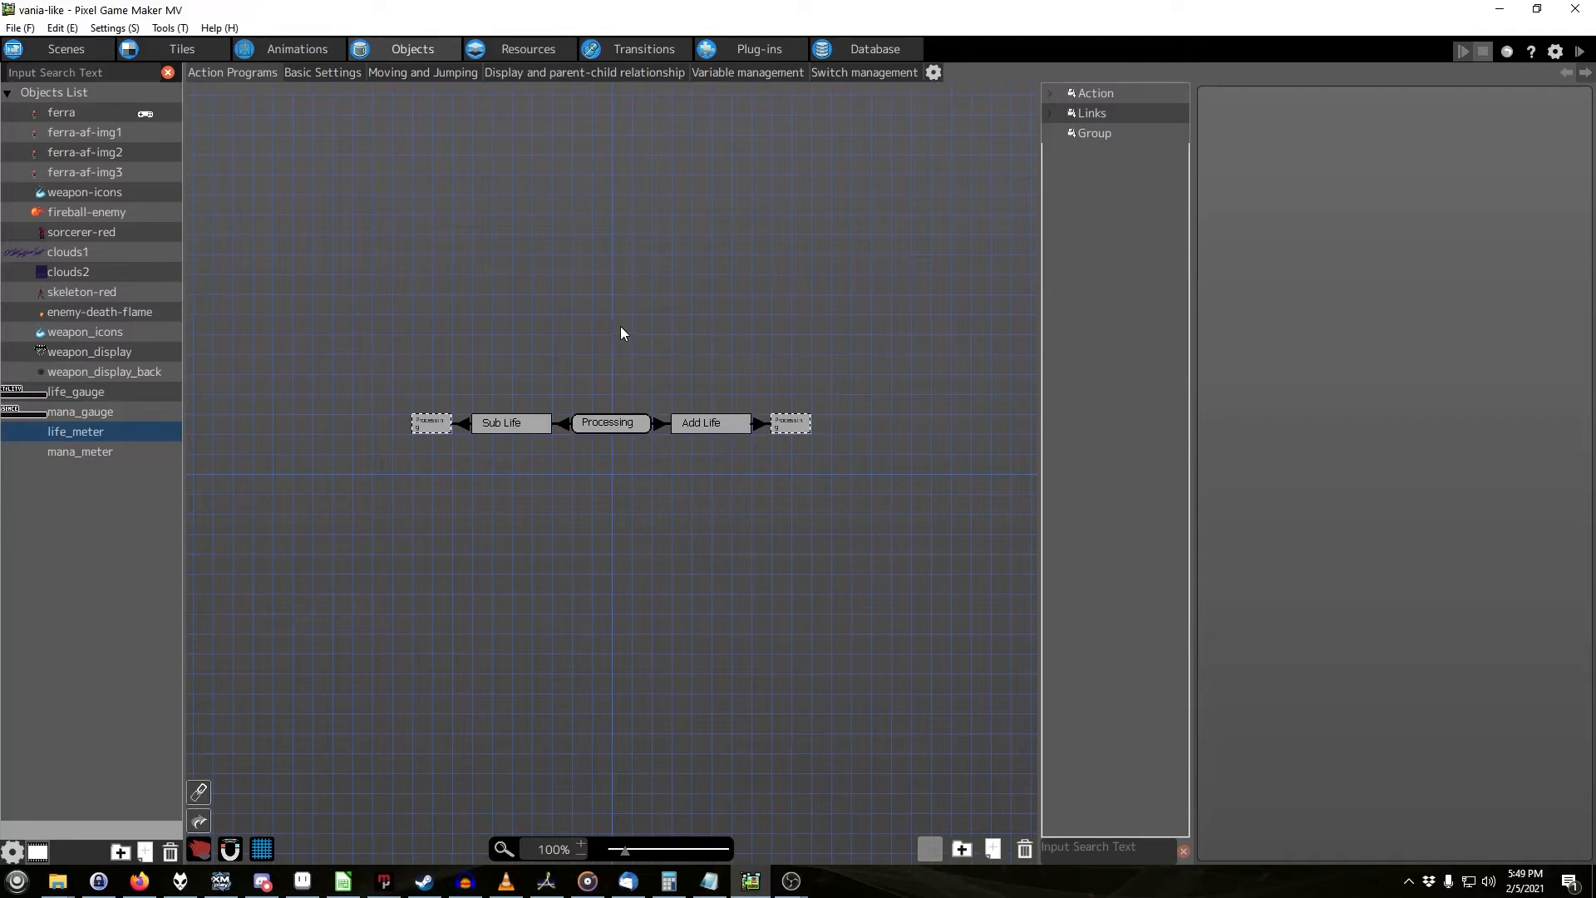
mouse_move(679, 474)
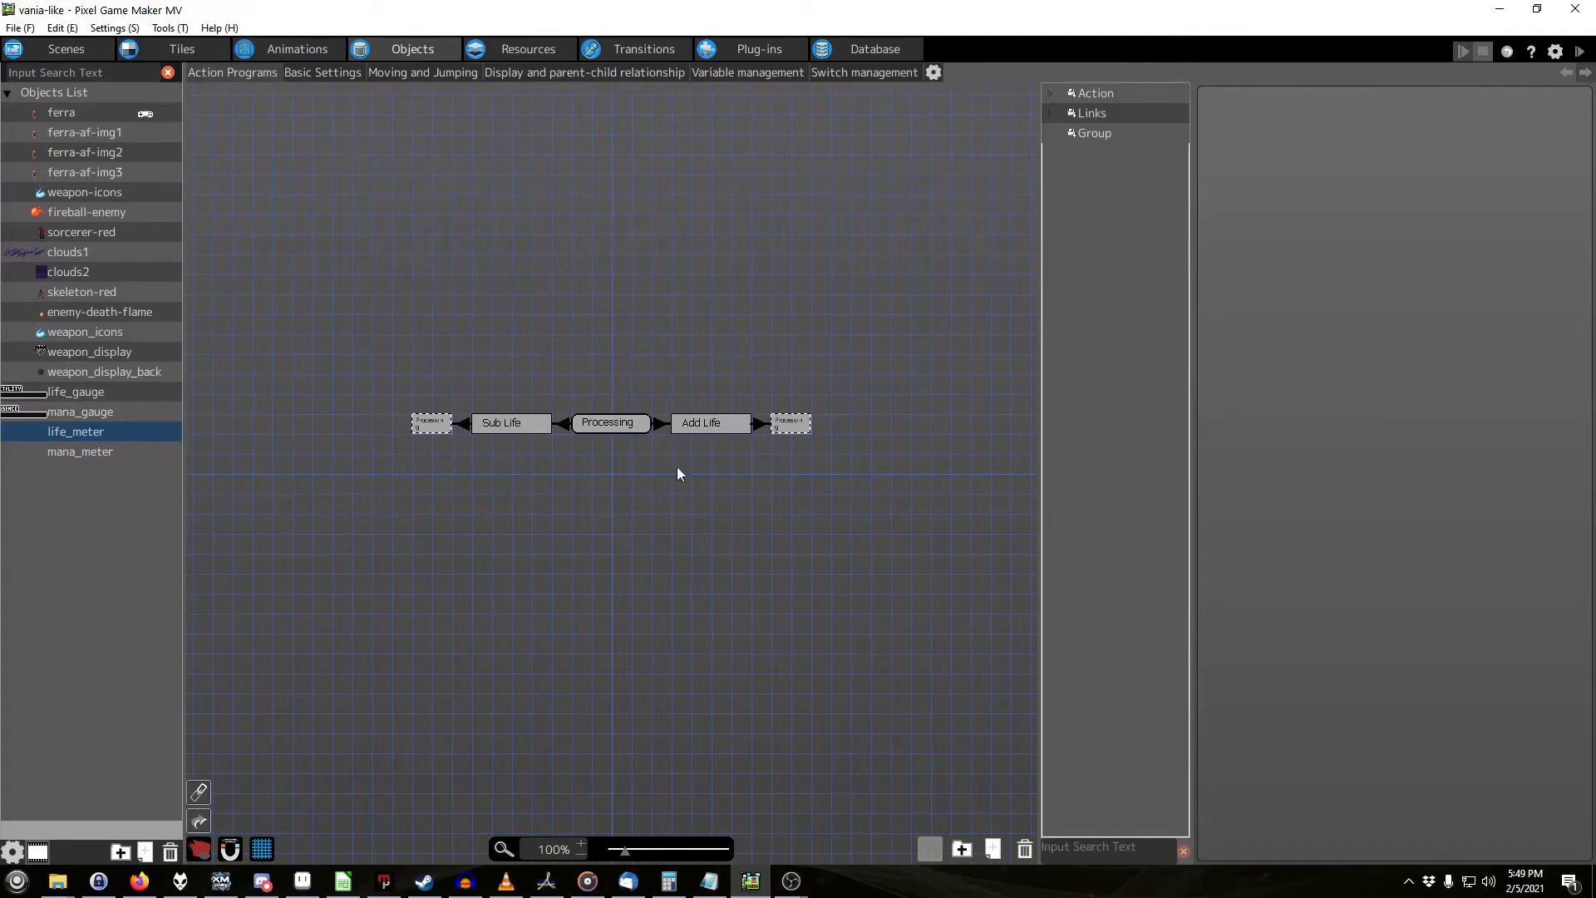
mouse_move(686, 346)
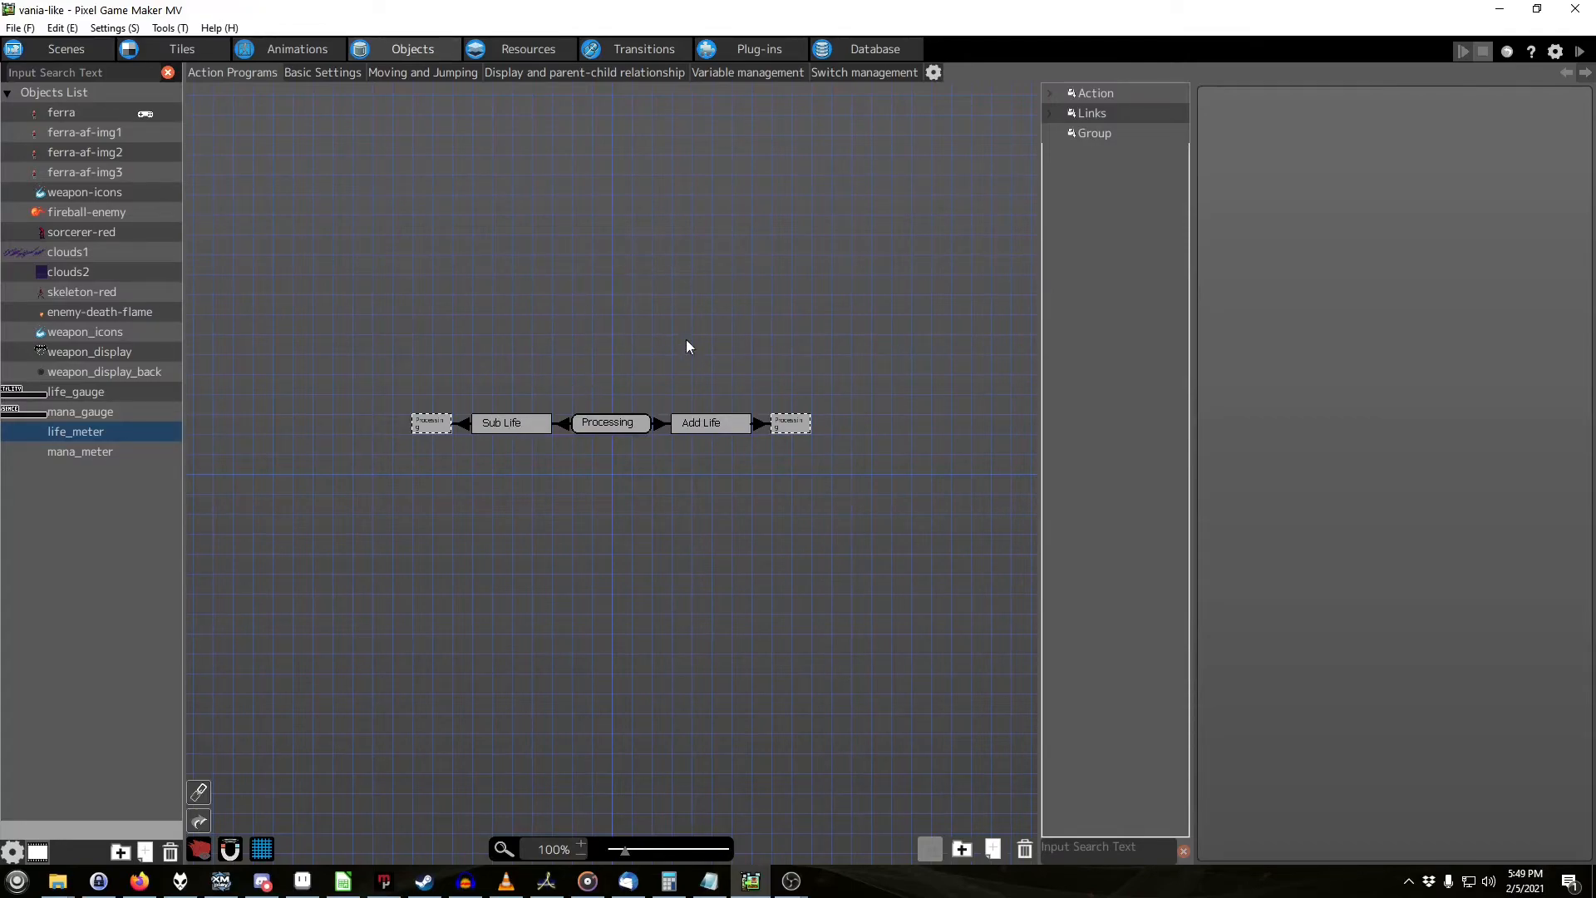
mouse_move(440, 354)
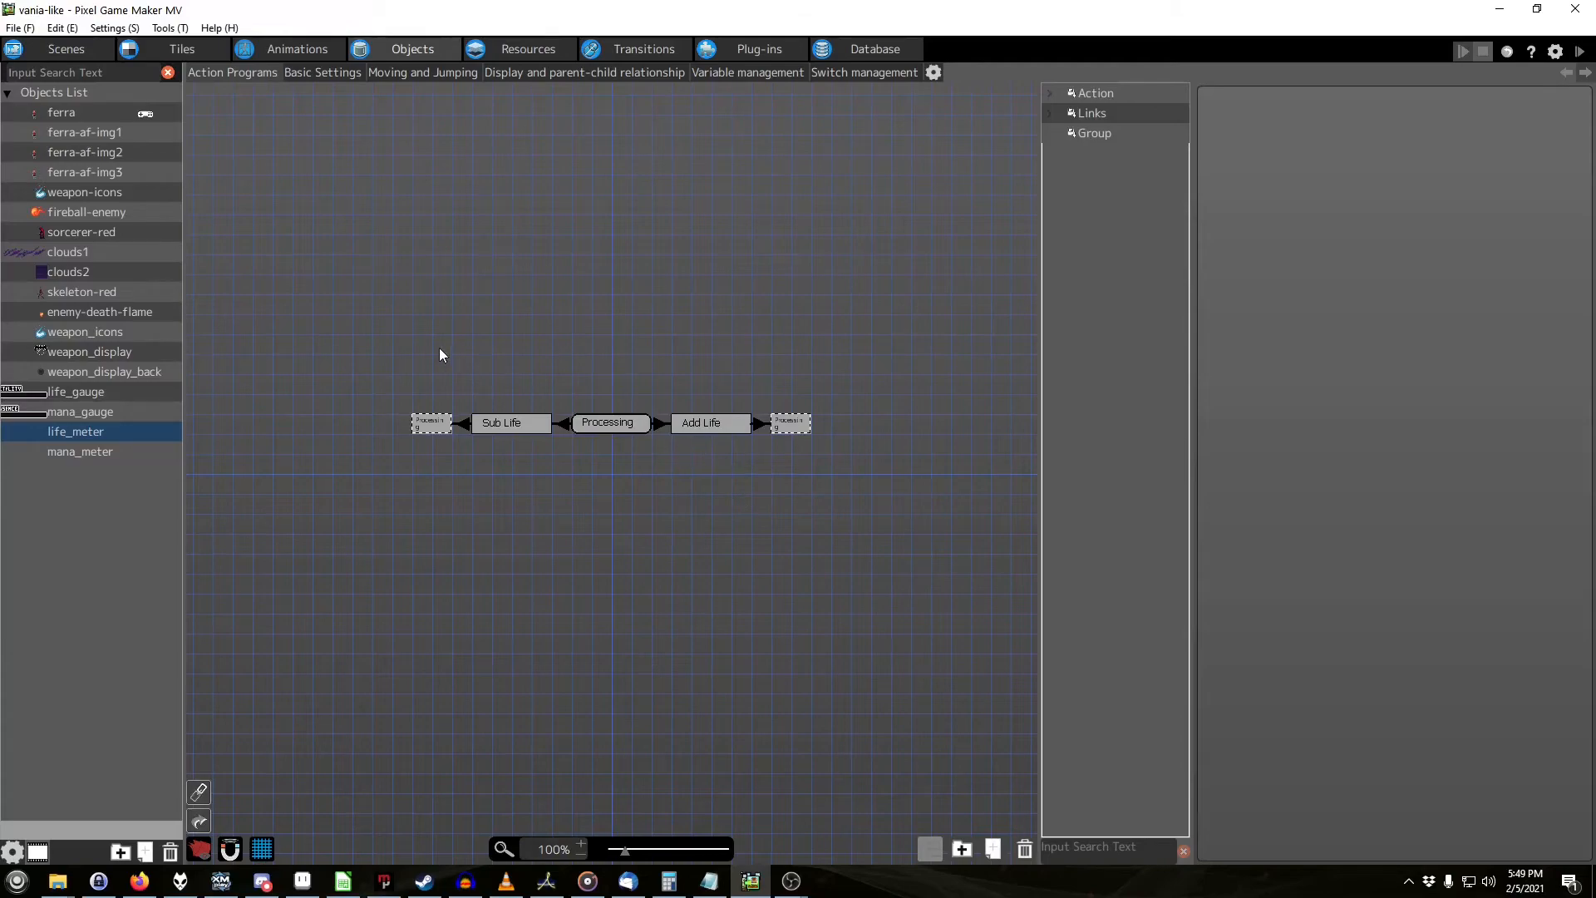
mouse_move(566, 432)
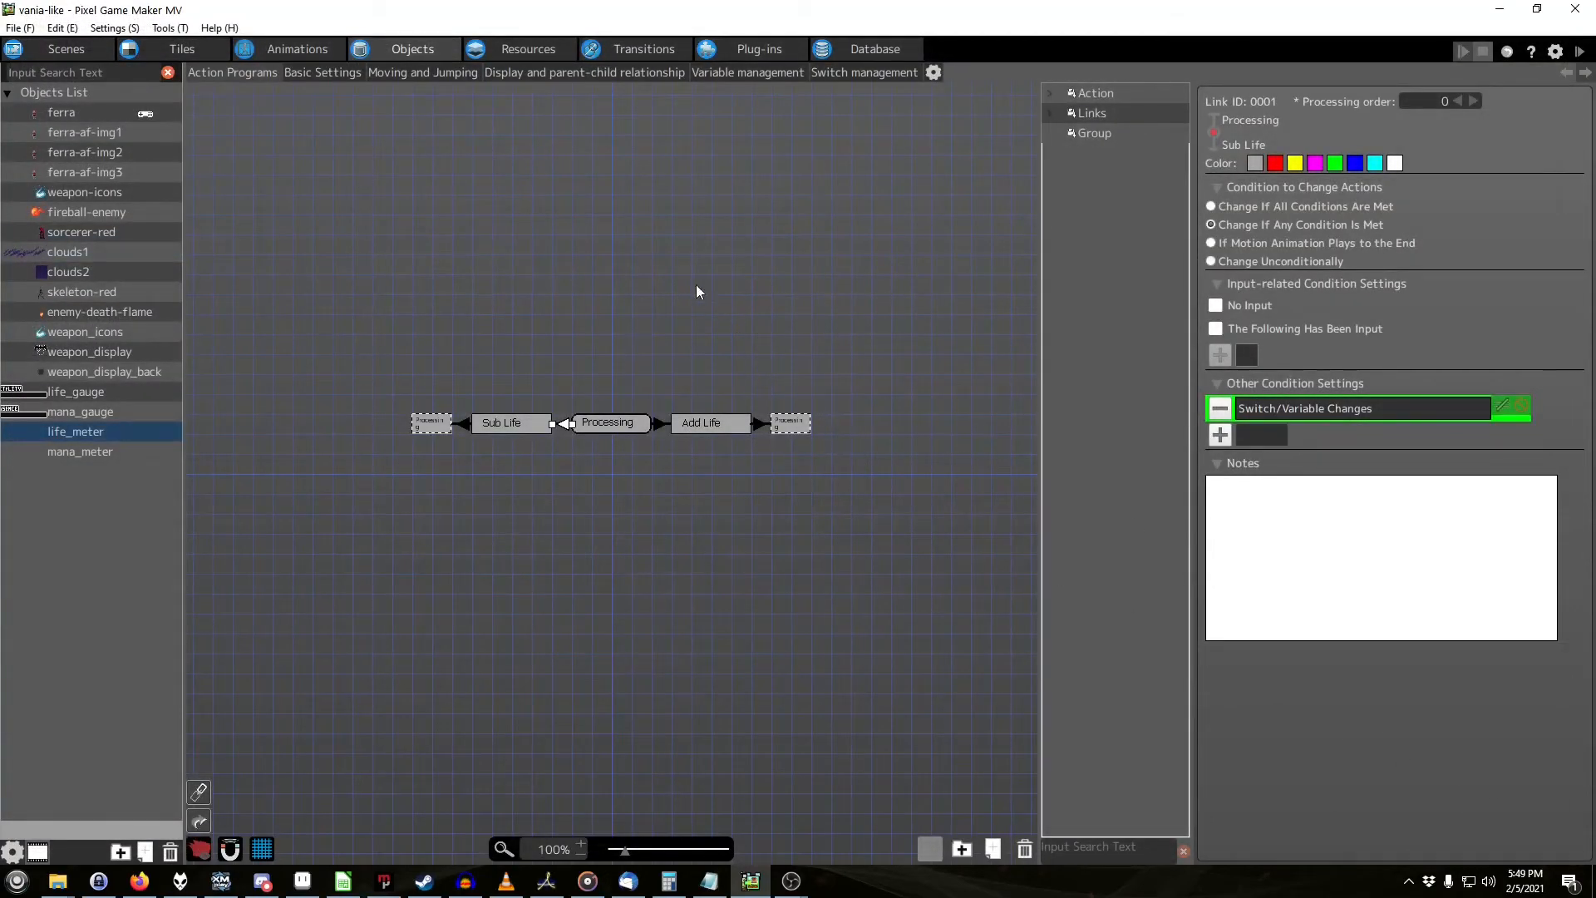
left_click(501, 422)
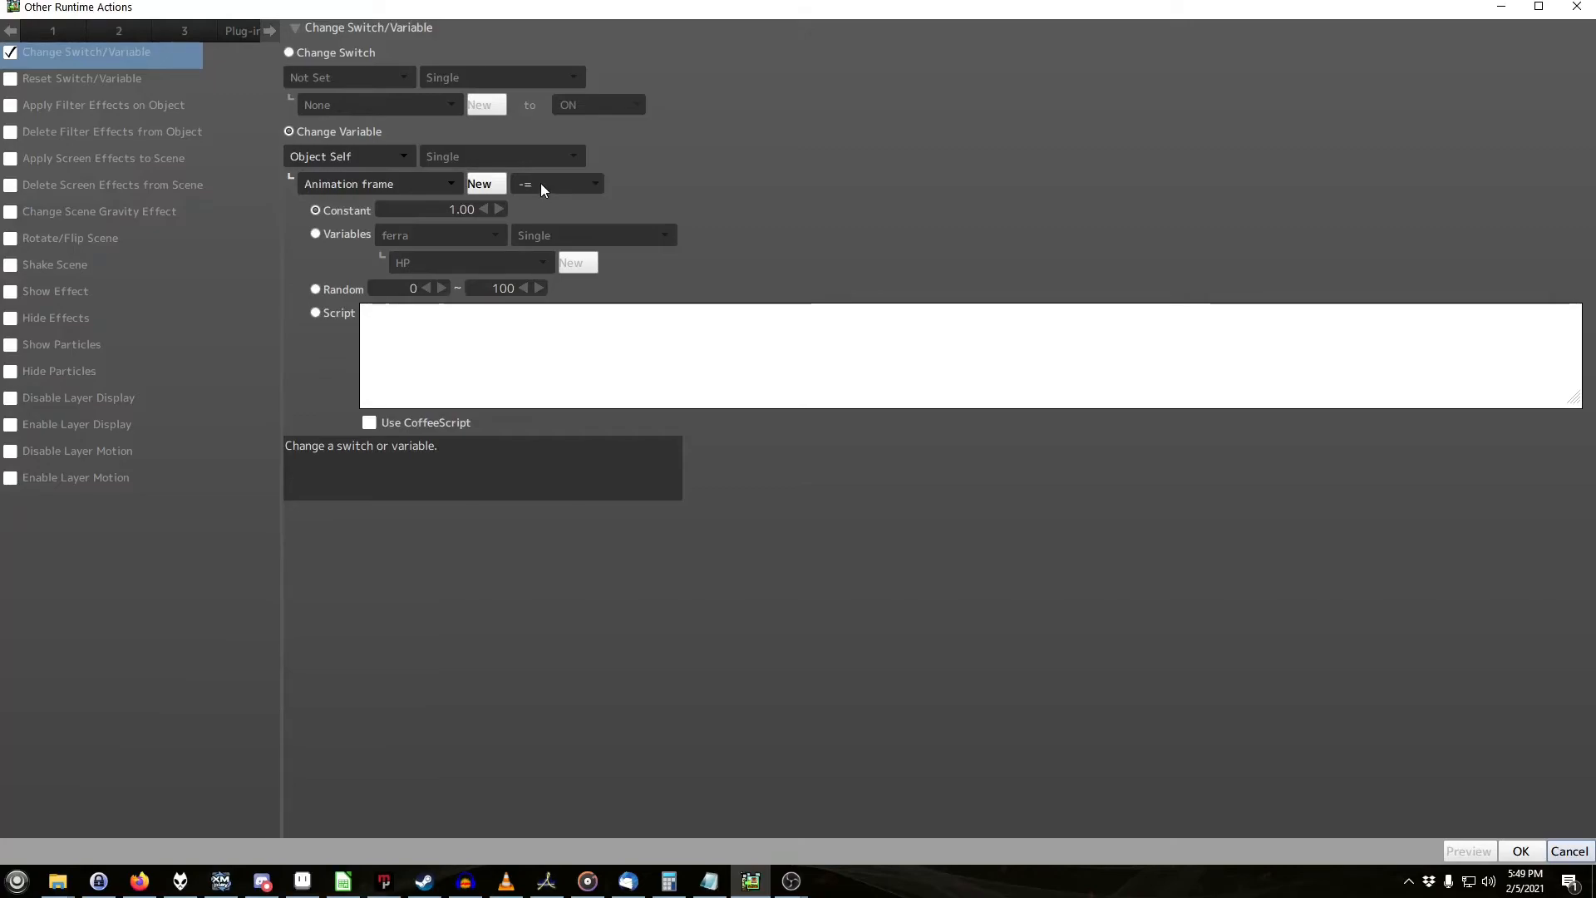
left_click(1520, 849)
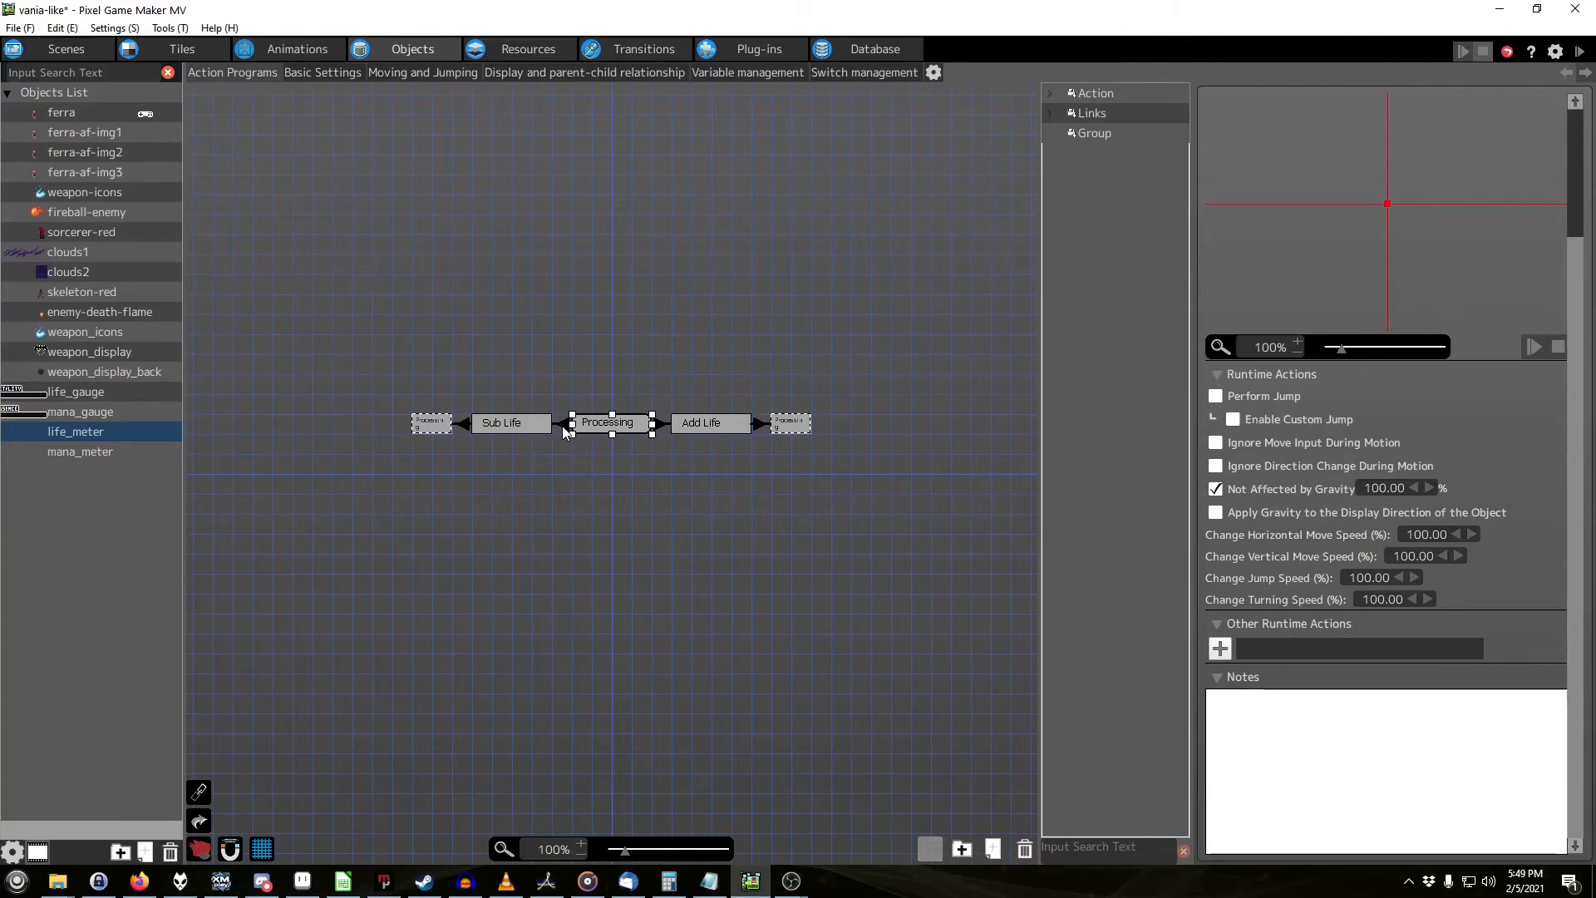
left_click(501, 423)
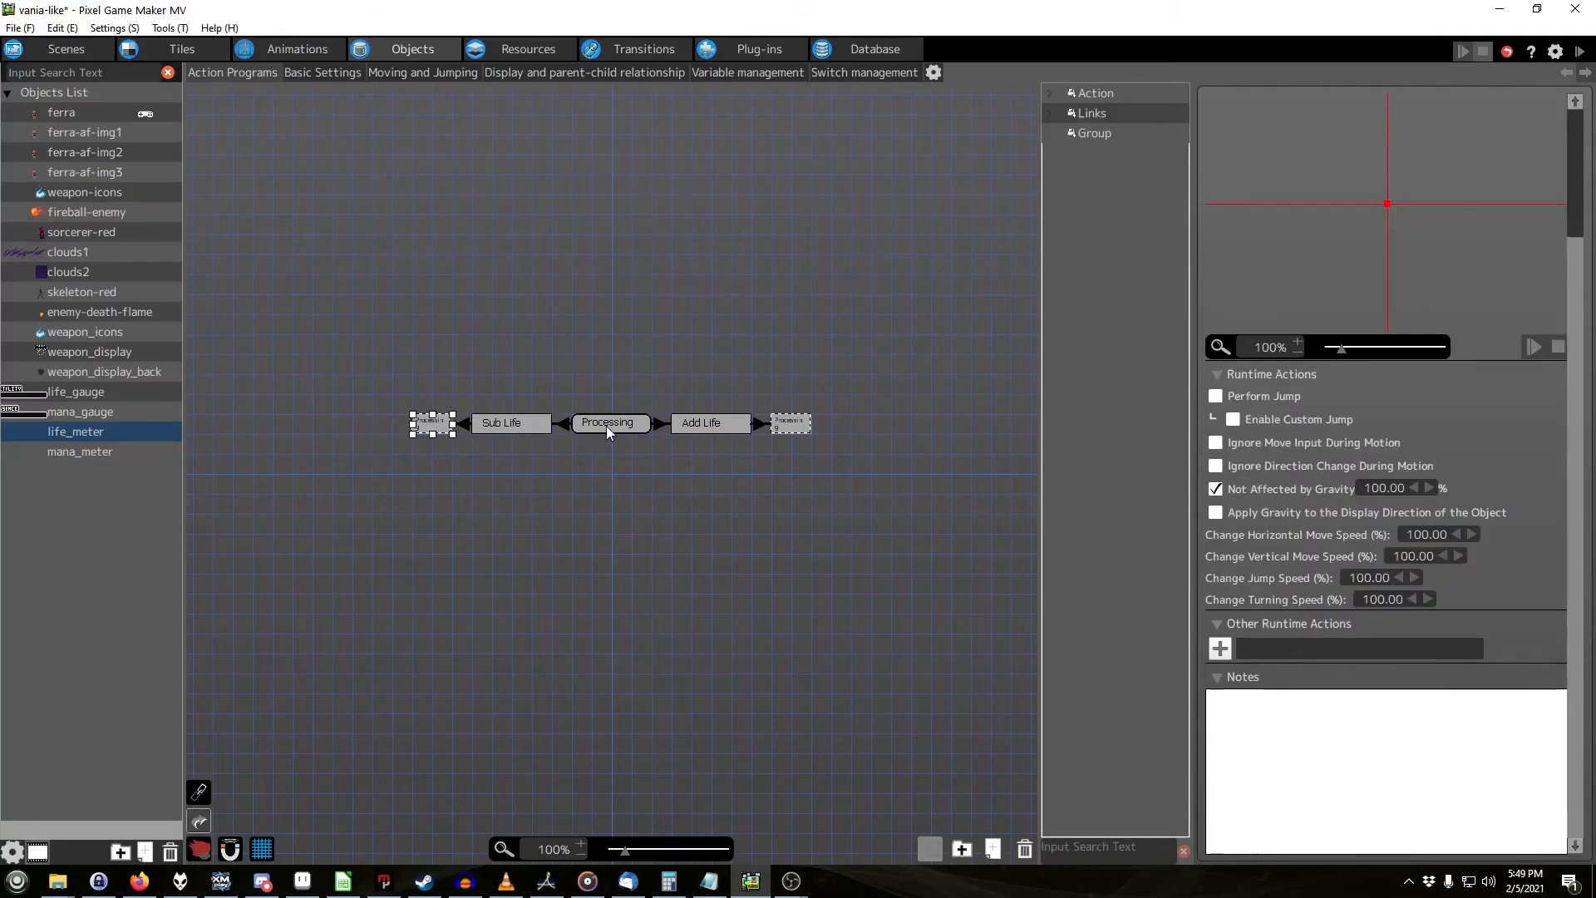
left_click(608, 420)
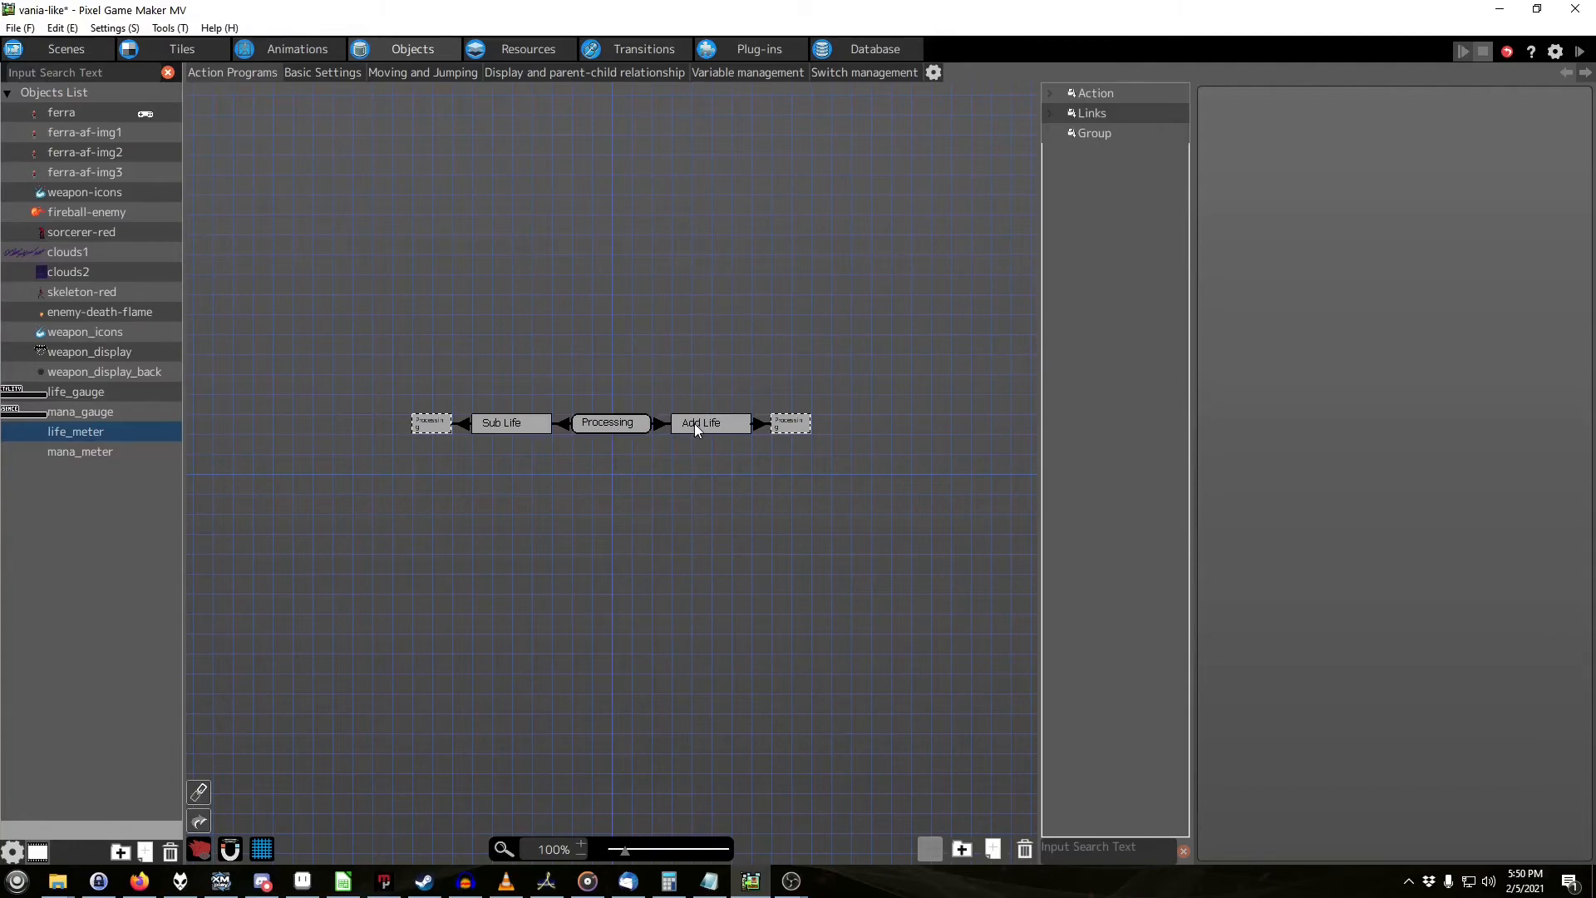
left_click(788, 423)
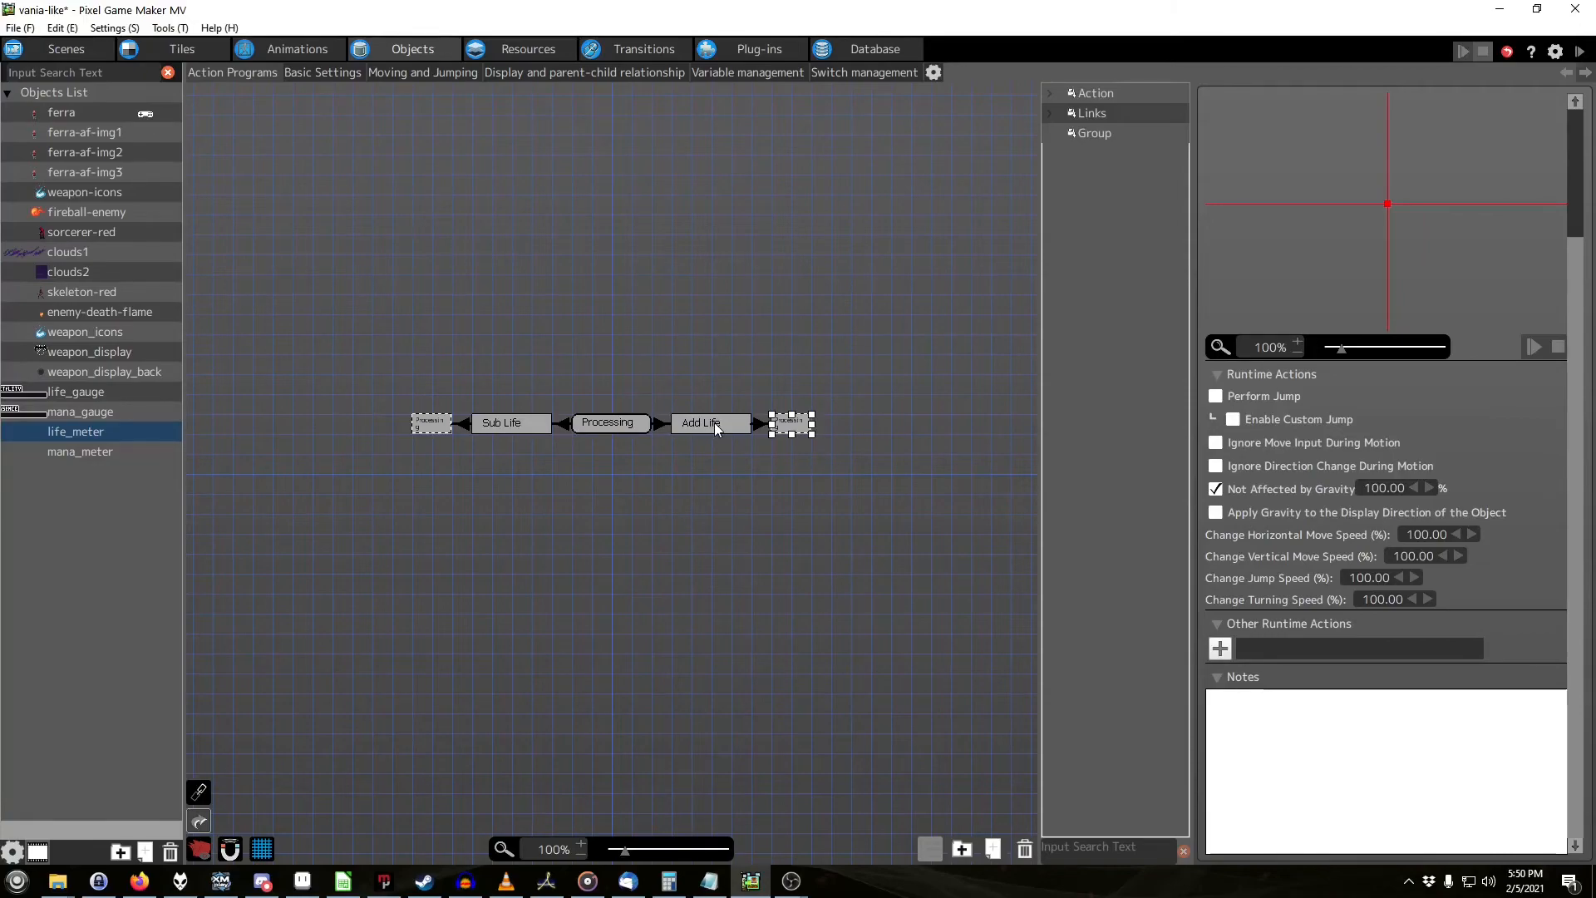
left_click(701, 423)
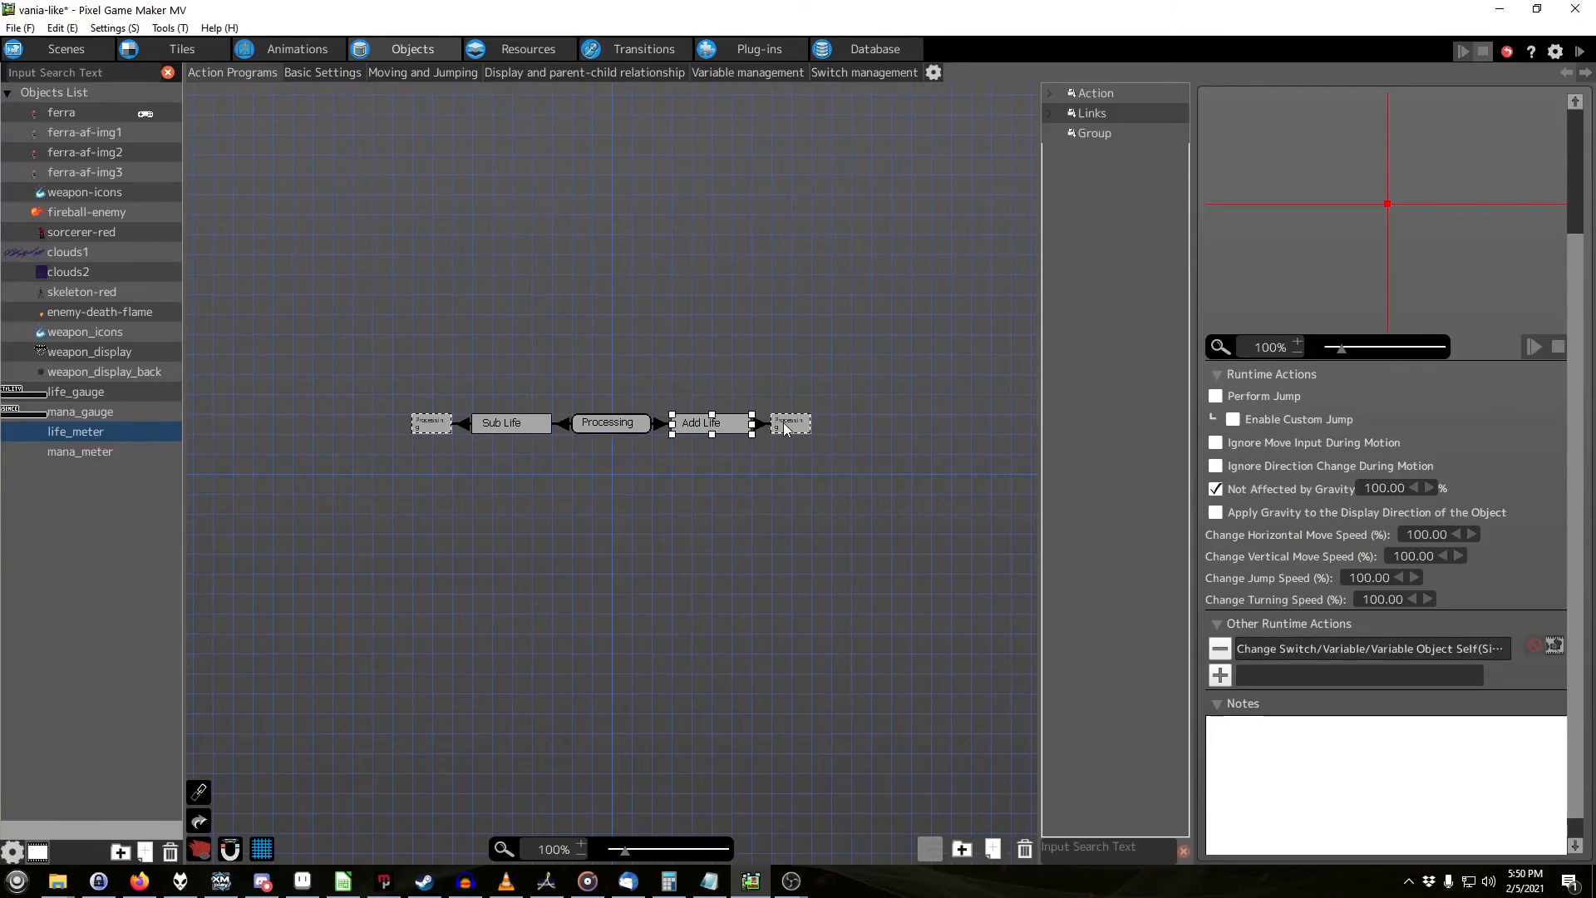
left_click(608, 422)
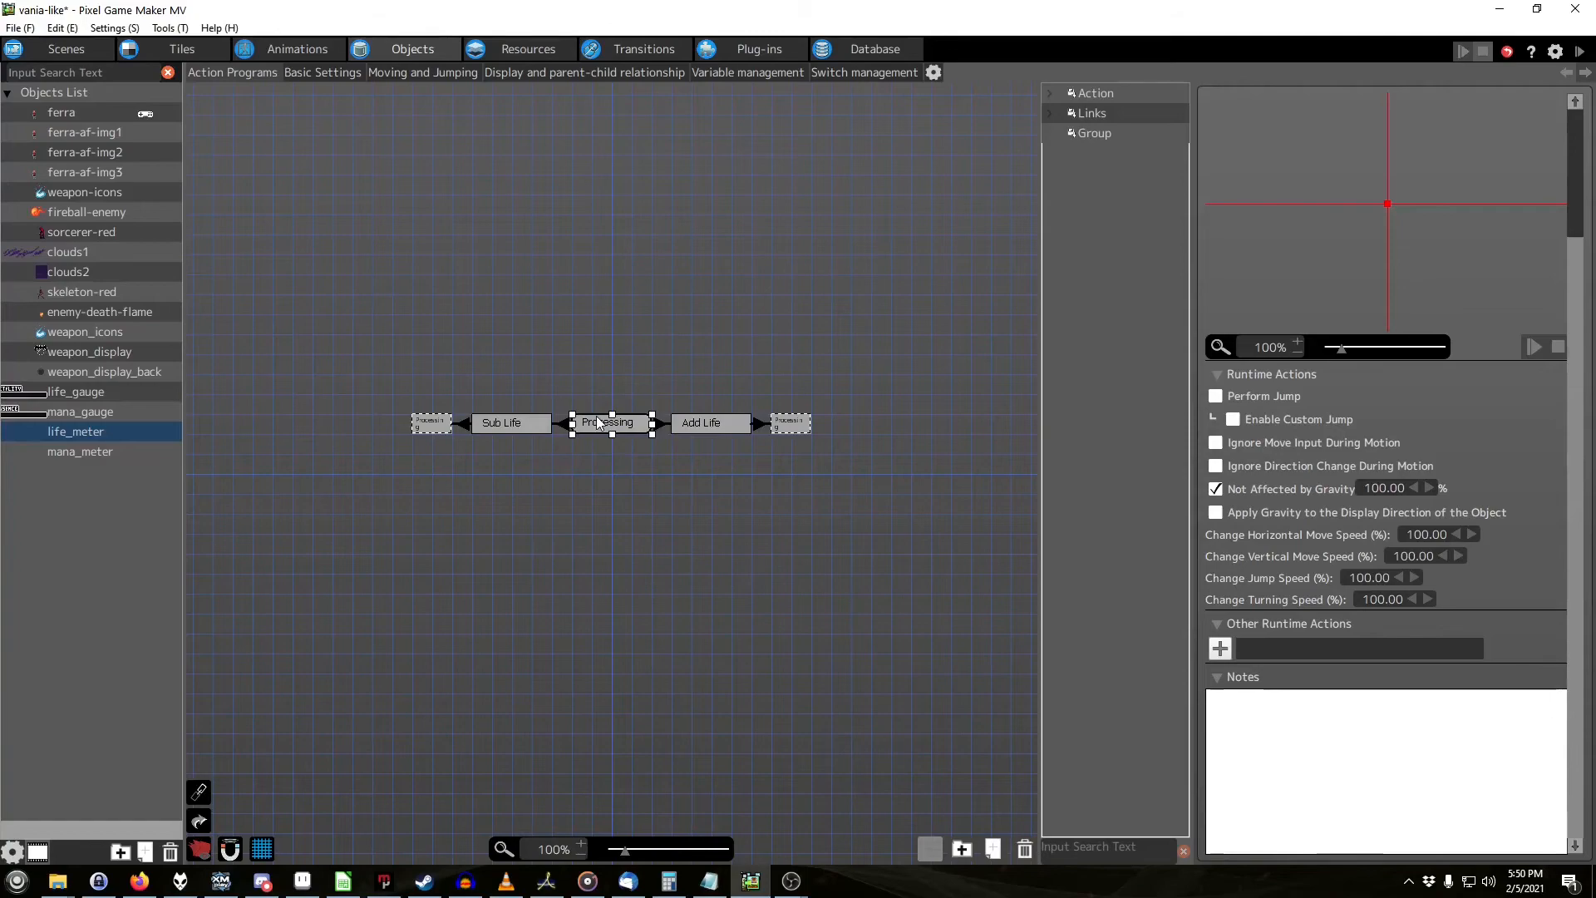
mouse_move(642, 456)
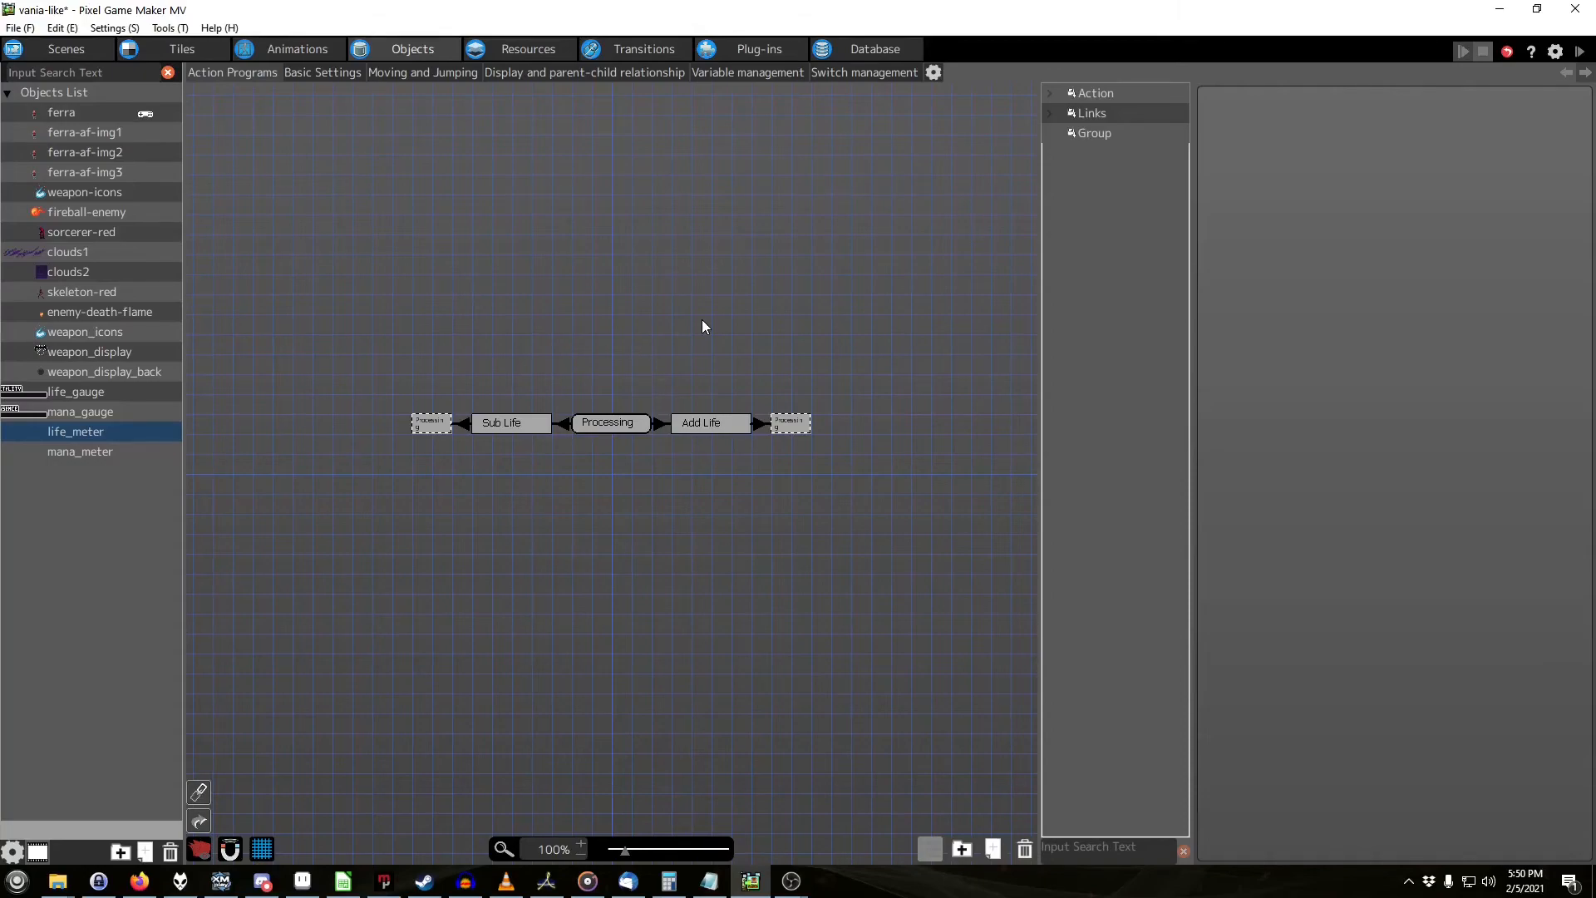
mouse_move(515, 226)
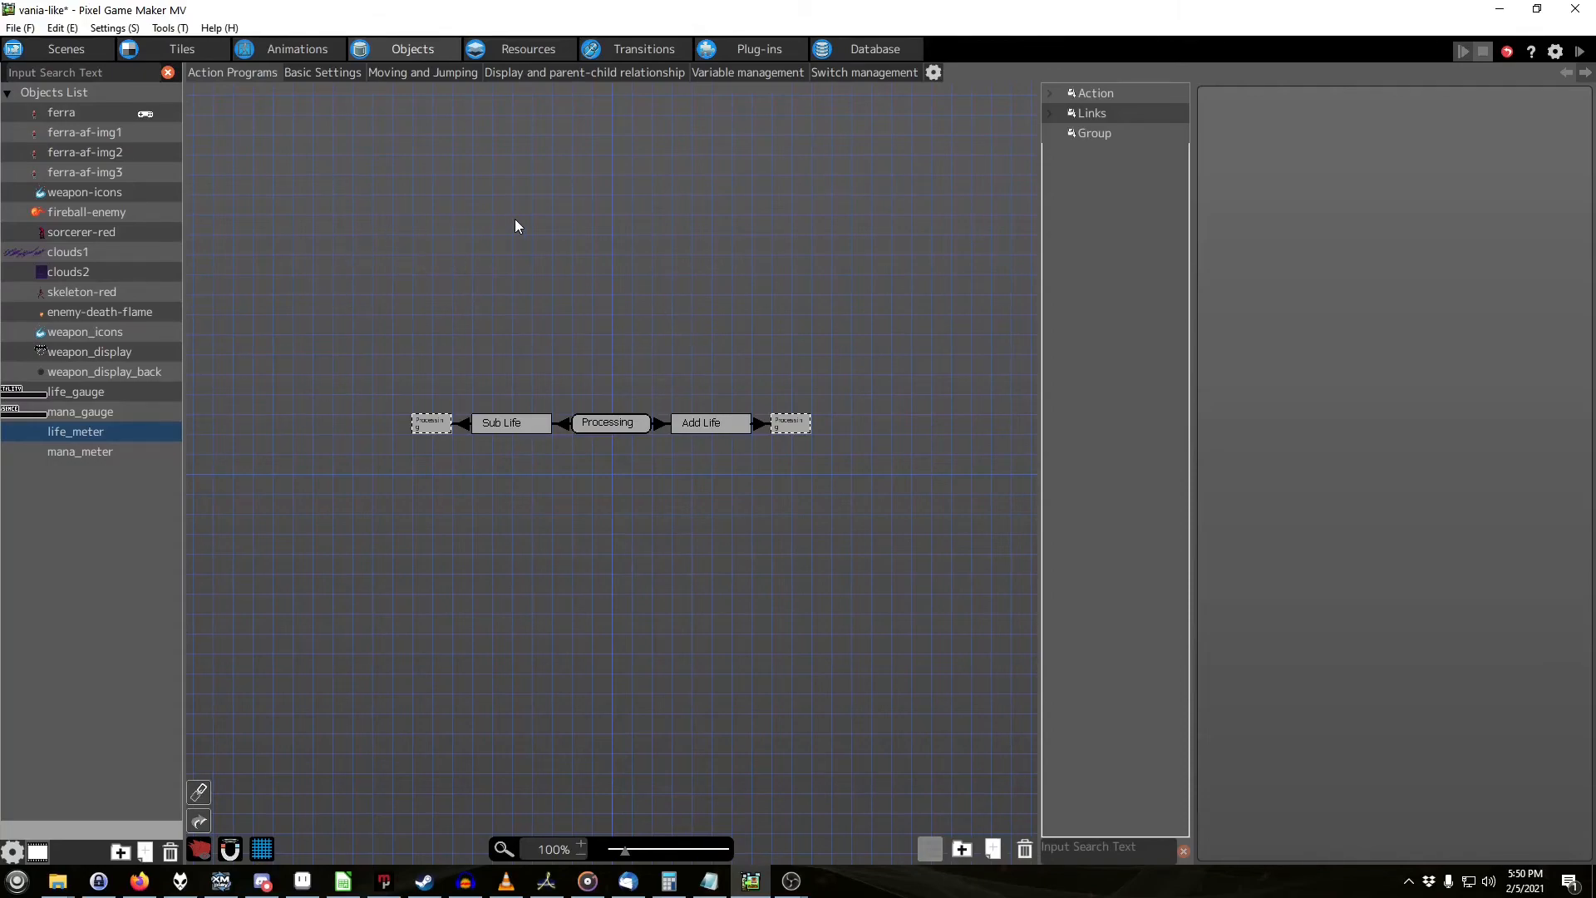
Step: Show heart_hud's action program graph in the legofrhey2 project
left_click(18, 28)
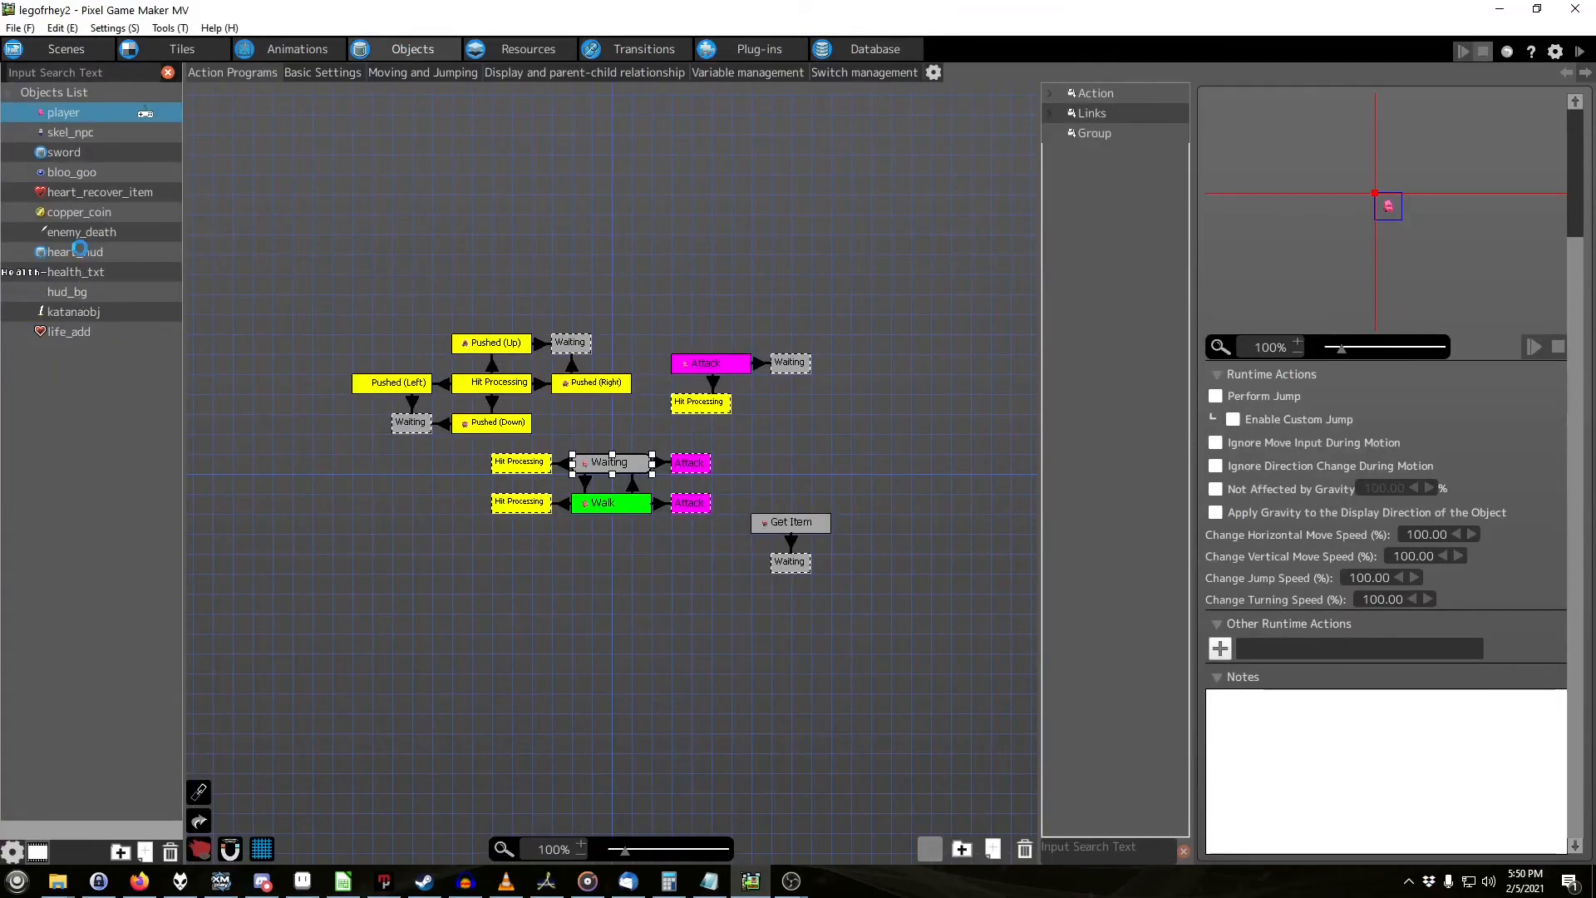
left_click(75, 251)
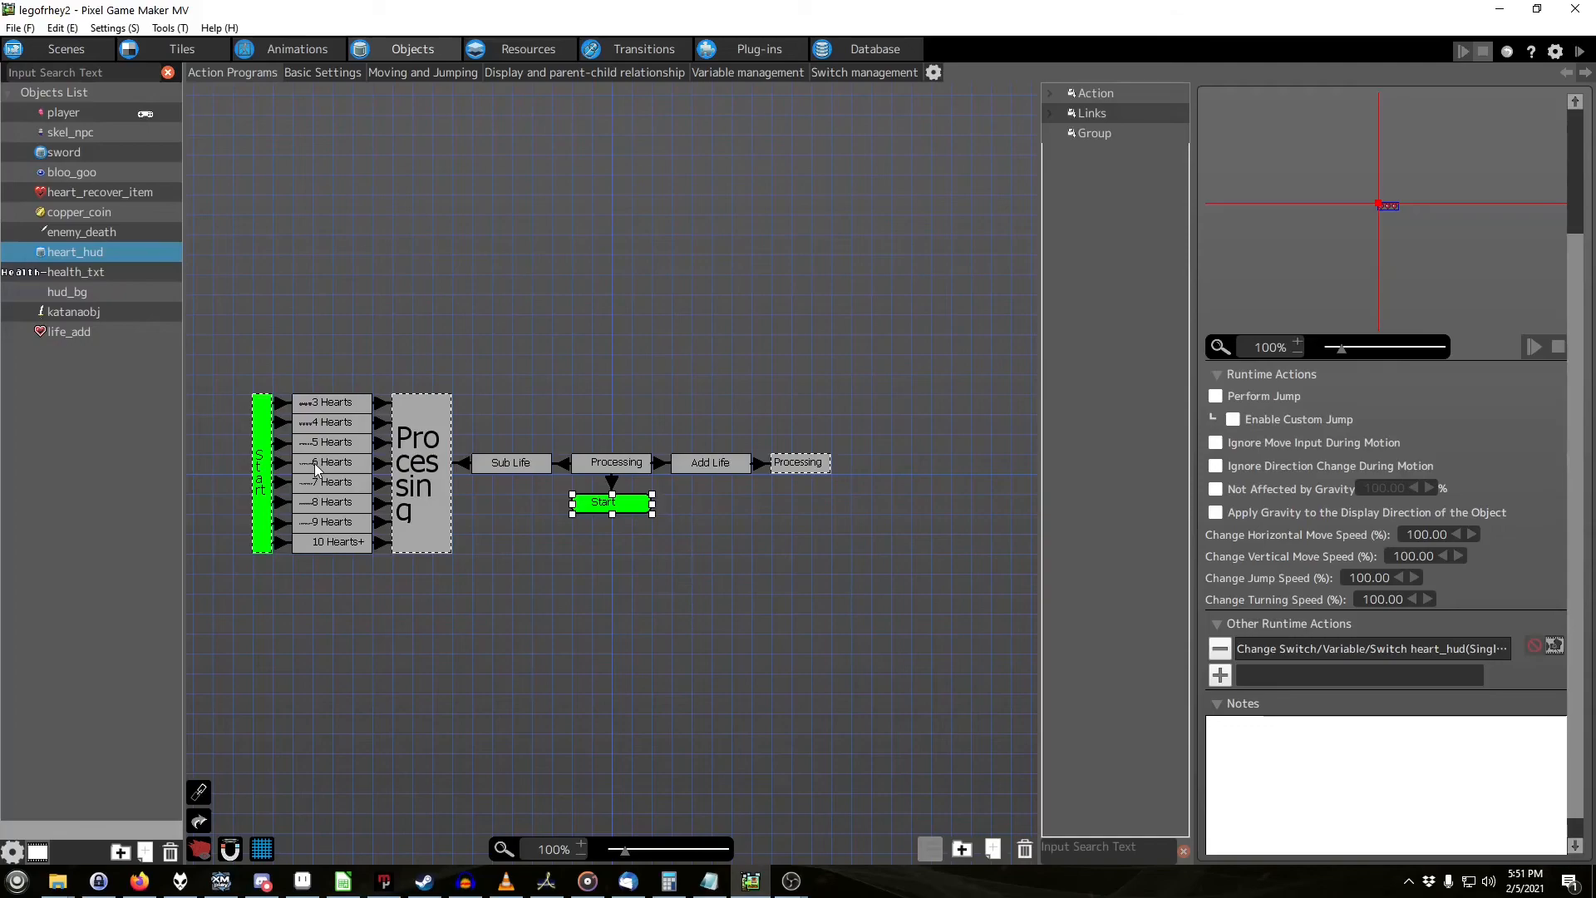
mouse_move(271, 432)
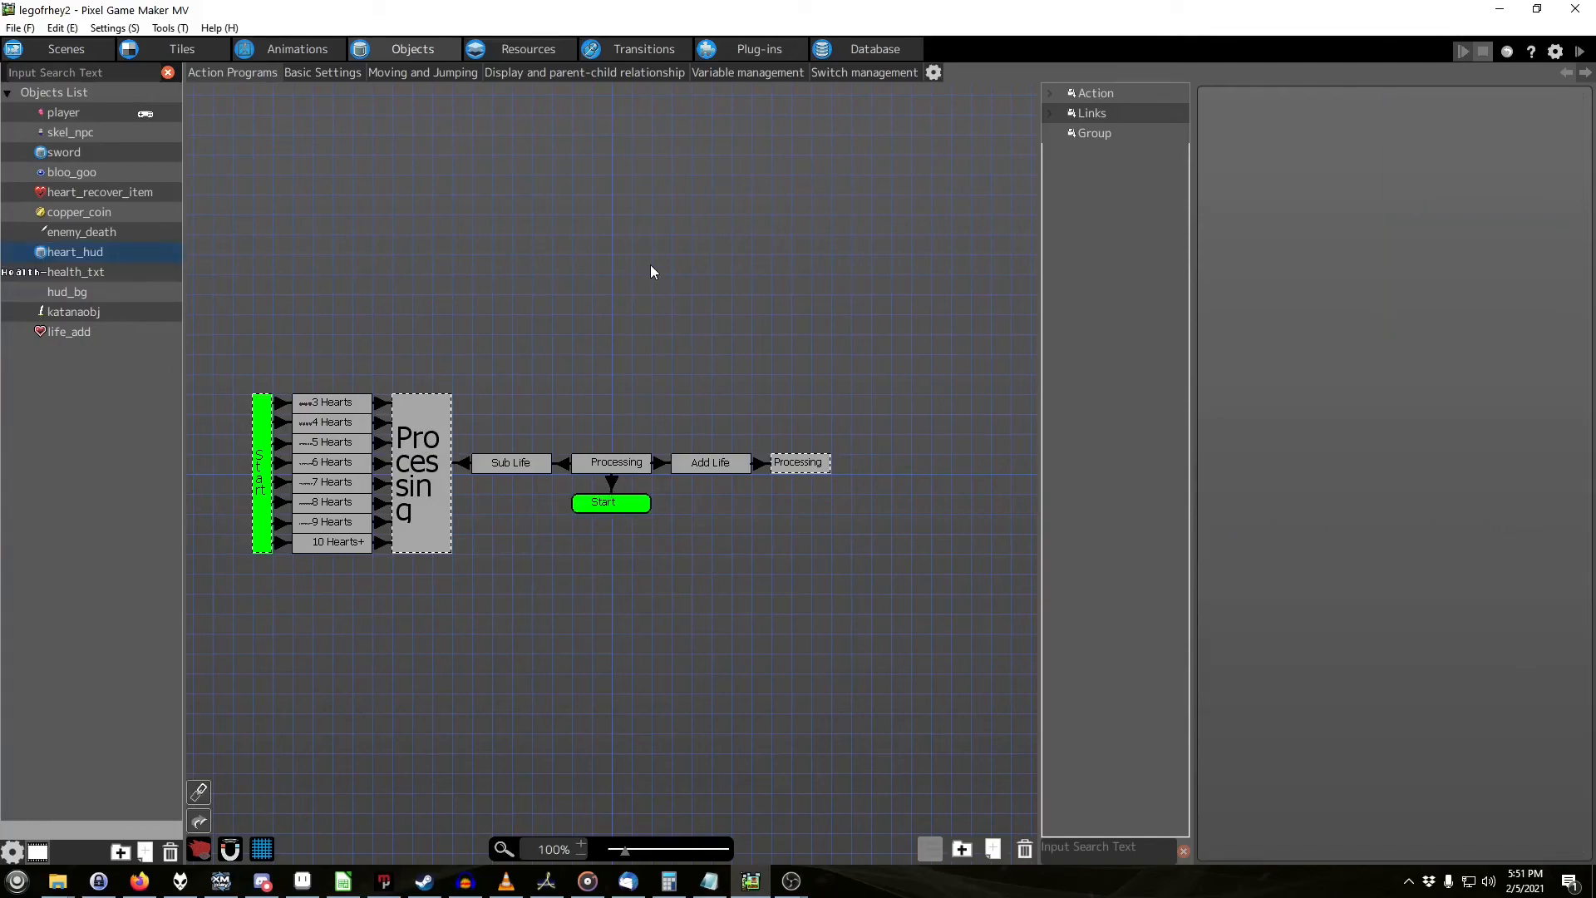
mouse_move(461, 493)
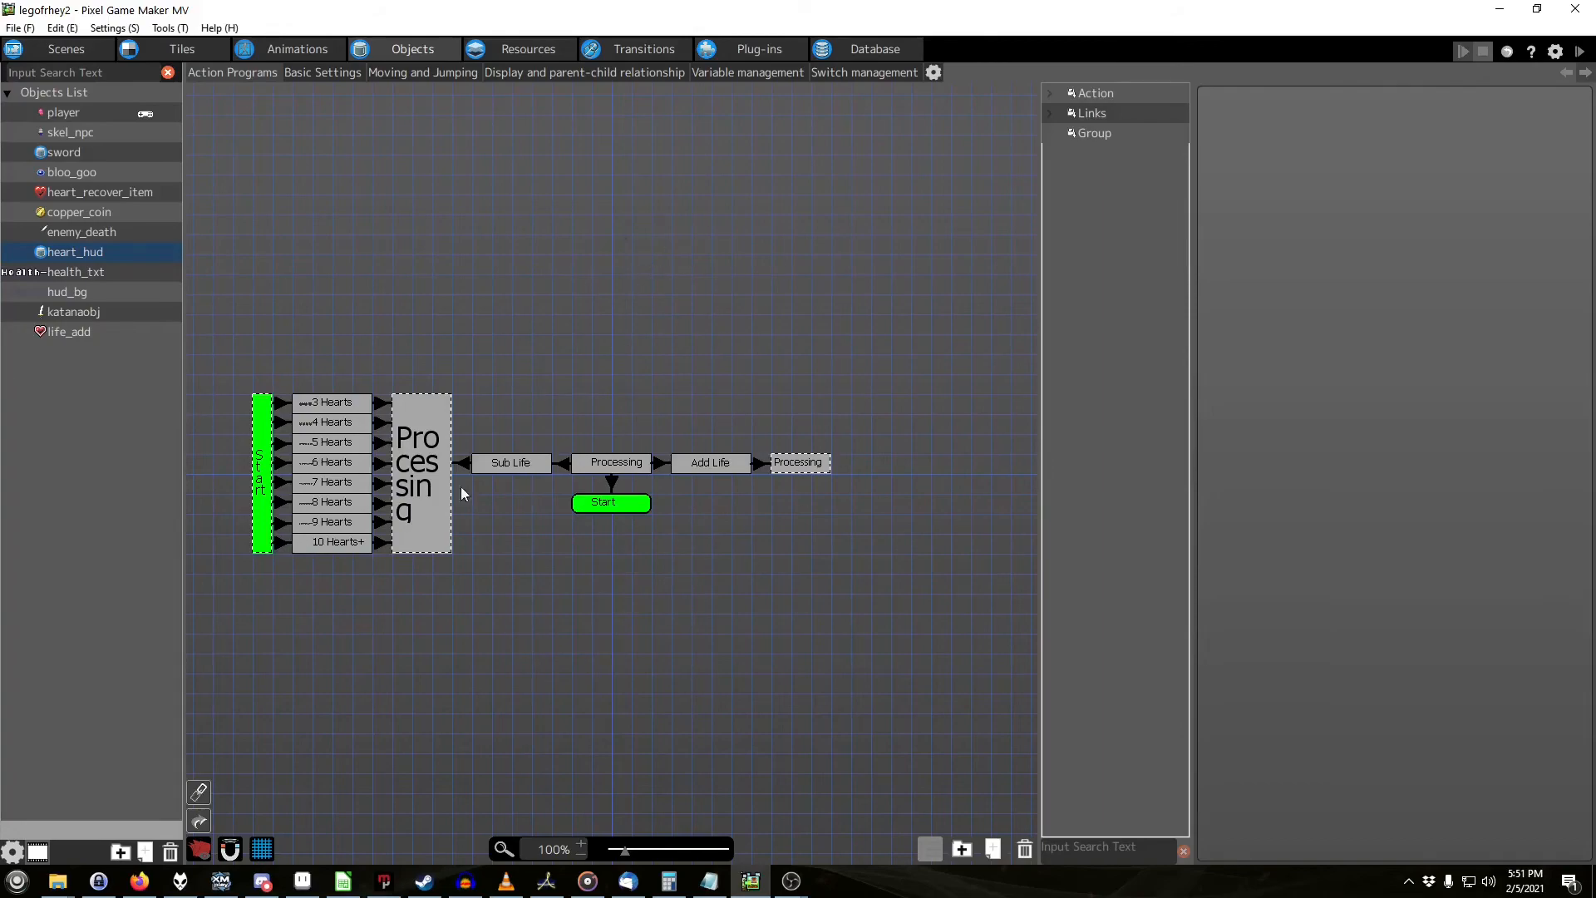
mouse_move(713, 296)
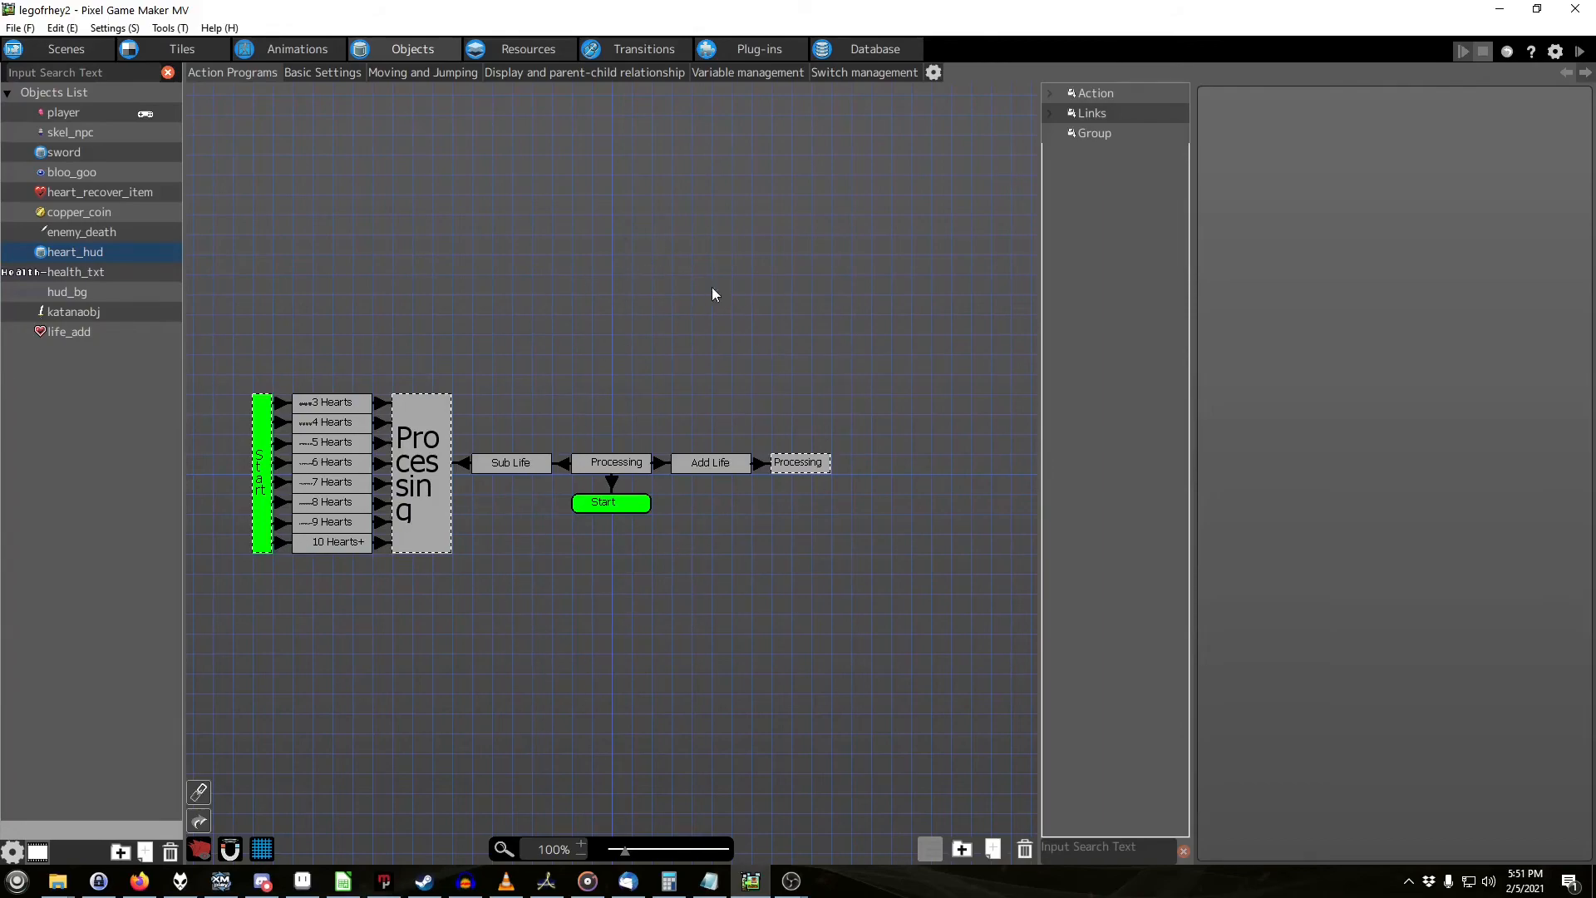
mouse_move(623, 590)
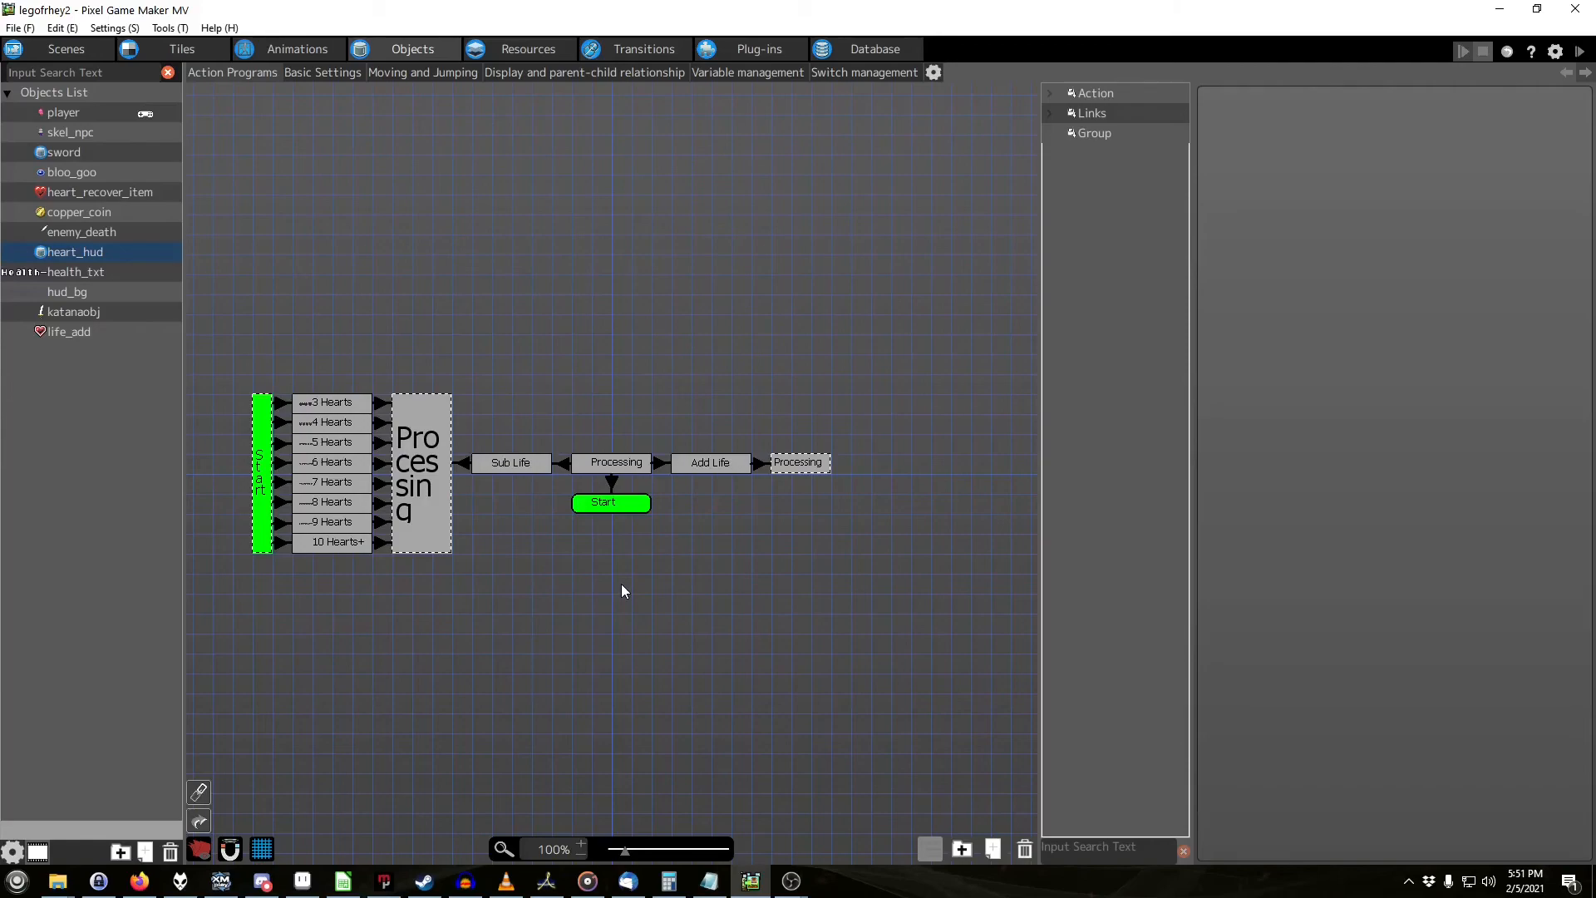
mouse_move(597, 462)
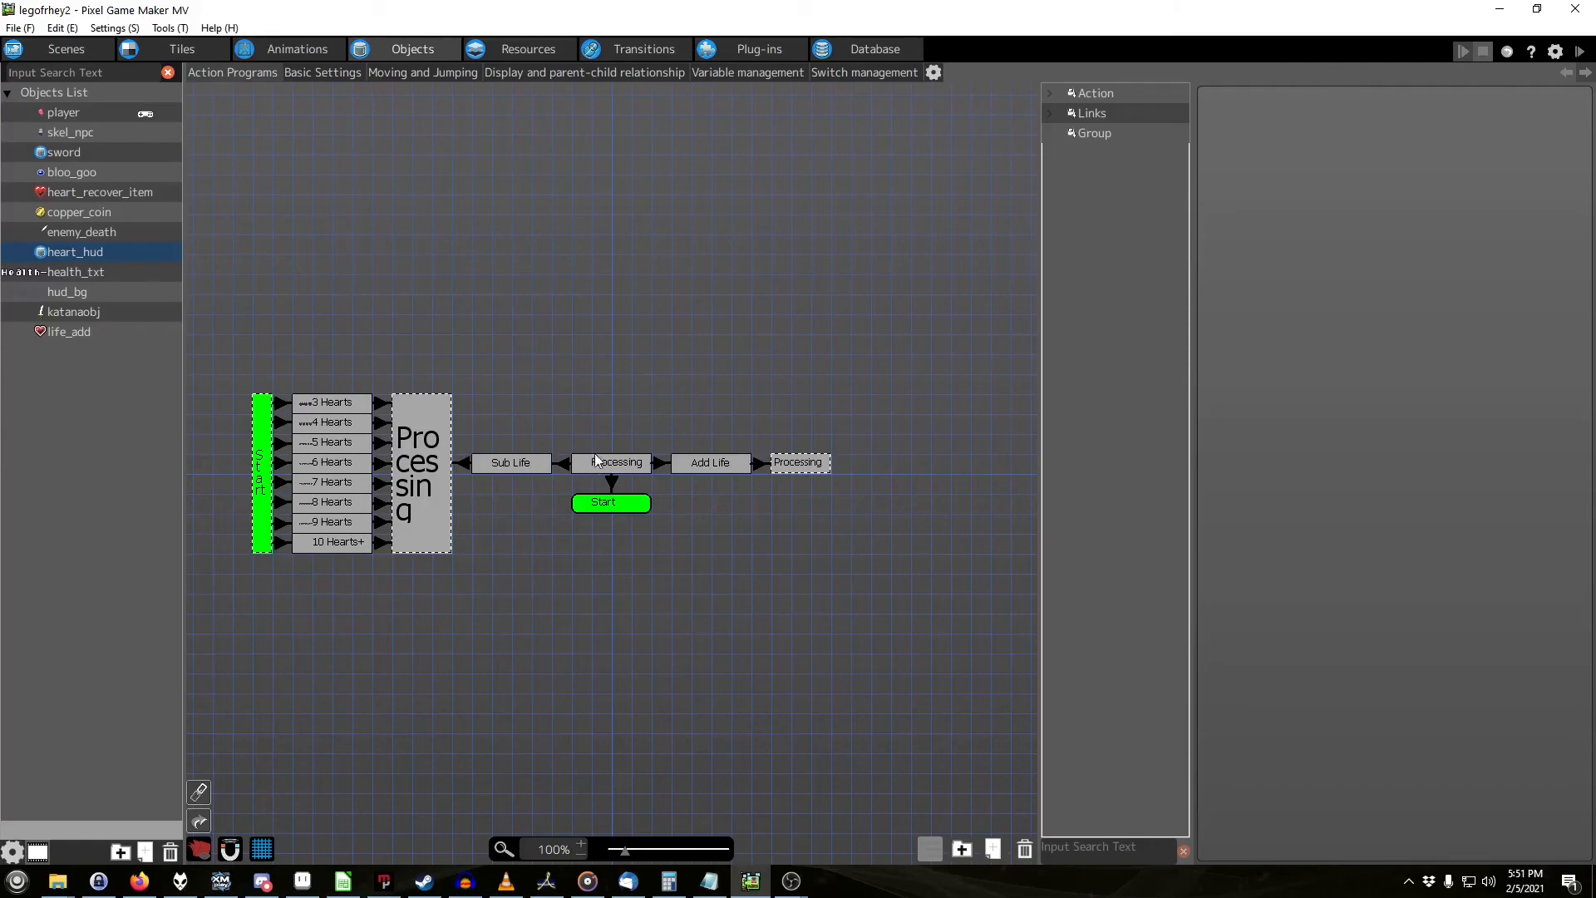
Step: Show heart_hud's Processing action with its Change Switch/Variable runtime action
left_click(615, 462)
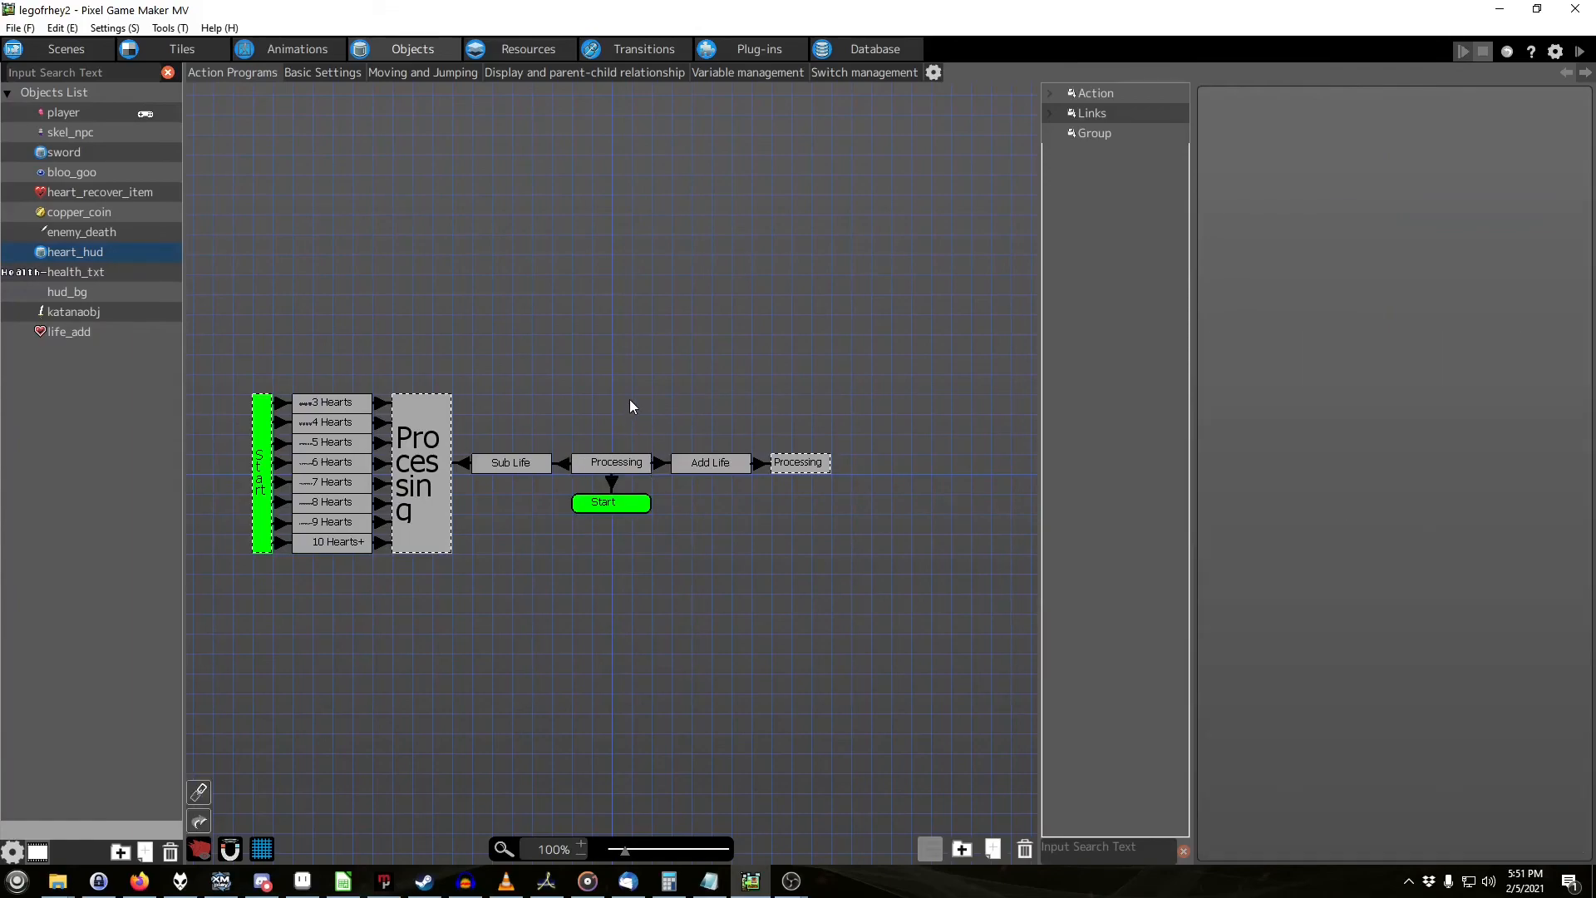
left_click(615, 462)
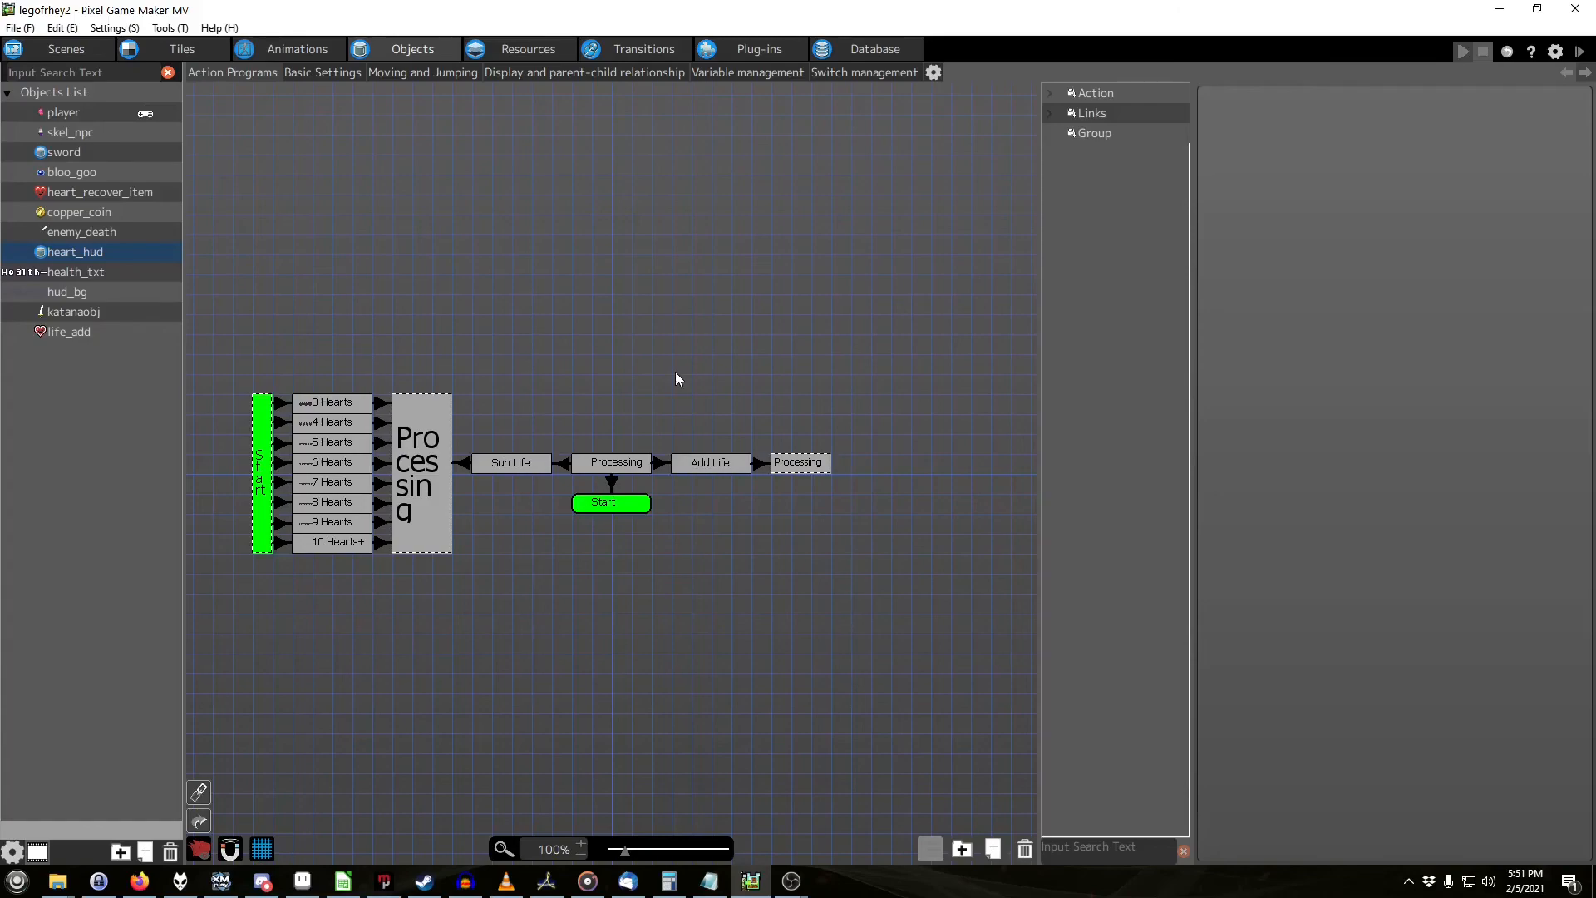
mouse_move(429, 261)
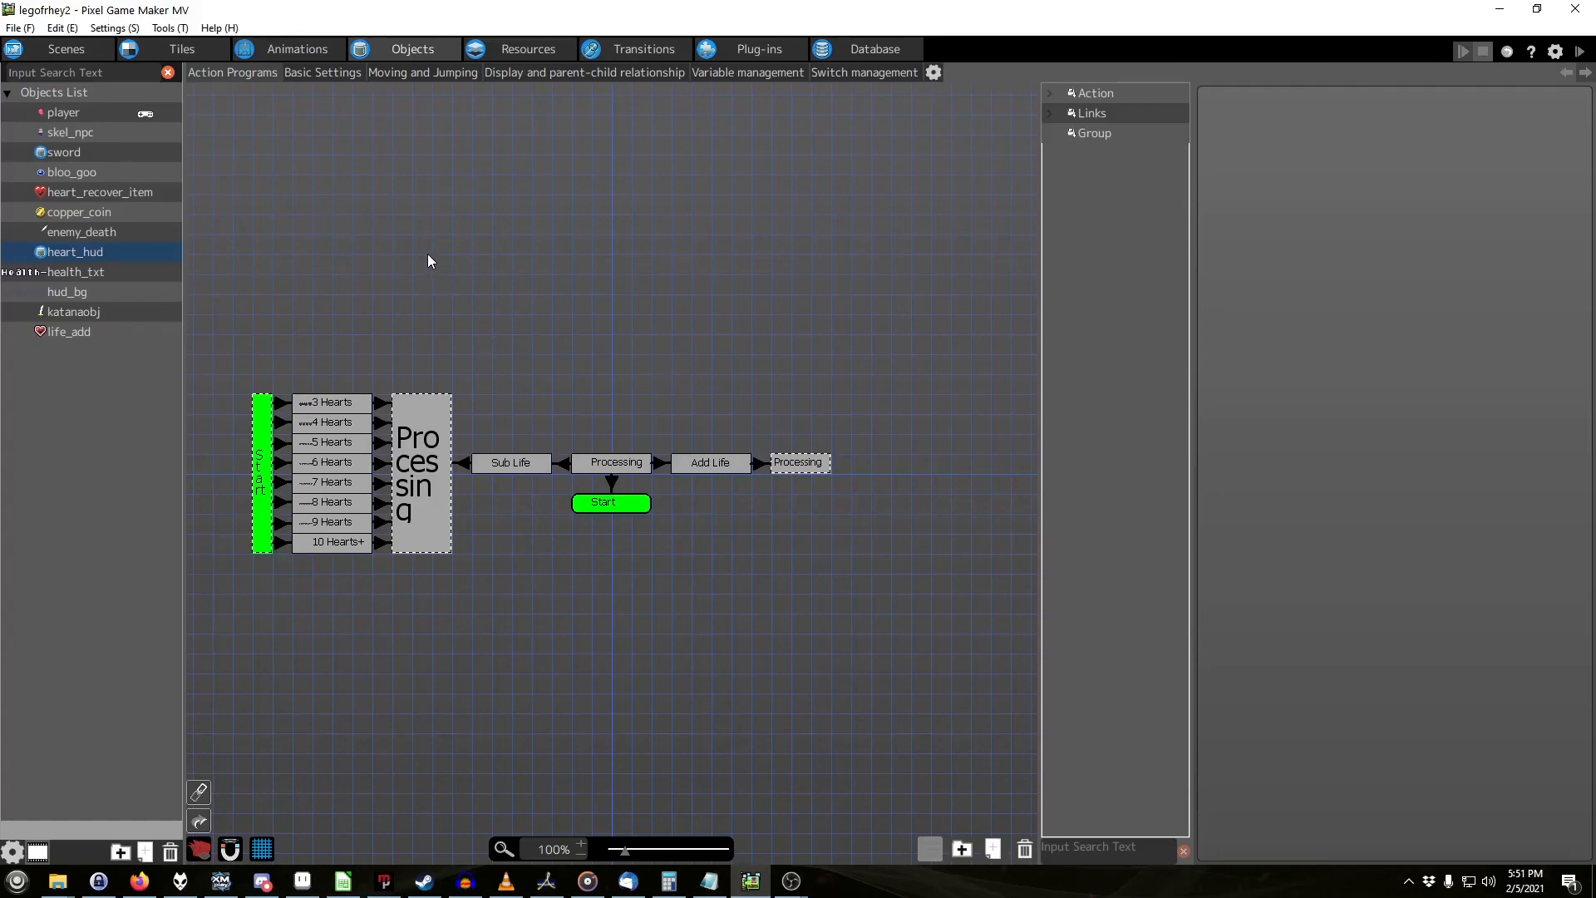
mouse_move(422, 252)
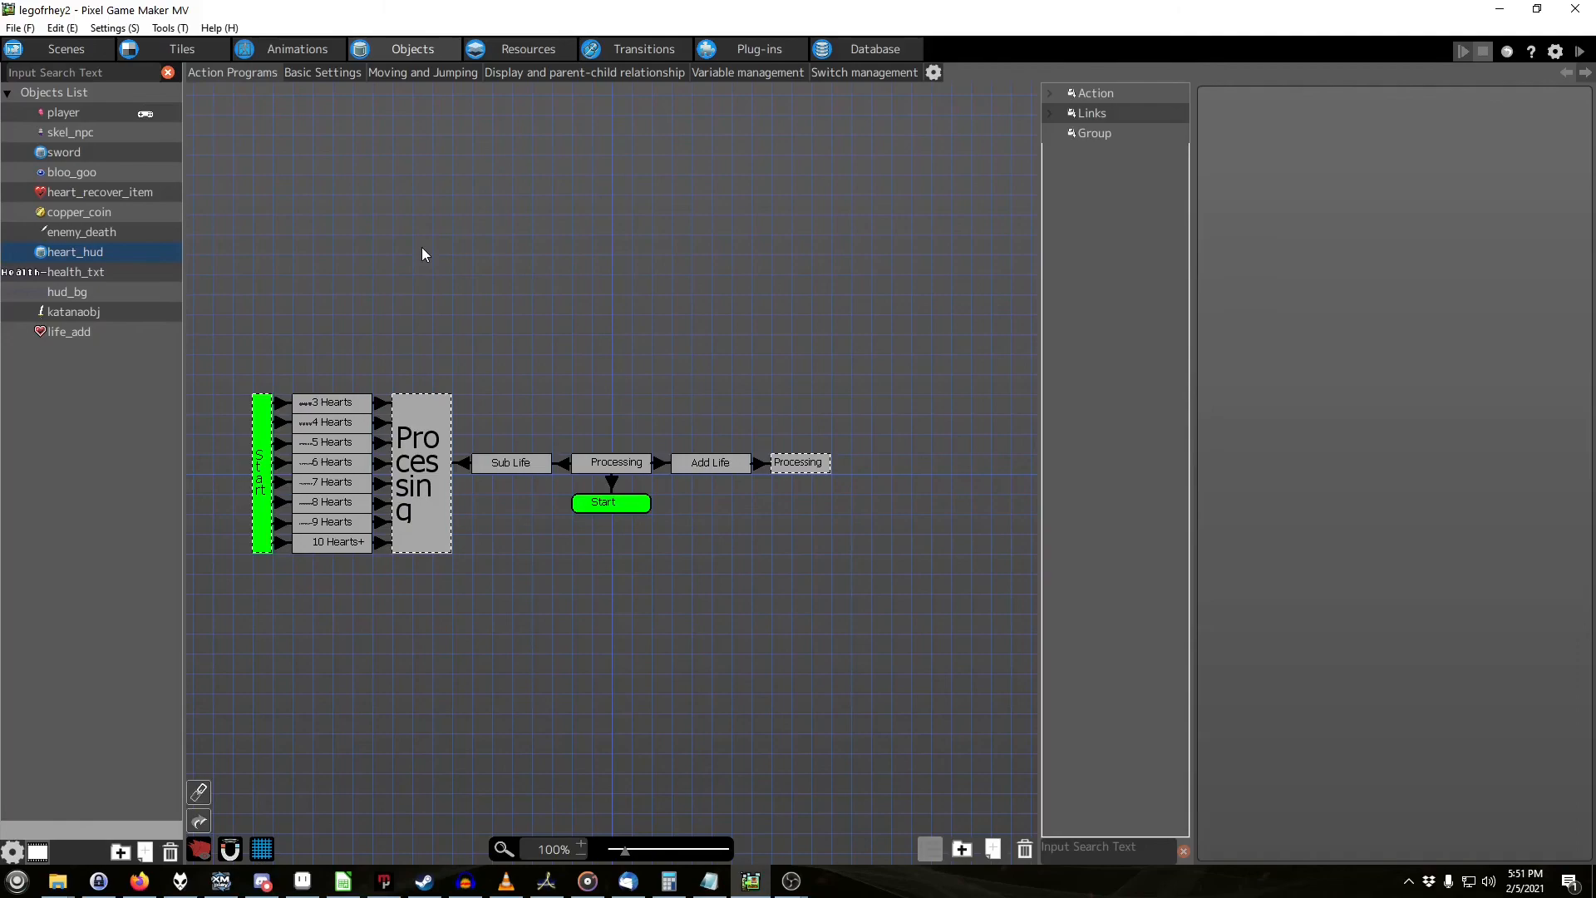
mouse_move(627, 339)
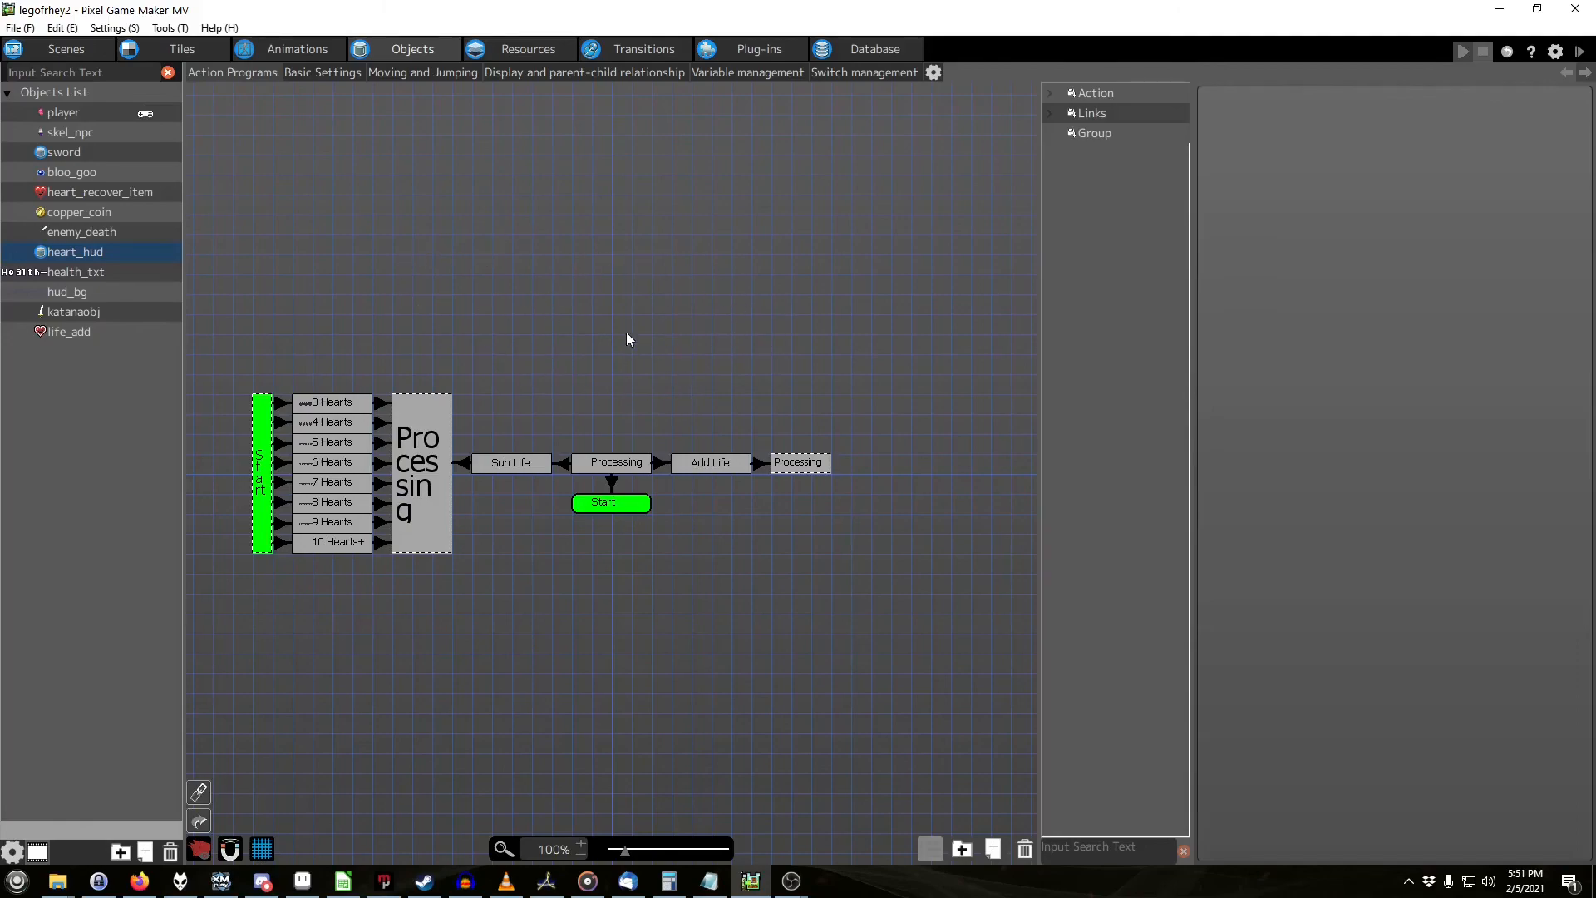
mouse_move(577, 337)
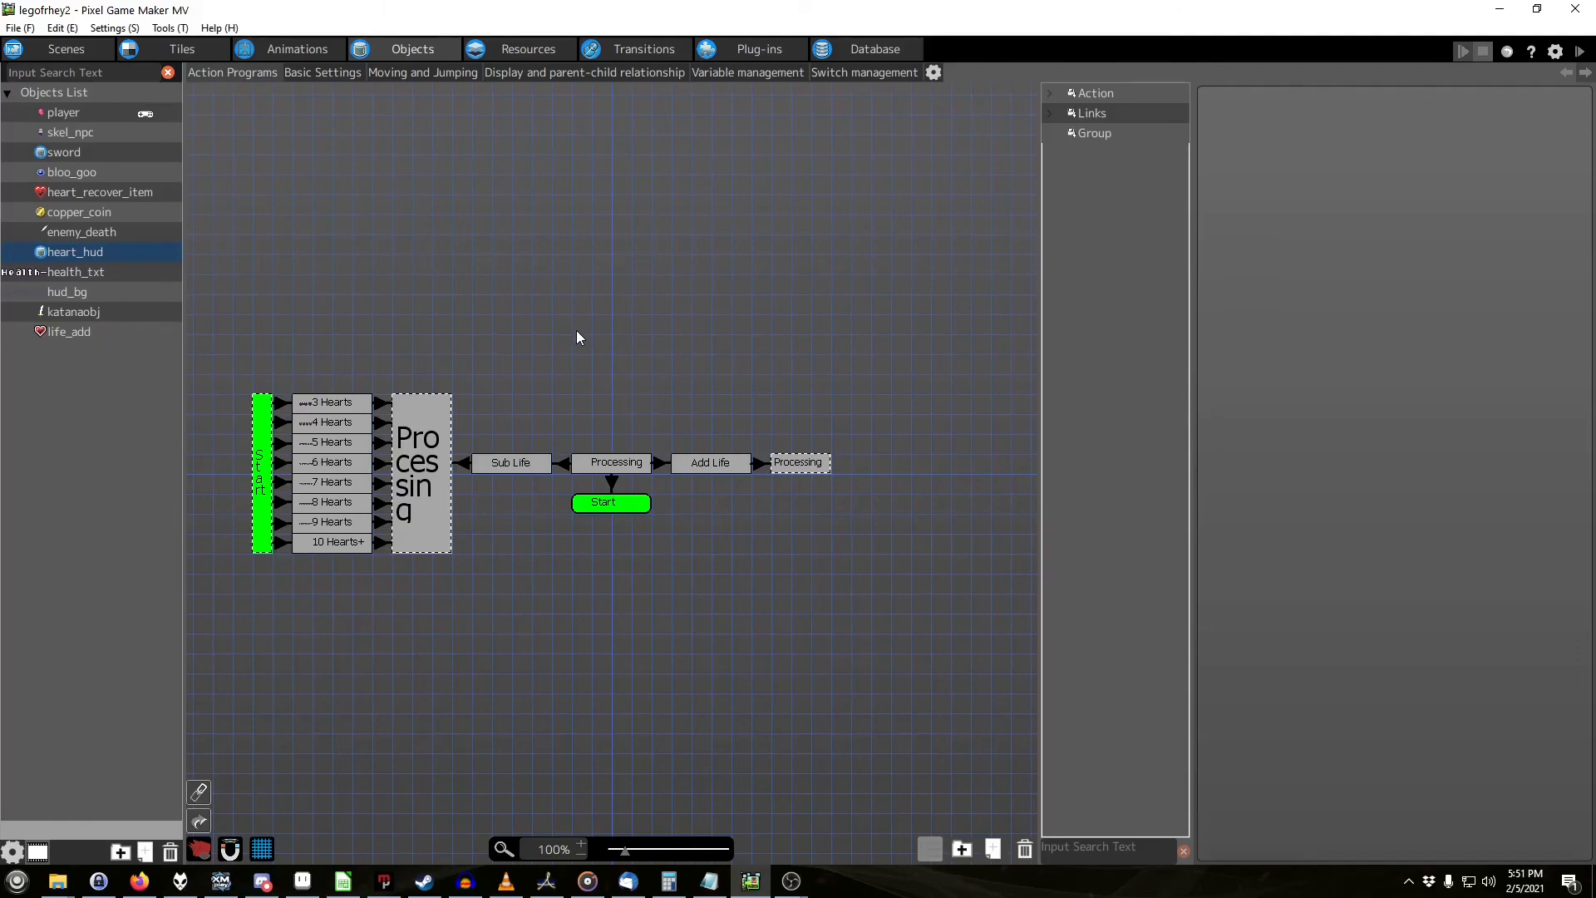
mouse_move(560, 474)
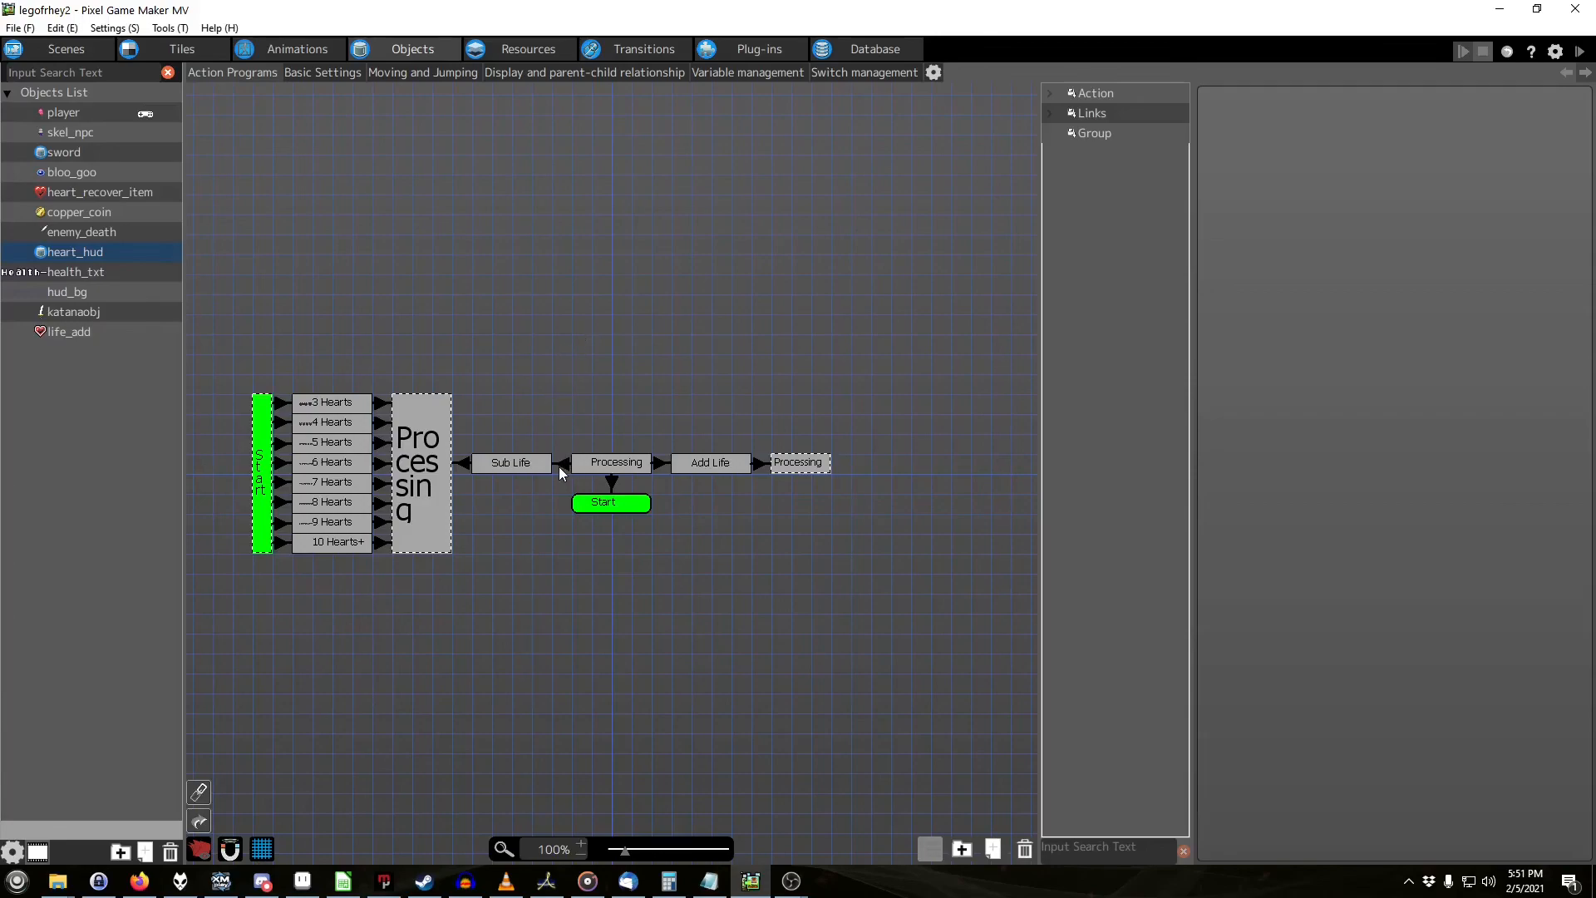
left_click(615, 462)
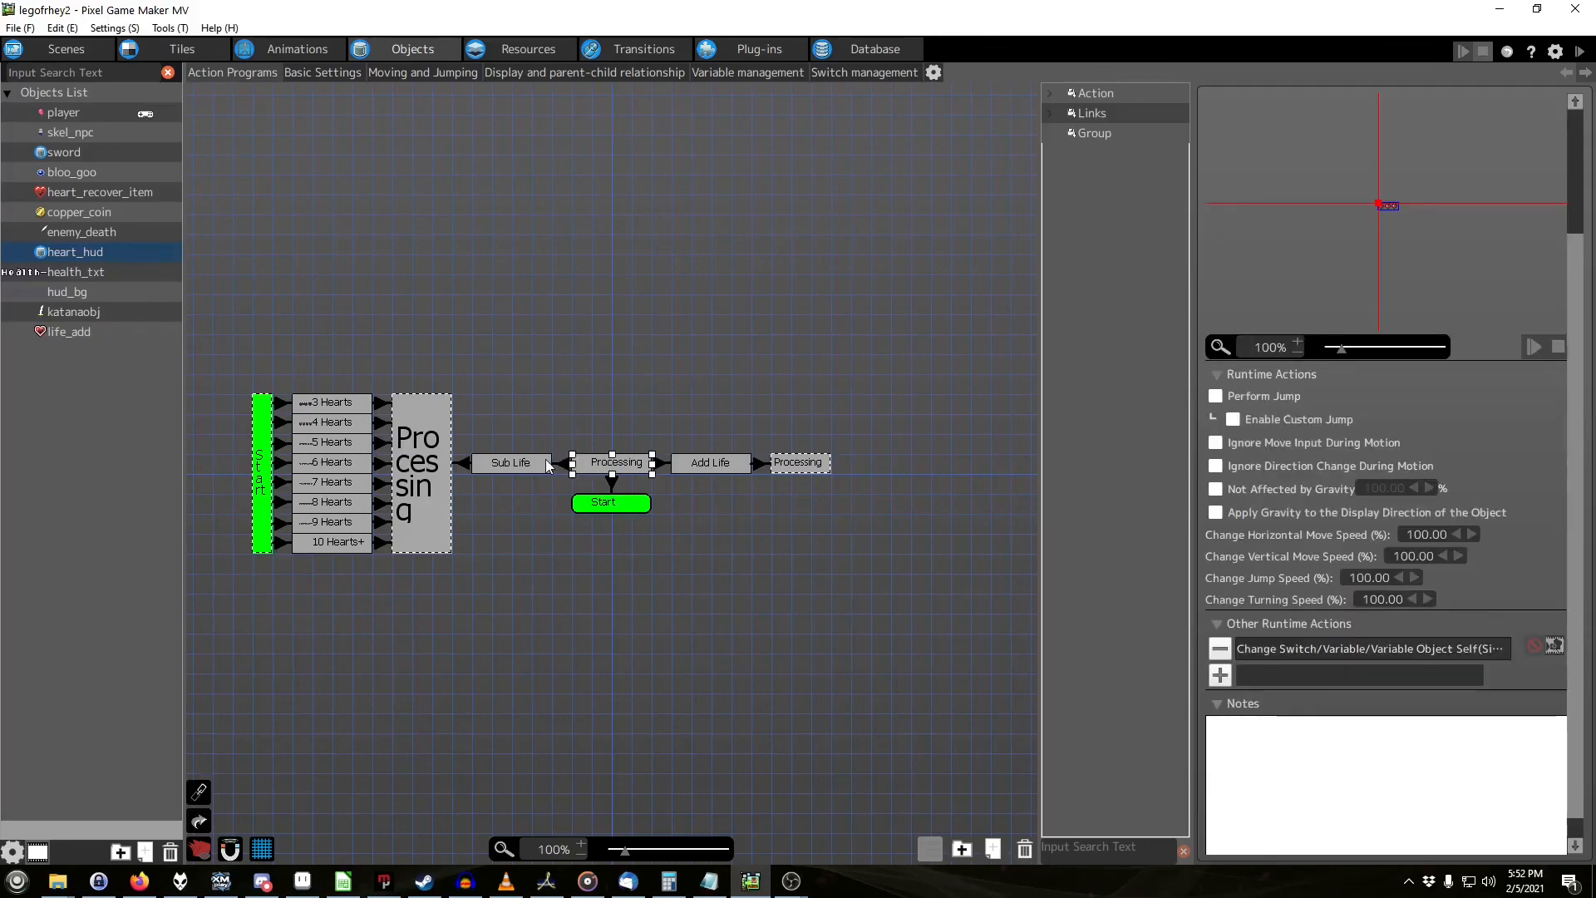
left_click(565, 464)
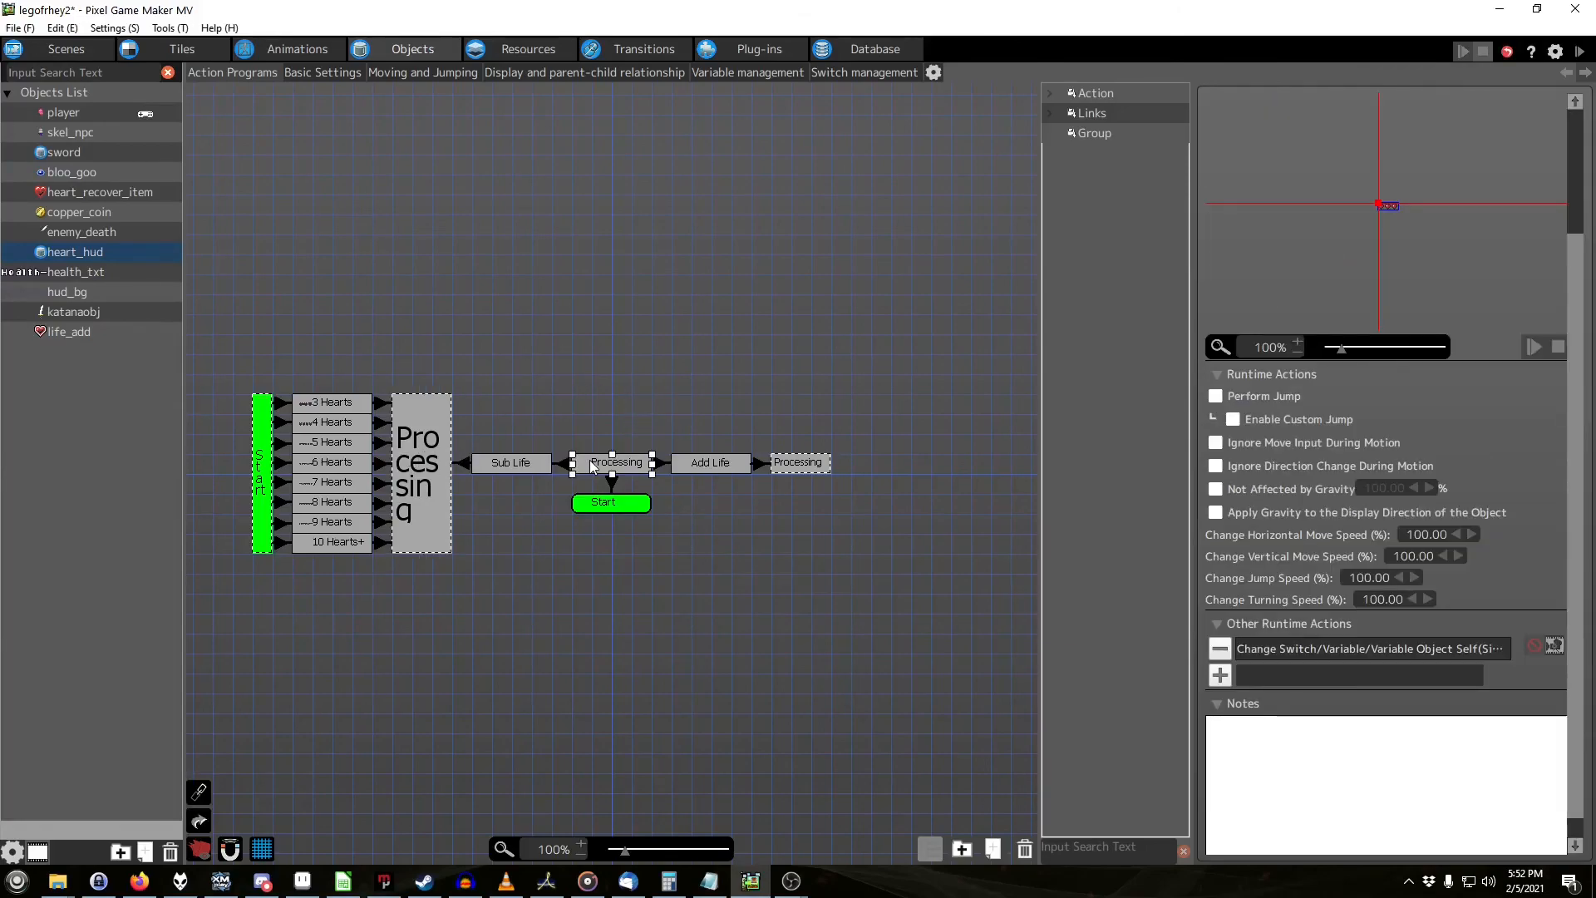
mouse_move(605, 484)
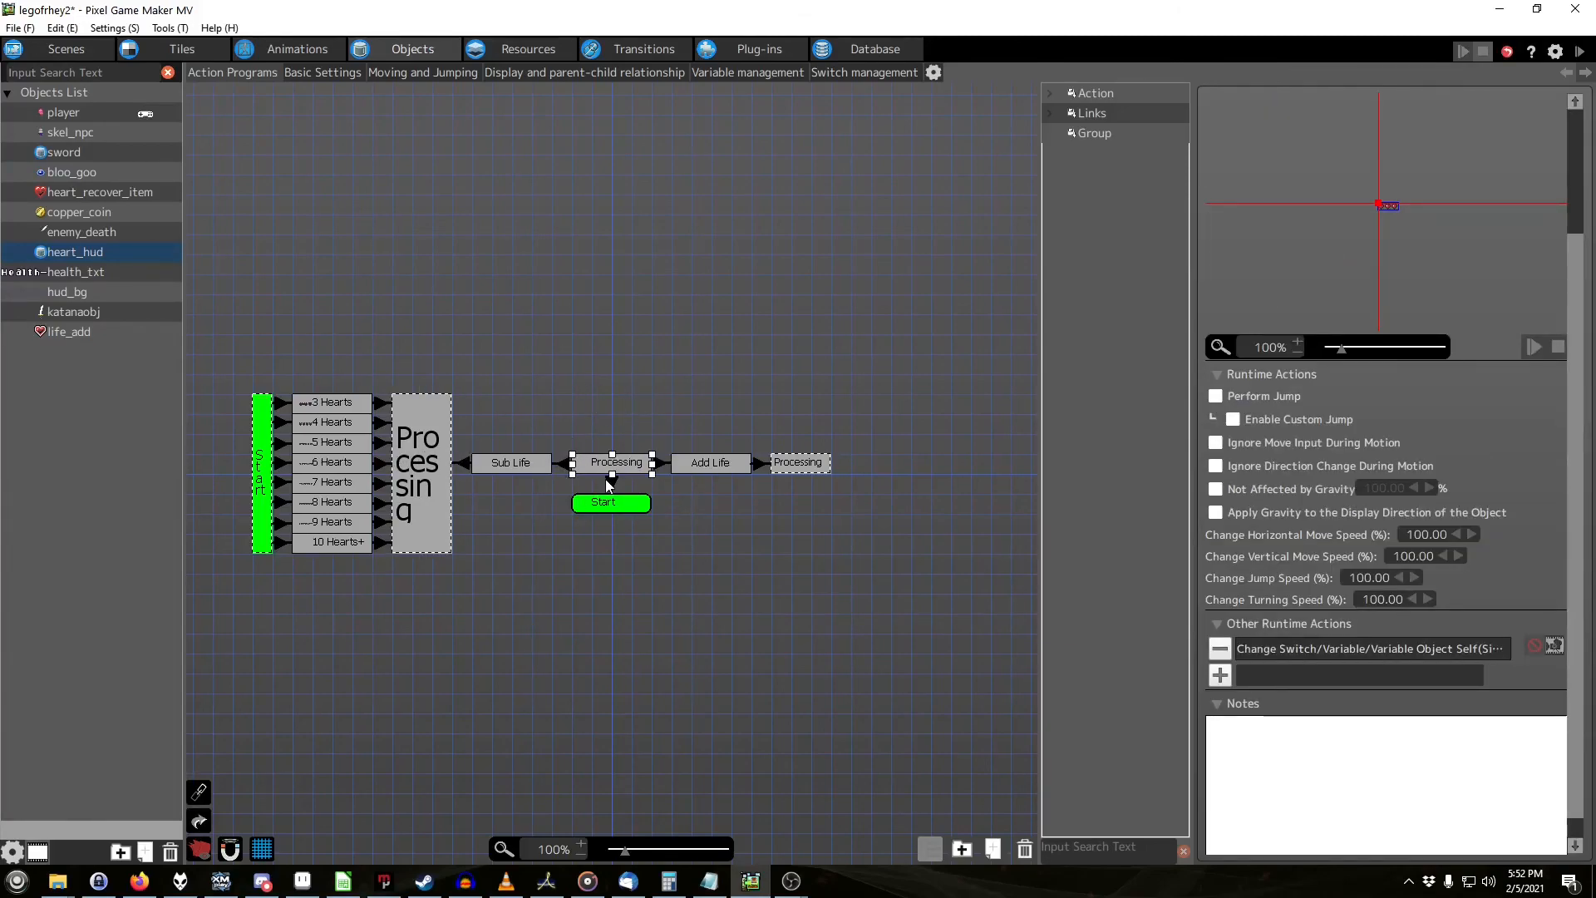